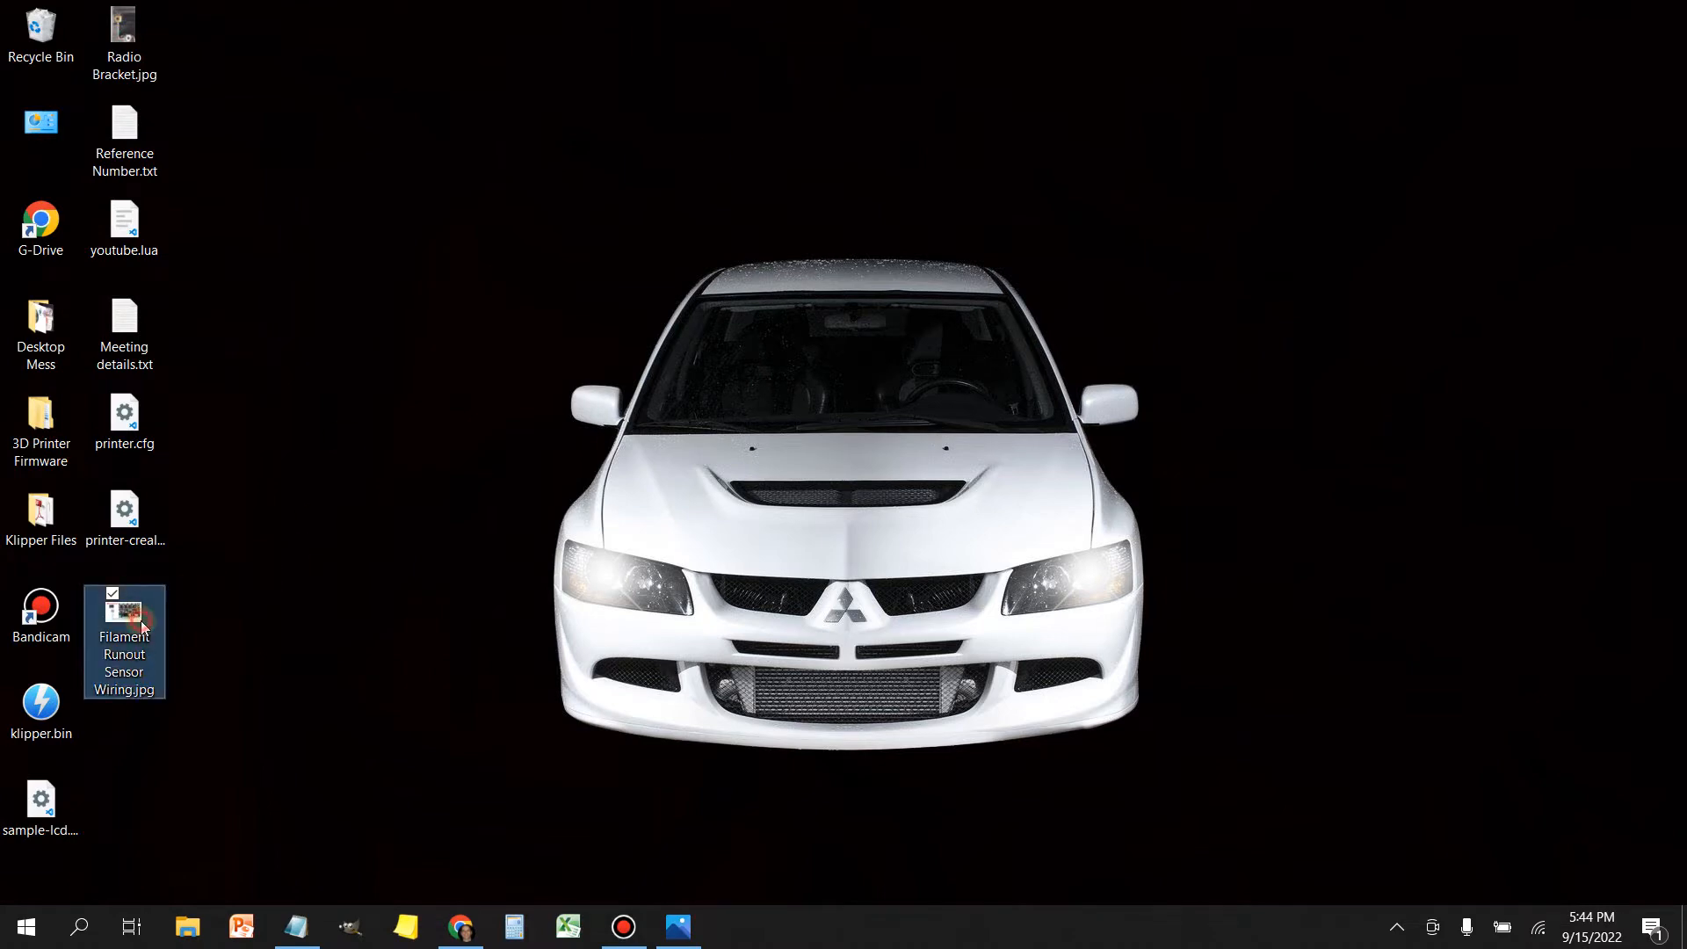
Step: Open Filament Runout Sensor Wiring.jpg in Photos to view the PA4 wiring diagram
{"action": "double_click", "coordinate": [124, 608]}
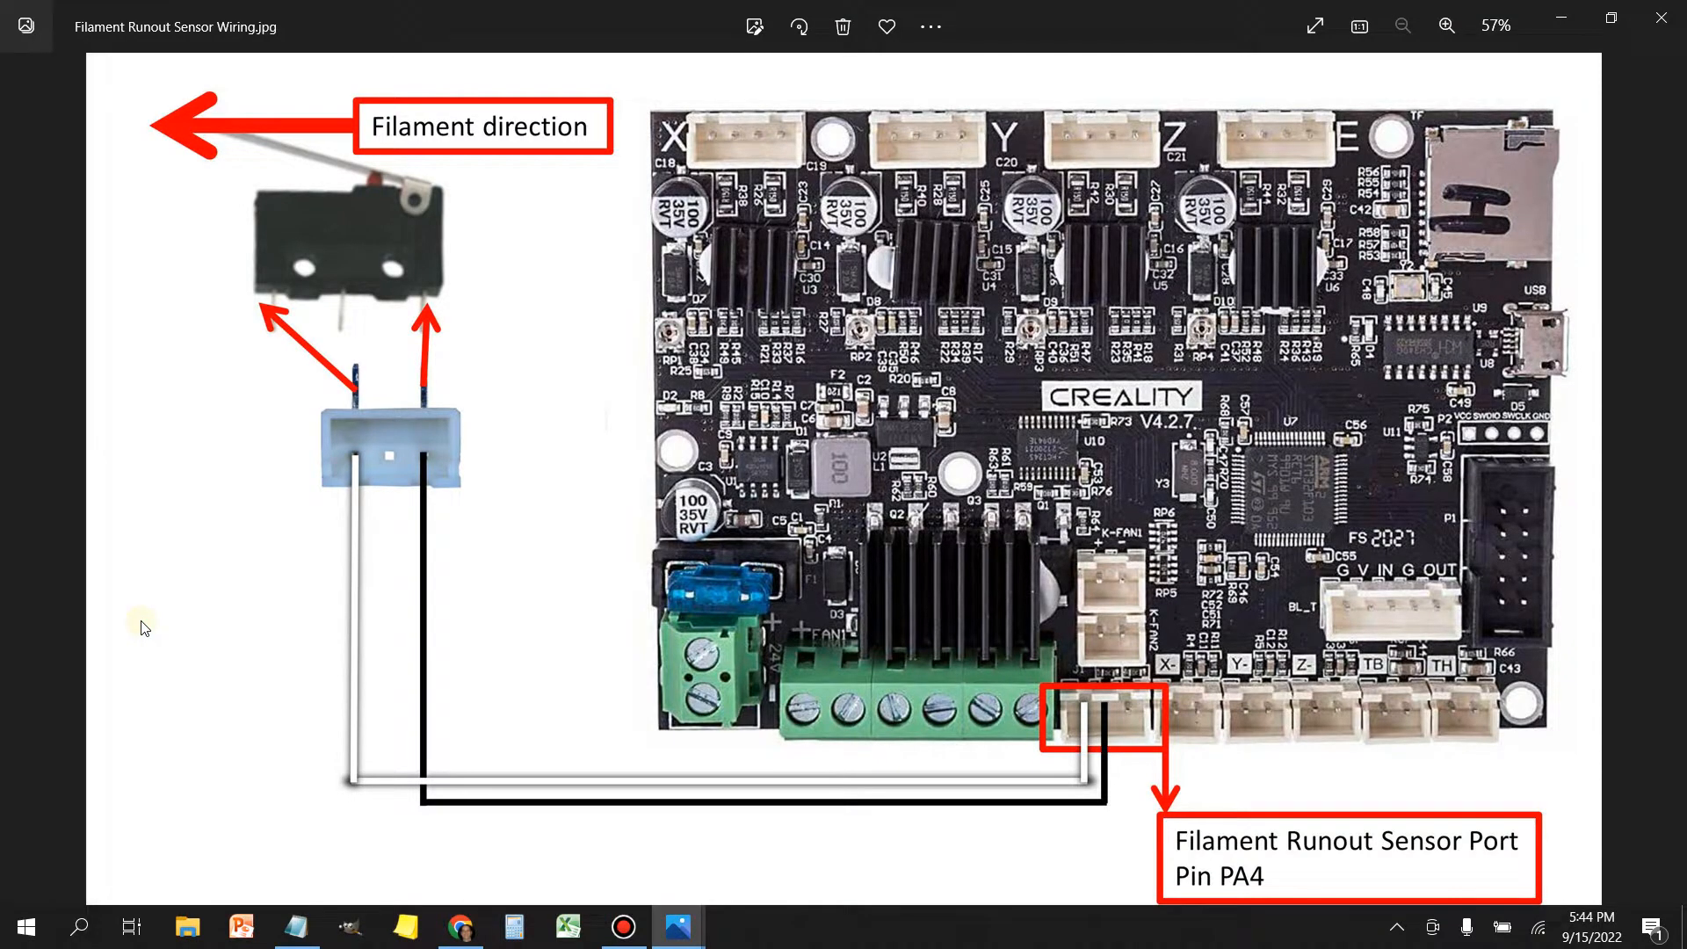
{"action": "mouse_move", "coordinate": [1017, 786]}
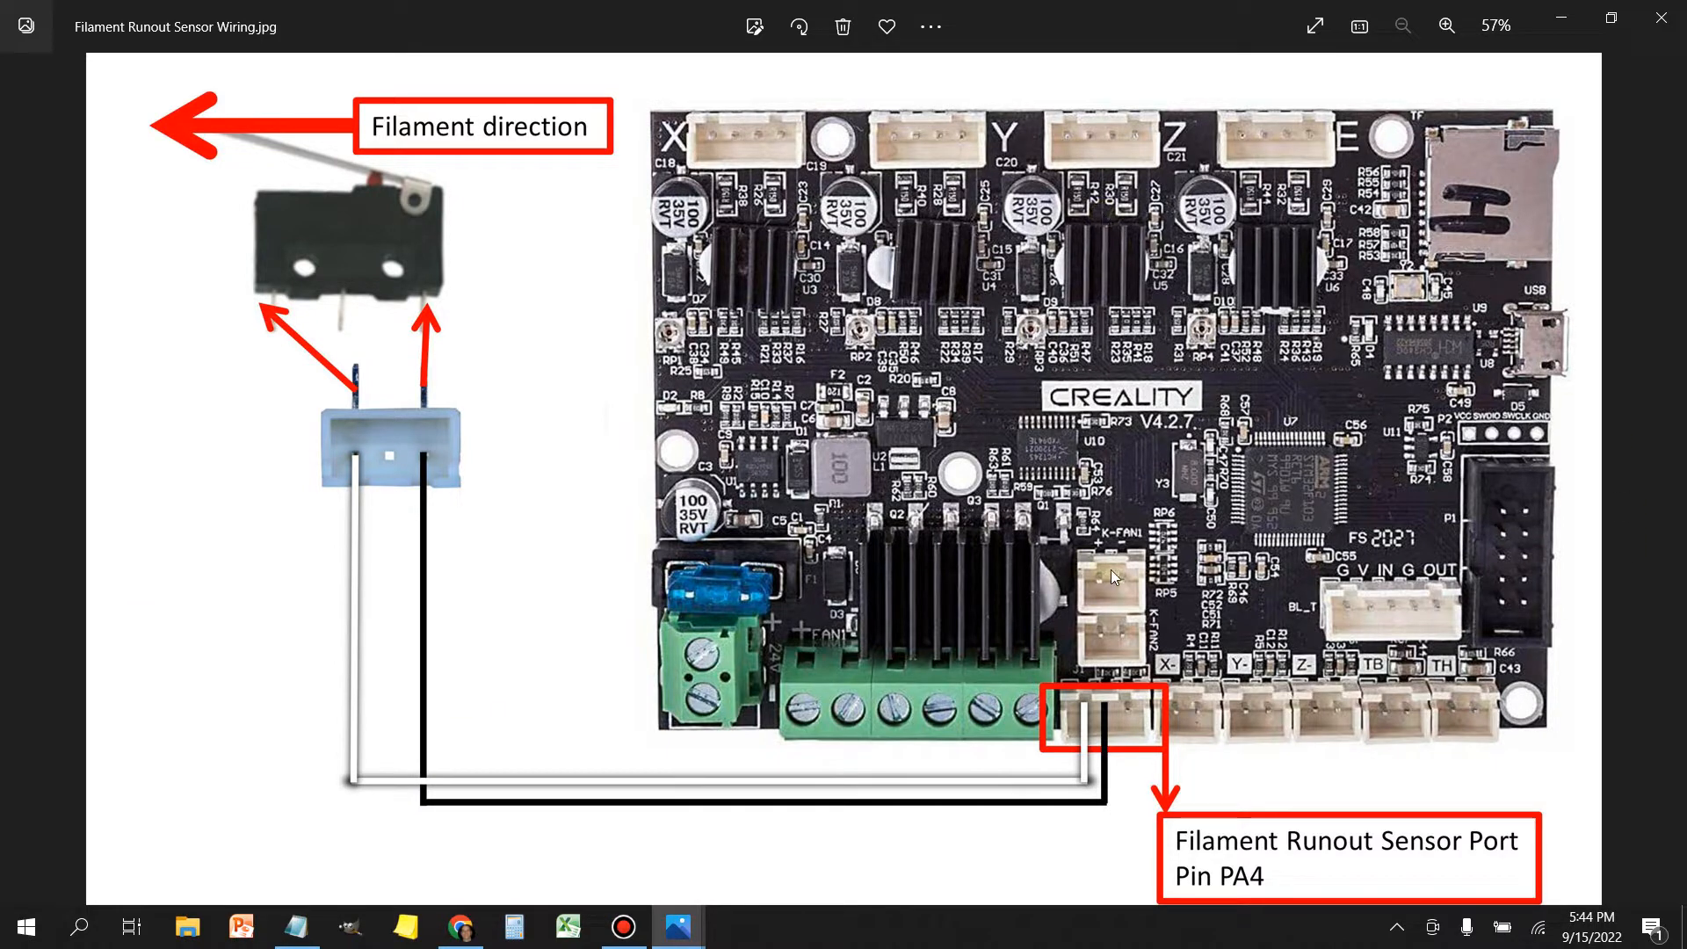
{"action": "mouse_move", "coordinate": [1189, 437]}
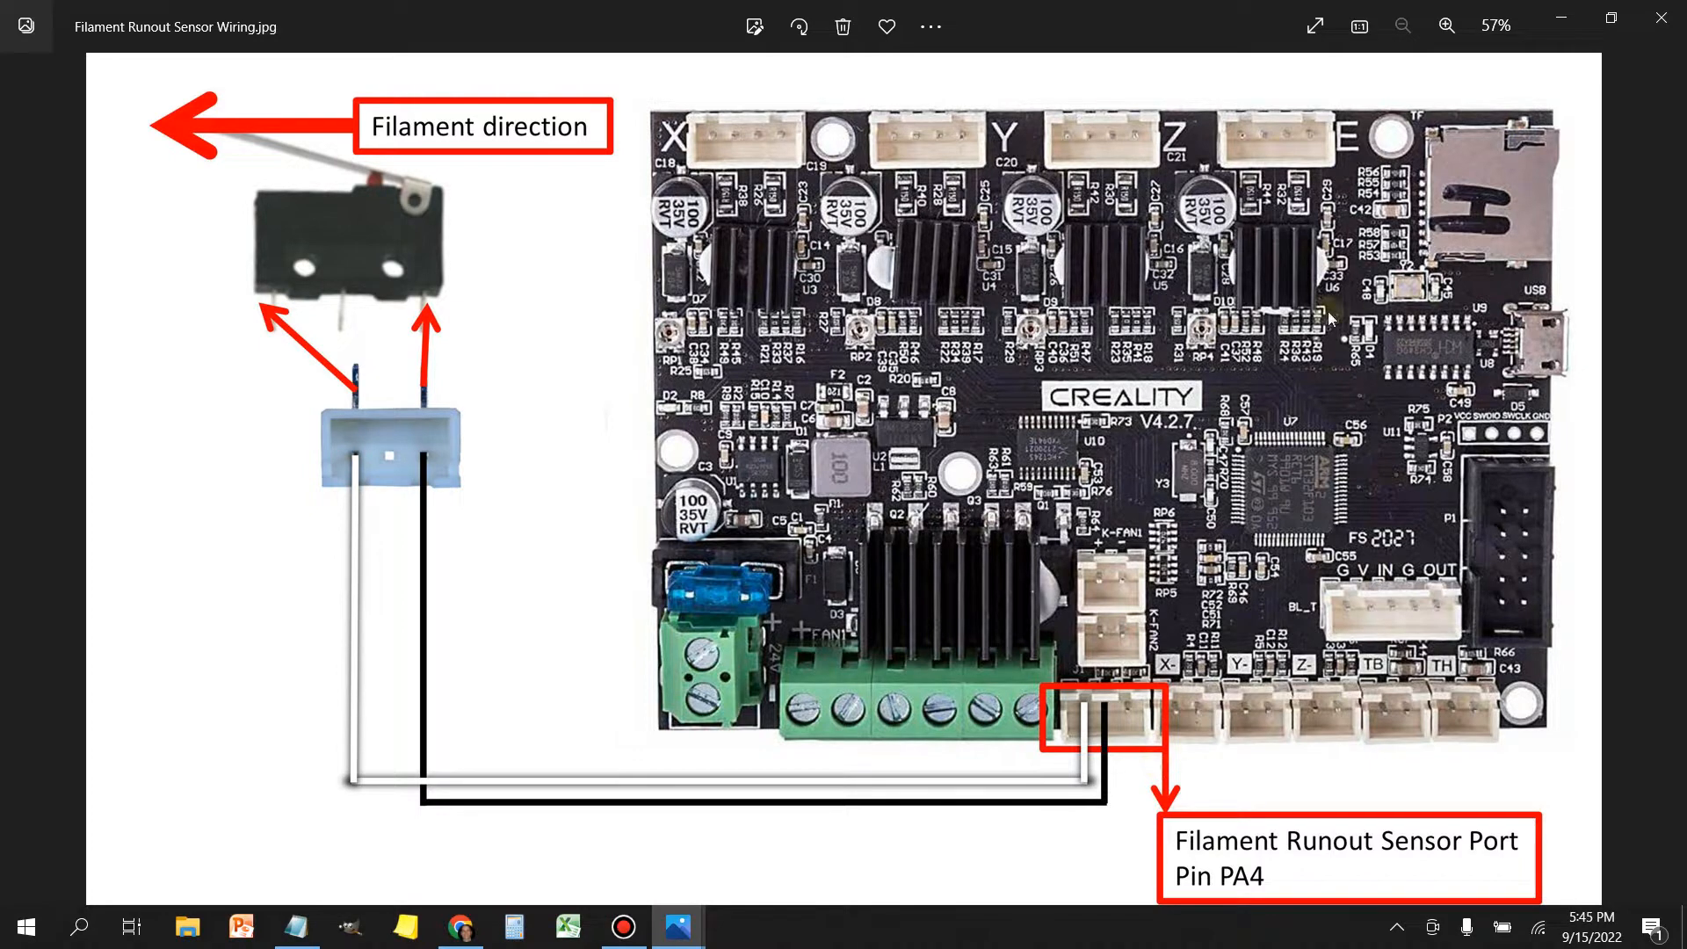
{"action": "mouse_move", "coordinate": [1272, 404]}
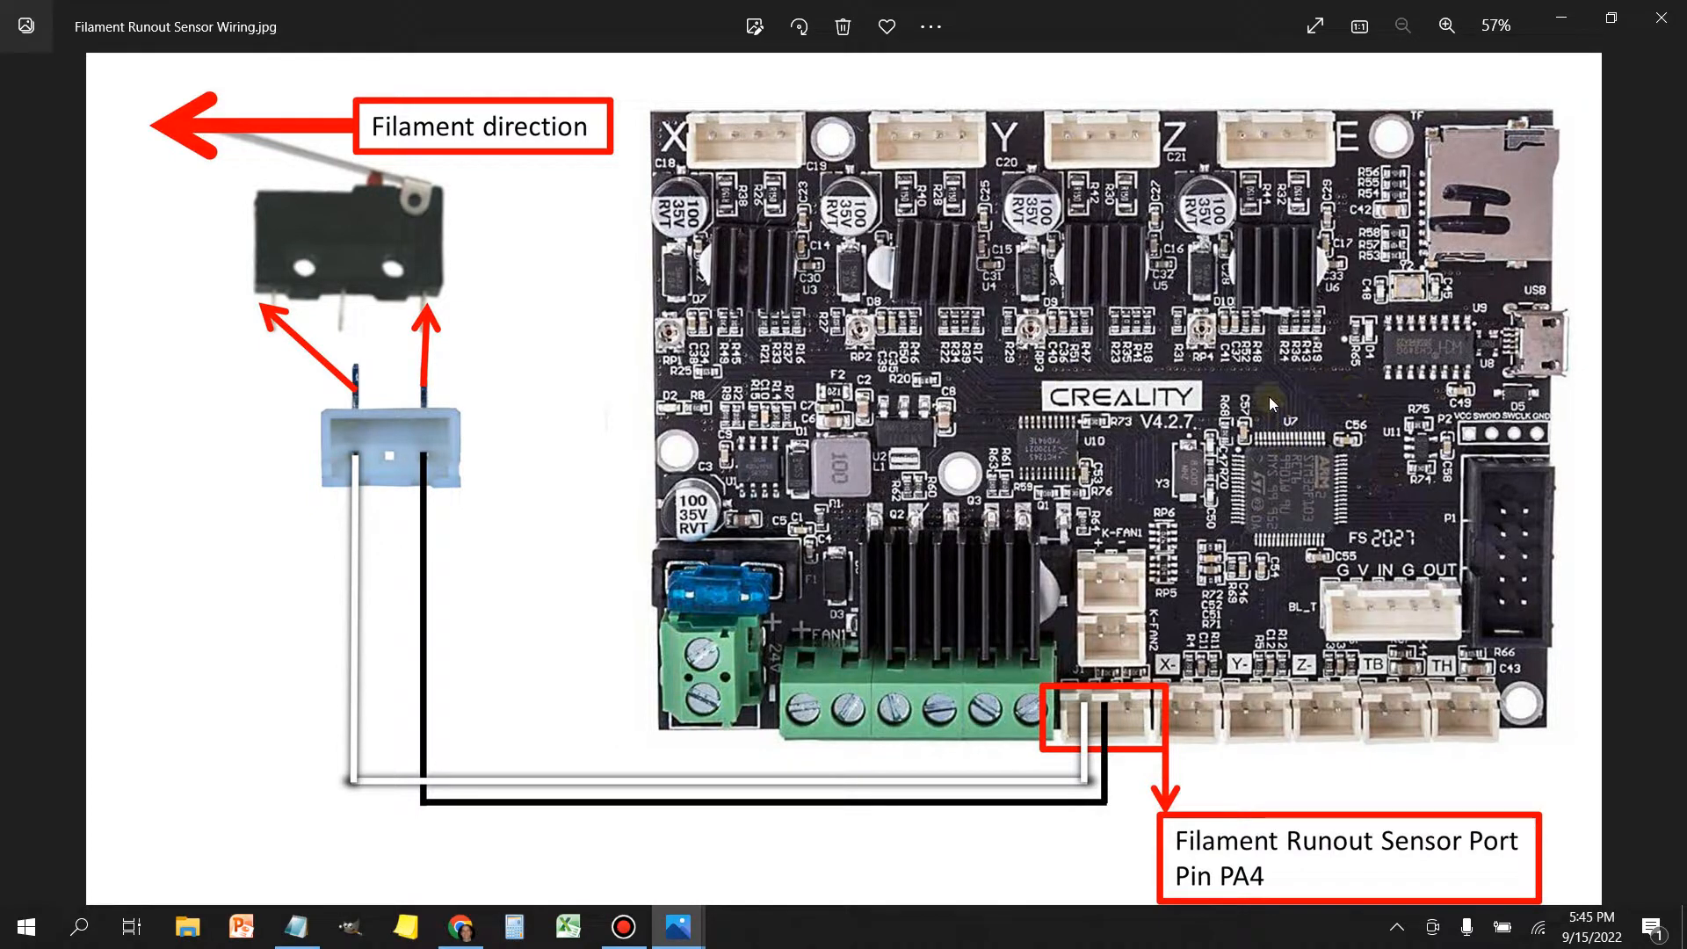
{"action": "mouse_move", "coordinate": [1257, 396]}
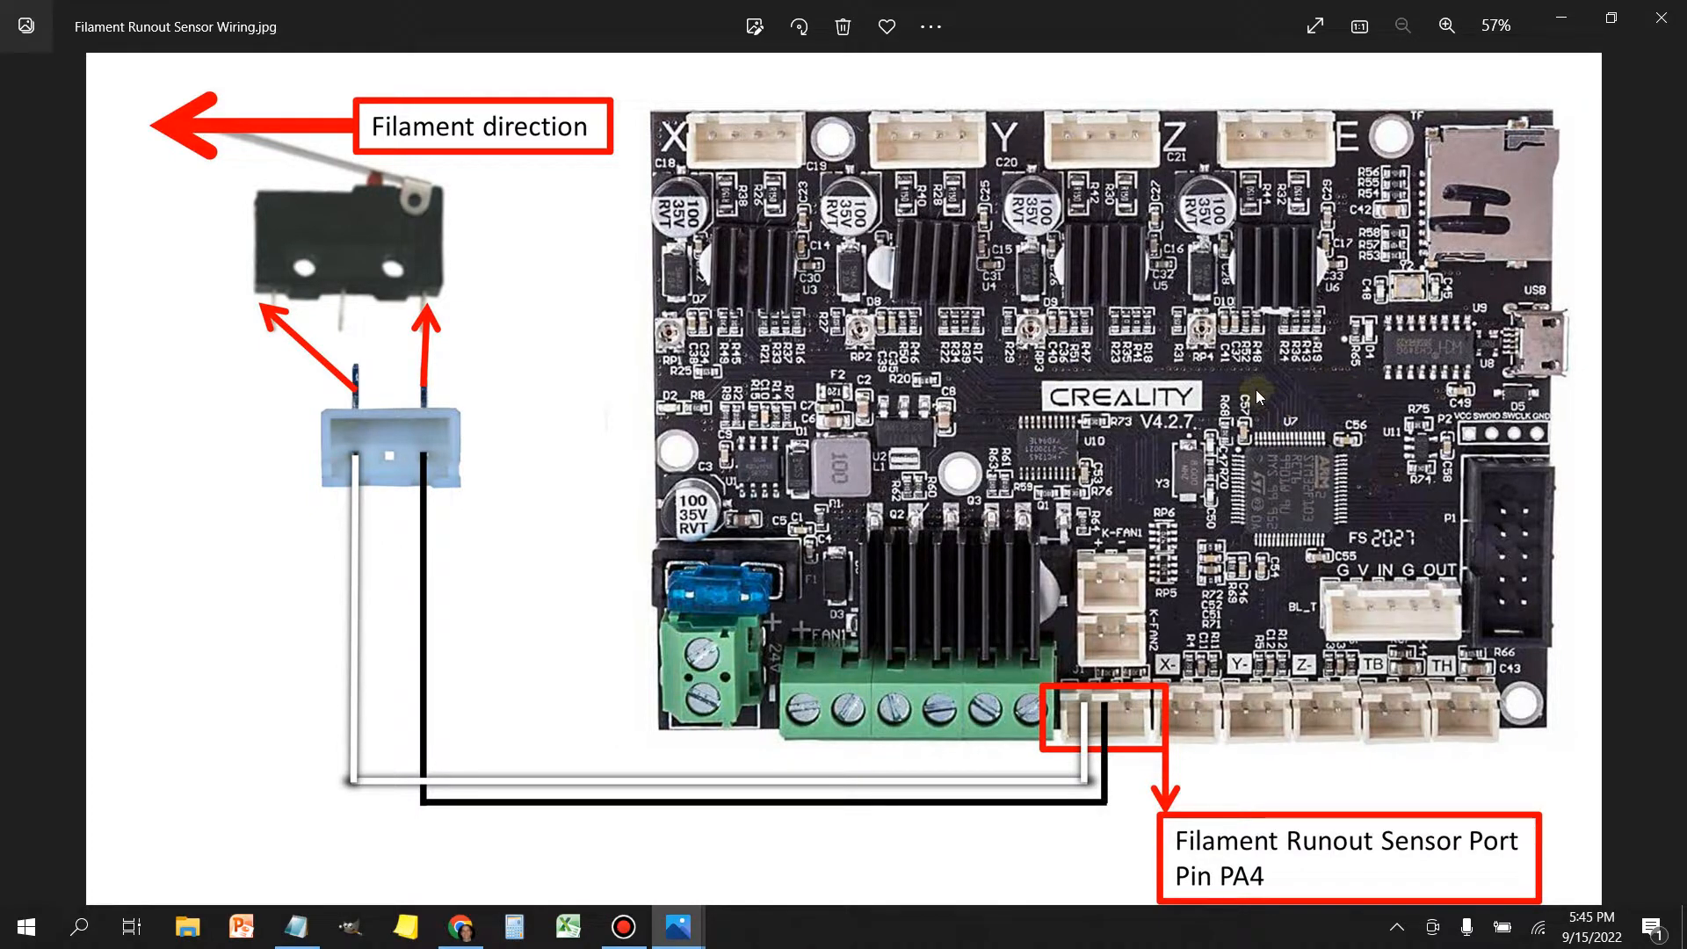
{"action": "mouse_move", "coordinate": [1275, 882]}
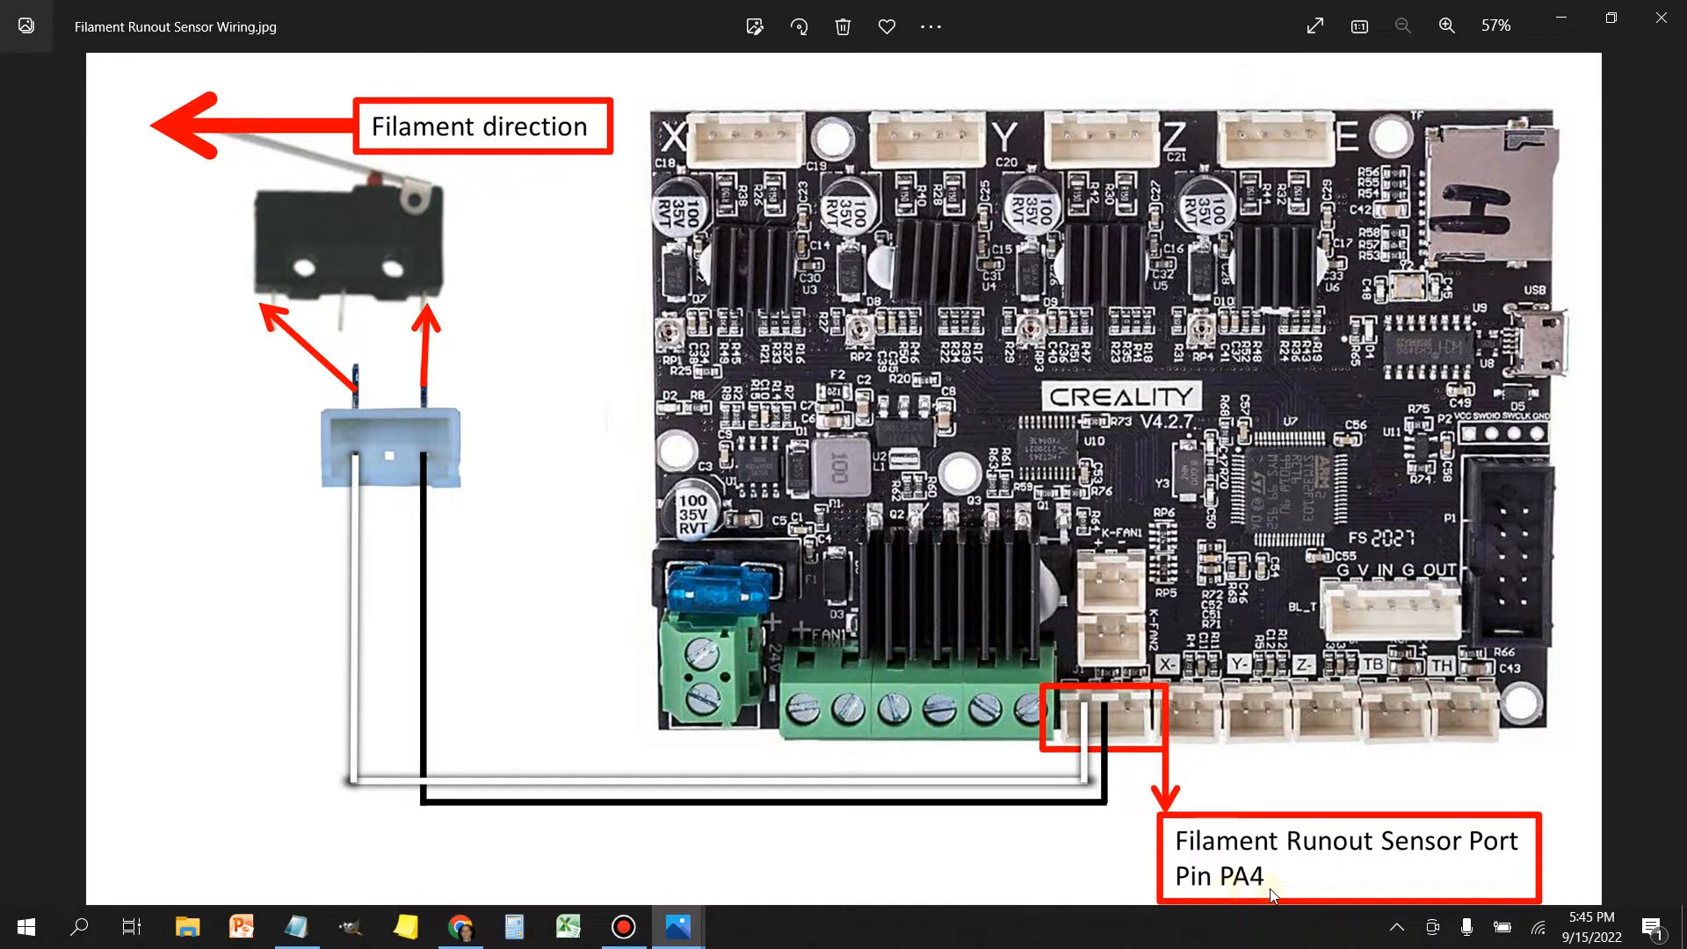
{"action": "mouse_move", "coordinate": [1233, 893]}
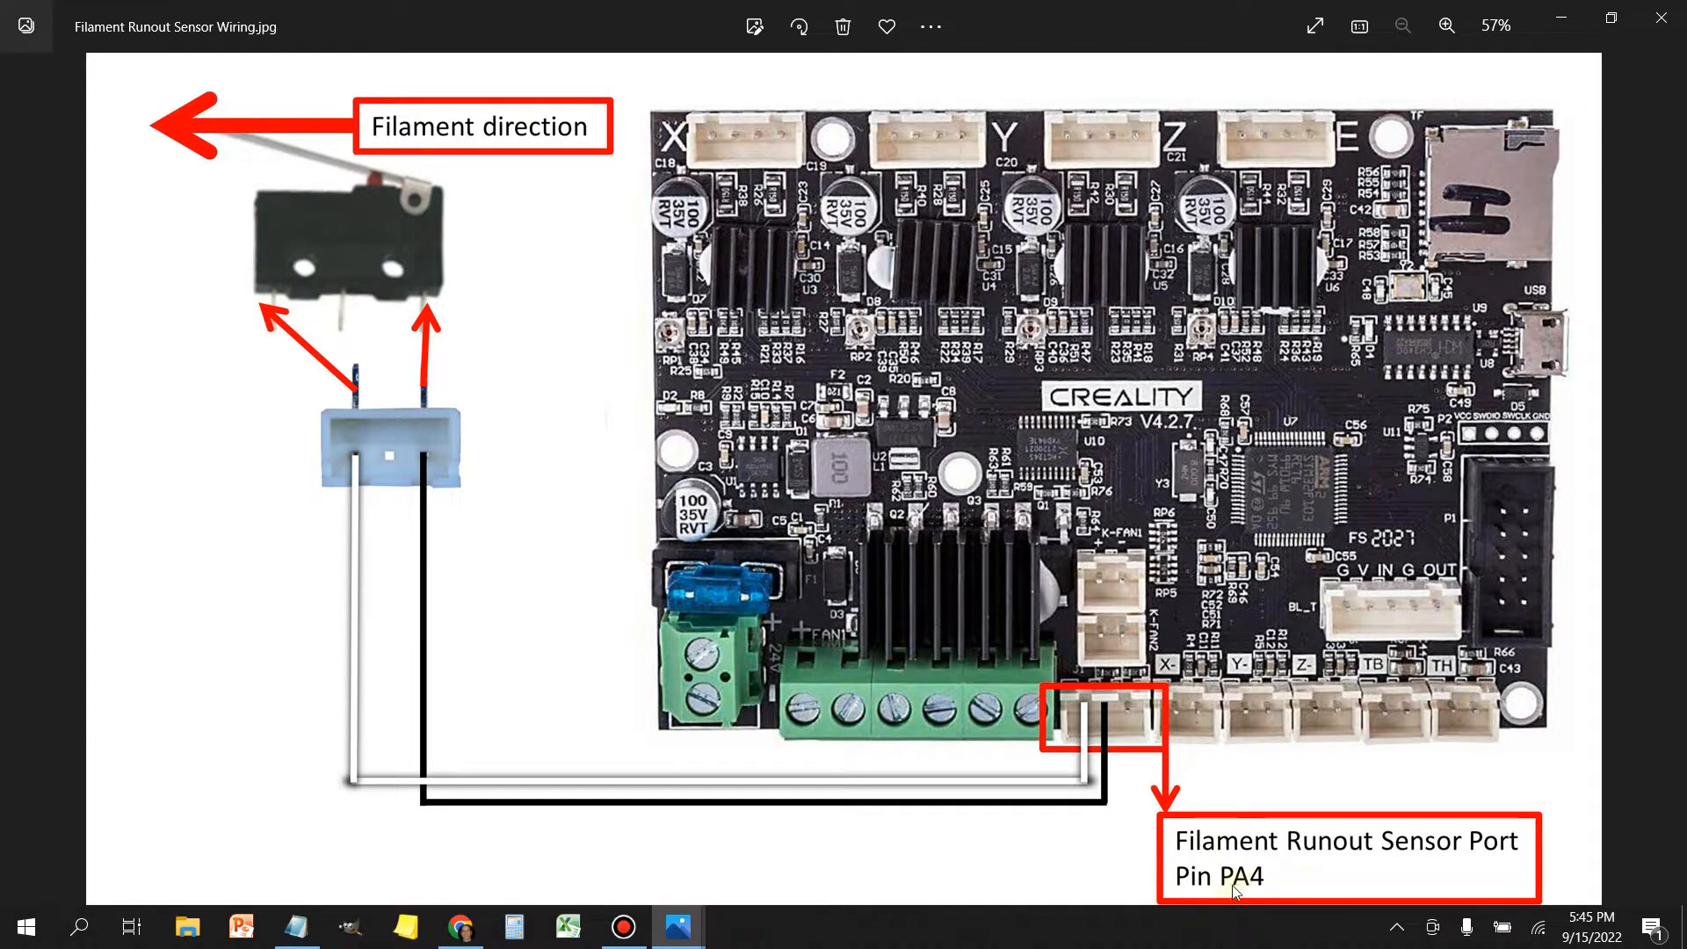
{"action": "mouse_move", "coordinate": [1409, 9]}
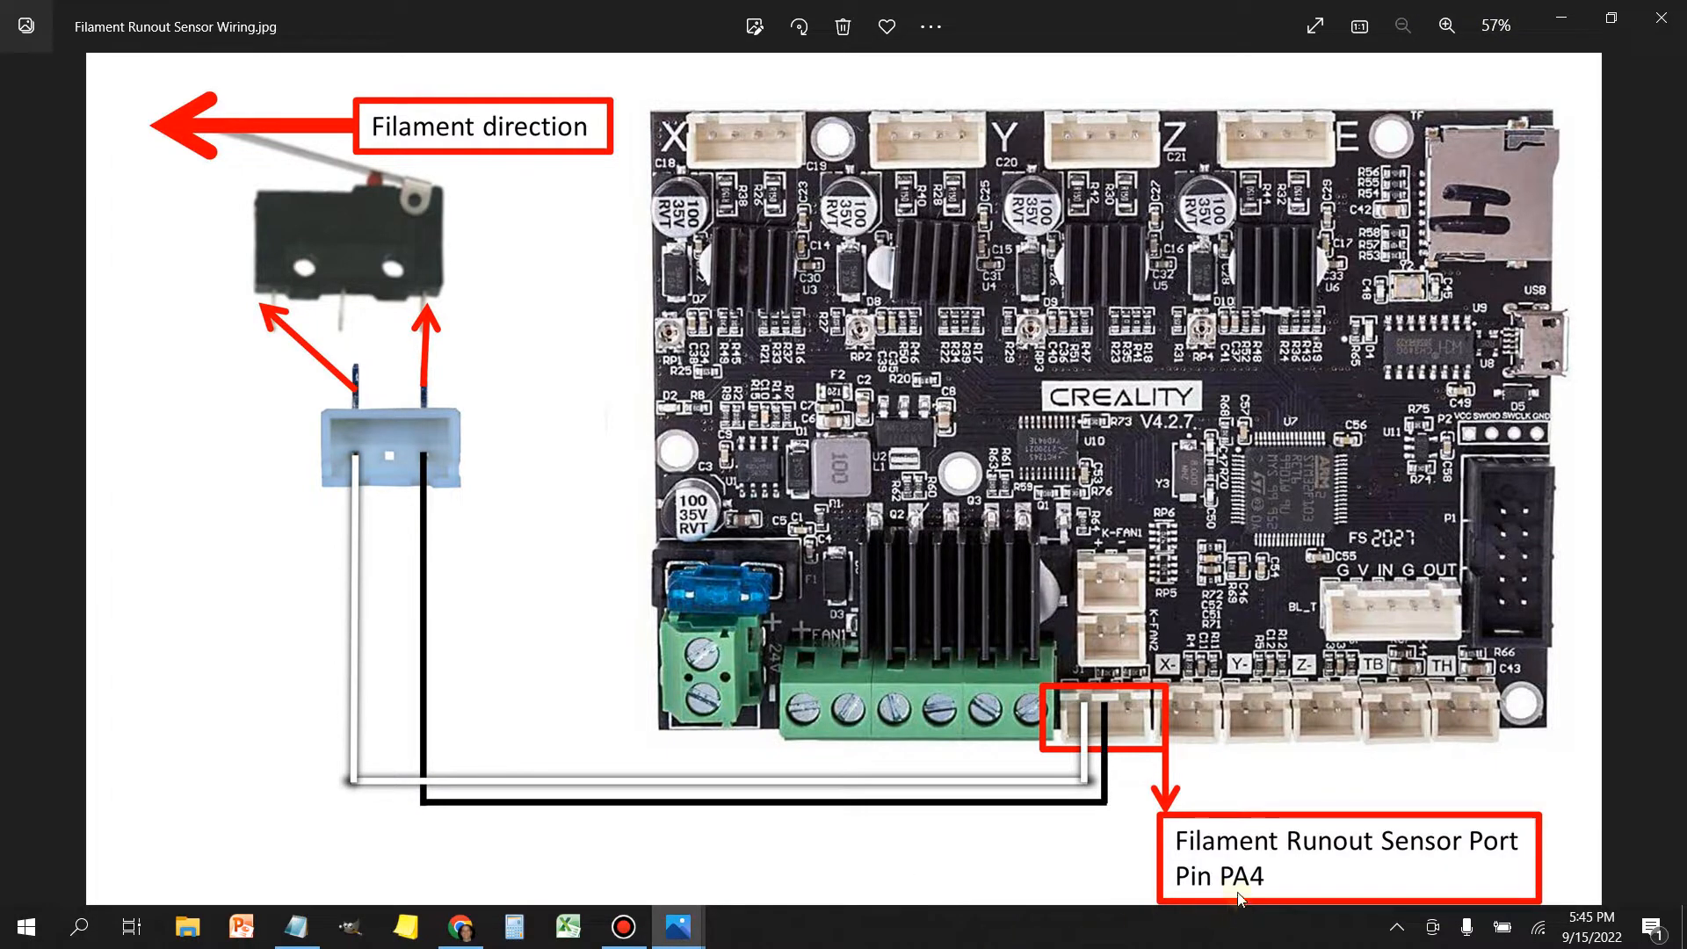
{"action": "mouse_move", "coordinate": [1021, 412]}
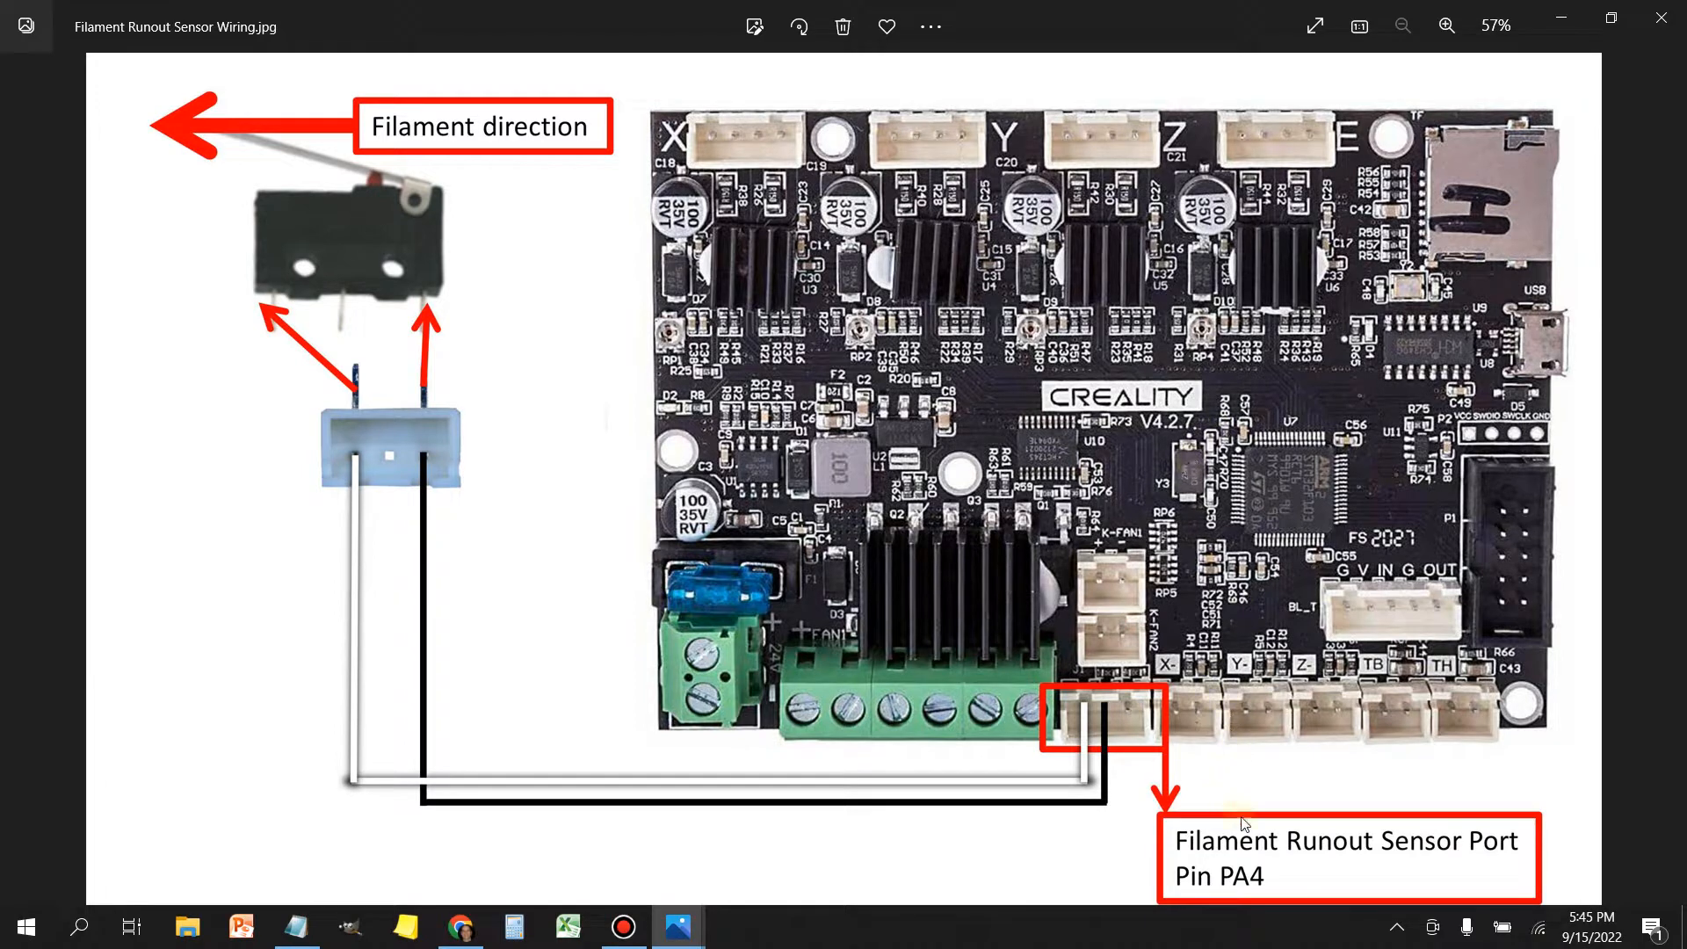
{"action": "mouse_move", "coordinate": [1562, 19]}
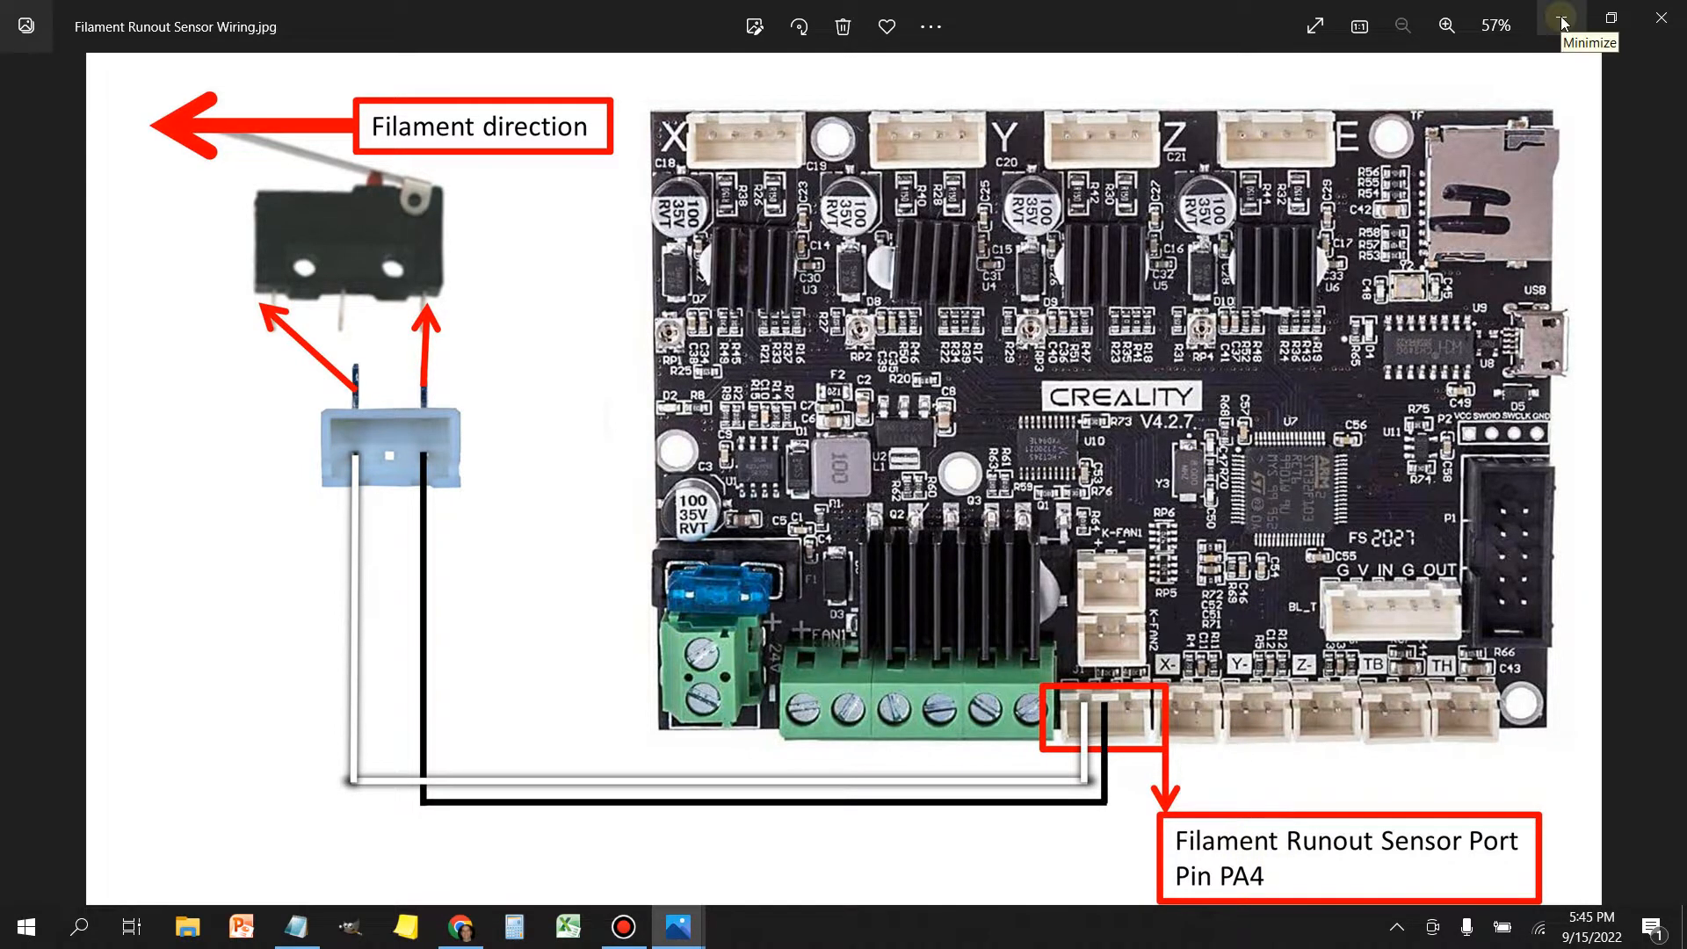
Step: Minimize Photos and open 3D Printer Firmware > Jyres in File Explorer
{"action": "left_click", "coordinate": [1561, 25]}
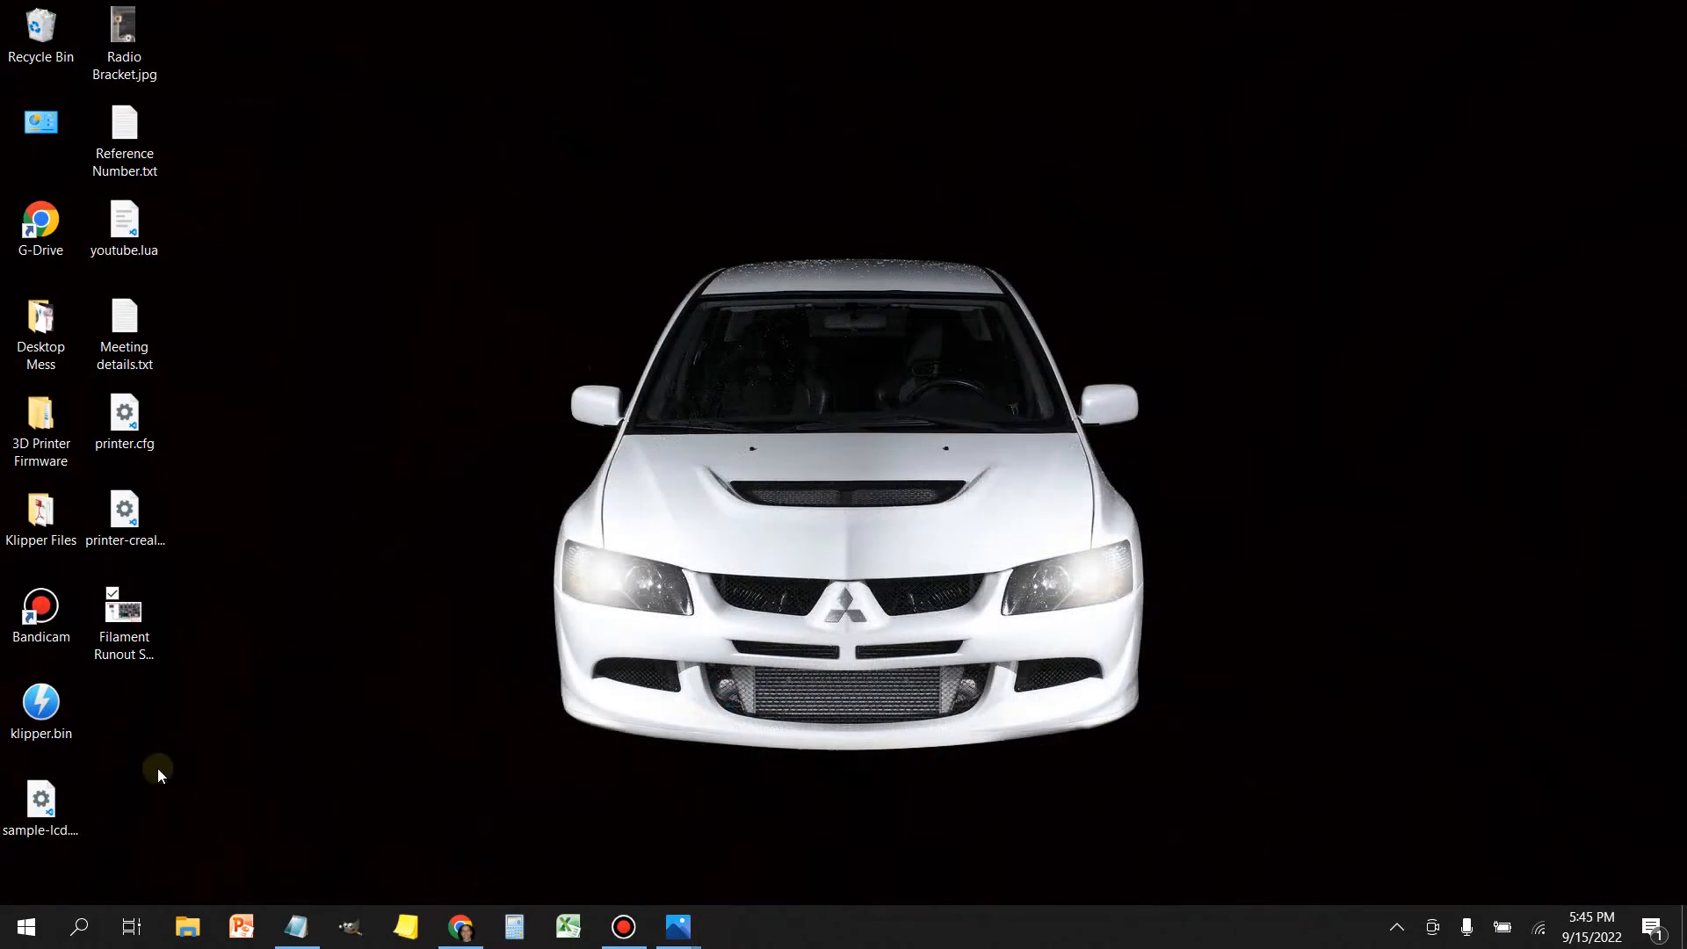
{"action": "left_click", "coordinate": [40, 428]}
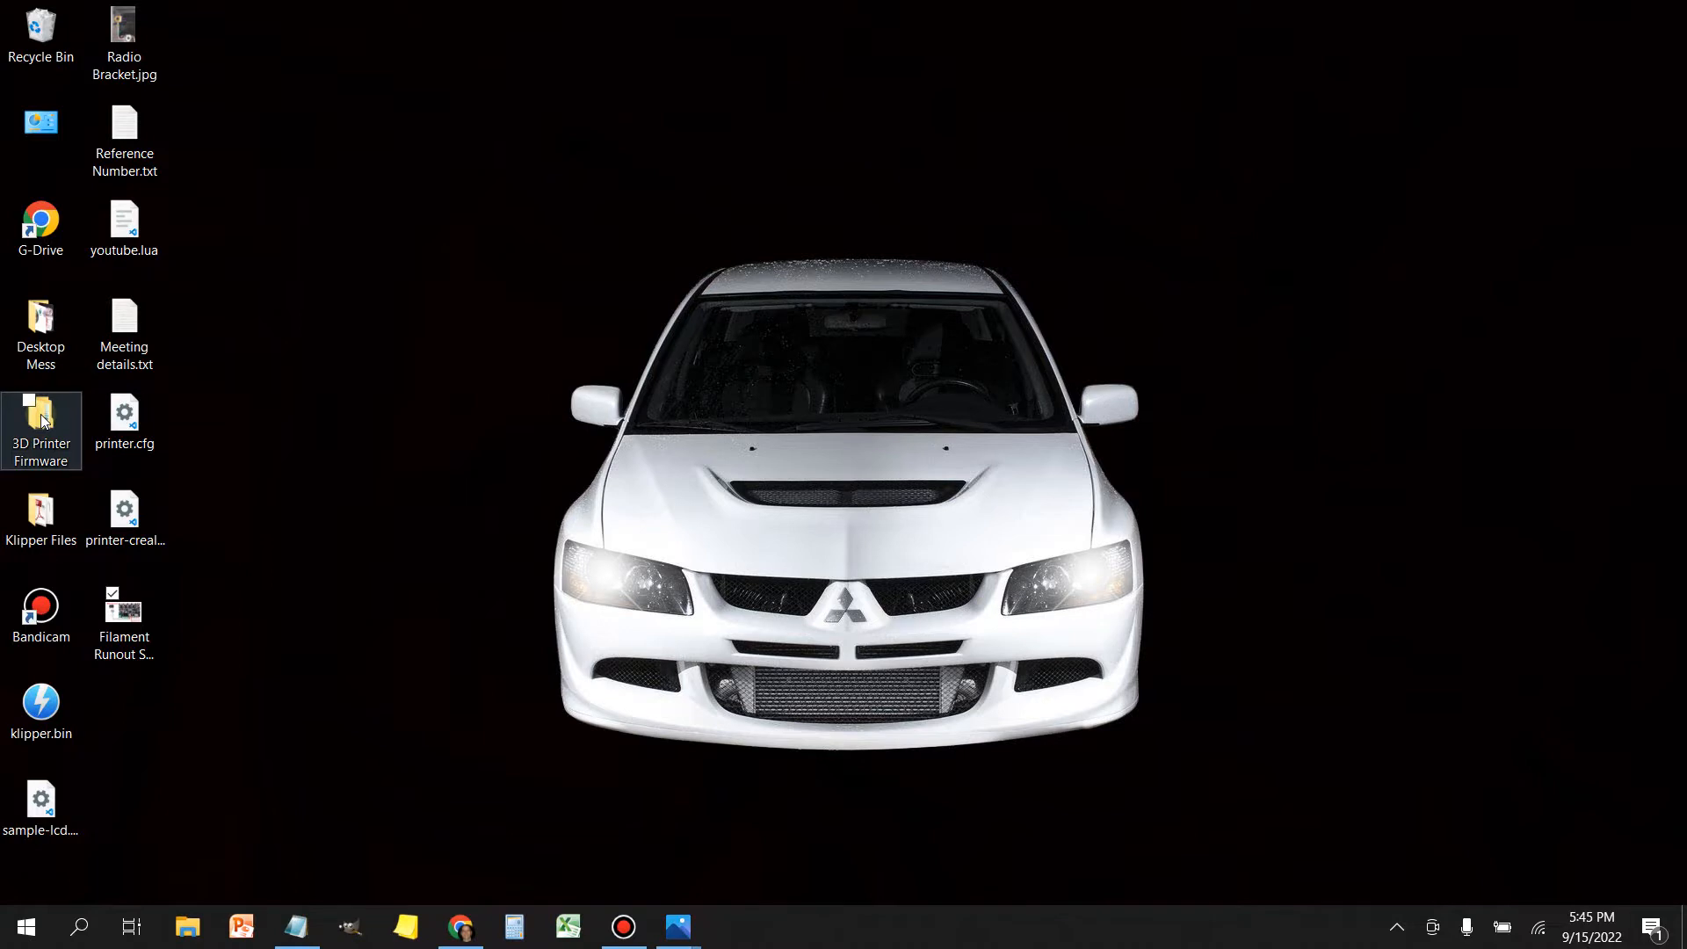
{"action": "double_click", "coordinate": [41, 428]}
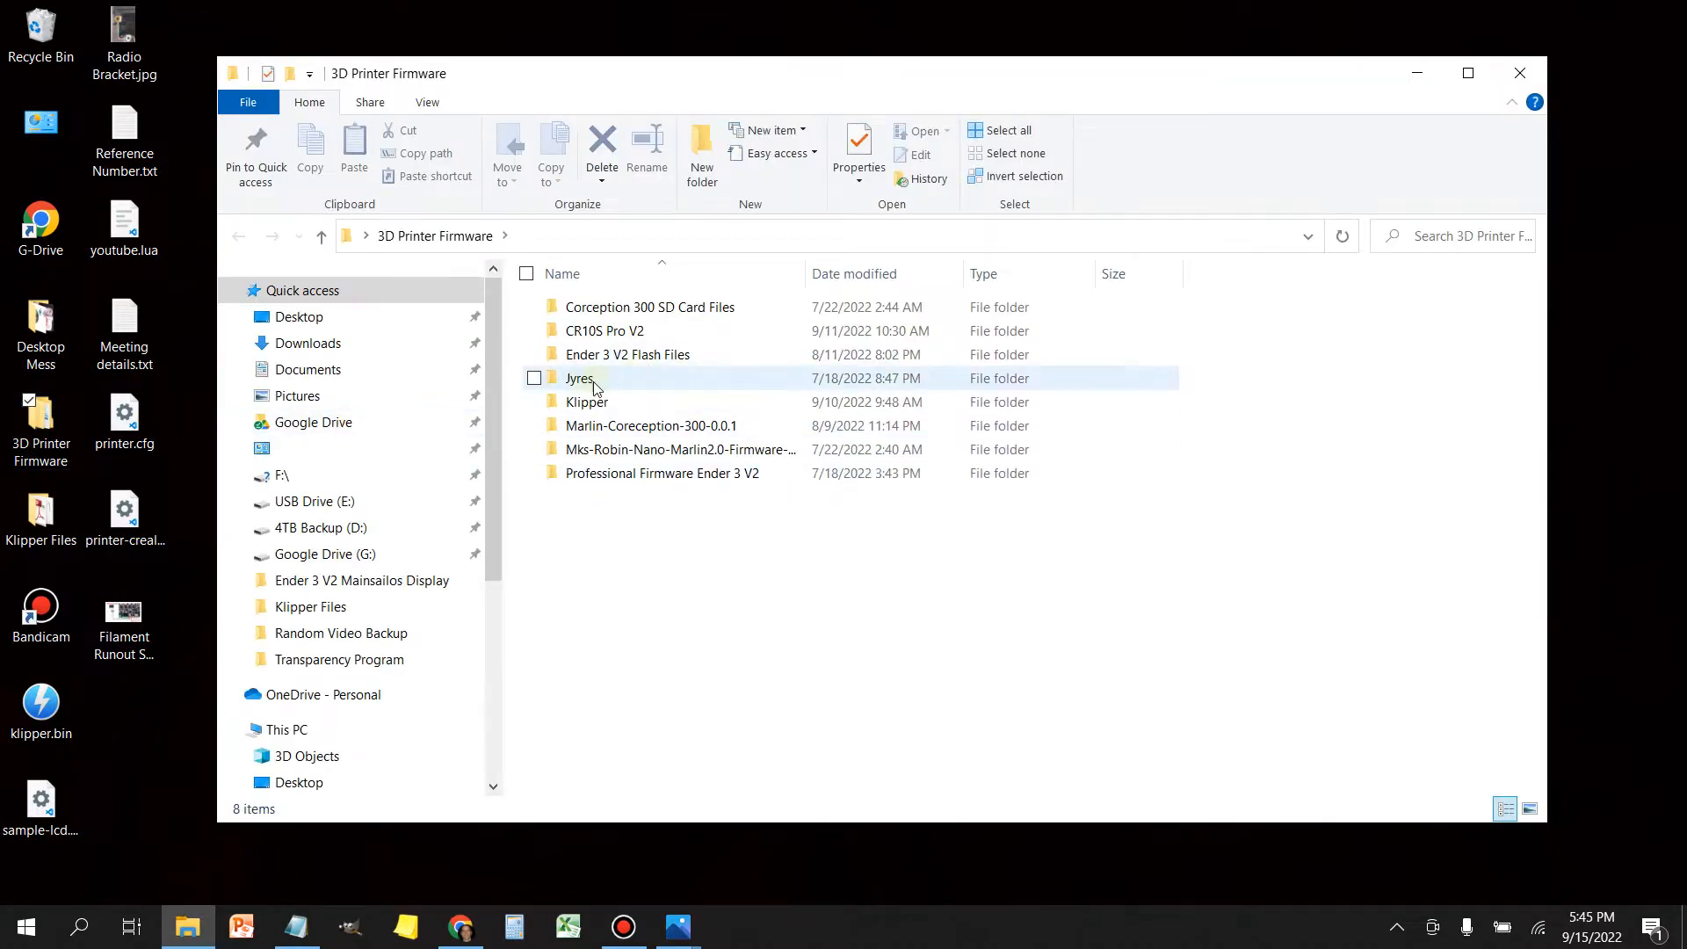
{"action": "mouse_move", "coordinate": [580, 378]}
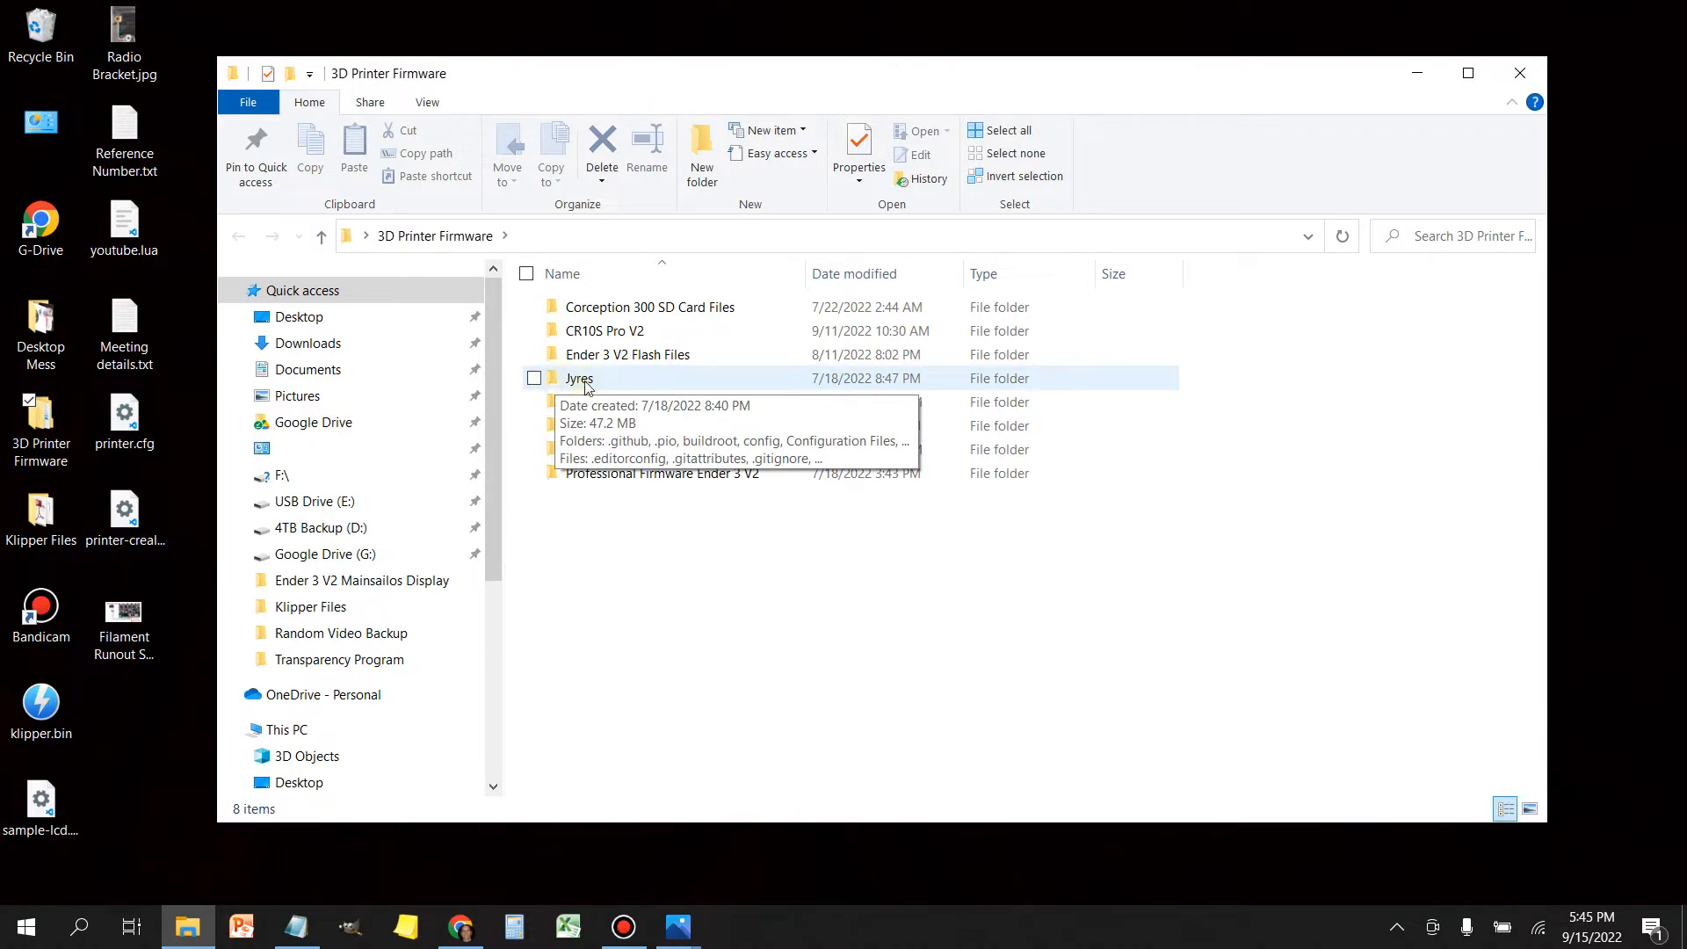
{"action": "double_click", "coordinate": [580, 378]}
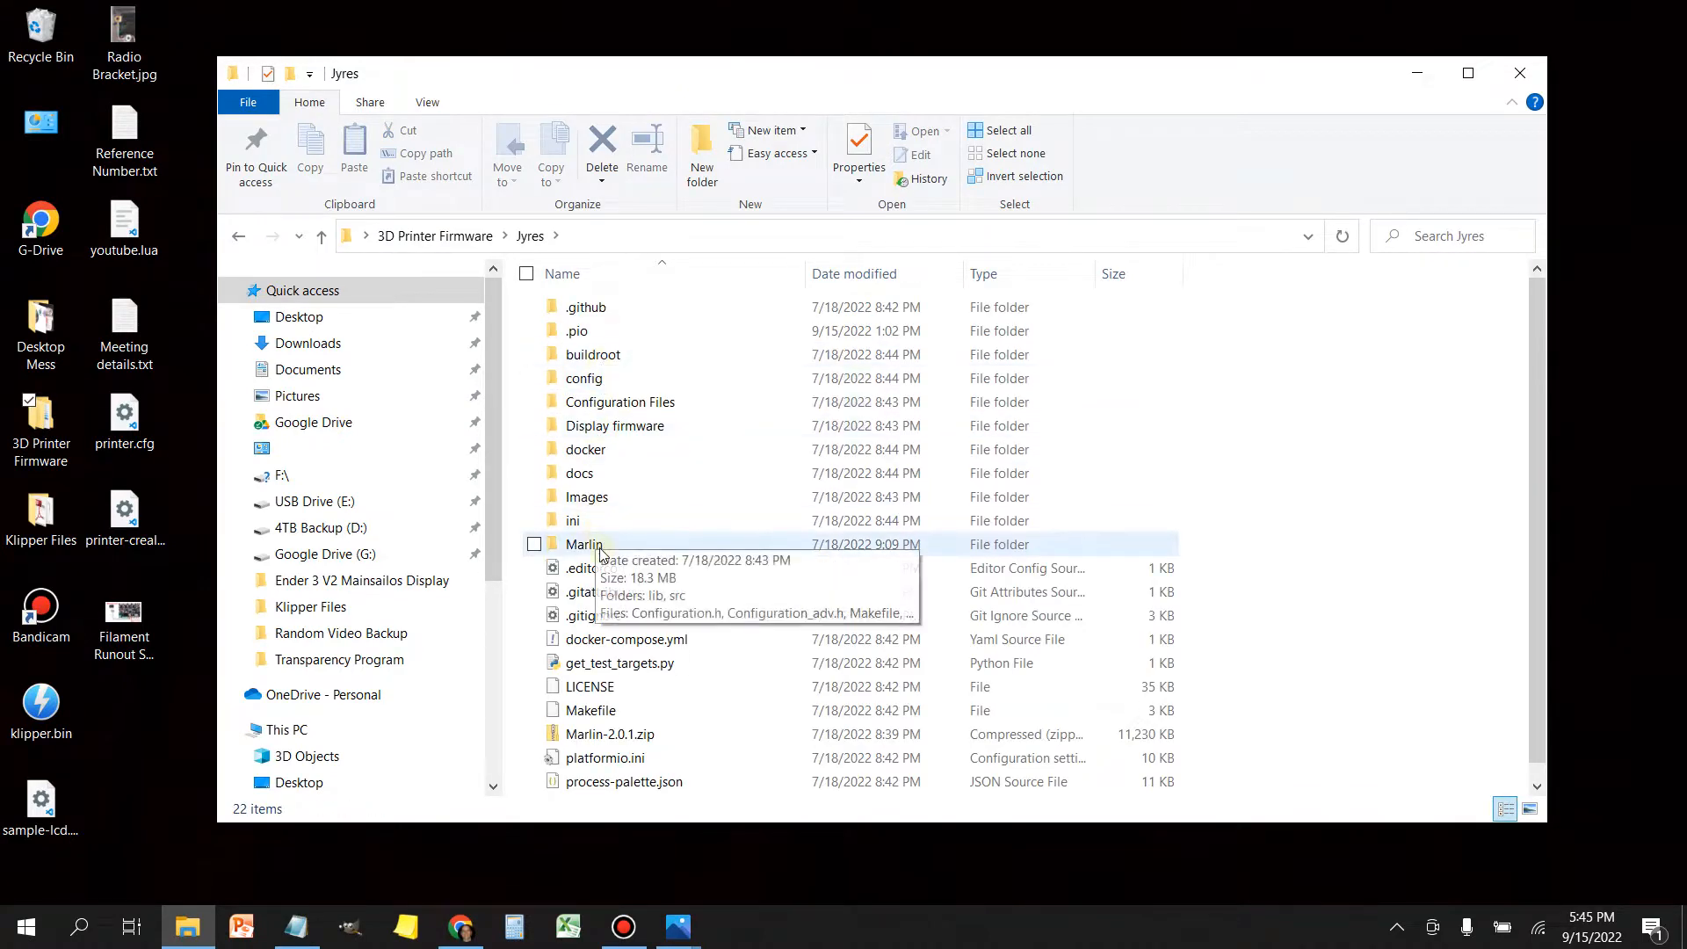
{"action": "mouse_move", "coordinate": [621, 556]}
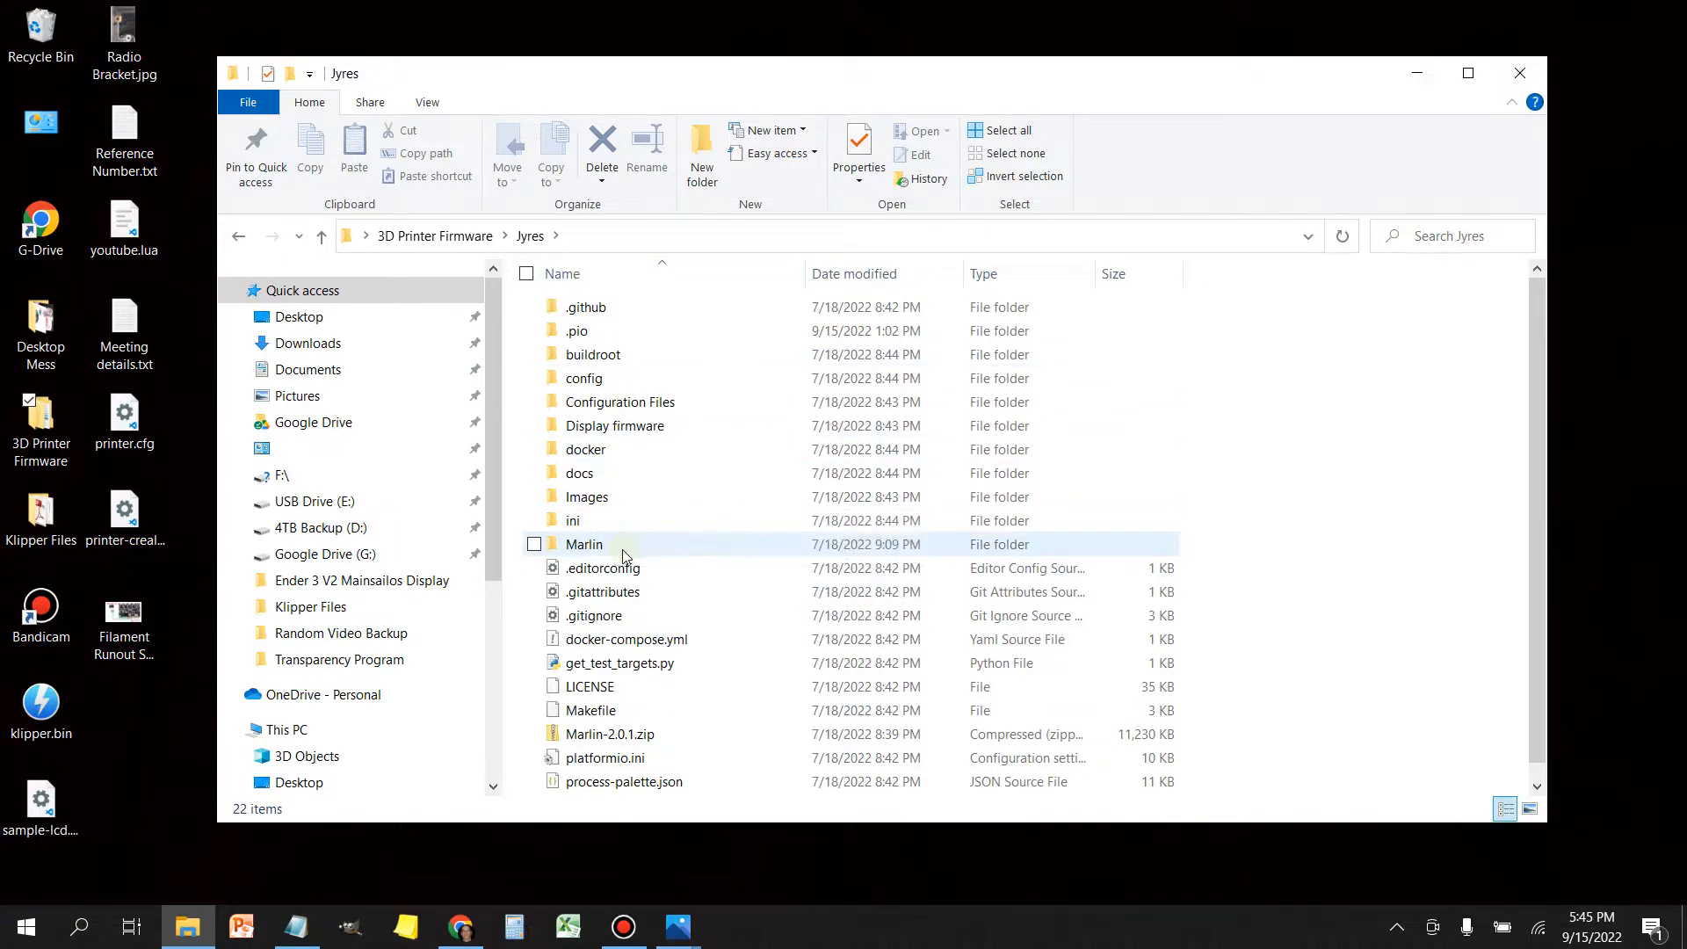
Step: Open the Marlin > src folder and select the pins folder
{"action": "left_click", "coordinate": [584, 544]}
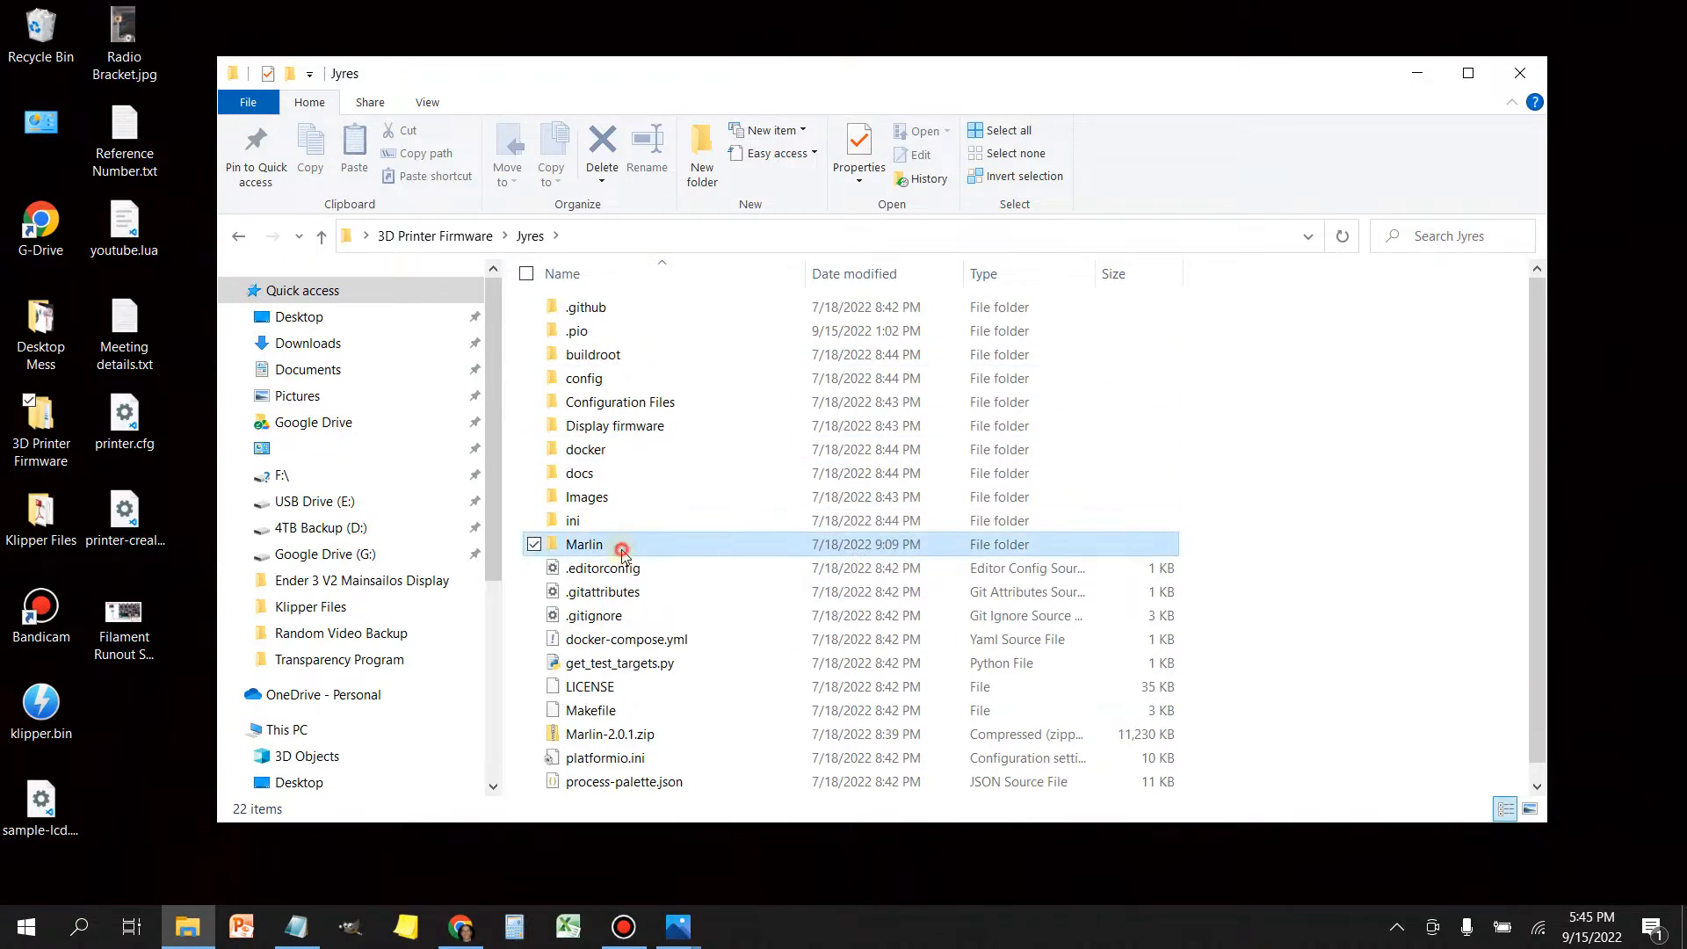
{"action": "double_click", "coordinate": [584, 543]}
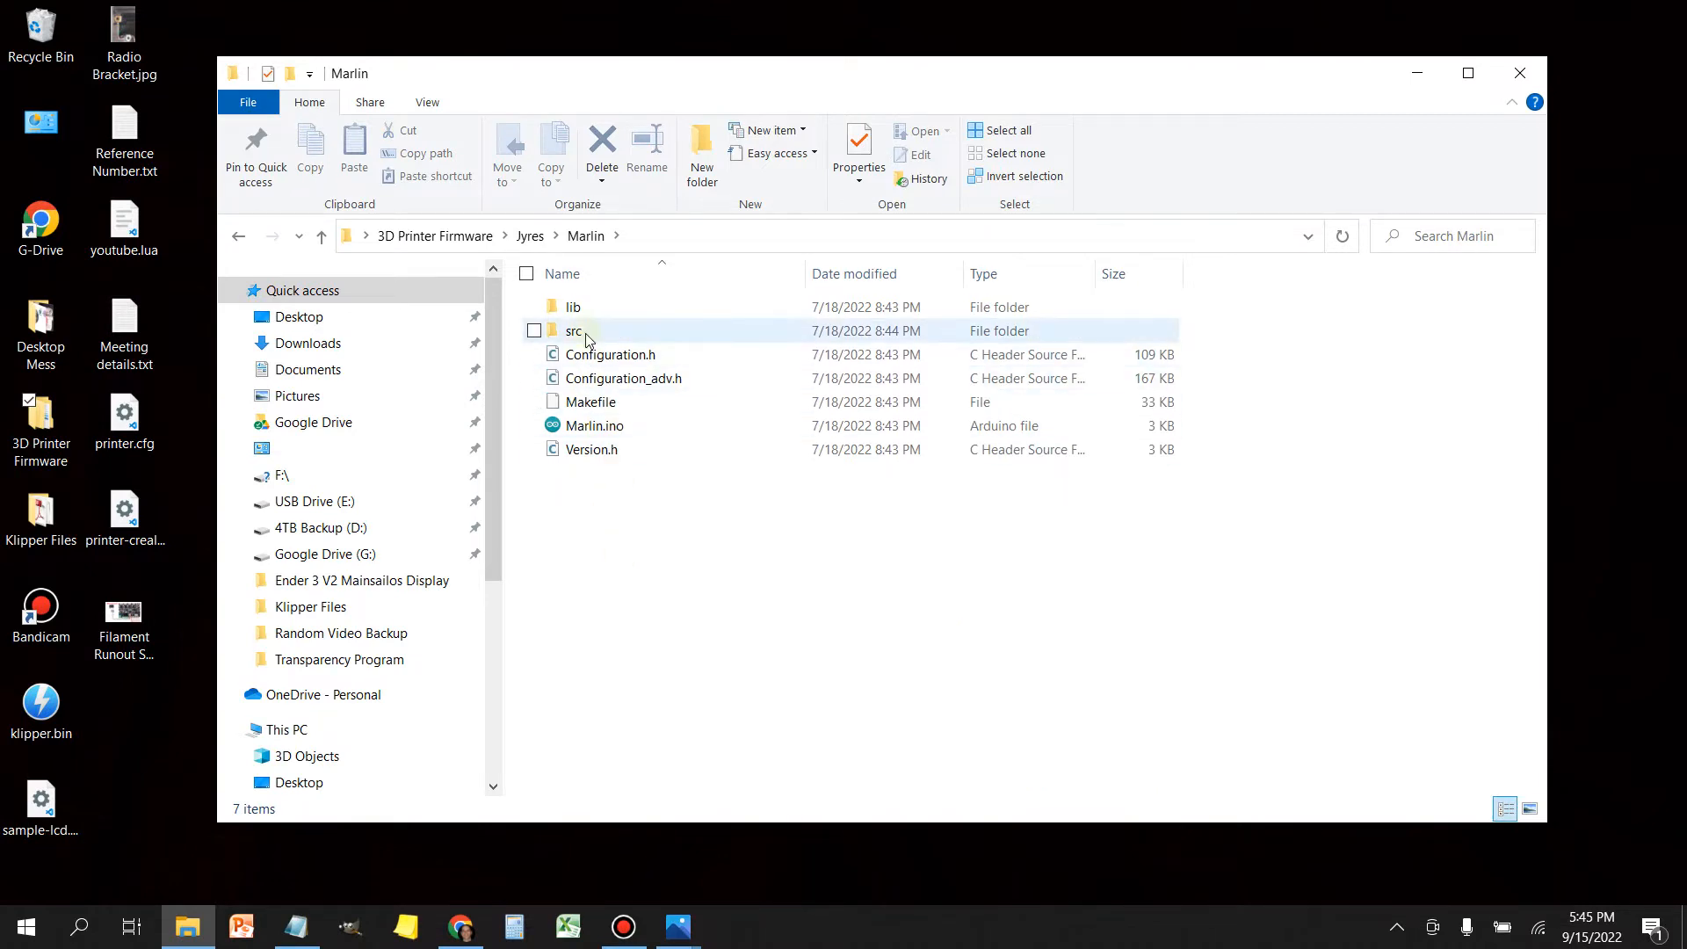
{"action": "double_click", "coordinate": [573, 330]}
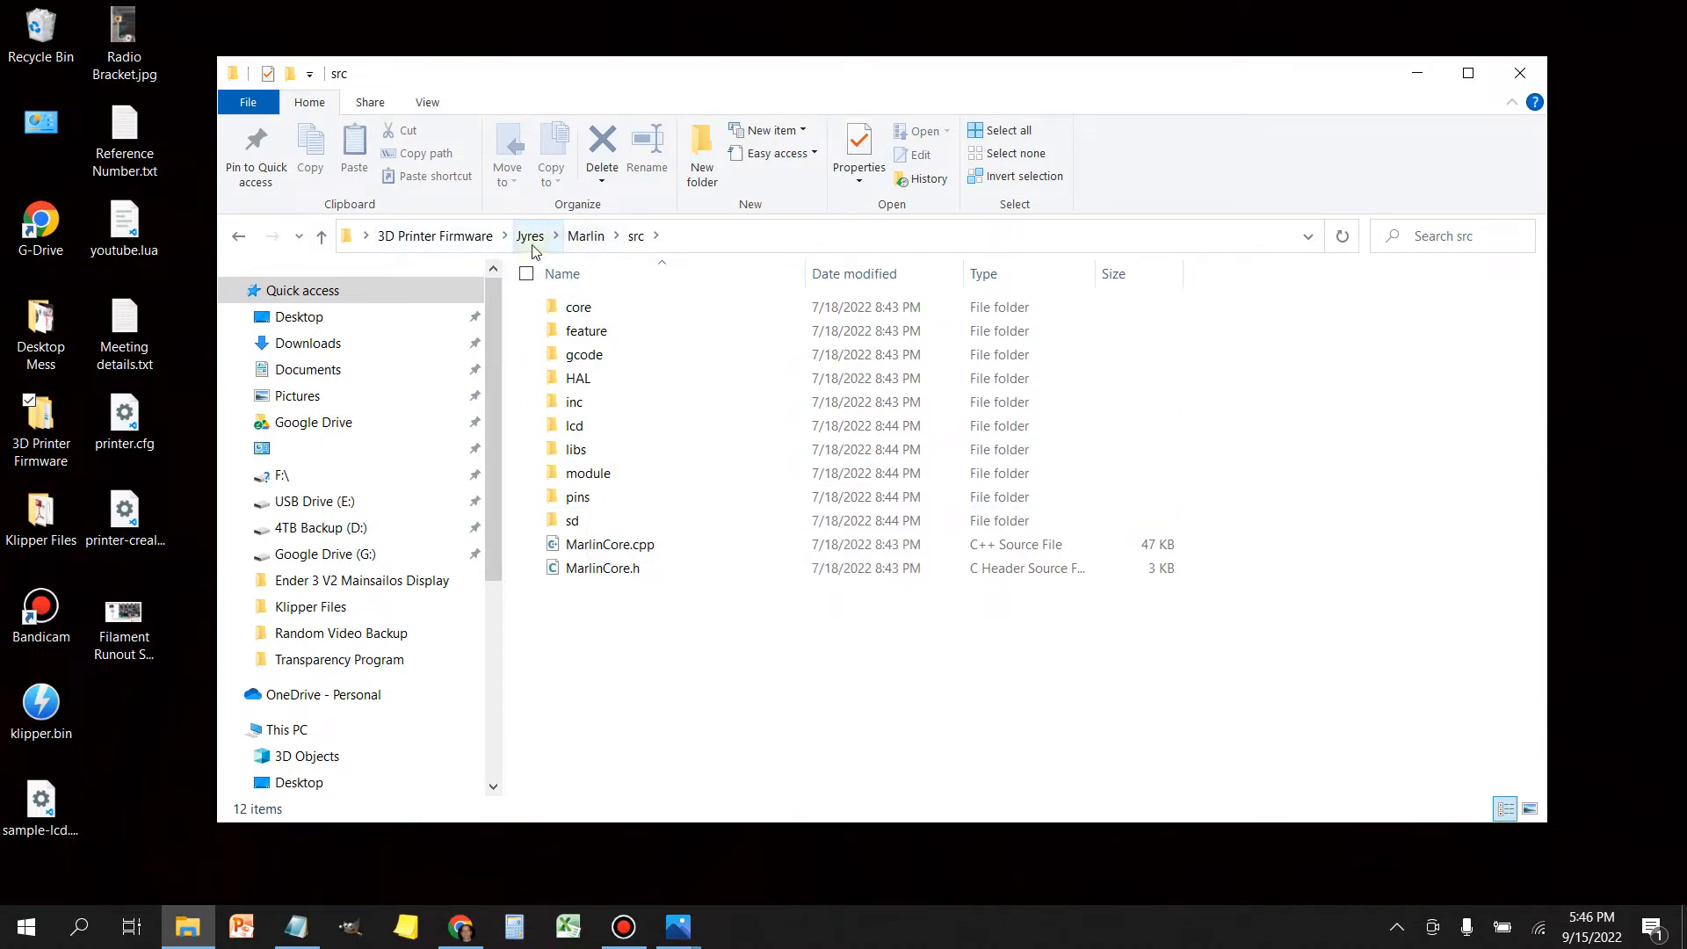
{"action": "mouse_move", "coordinate": [591, 250]}
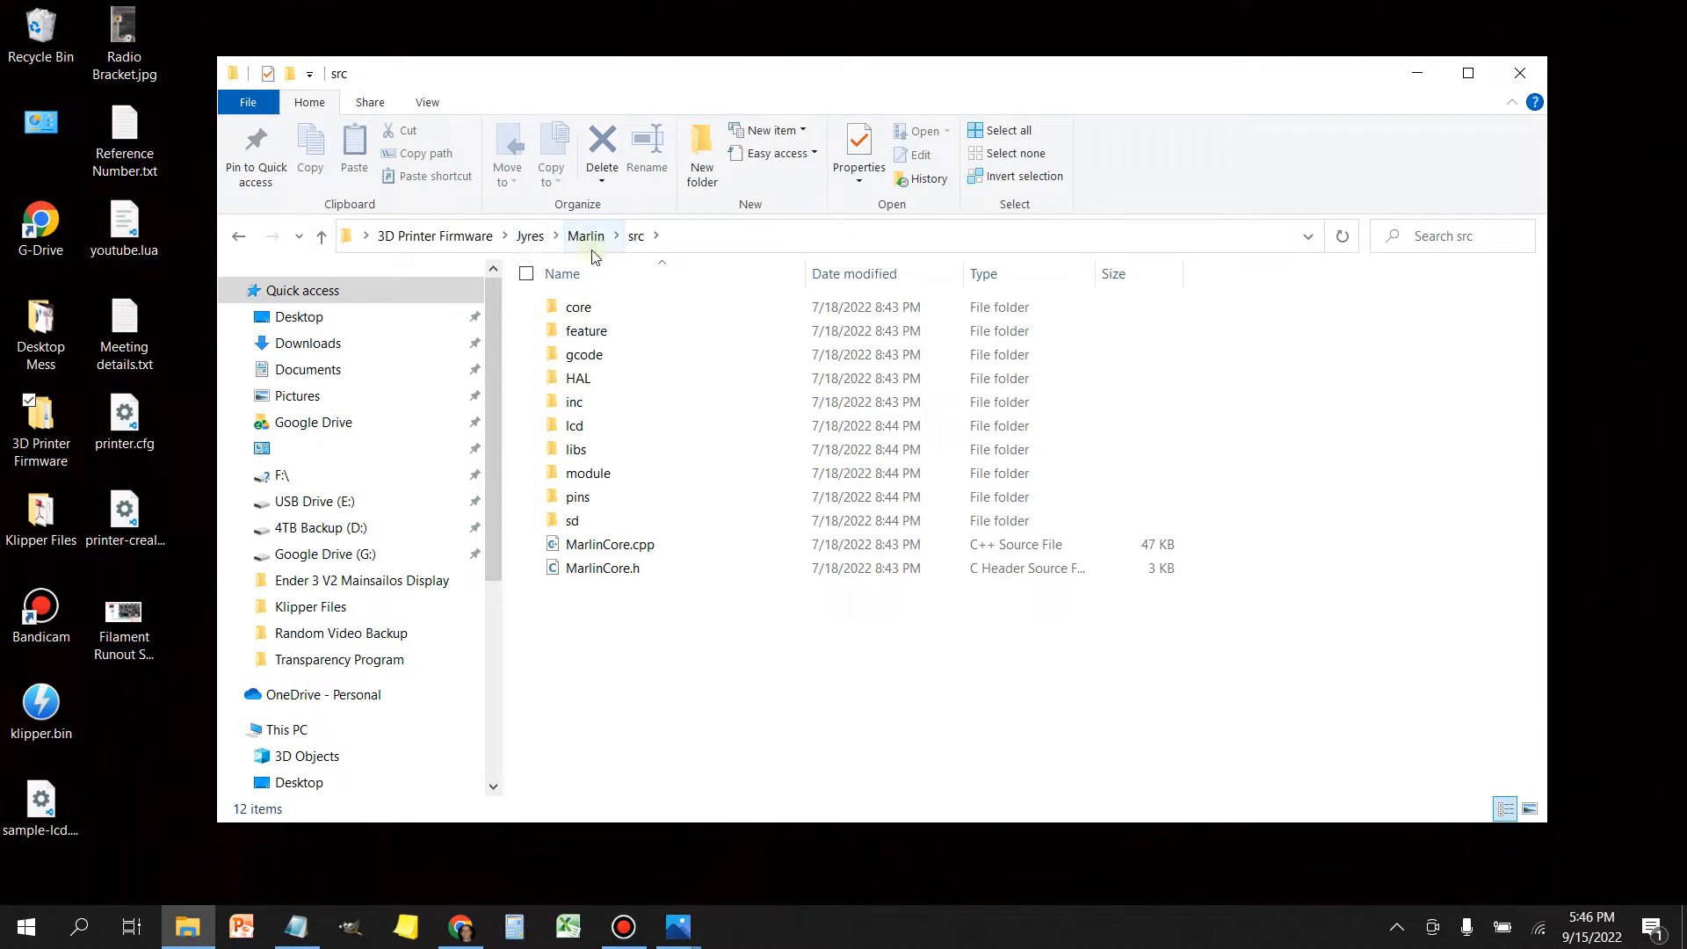
{"action": "mouse_move", "coordinate": [579, 496]}
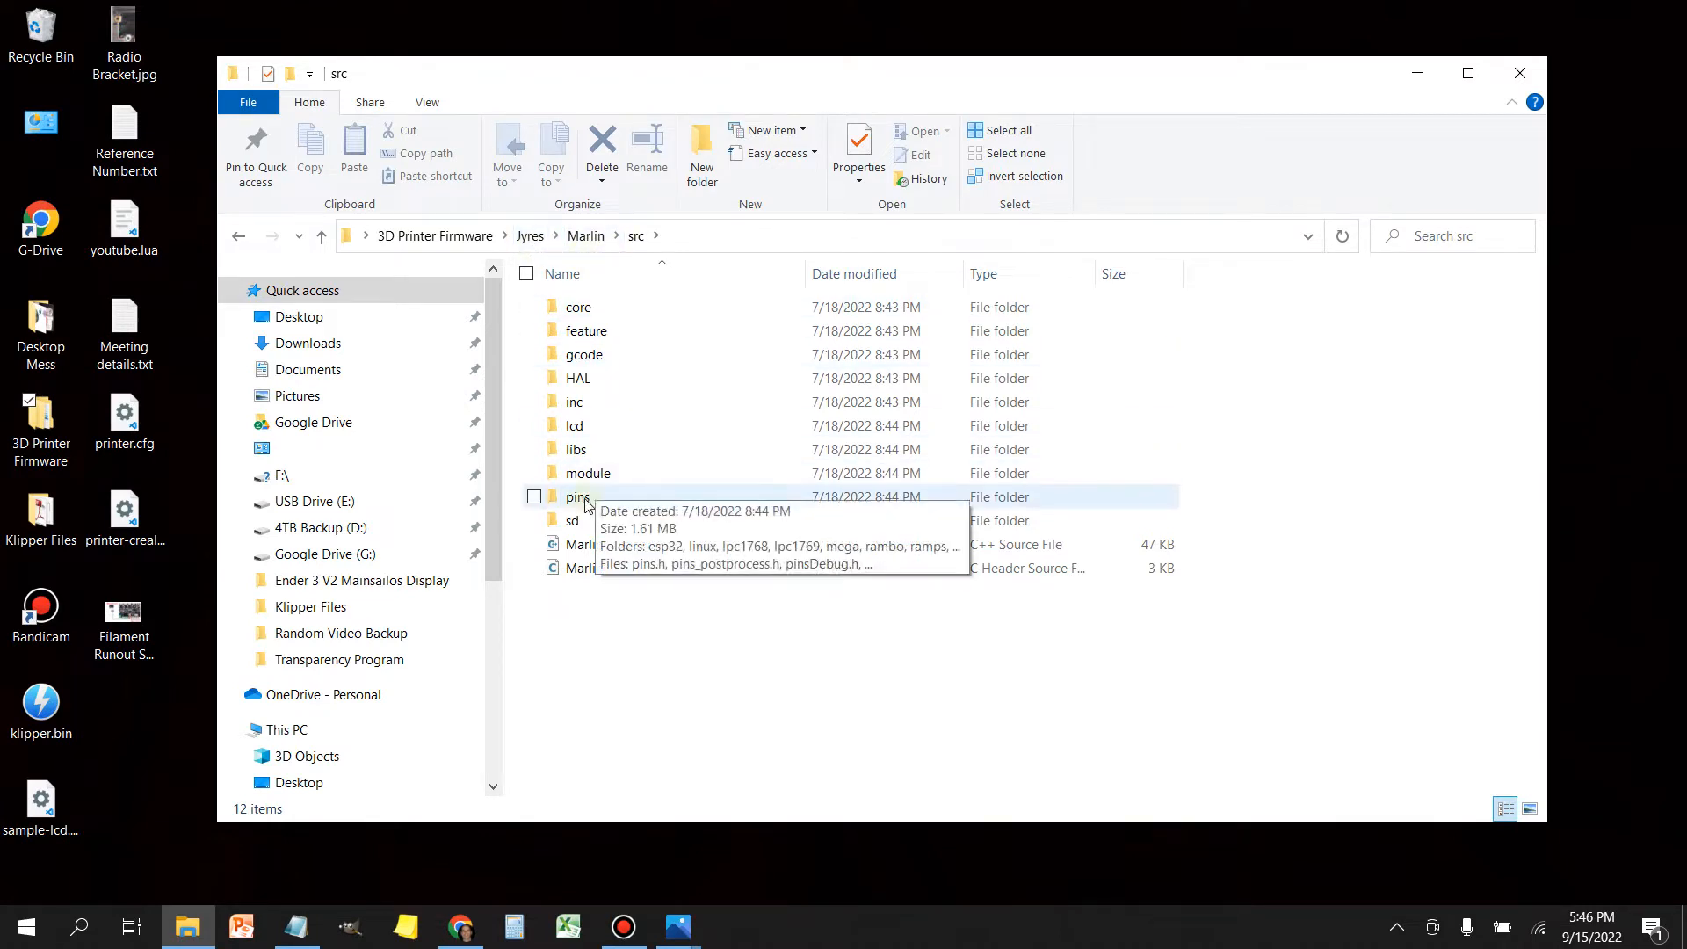
{"action": "mouse_move", "coordinate": [588, 259]}
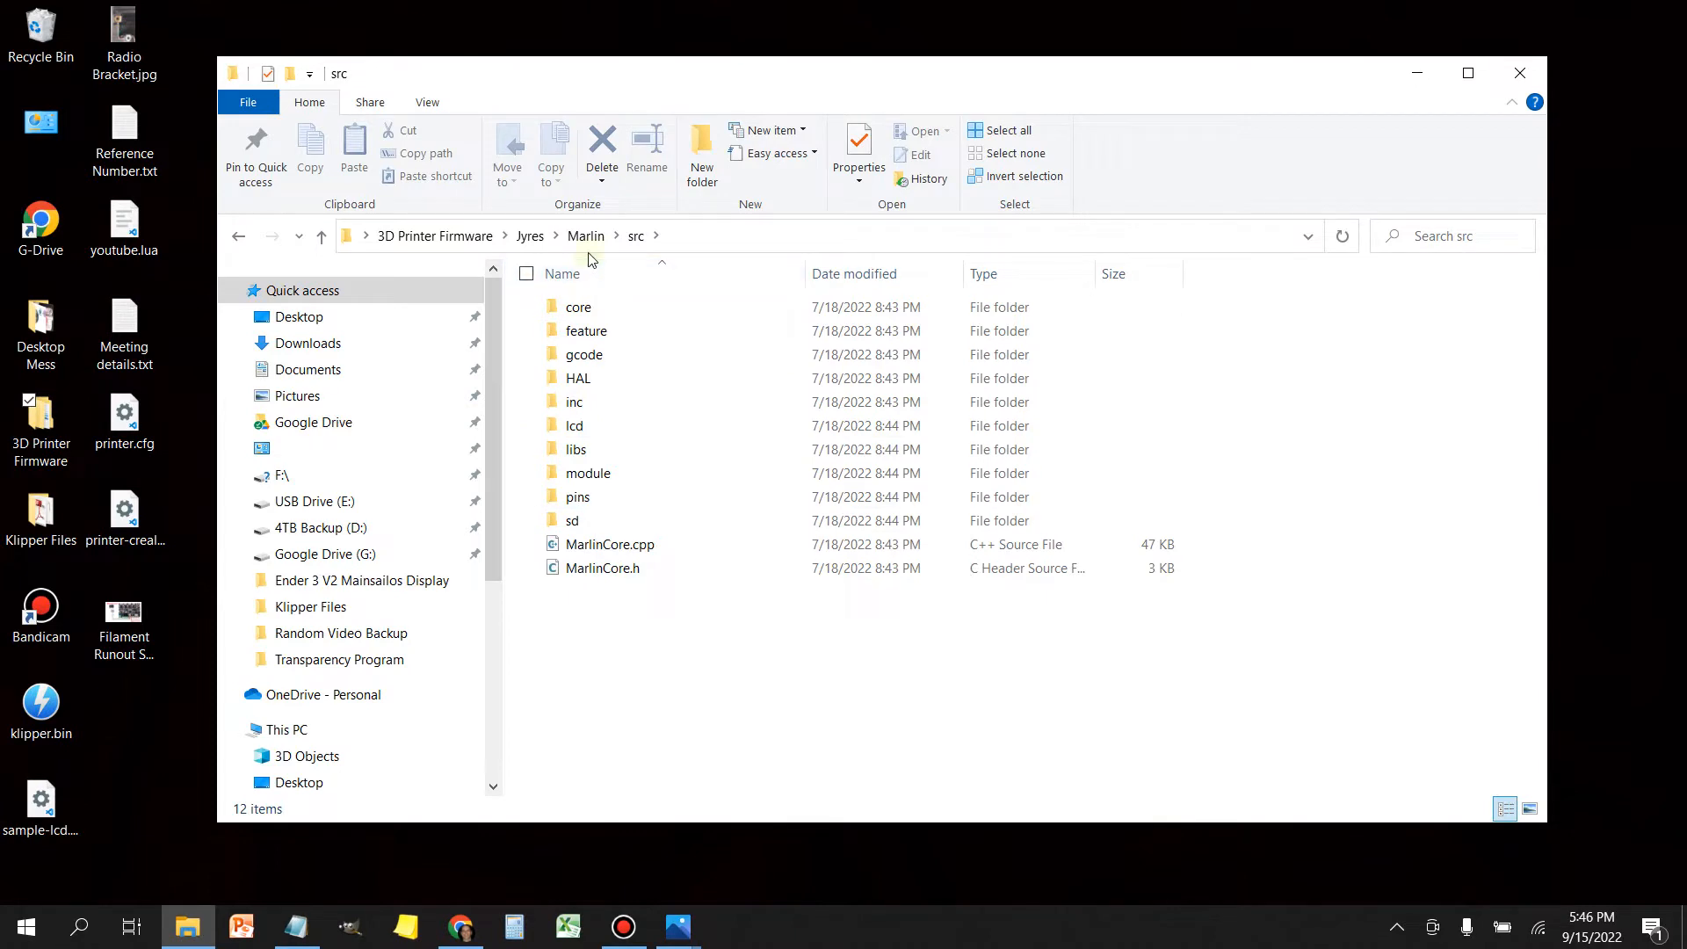
{"action": "mouse_move", "coordinate": [578, 496]}
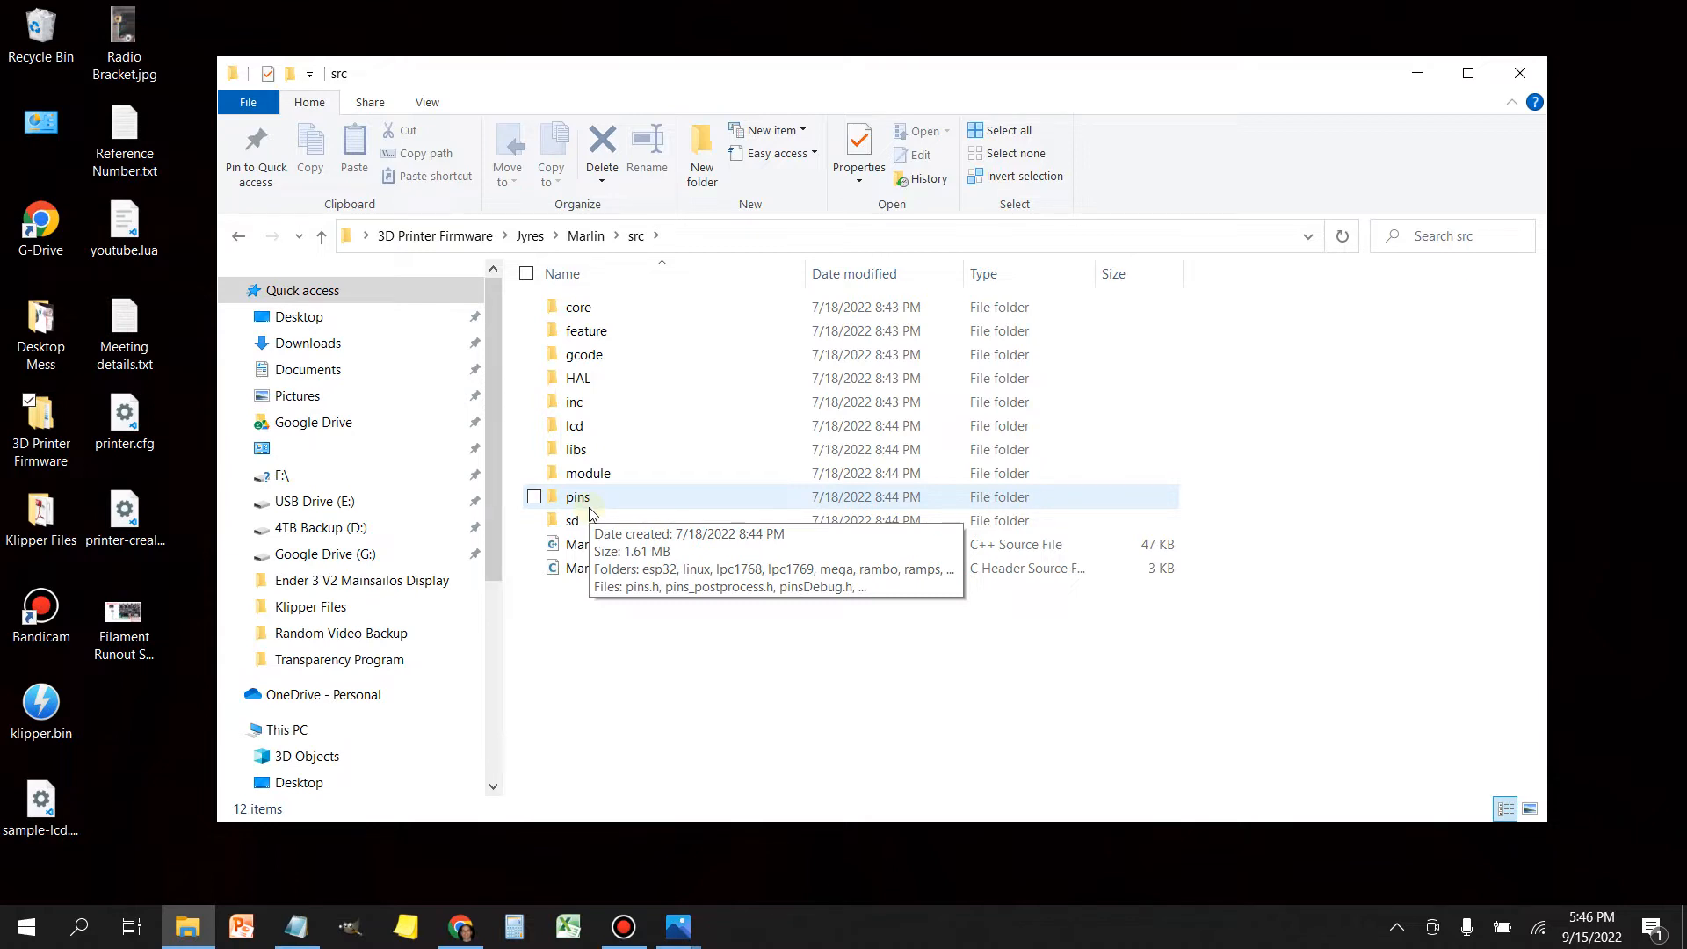
{"action": "mouse_move", "coordinate": [586, 497]}
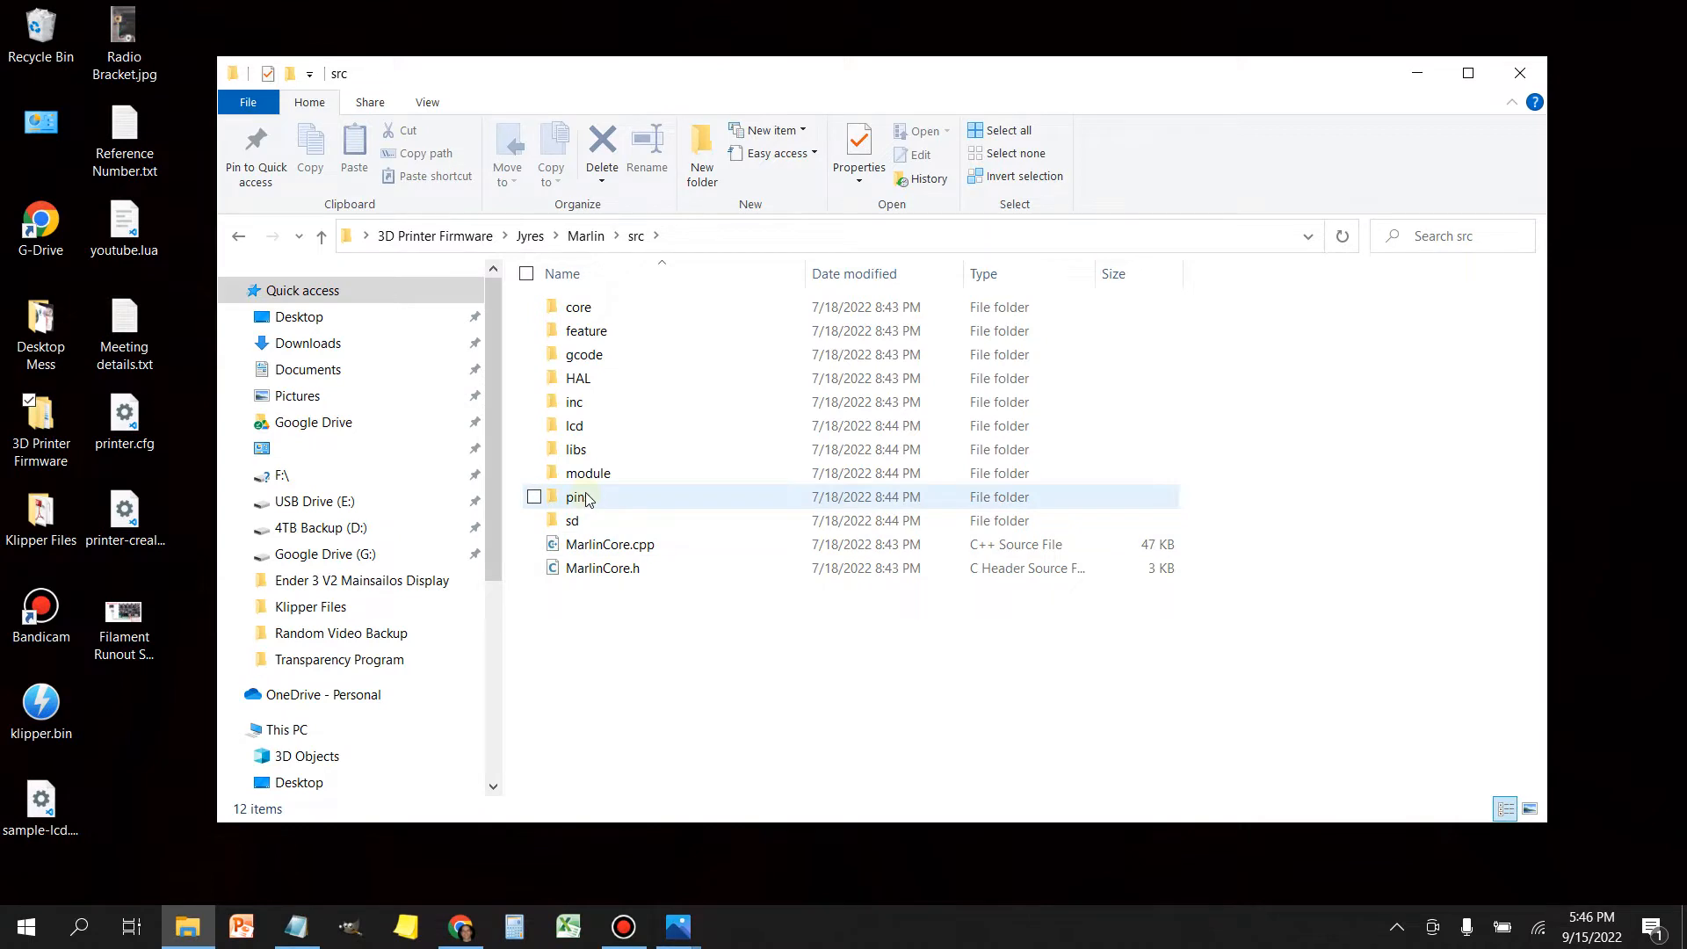
{"action": "left_click", "coordinate": [579, 496]}
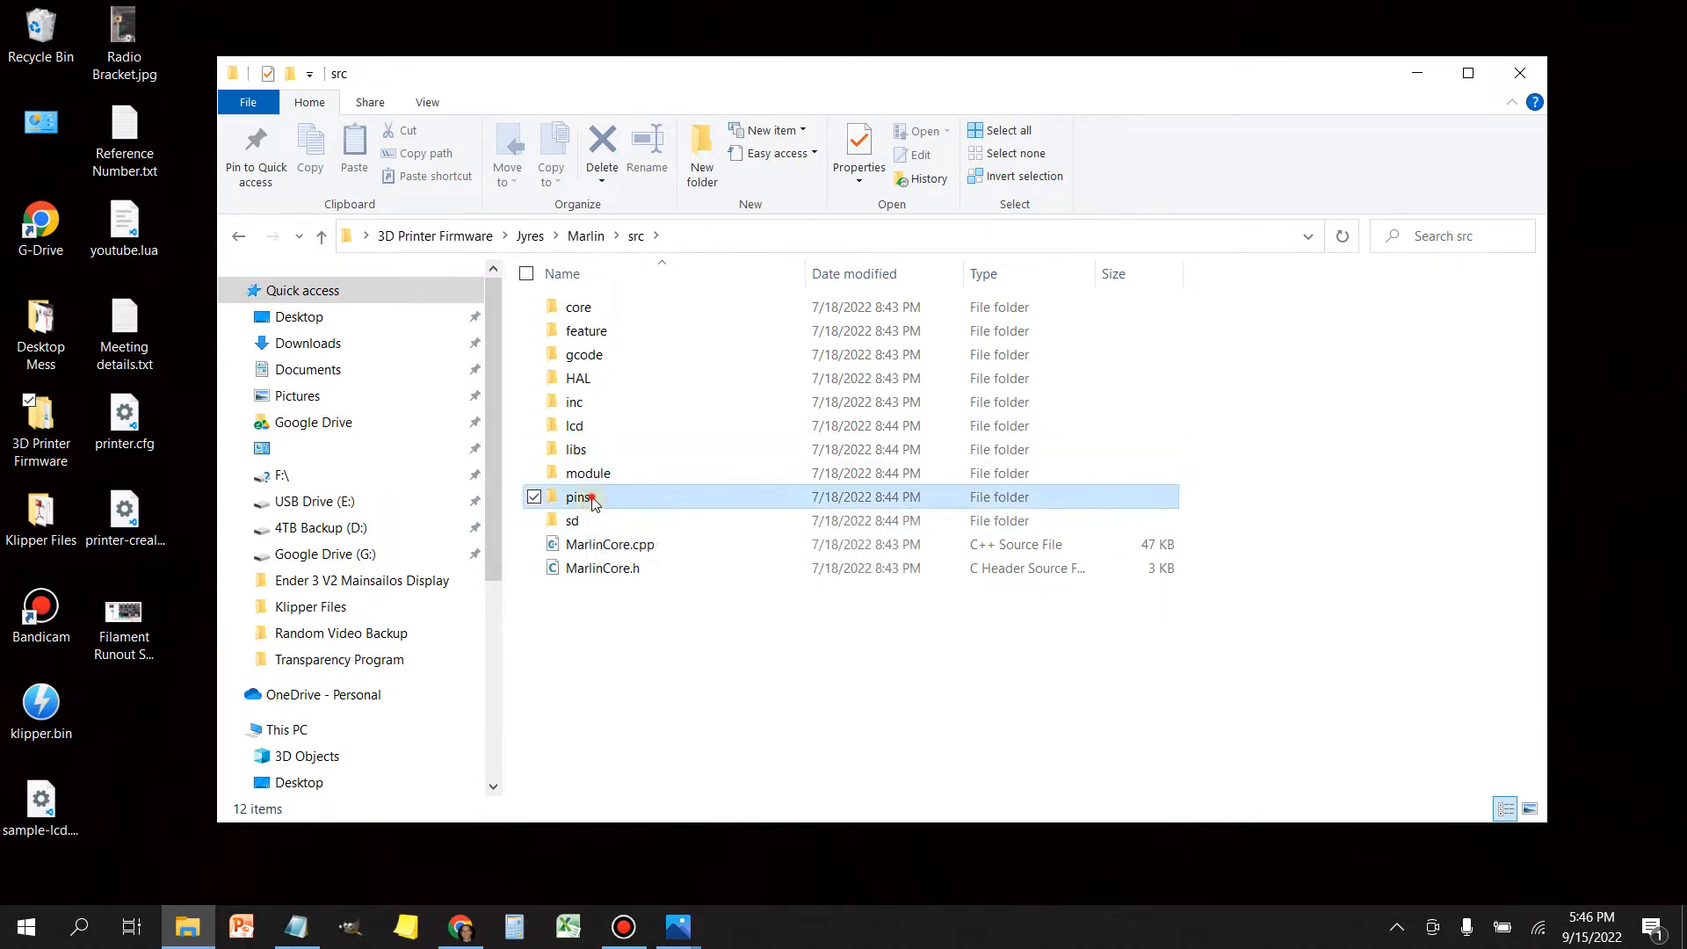
Step: Open pins, then stm32f1, to reach the Creality board pin headers
{"action": "double_click", "coordinate": [579, 496]}
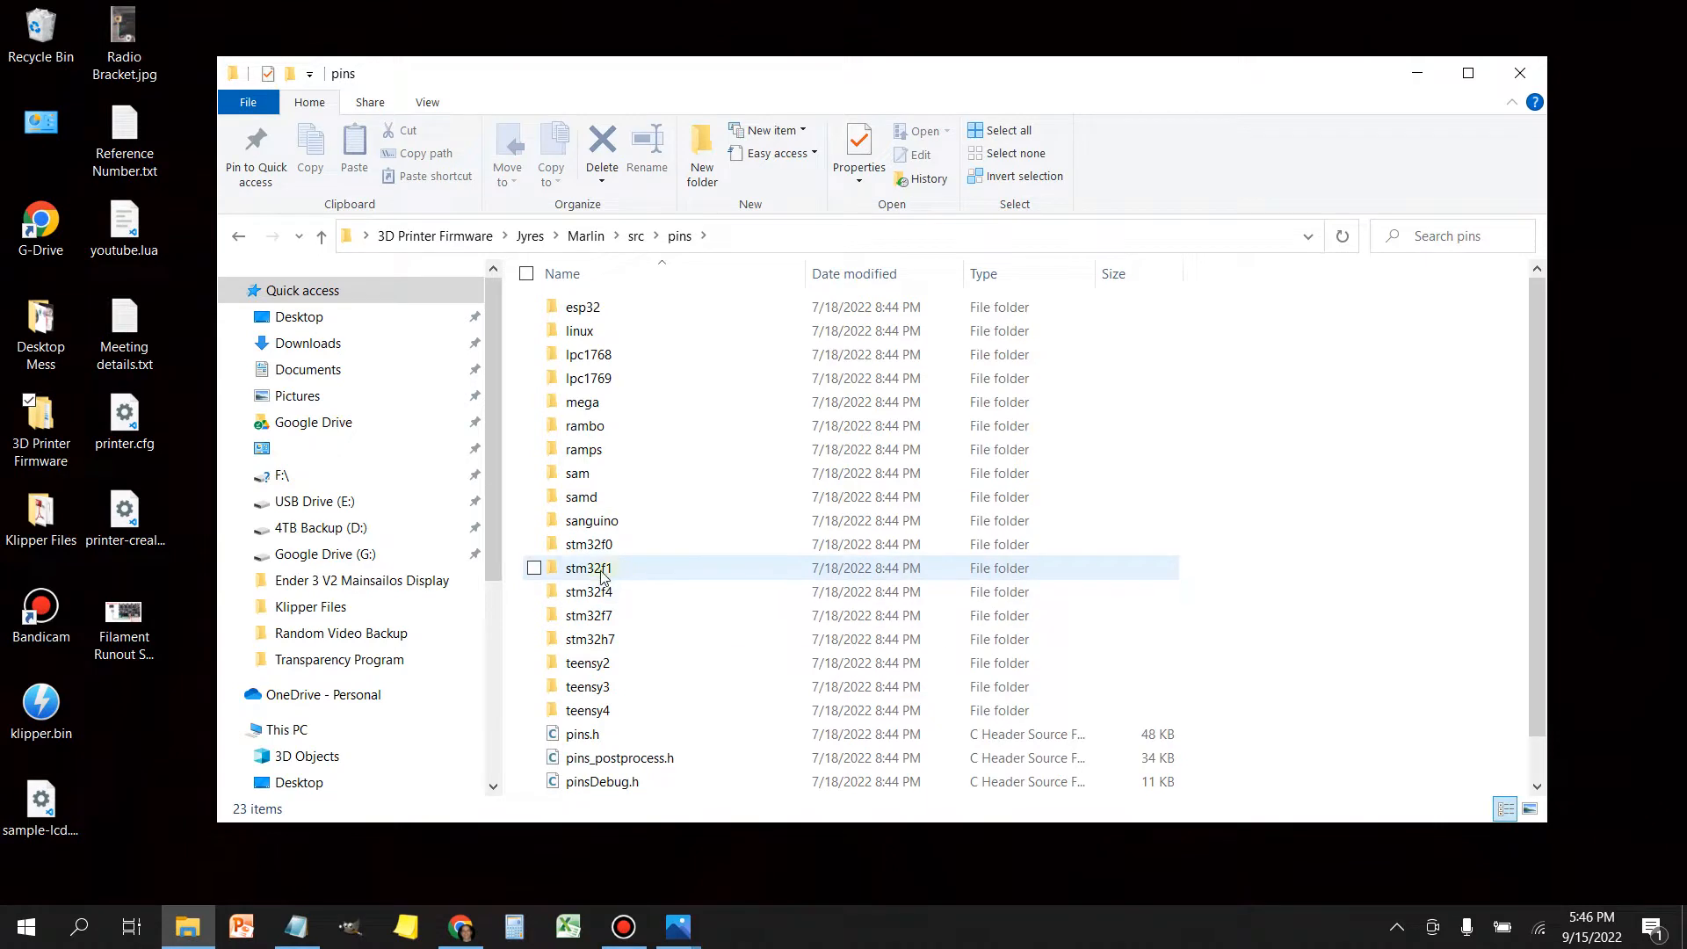
{"action": "mouse_move", "coordinate": [603, 569]}
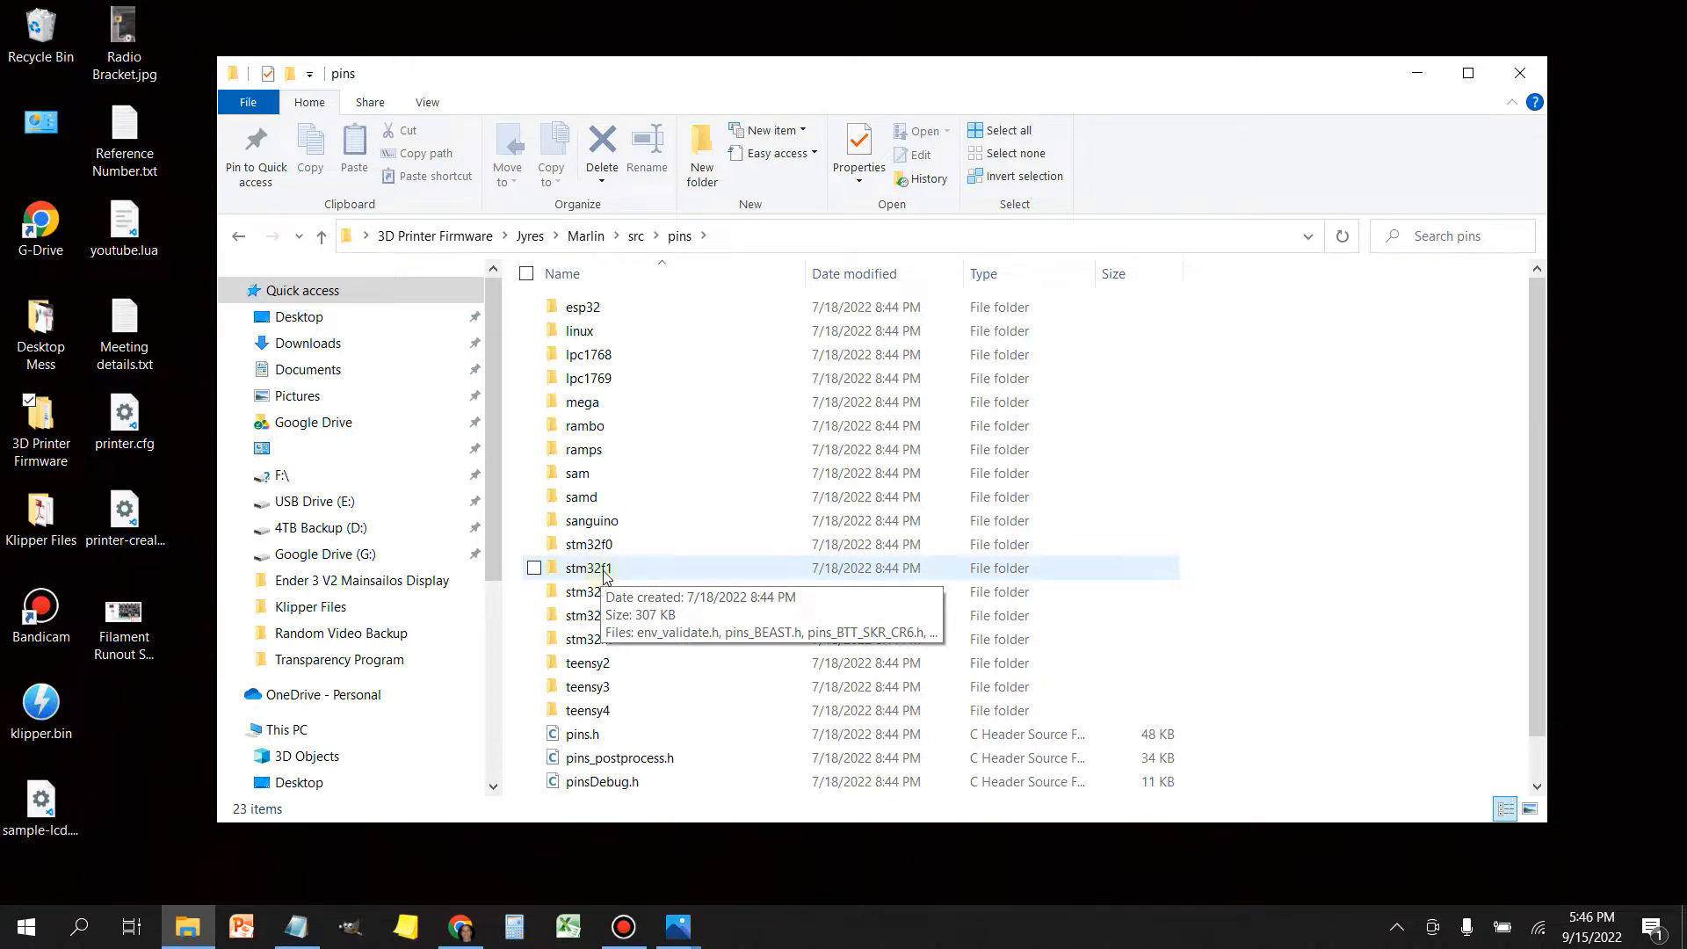
{"action": "double_click", "coordinate": [588, 567]}
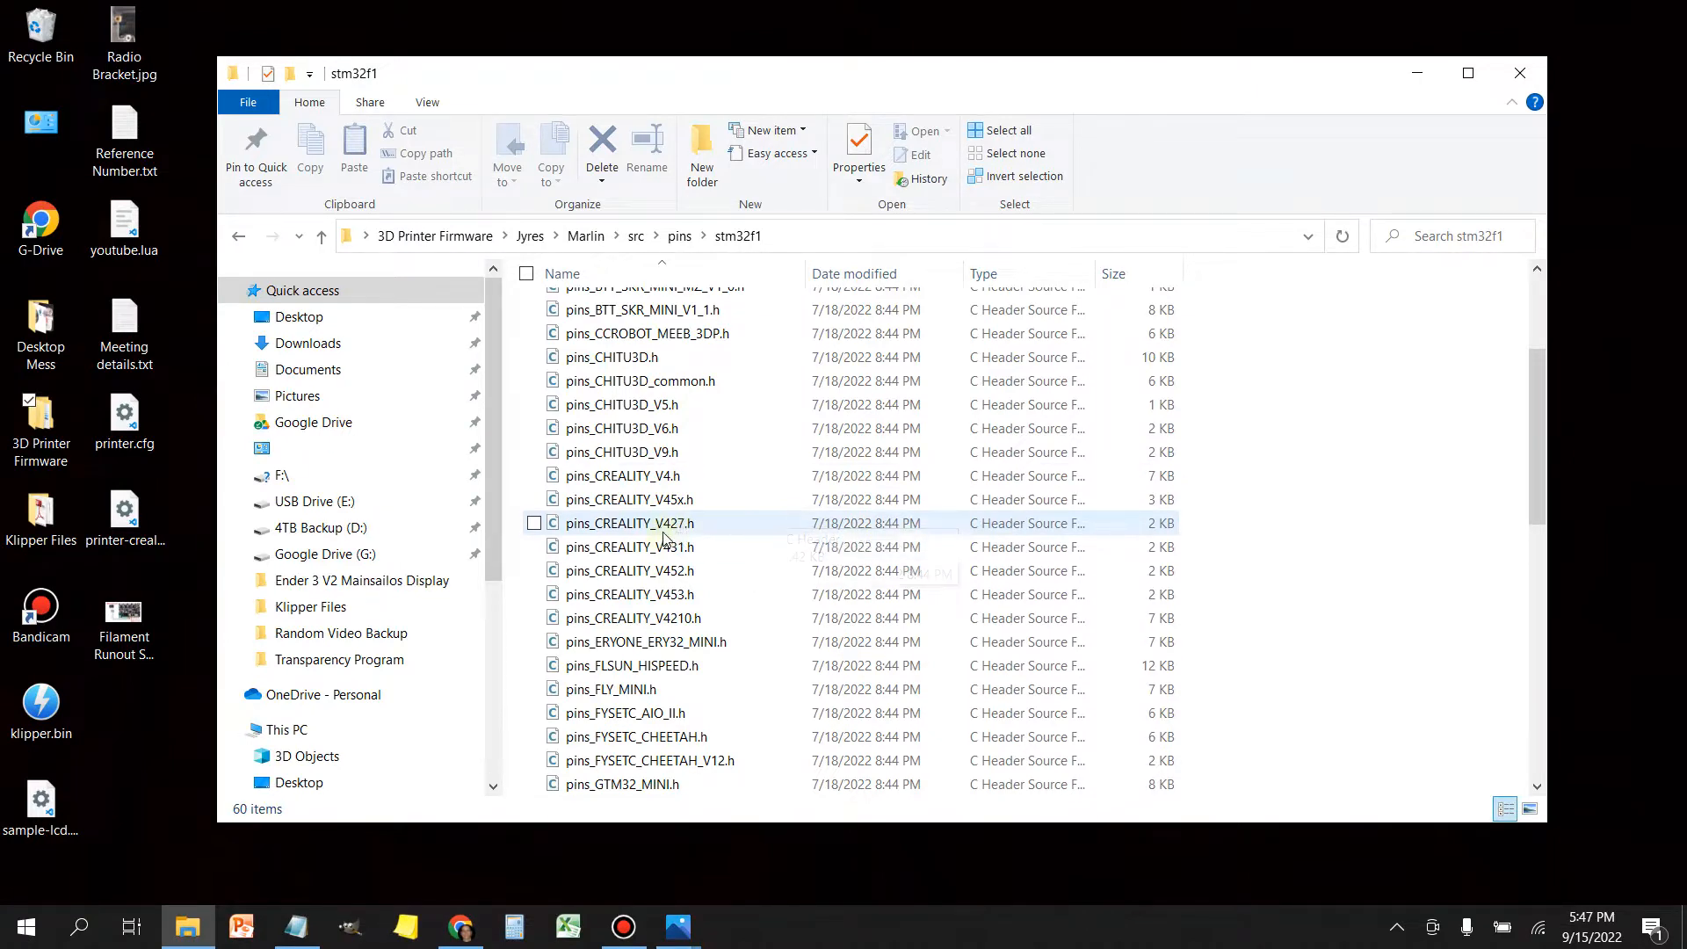
{"action": "mouse_move", "coordinate": [662, 530]}
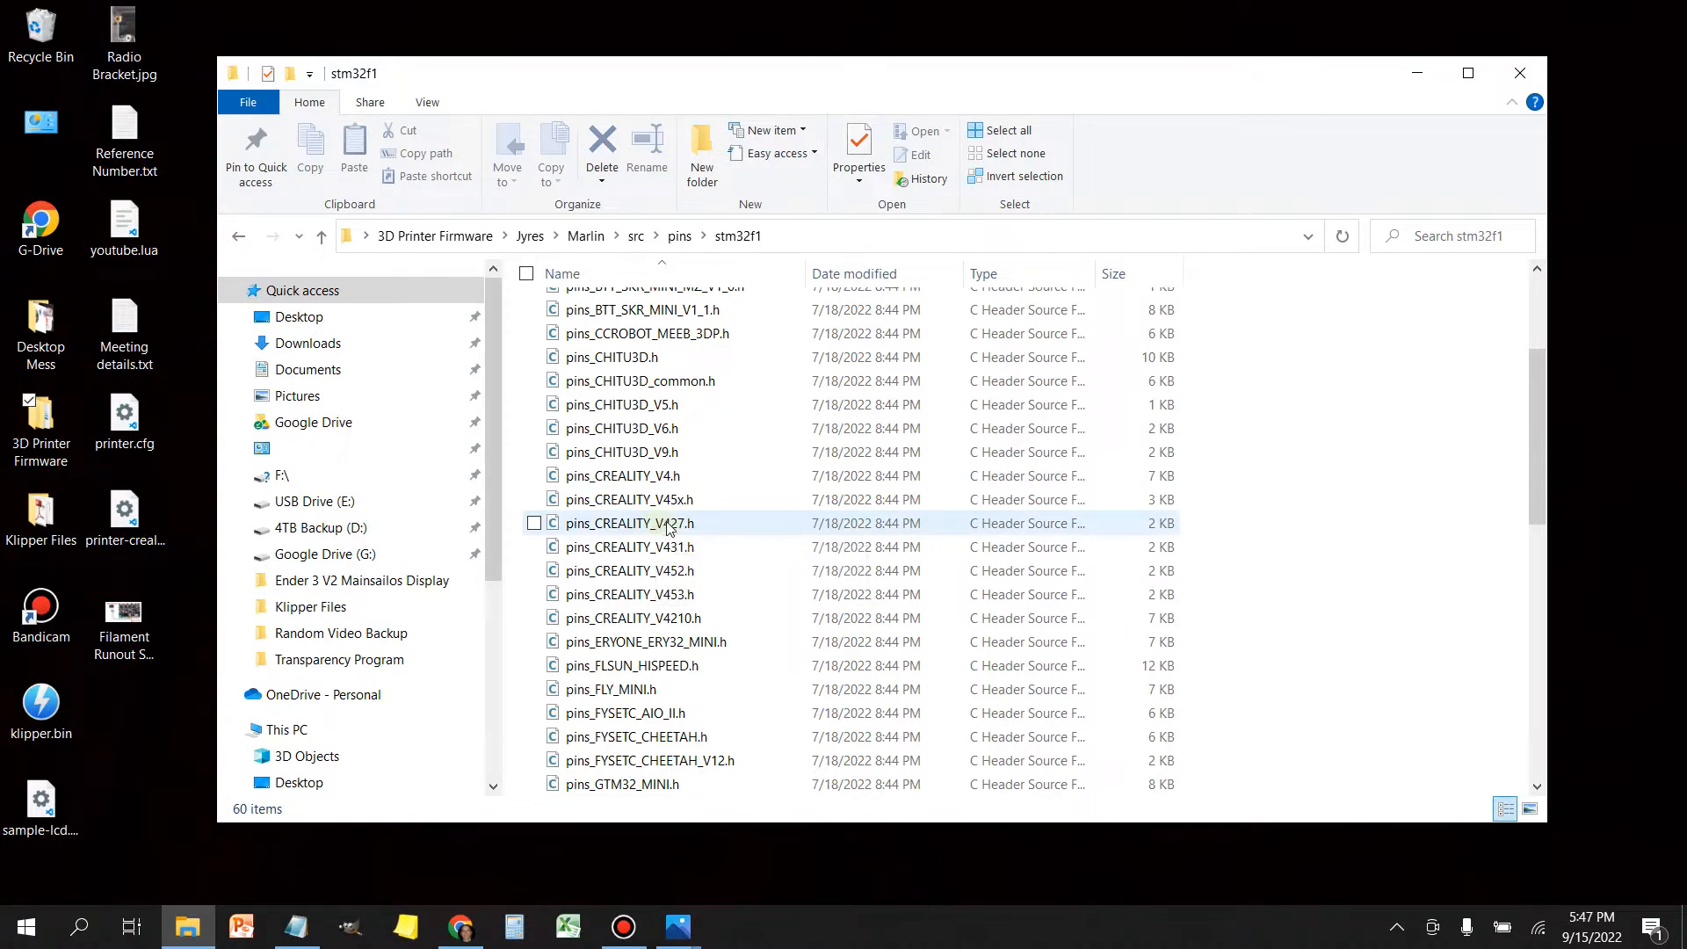
{"action": "mouse_move", "coordinate": [665, 528]}
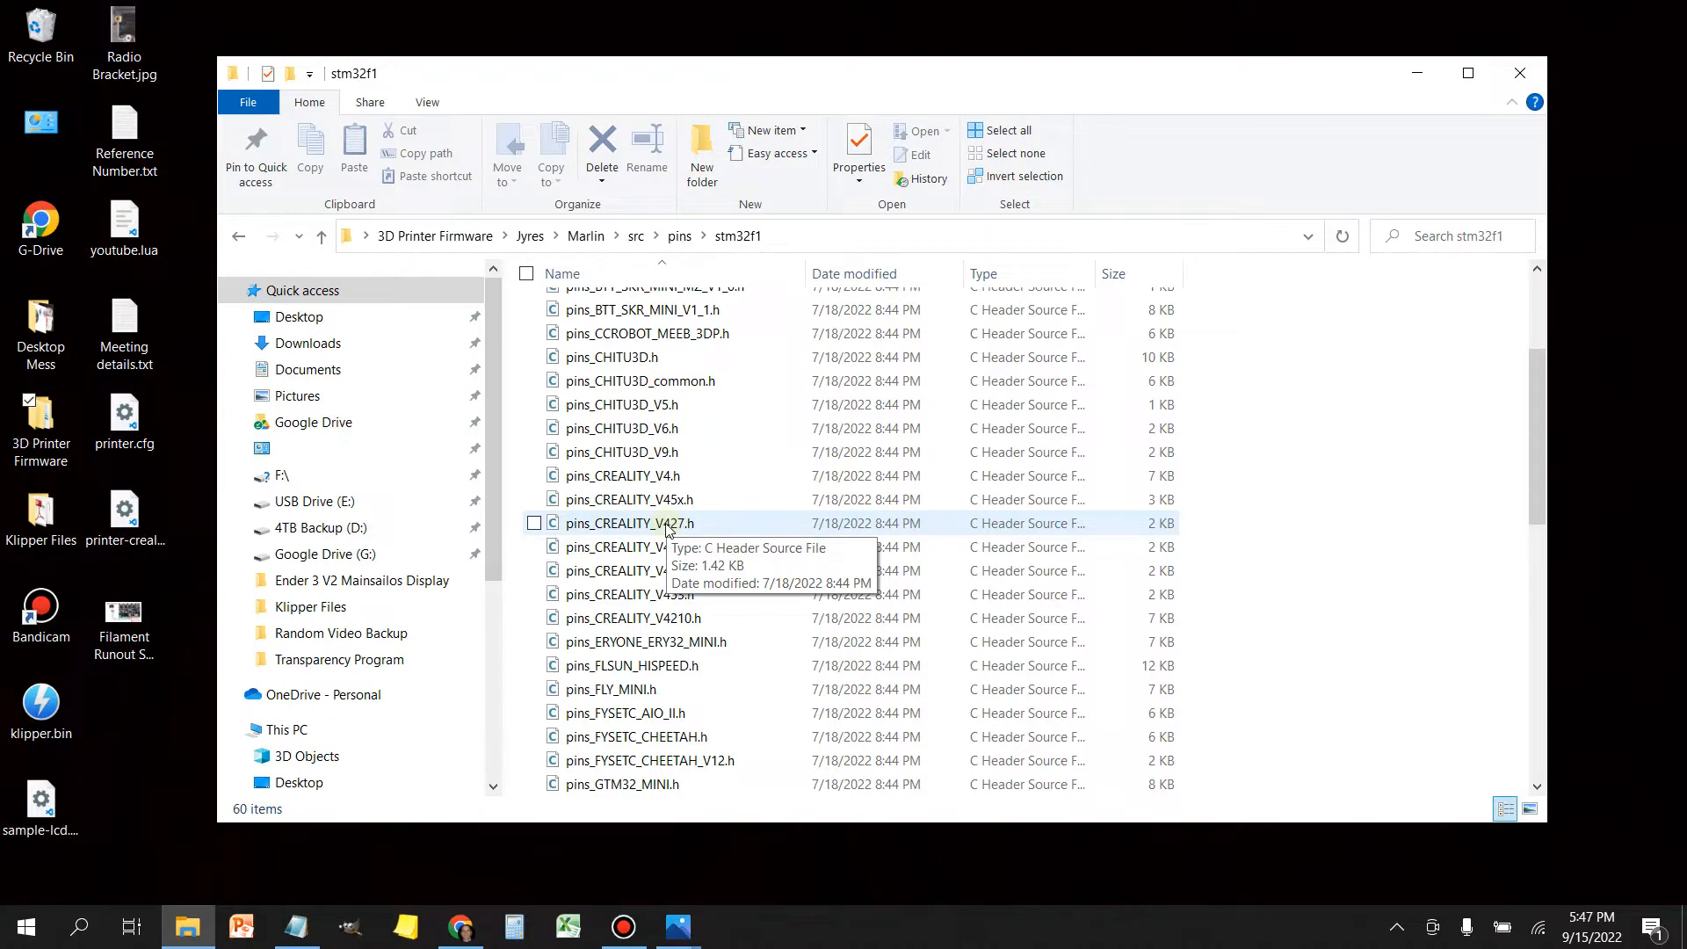
{"action": "mouse_move", "coordinate": [680, 475]}
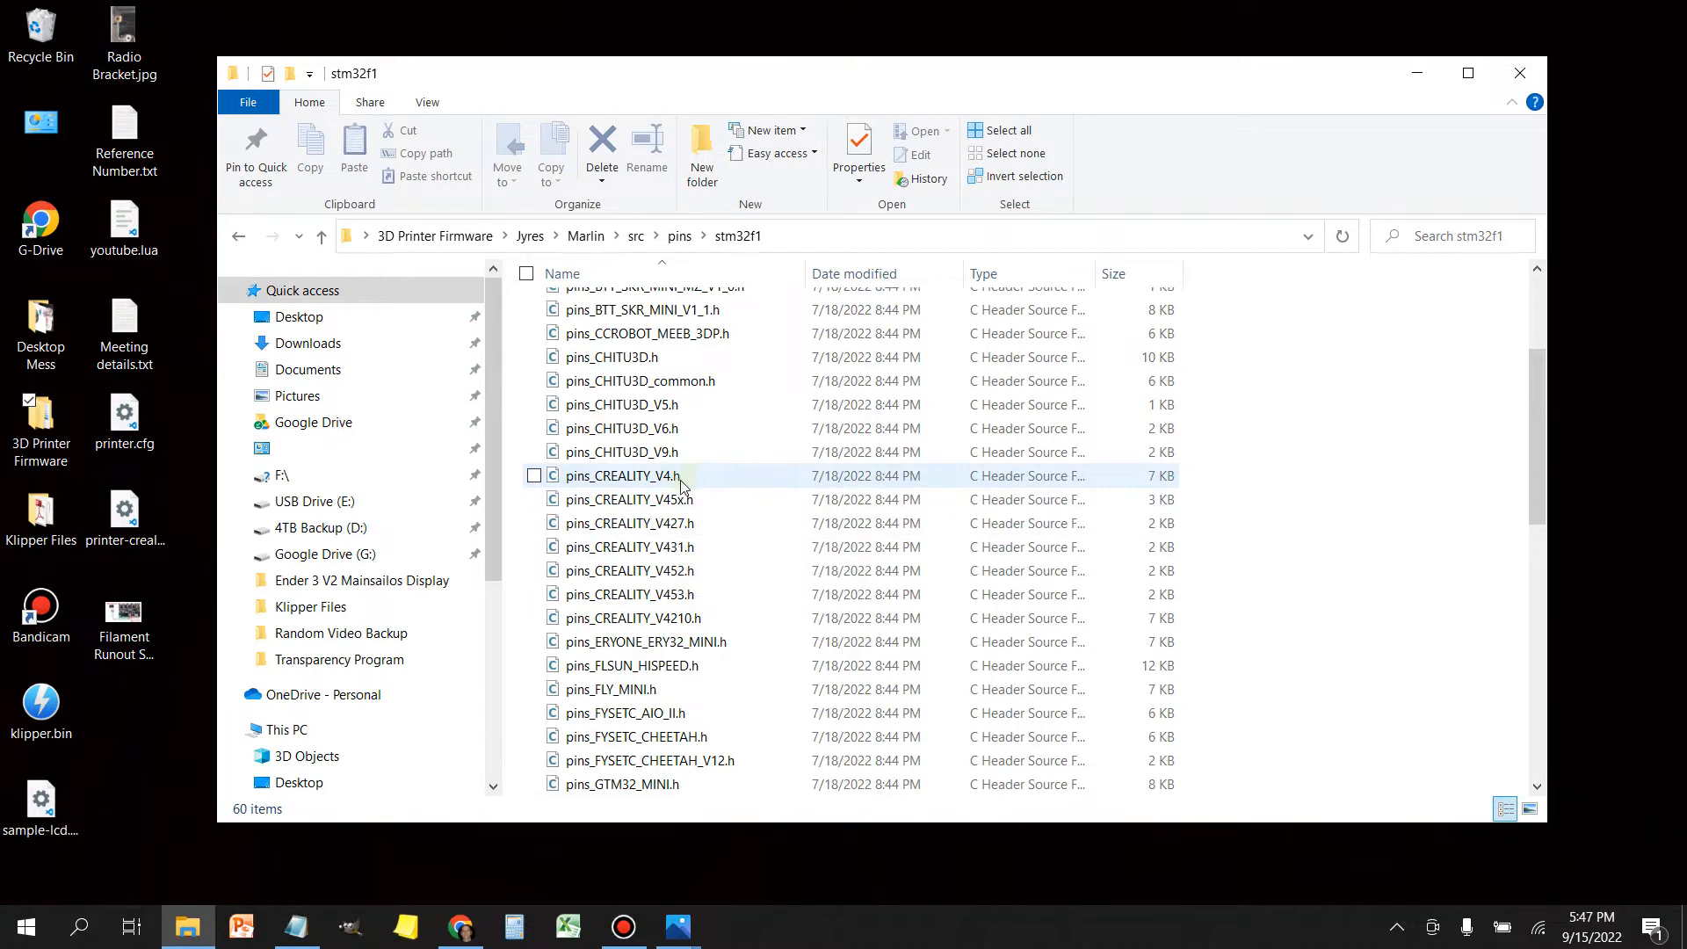
{"action": "mouse_move", "coordinate": [667, 475]}
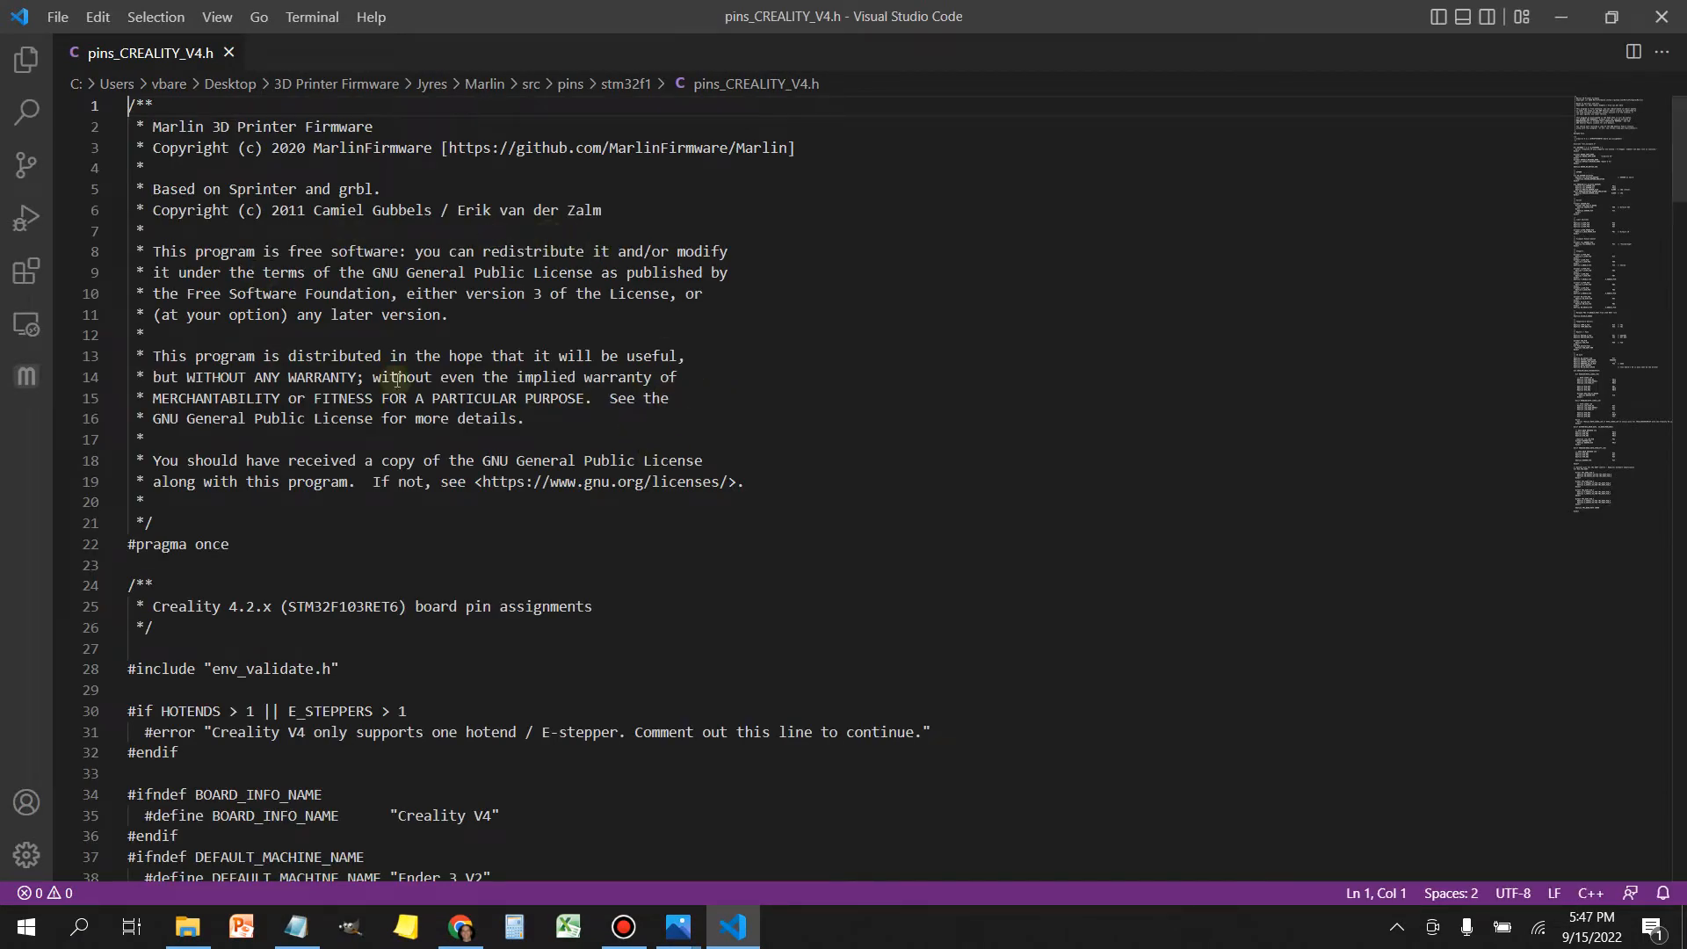
Step: Scroll to pins_CREALITY_V4.h and bring up its context menu
{"action": "scroll", "scroll_direction": "down", "scroll_amount": 3}
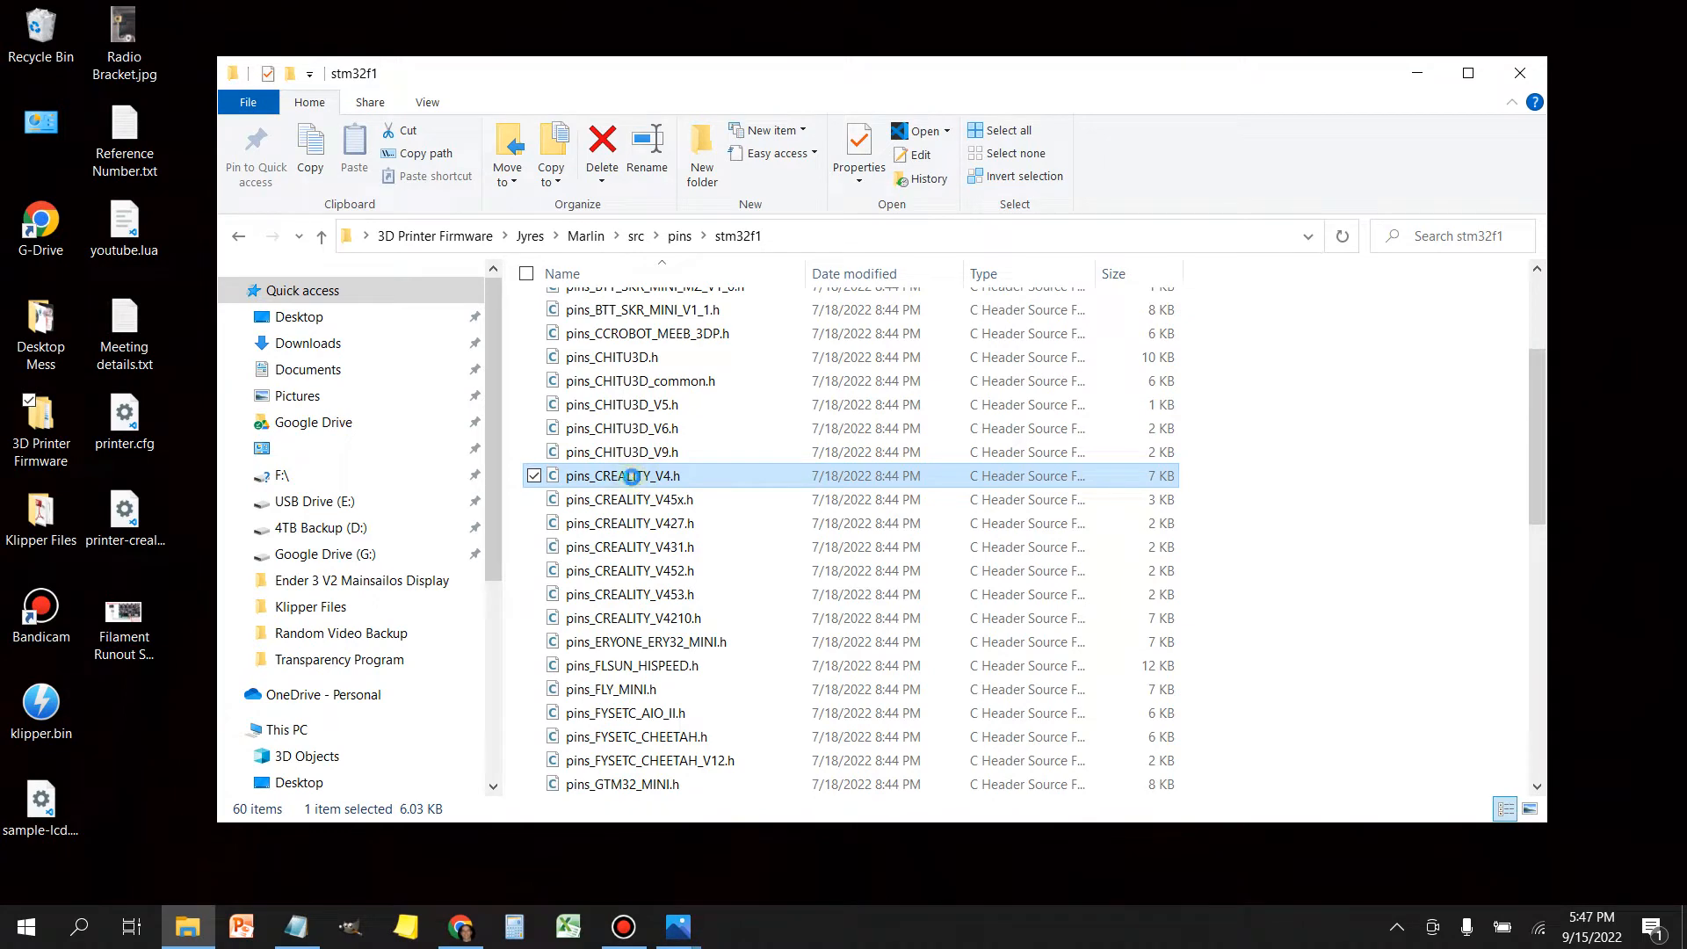
{"action": "right_click", "coordinate": [619, 476]}
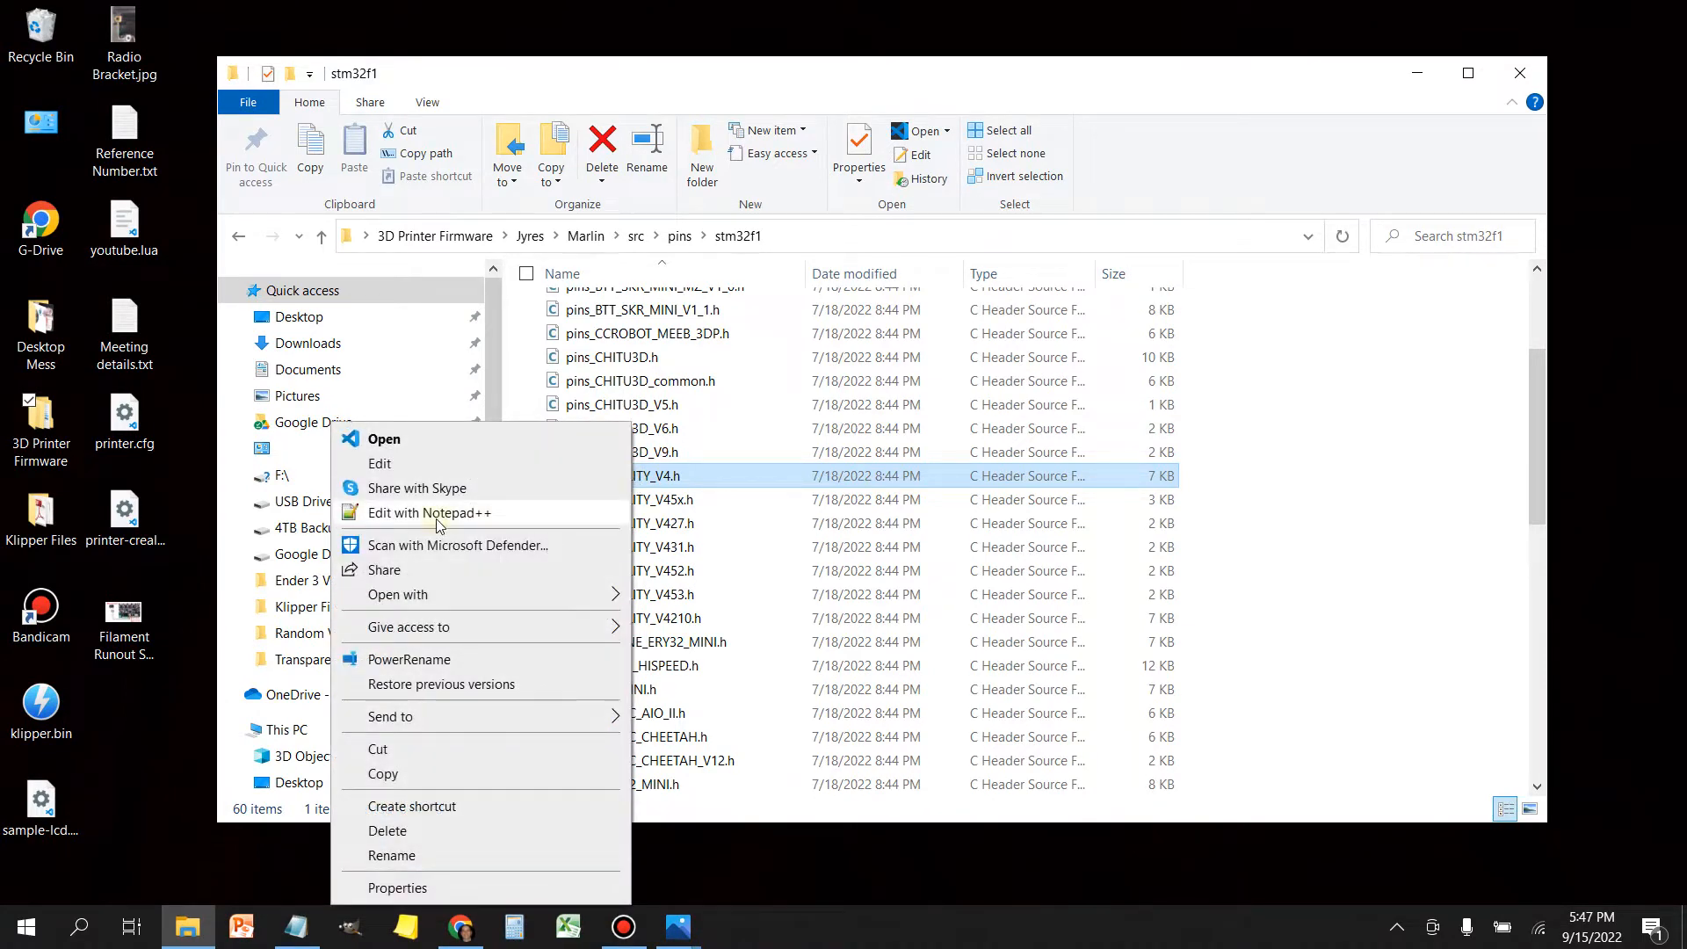
{"action": "mouse_move", "coordinate": [446, 520]}
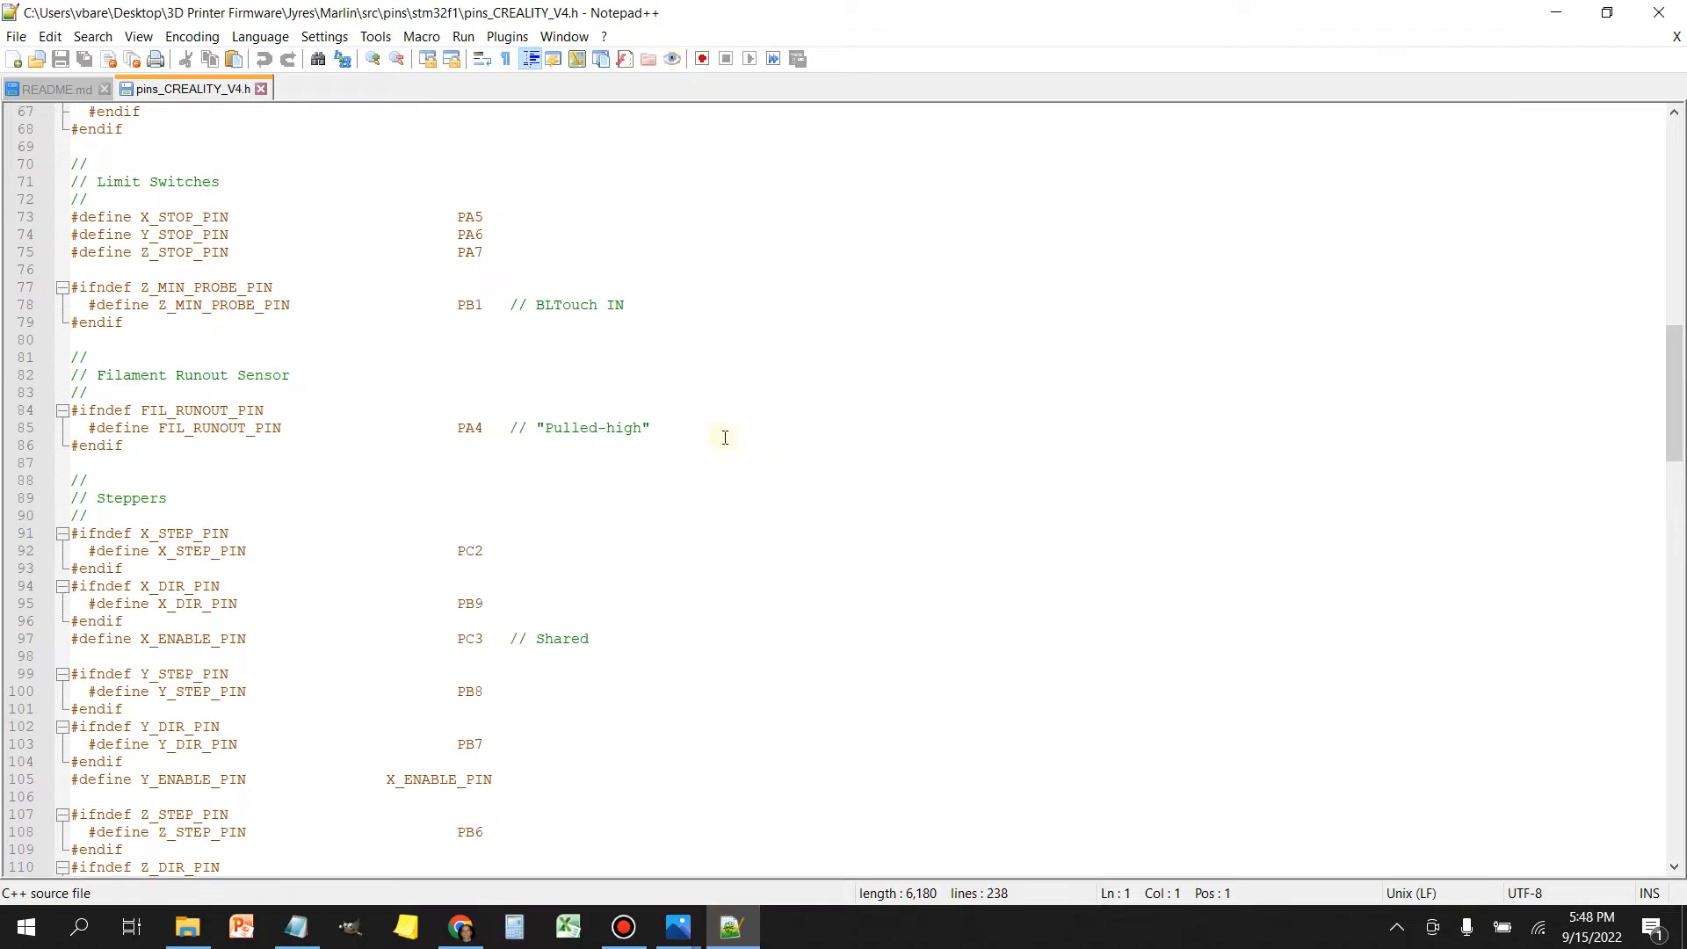
Step: Scroll to the Filament Runout Sensor section and select the PA4 pin value
{"action": "scroll", "scroll_direction": "up", "scroll_amount": 3}
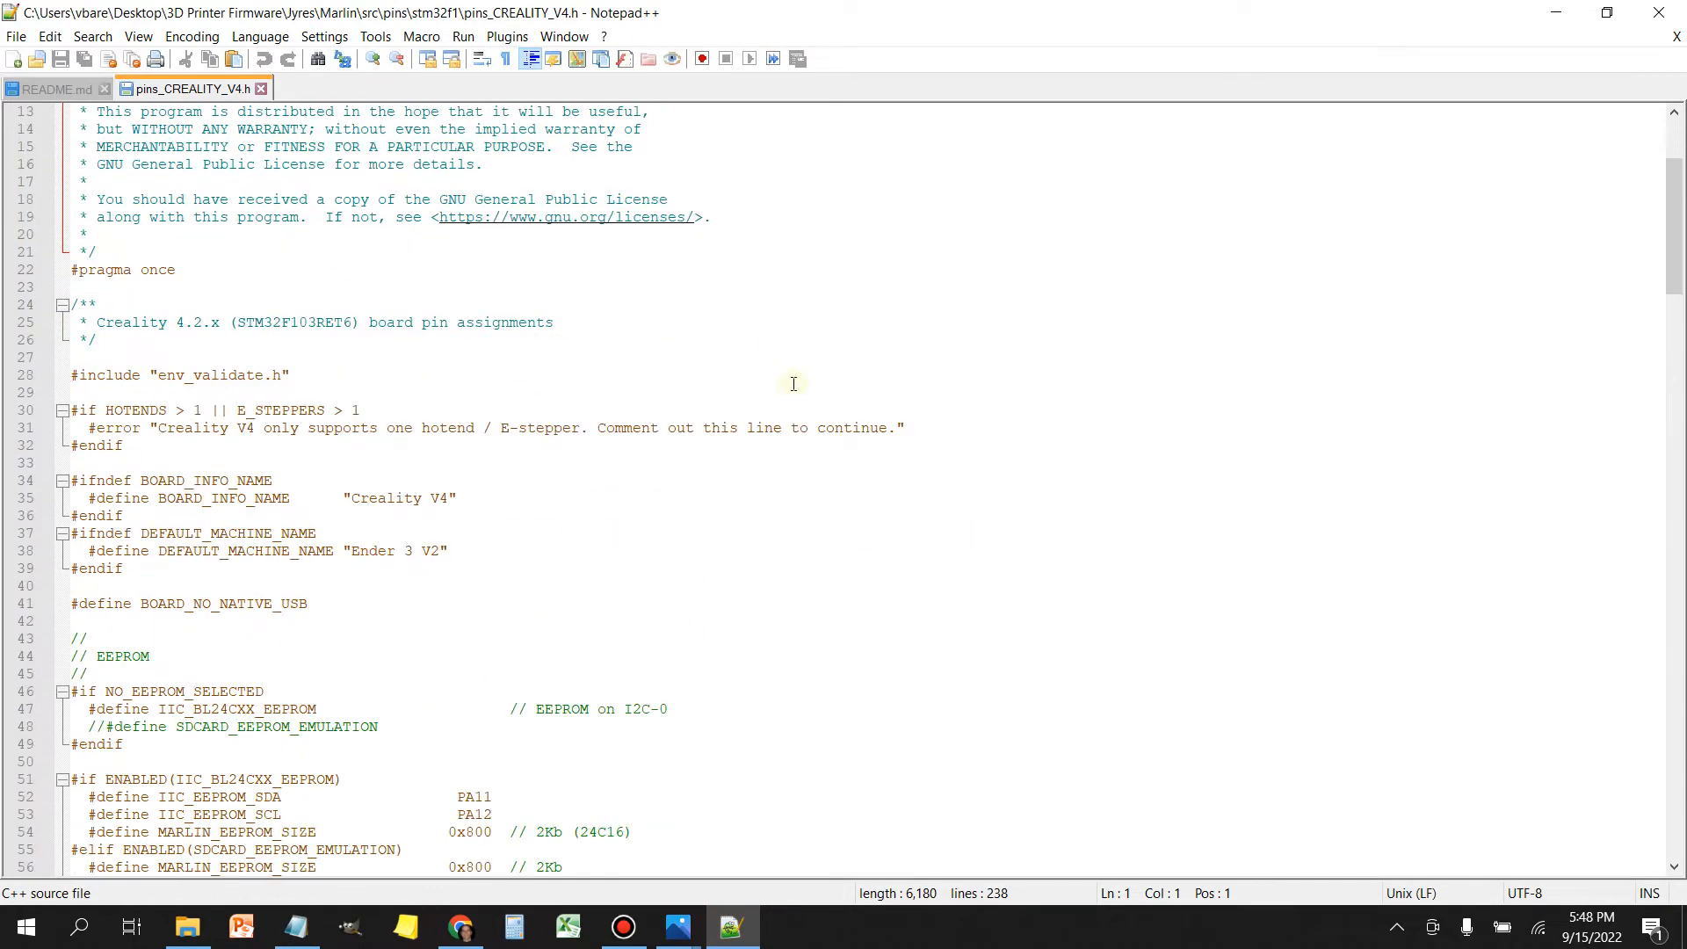
{"action": "scroll", "scroll_direction": "down", "scroll_amount": 3}
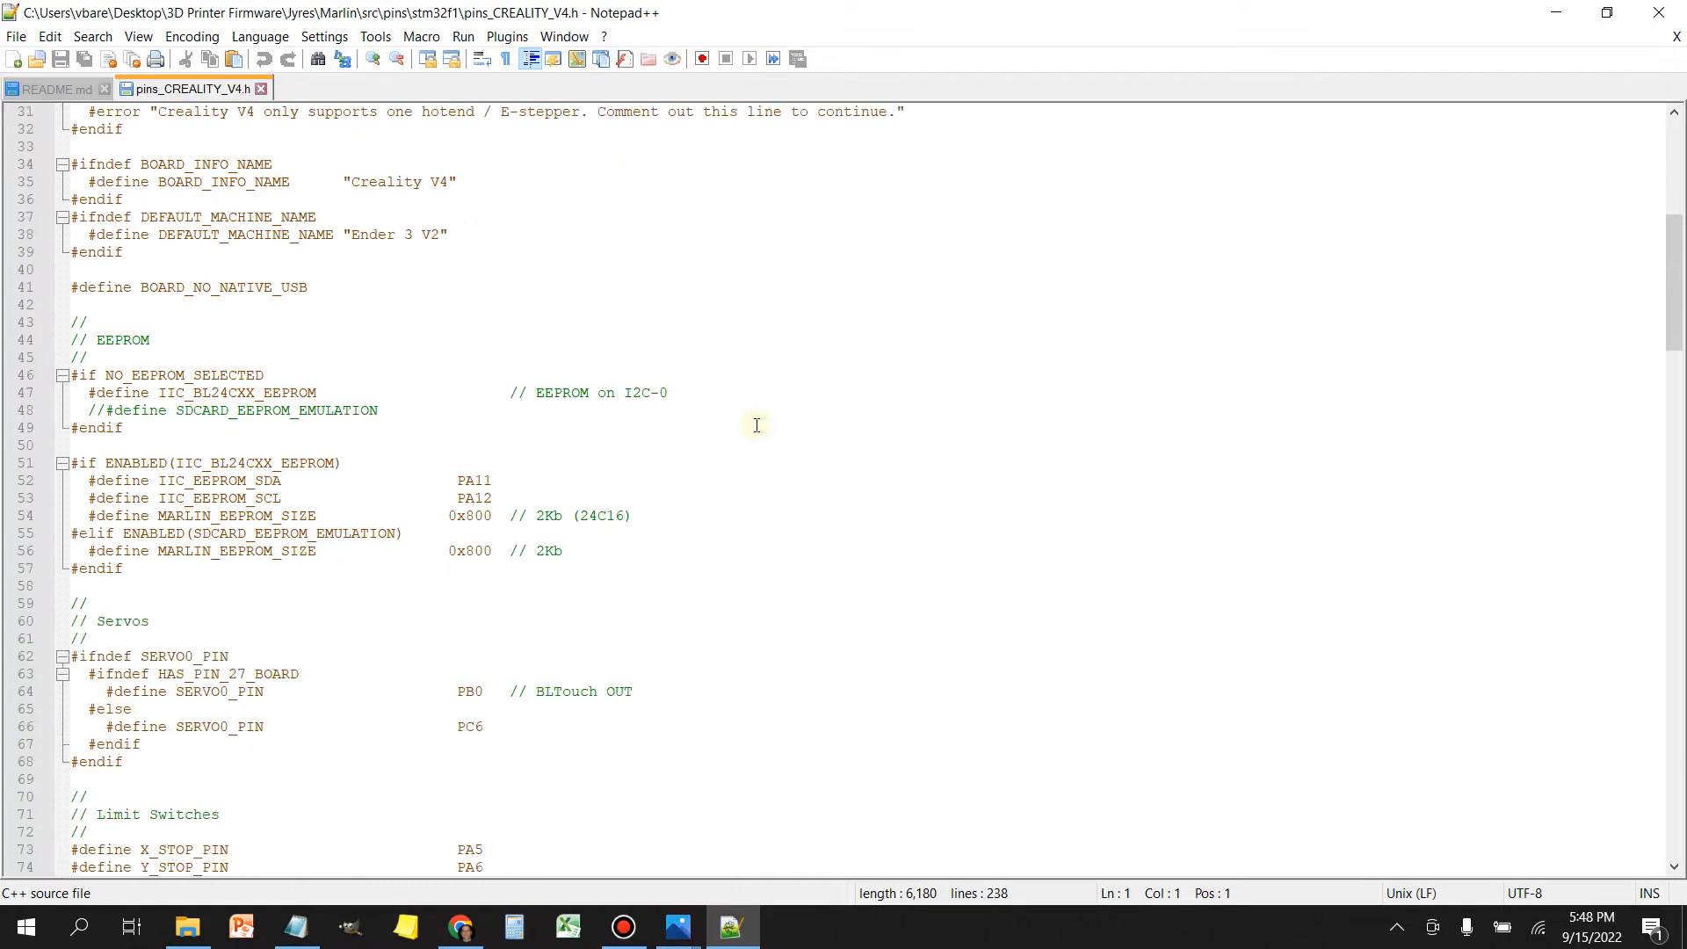
{"action": "scroll", "scroll_direction": "down", "scroll_amount": 3}
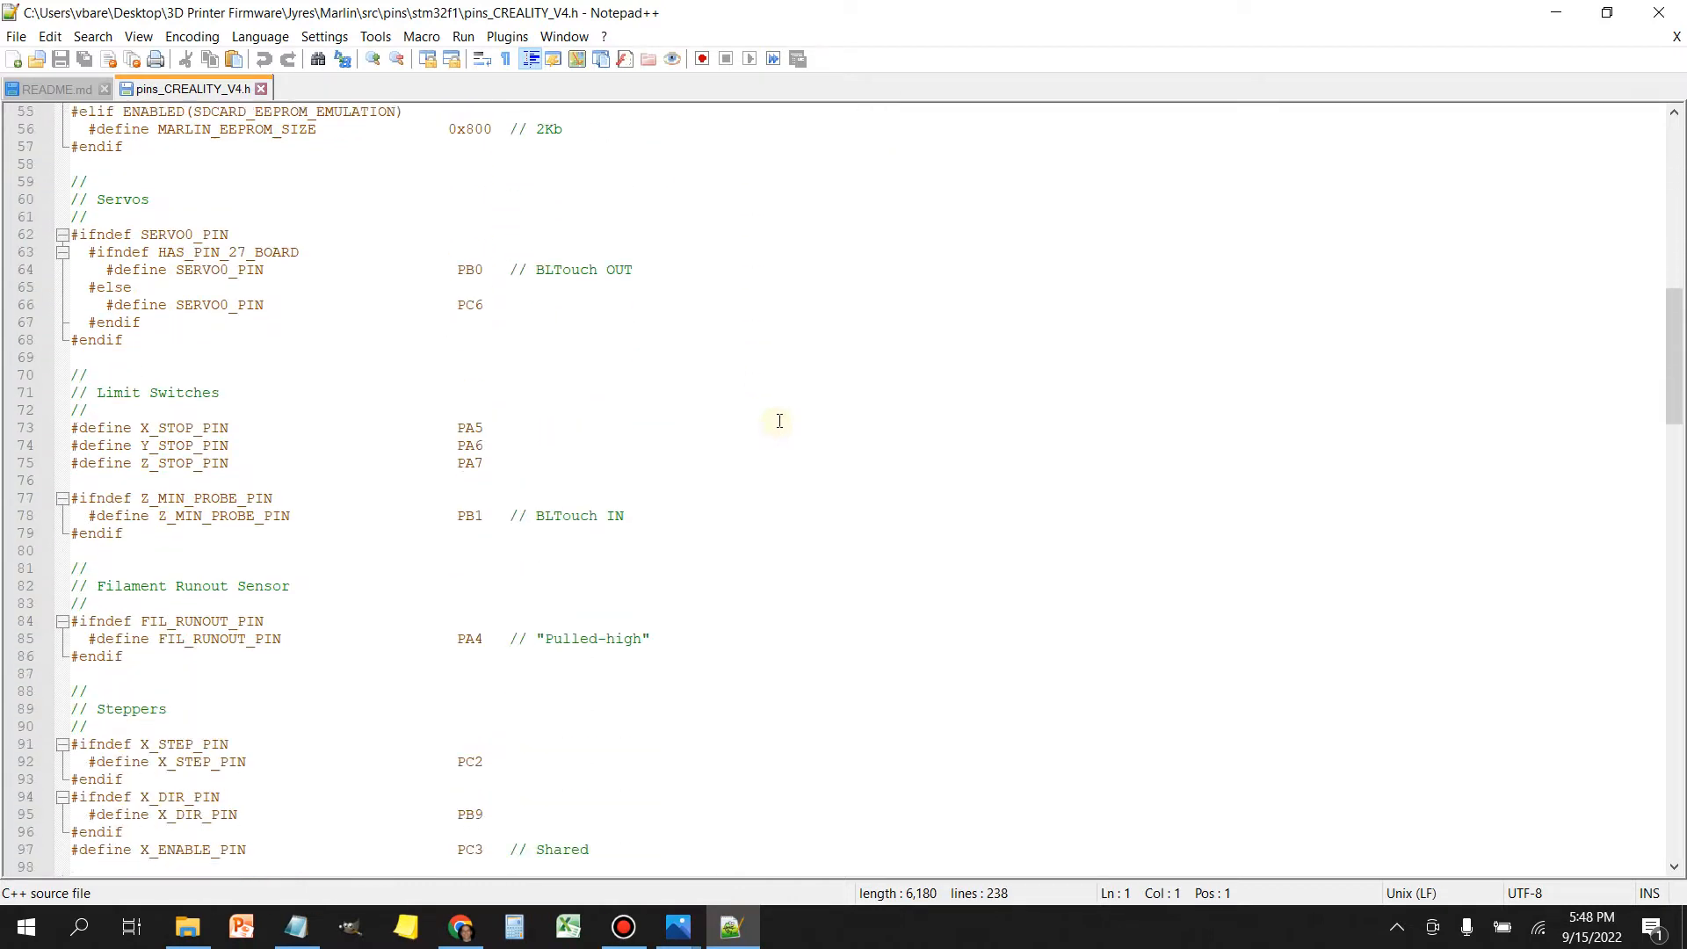
{"action": "scroll", "scroll_direction": "down", "scroll_amount": 3}
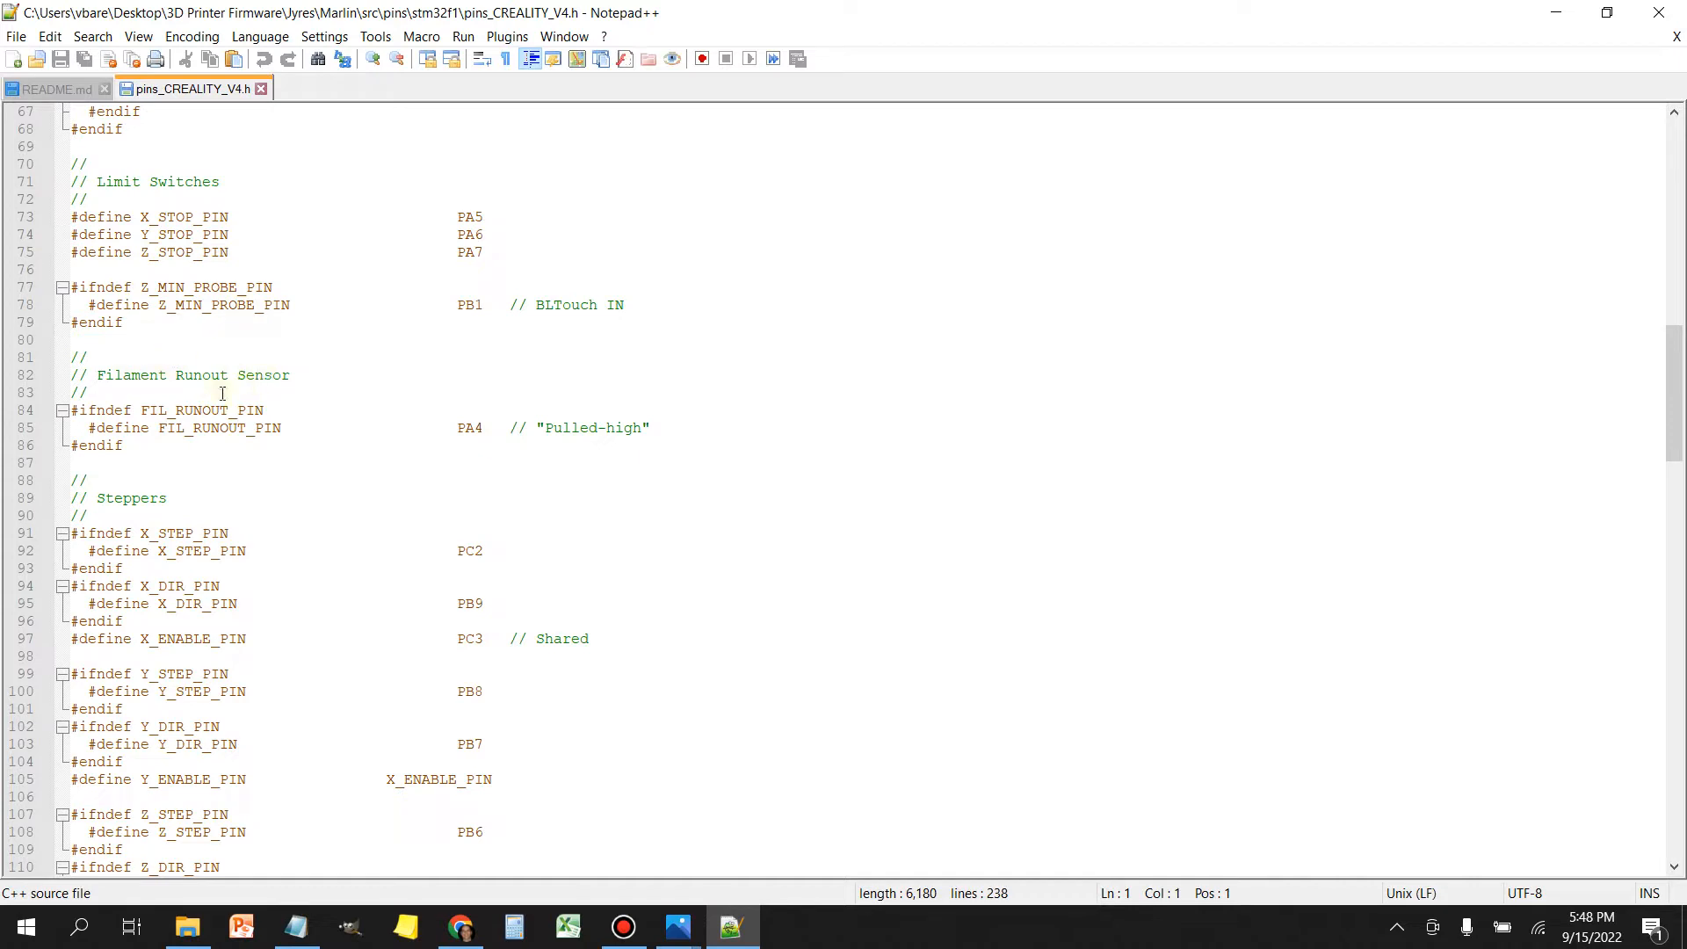
{"action": "mouse_move", "coordinate": [470, 427]}
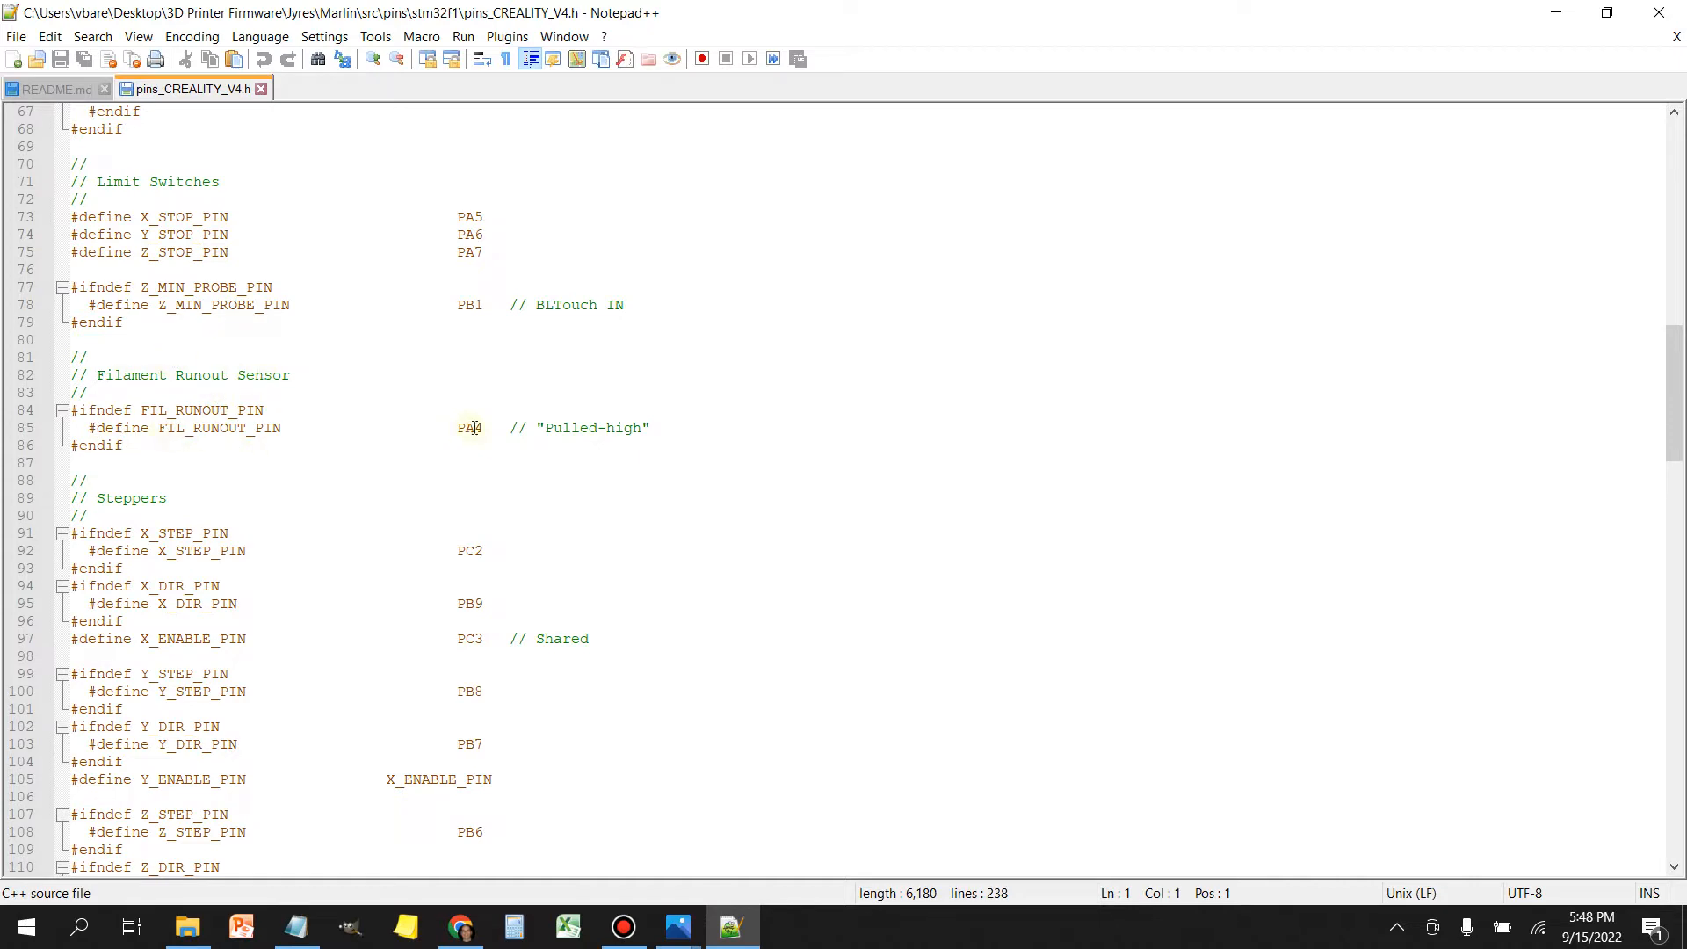
{"action": "double_click", "coordinate": [469, 427]}
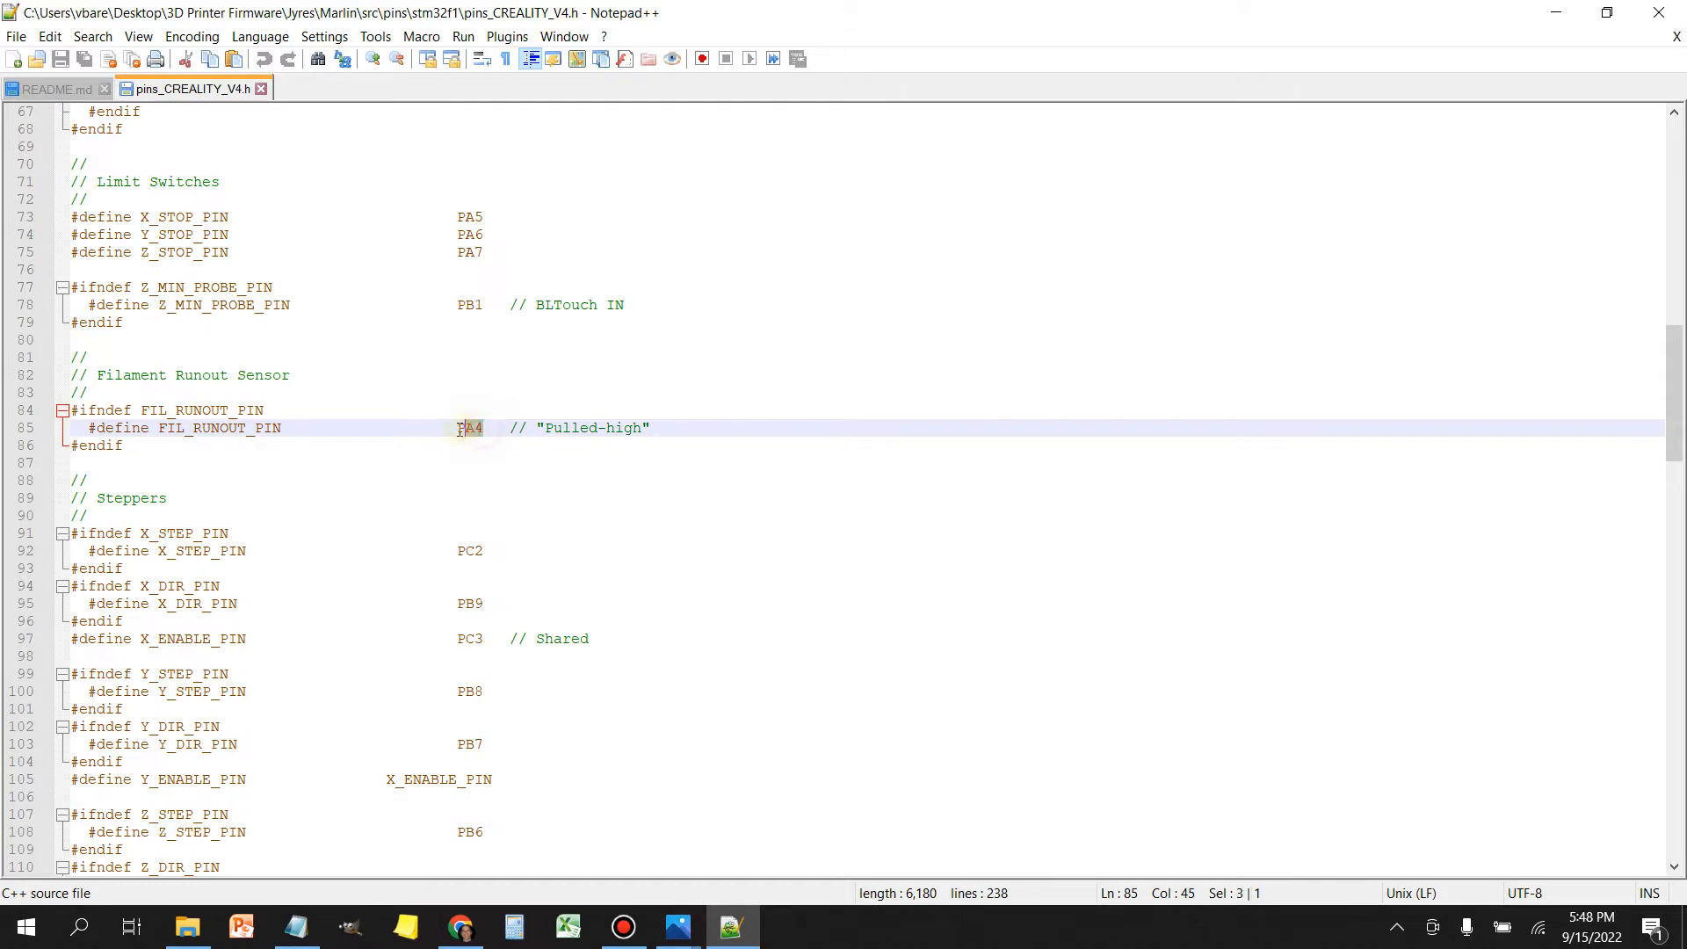
{"action": "double_click", "coordinate": [470, 428]}
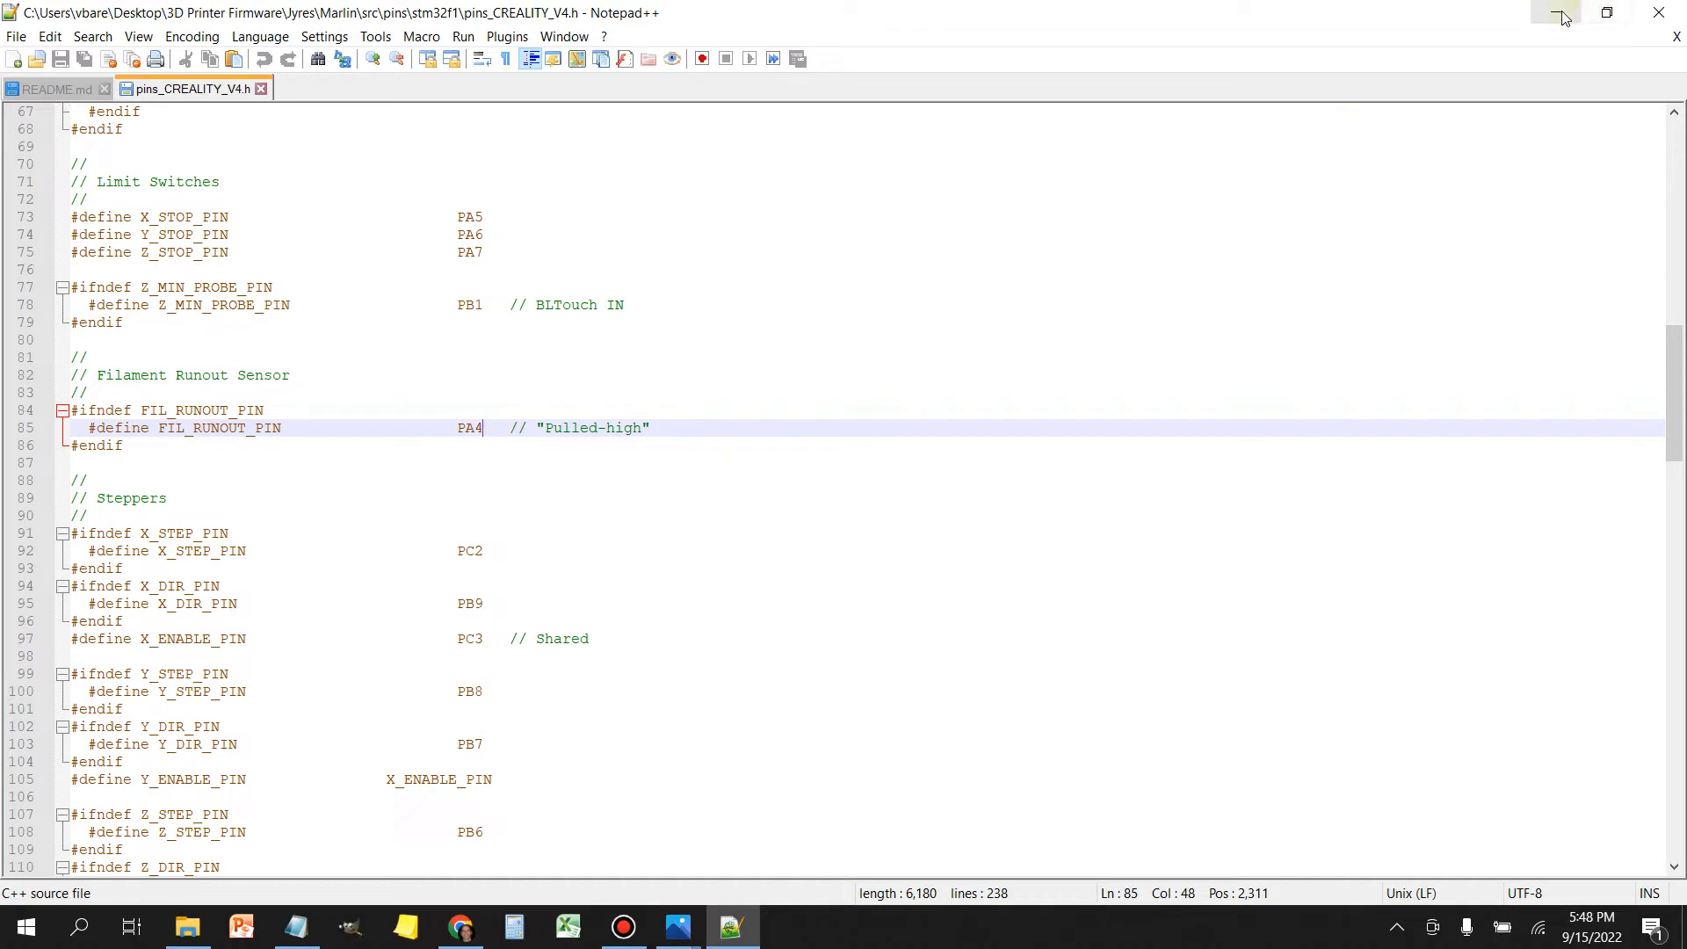
{"action": "mouse_move", "coordinate": [1562, 15]}
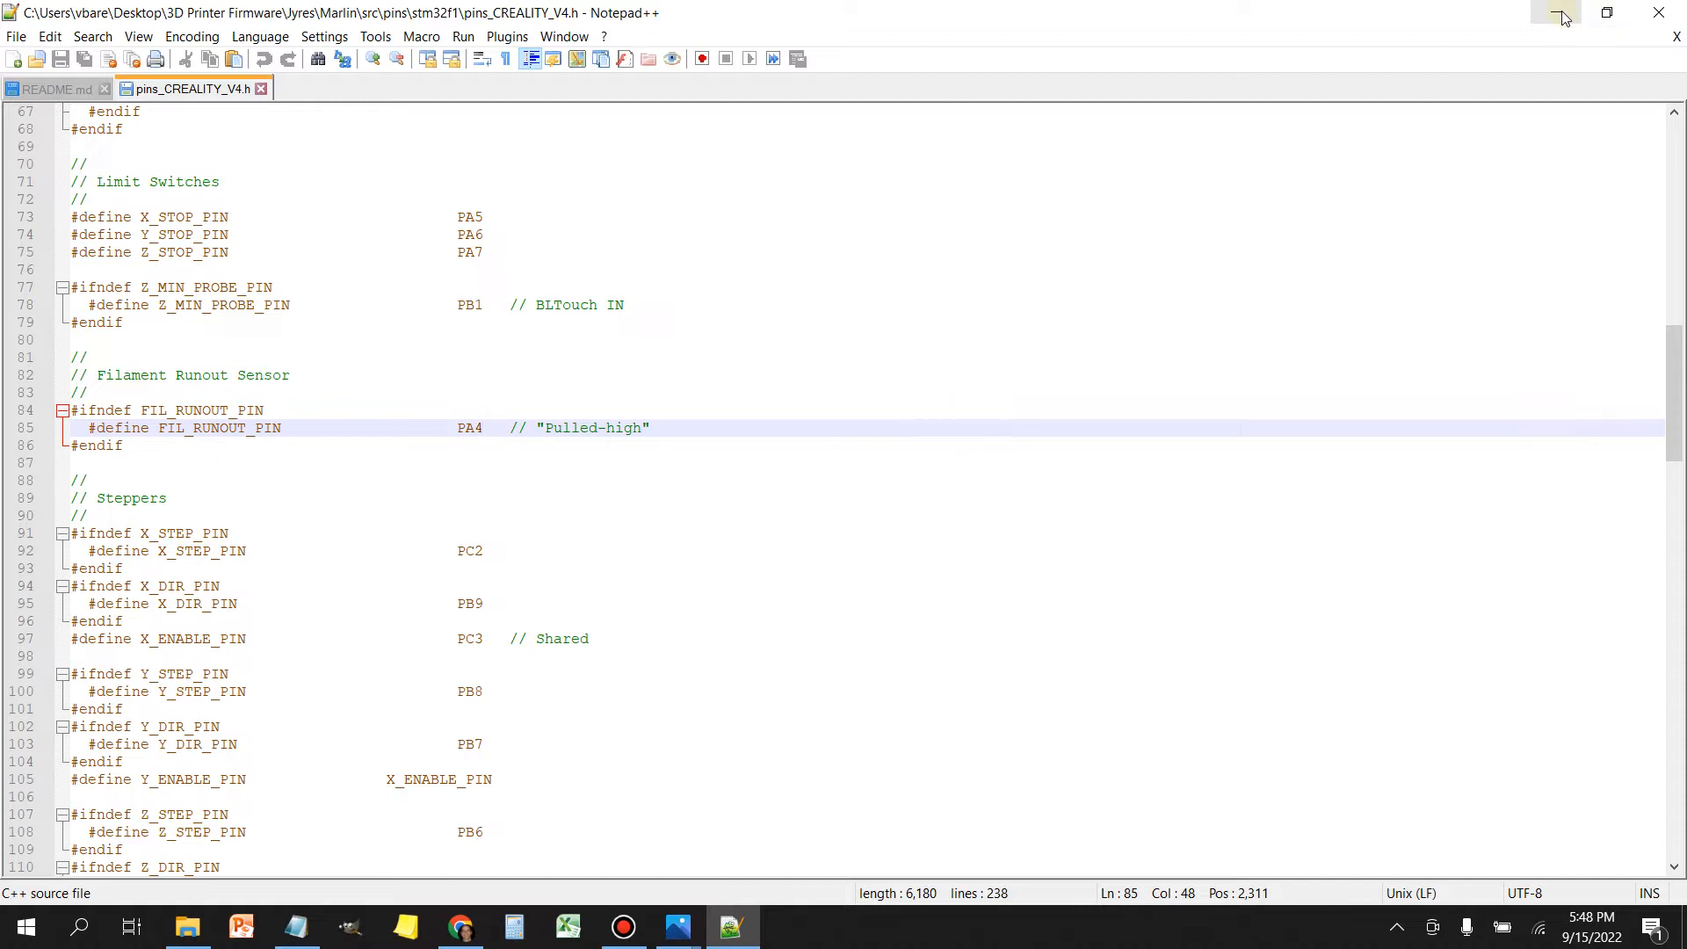
Step: Hide Notepad++, bring up the filament sensor note and copy the filament_switch_sensor block
{"action": "left_click", "coordinate": [1563, 13]}
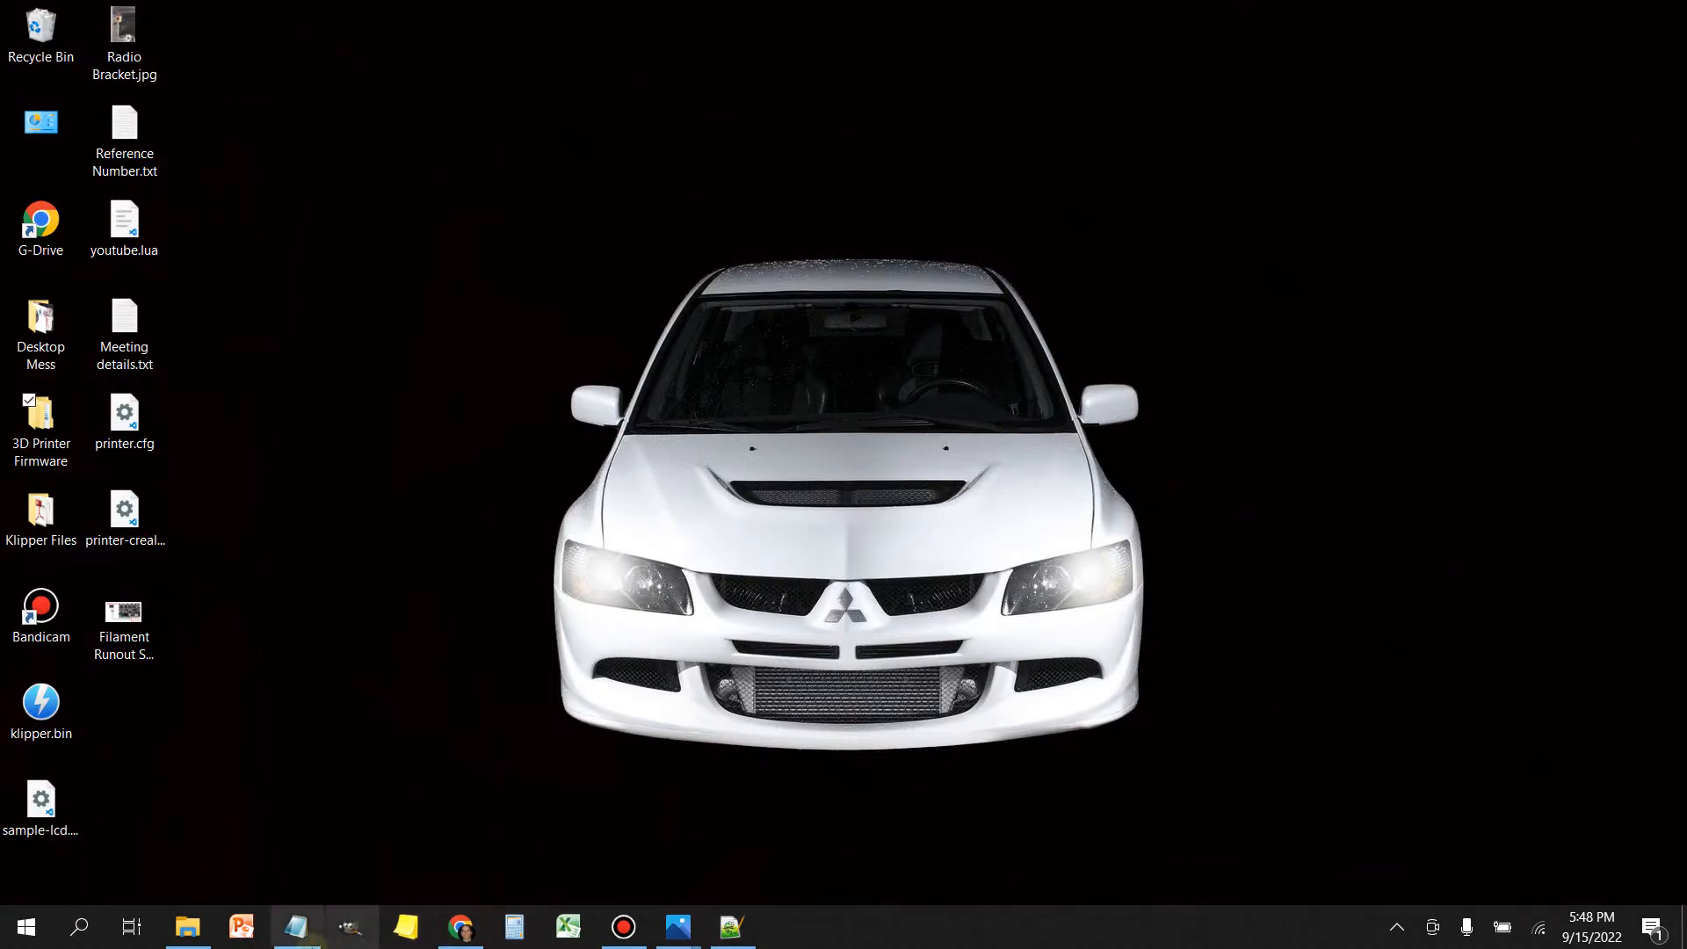
{"action": "left_click", "coordinate": [296, 925]}
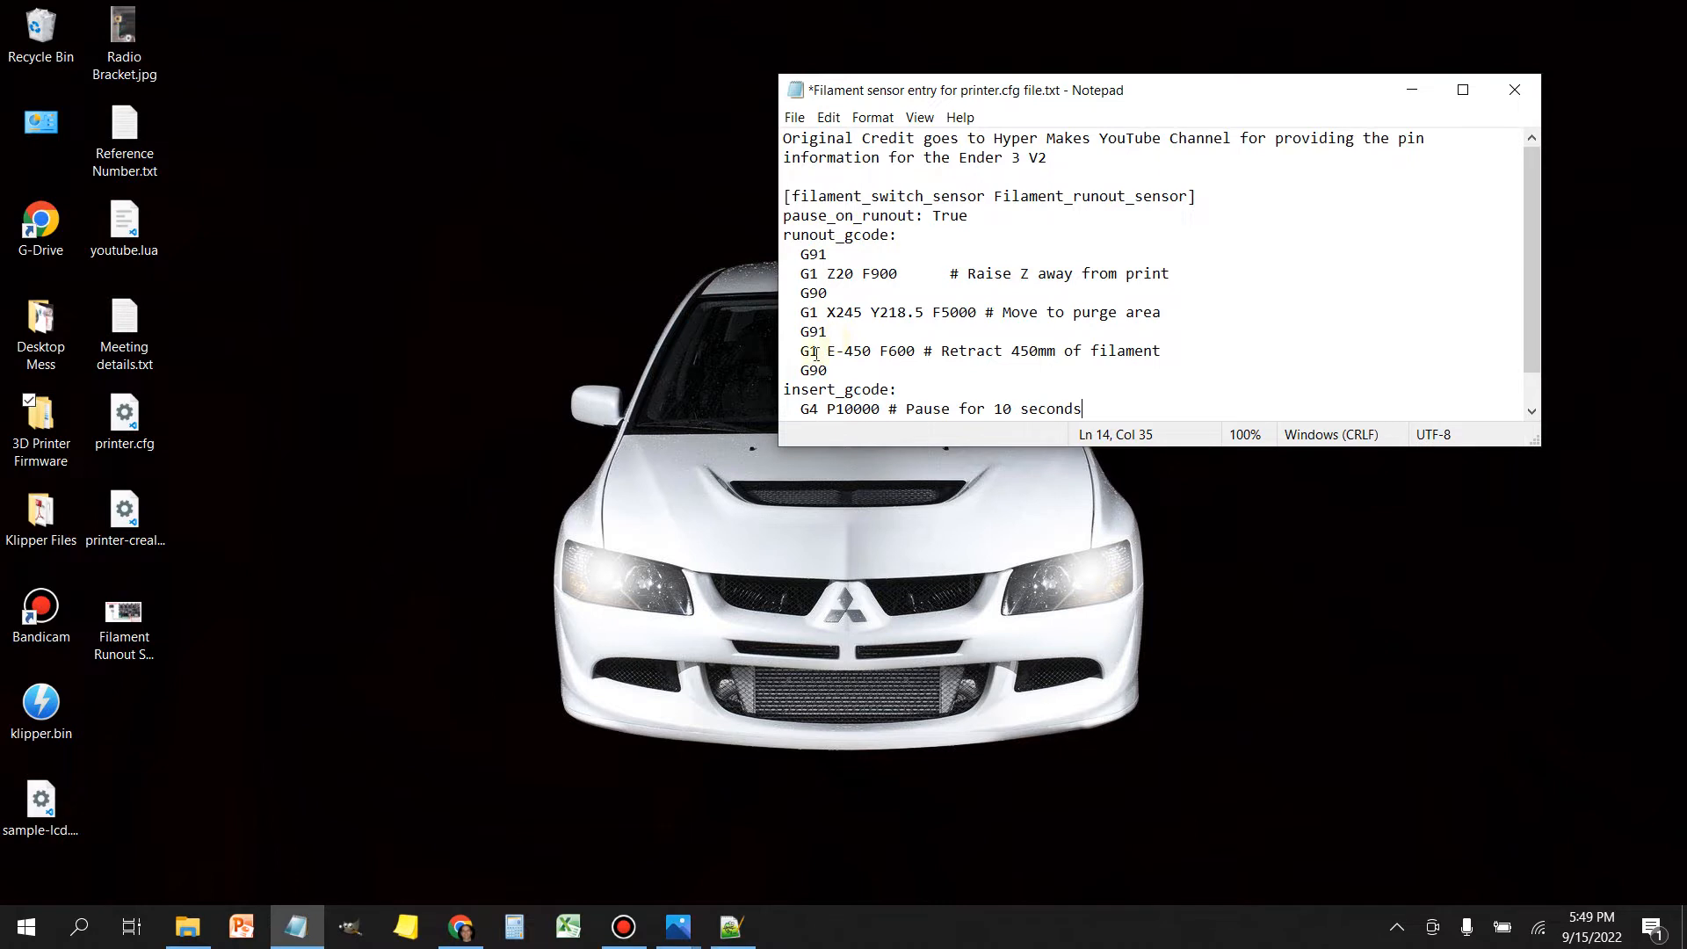
{"action": "mouse_move", "coordinate": [834, 320]}
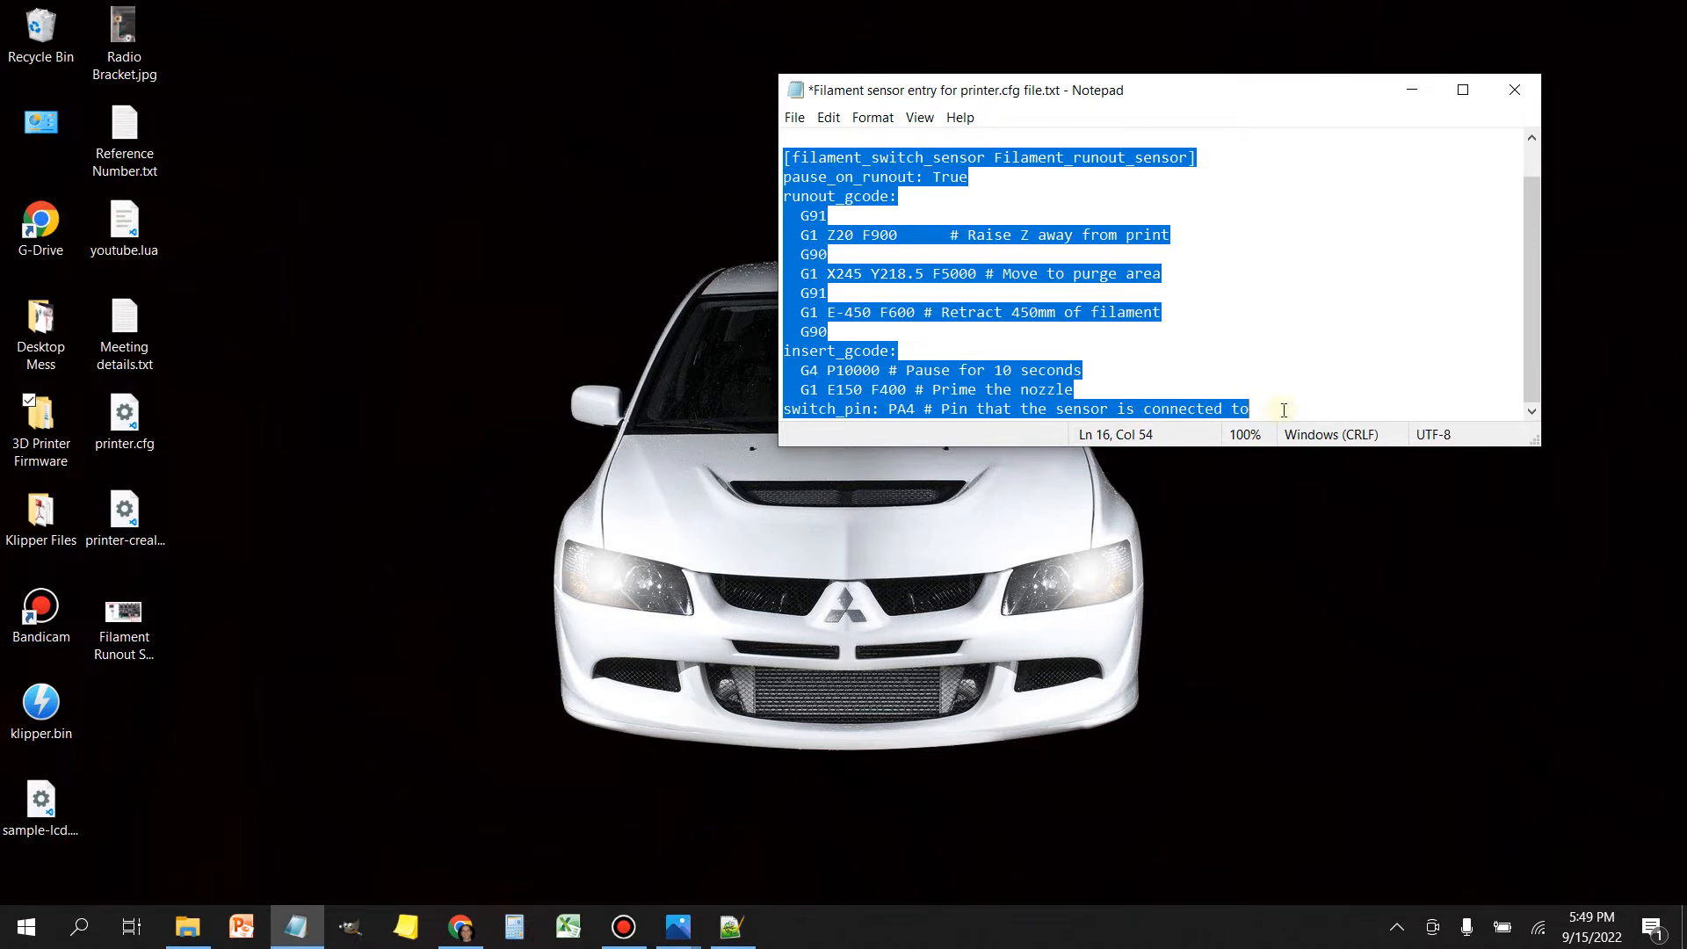
{"action": "mouse_move", "coordinate": [1197, 293]}
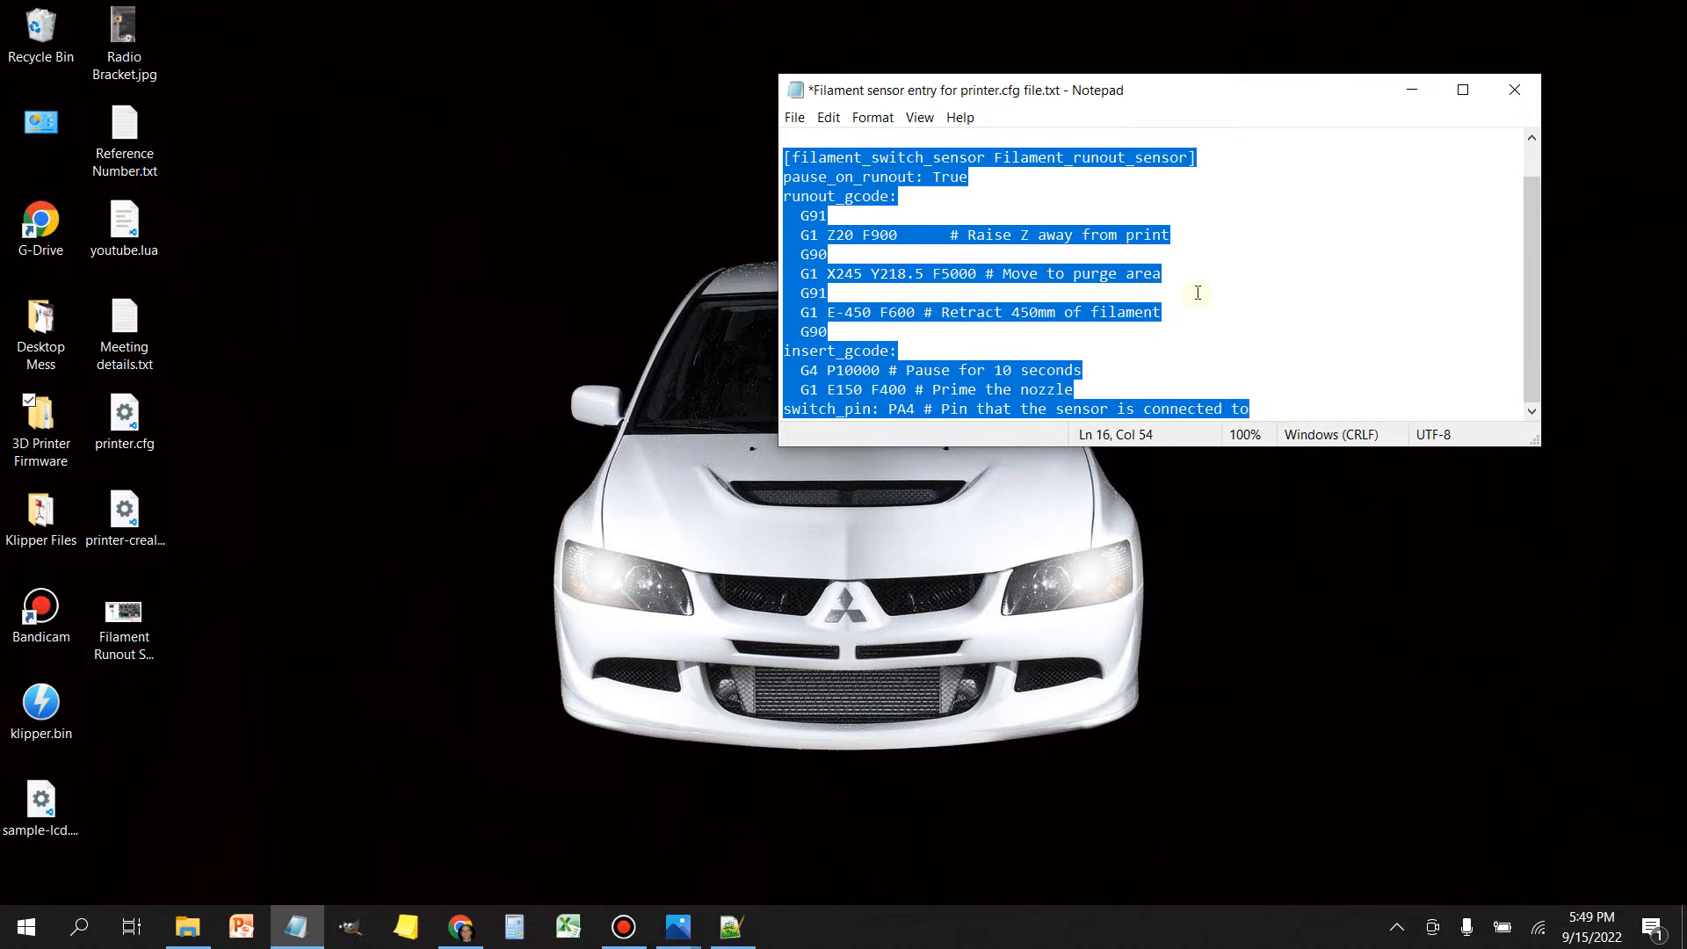
{"action": "right_click", "coordinate": [850, 230]}
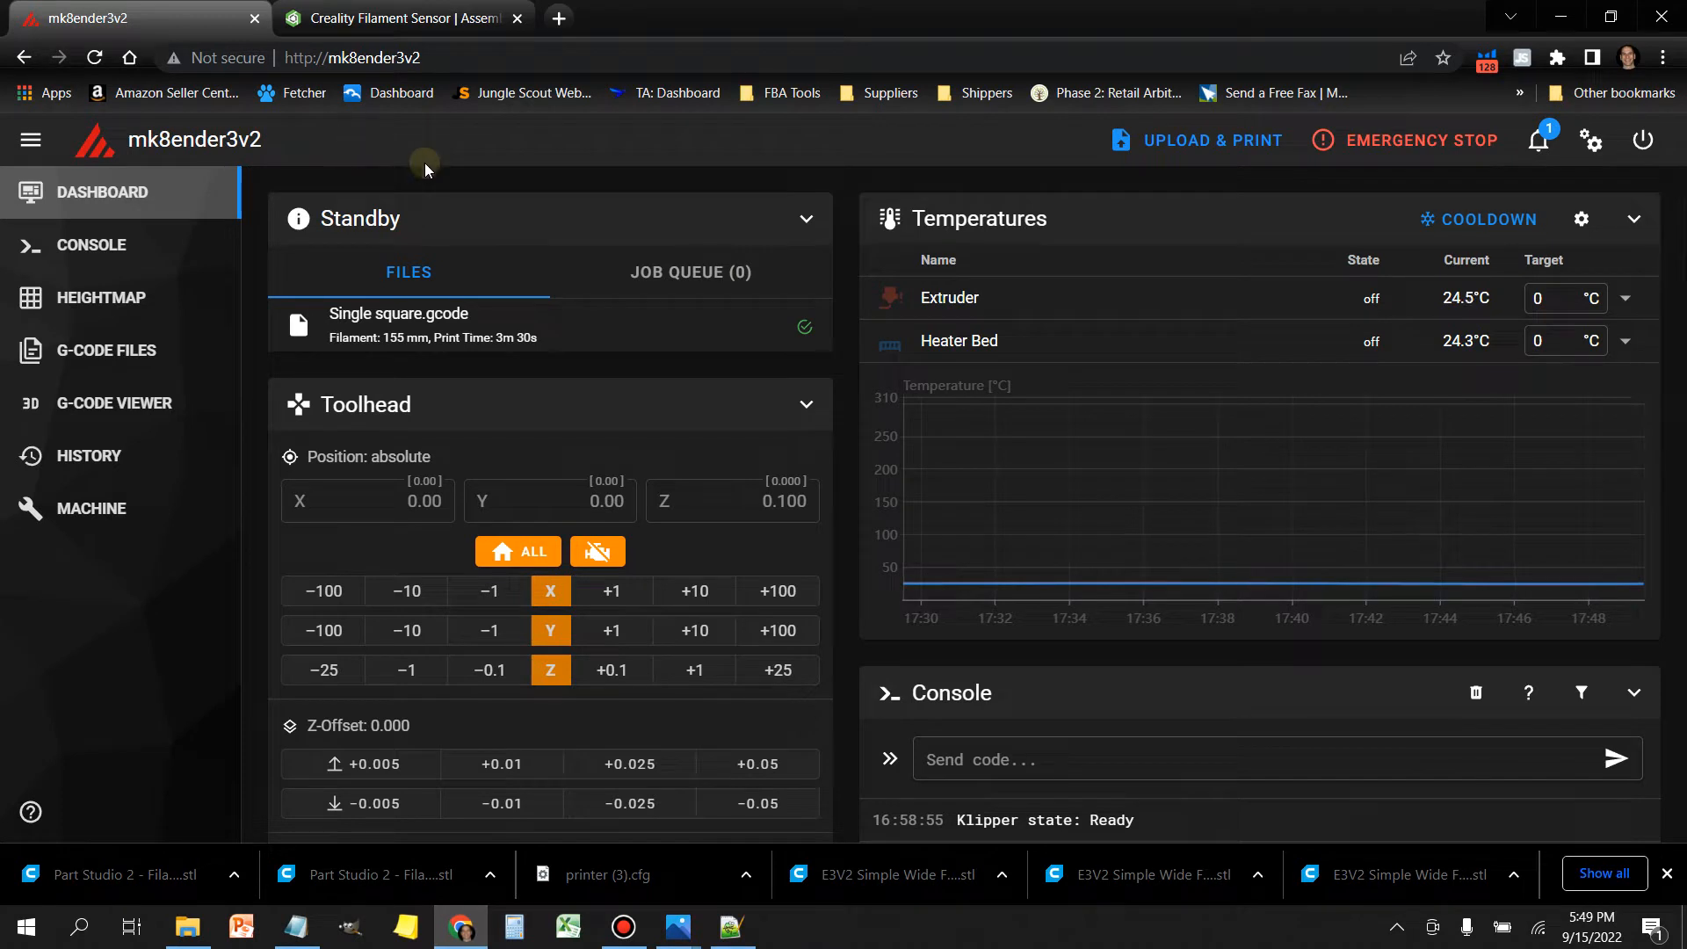
{"action": "mouse_move", "coordinate": [465, 384]}
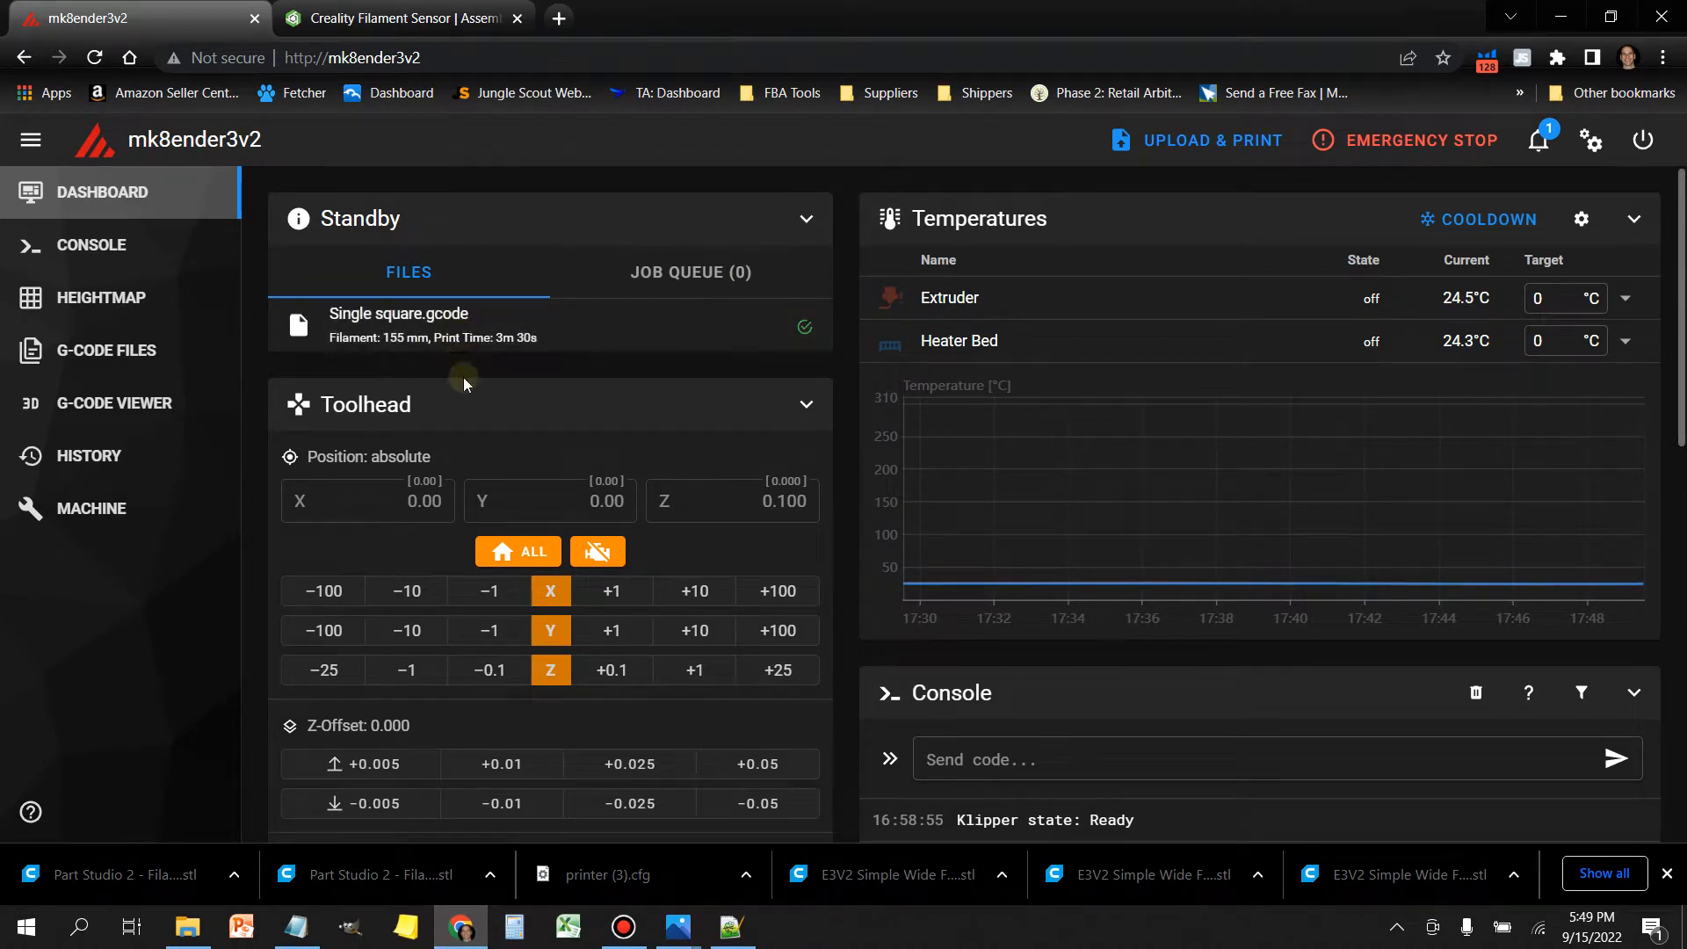
{"action": "mouse_move", "coordinate": [91, 508]}
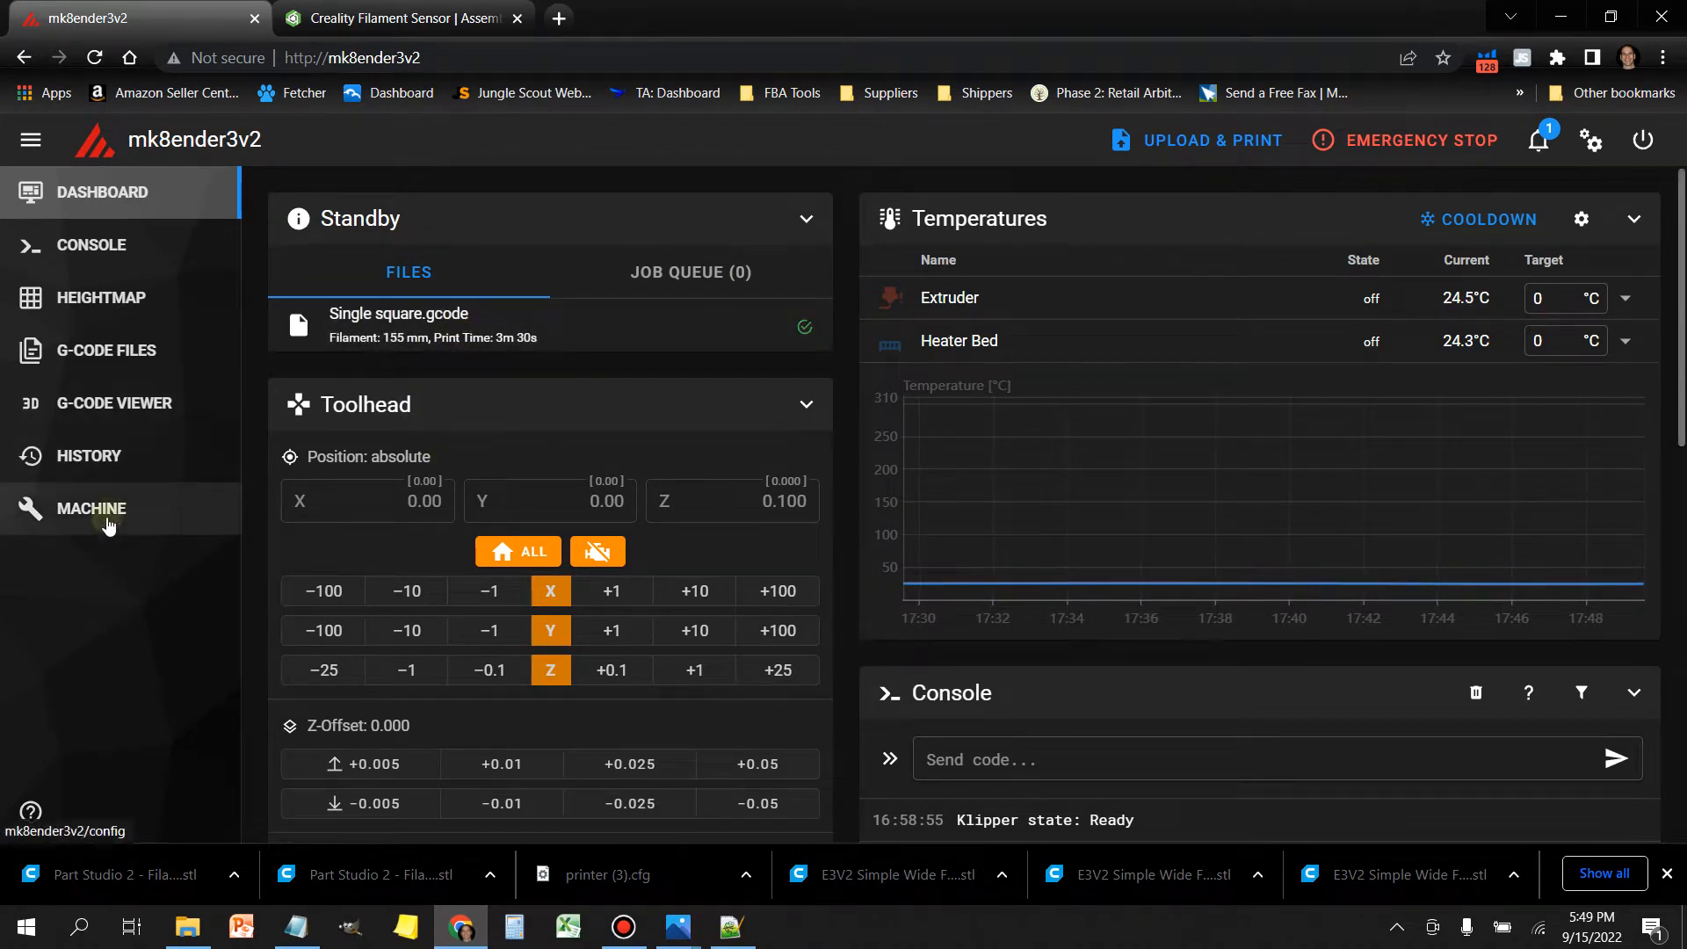
Step: Open Mainsail's Machine page and scroll down to printer.cfg in the config files
{"action": "left_click", "coordinate": [91, 508]}
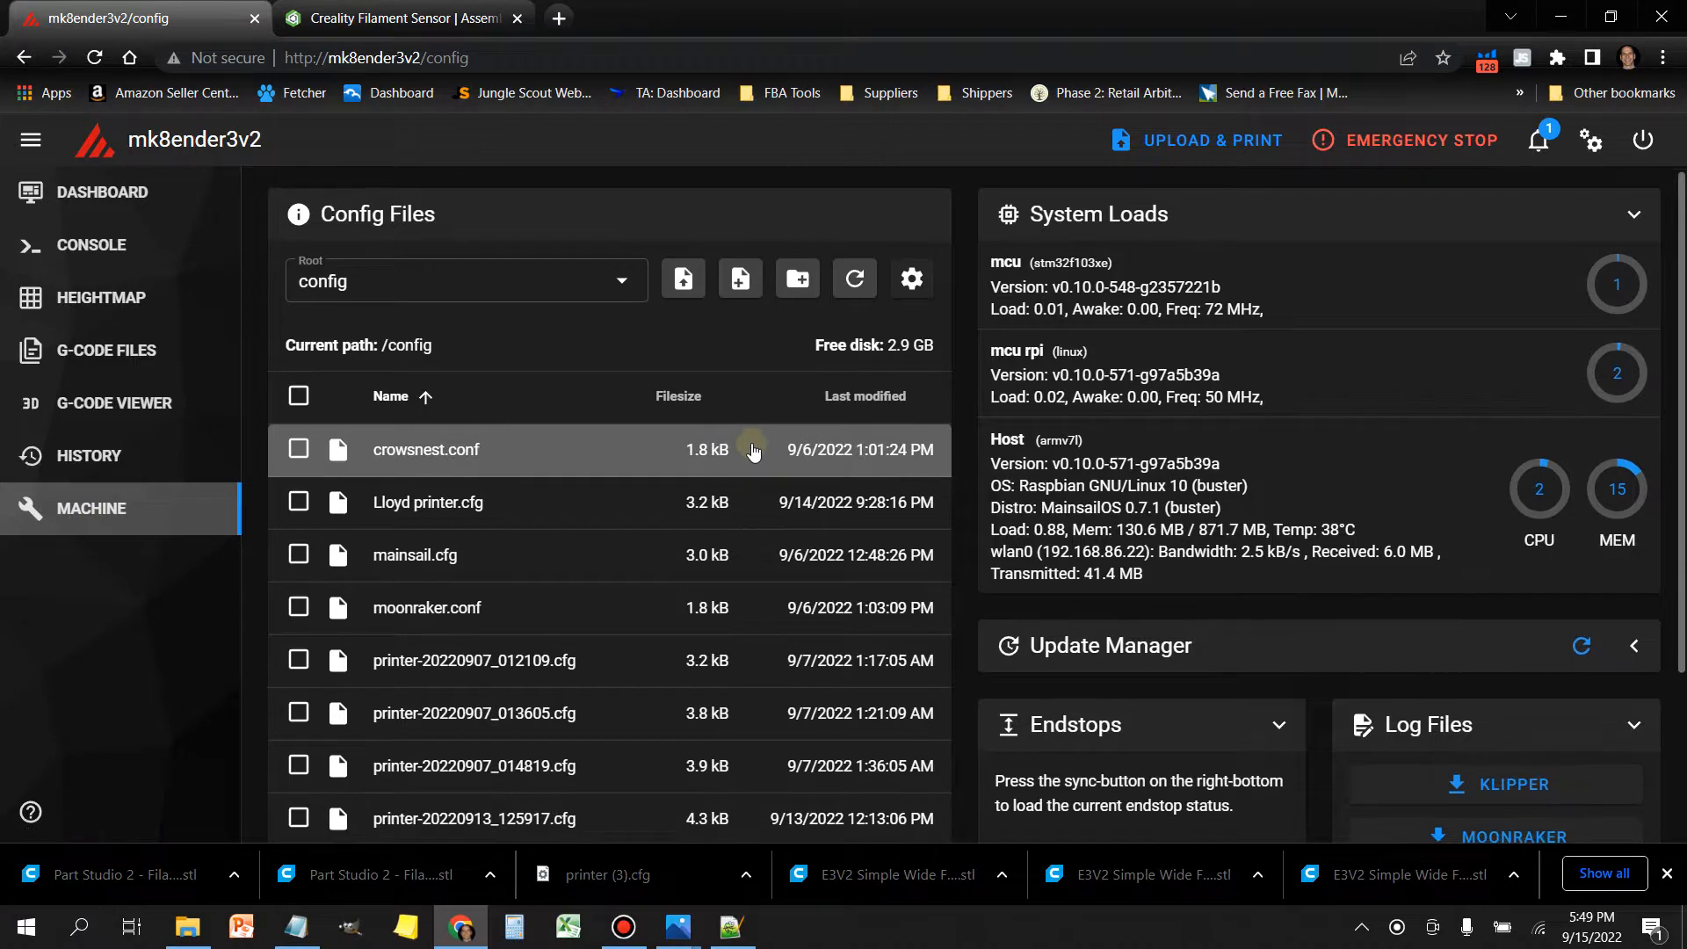
{"action": "scroll", "scroll_direction": "down", "scroll_amount": 3}
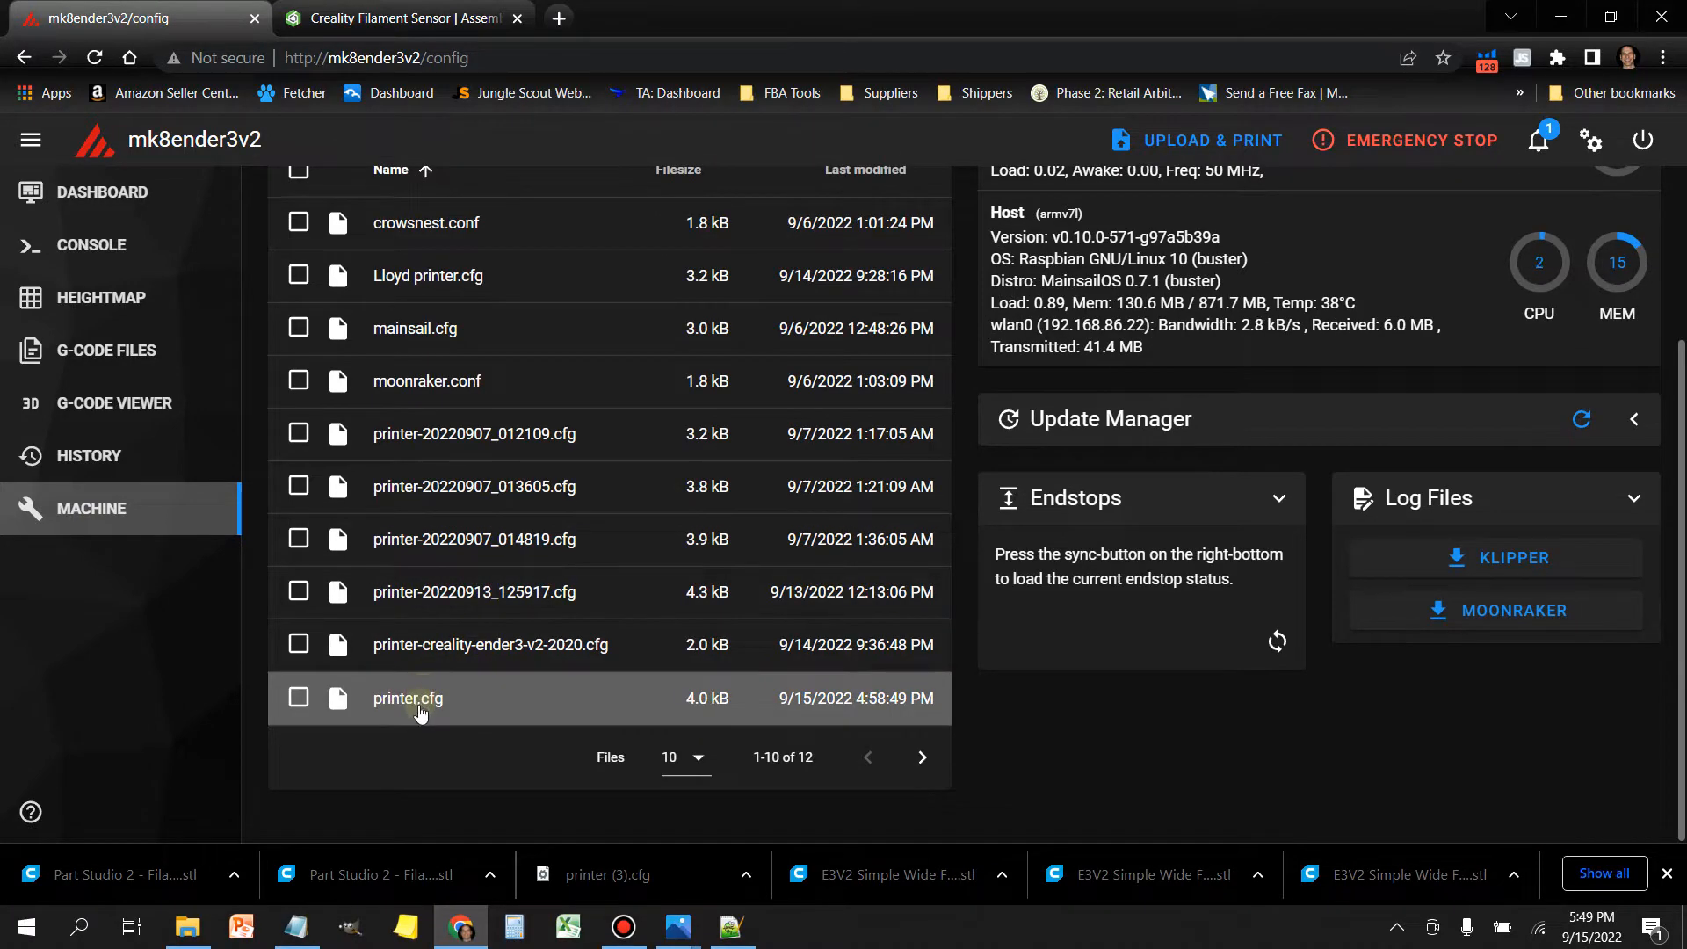
Step: Paste the filament_switch_sensor block on PA4 below [bed_mesh] in printer.cfg
{"action": "left_click", "coordinate": [407, 699]}
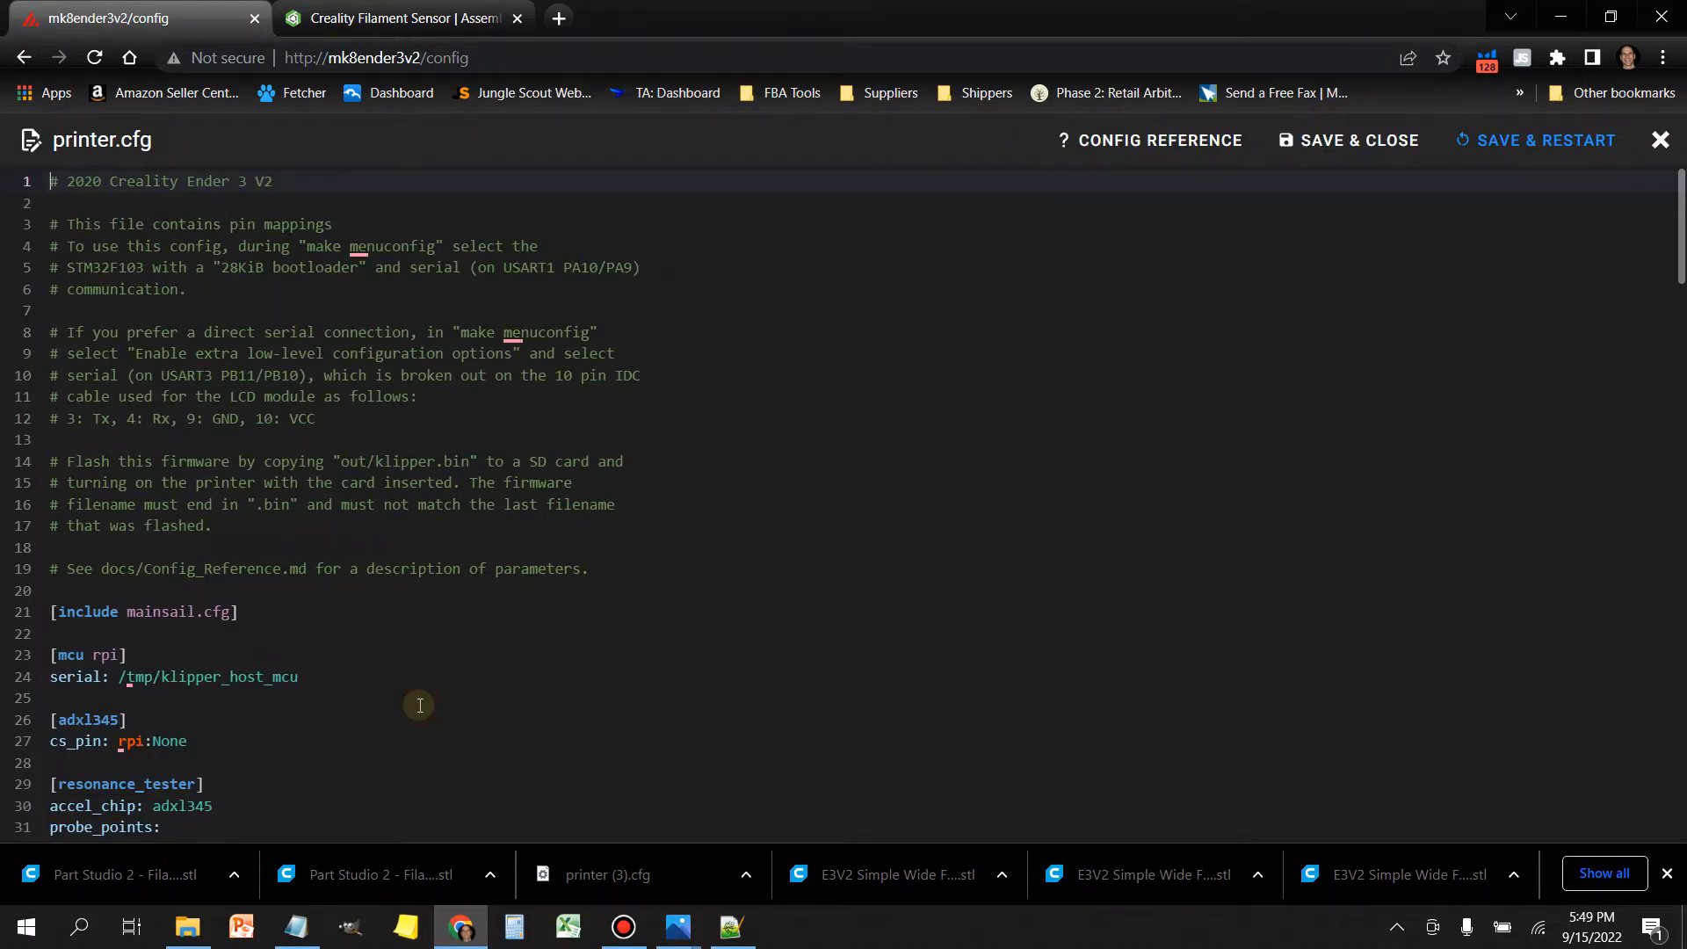
{"action": "scroll", "scroll_direction": "down", "scroll_amount": 3}
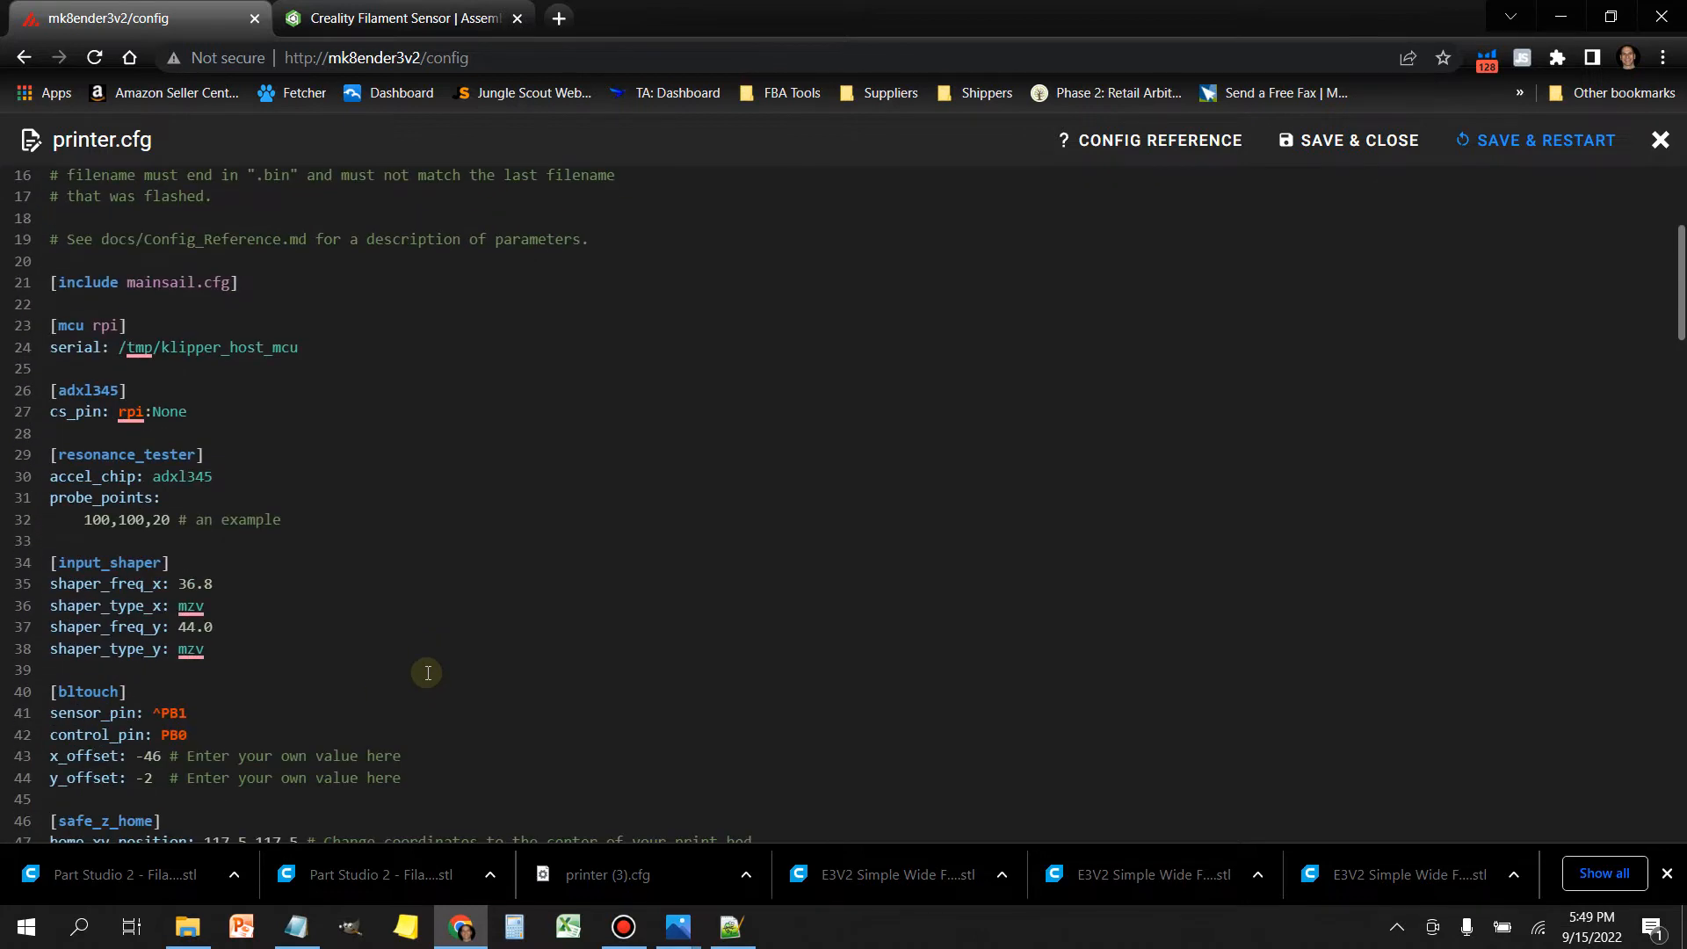
{"action": "scroll", "scroll_direction": "down", "scroll_amount": 3}
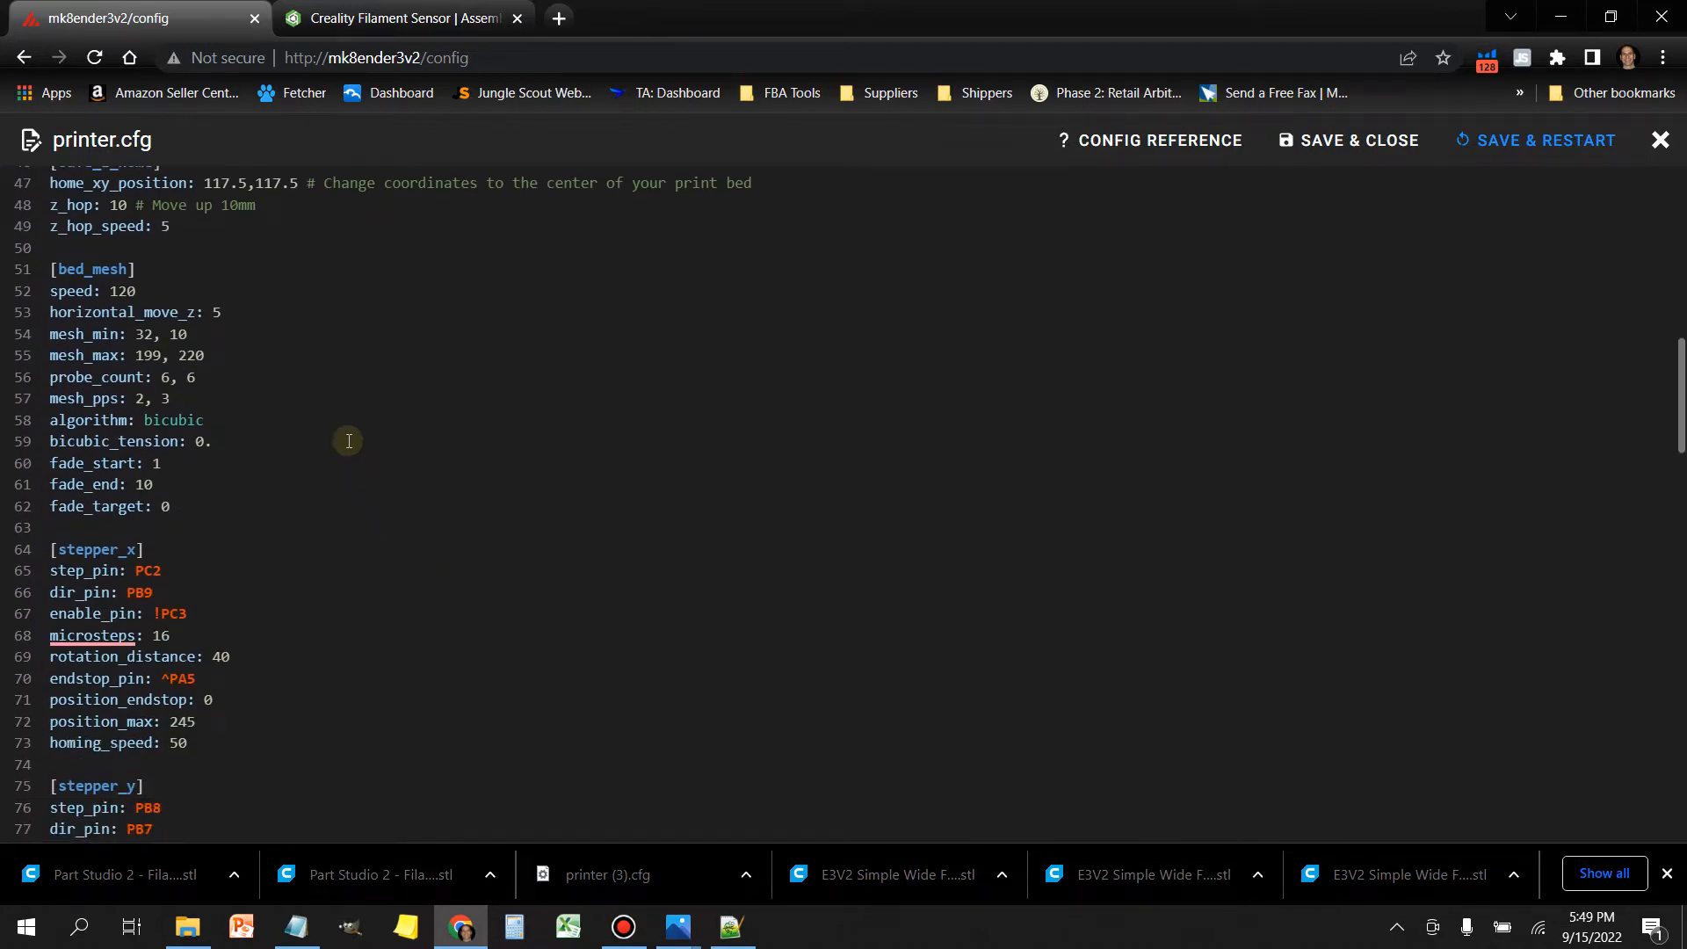
{"action": "scroll", "scroll_direction": "up", "scroll_amount": 3}
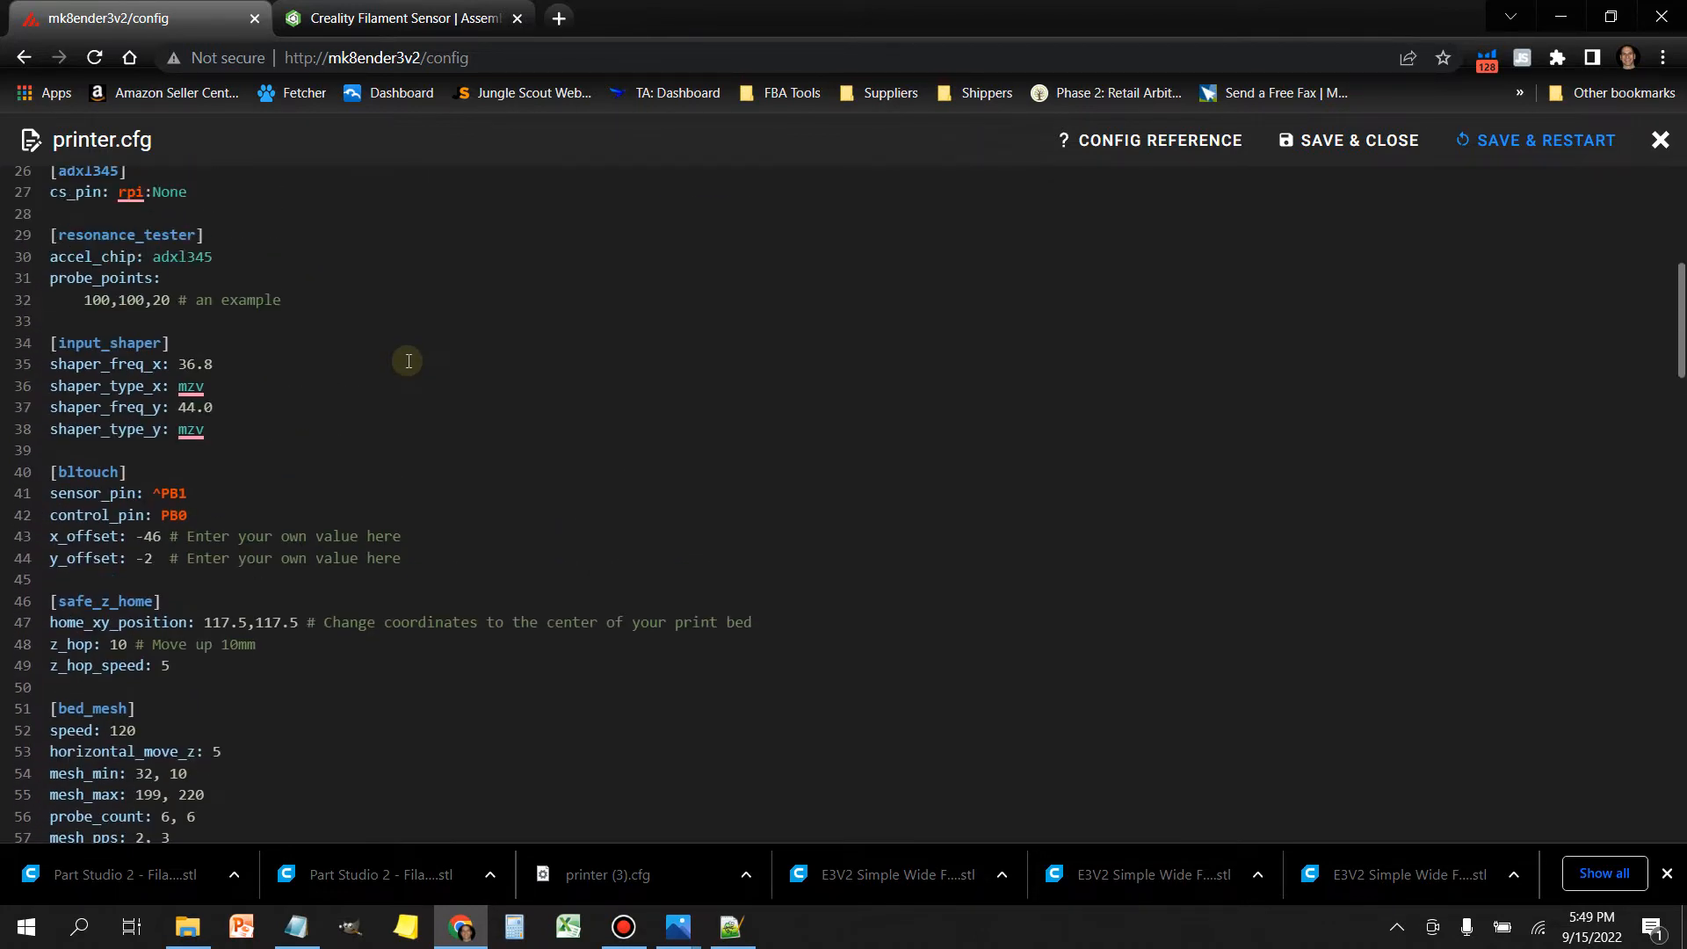
{"action": "scroll", "scroll_direction": "down", "scroll_amount": 3}
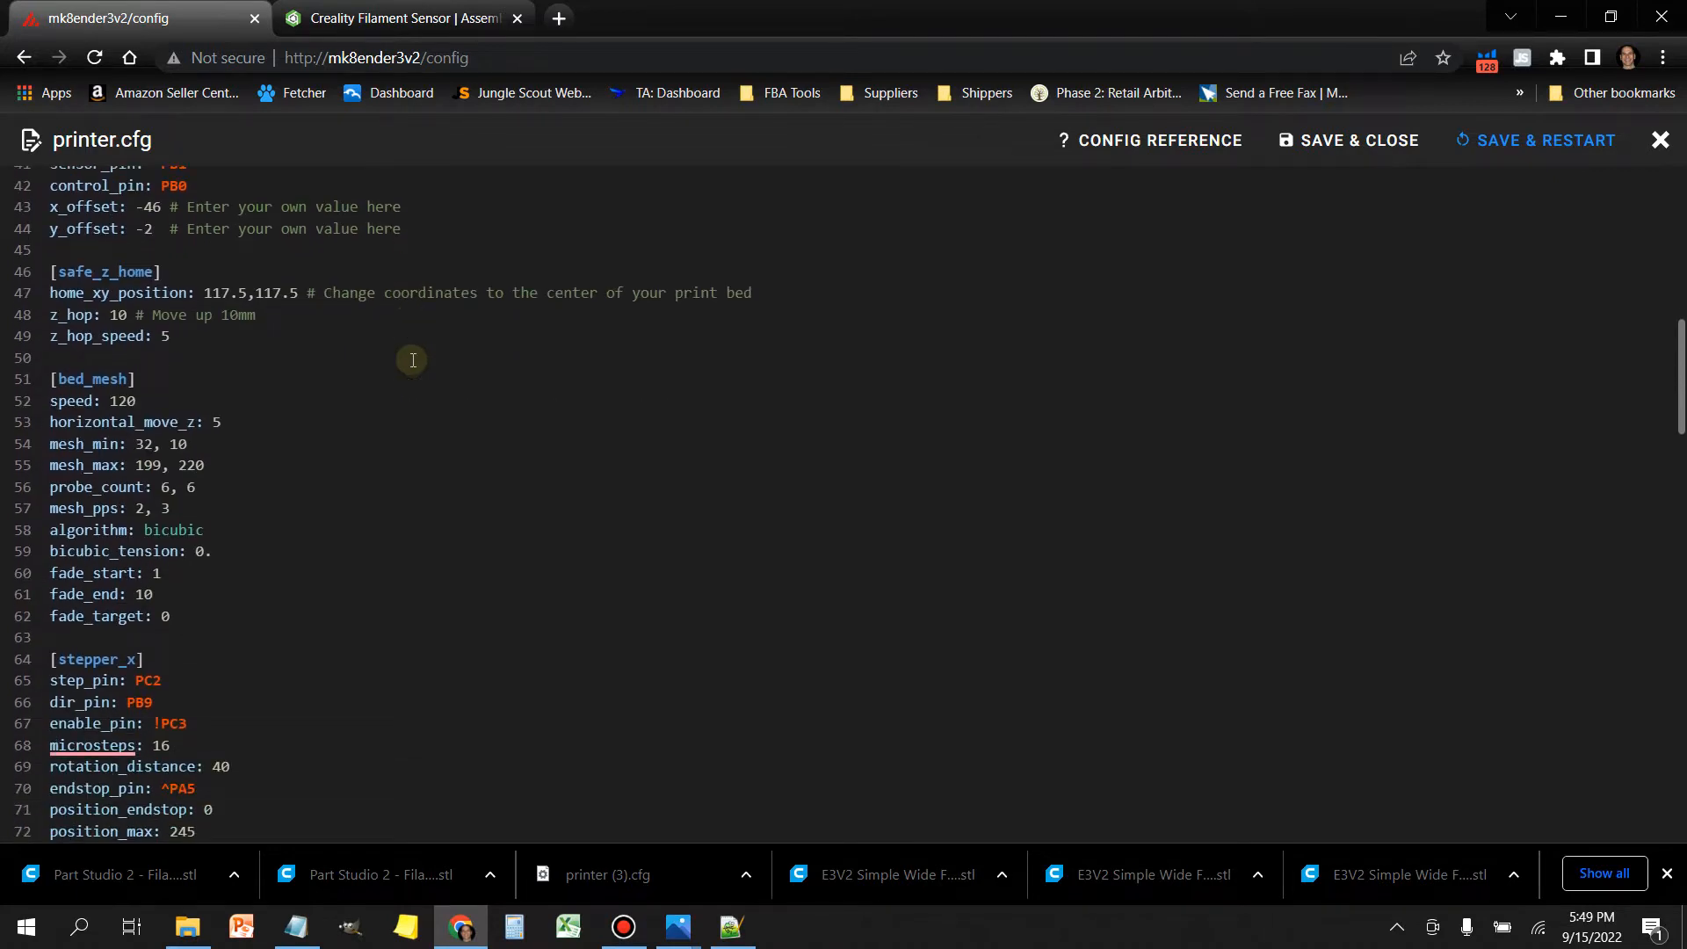
{"action": "scroll", "scroll_direction": "down", "scroll_amount": 3}
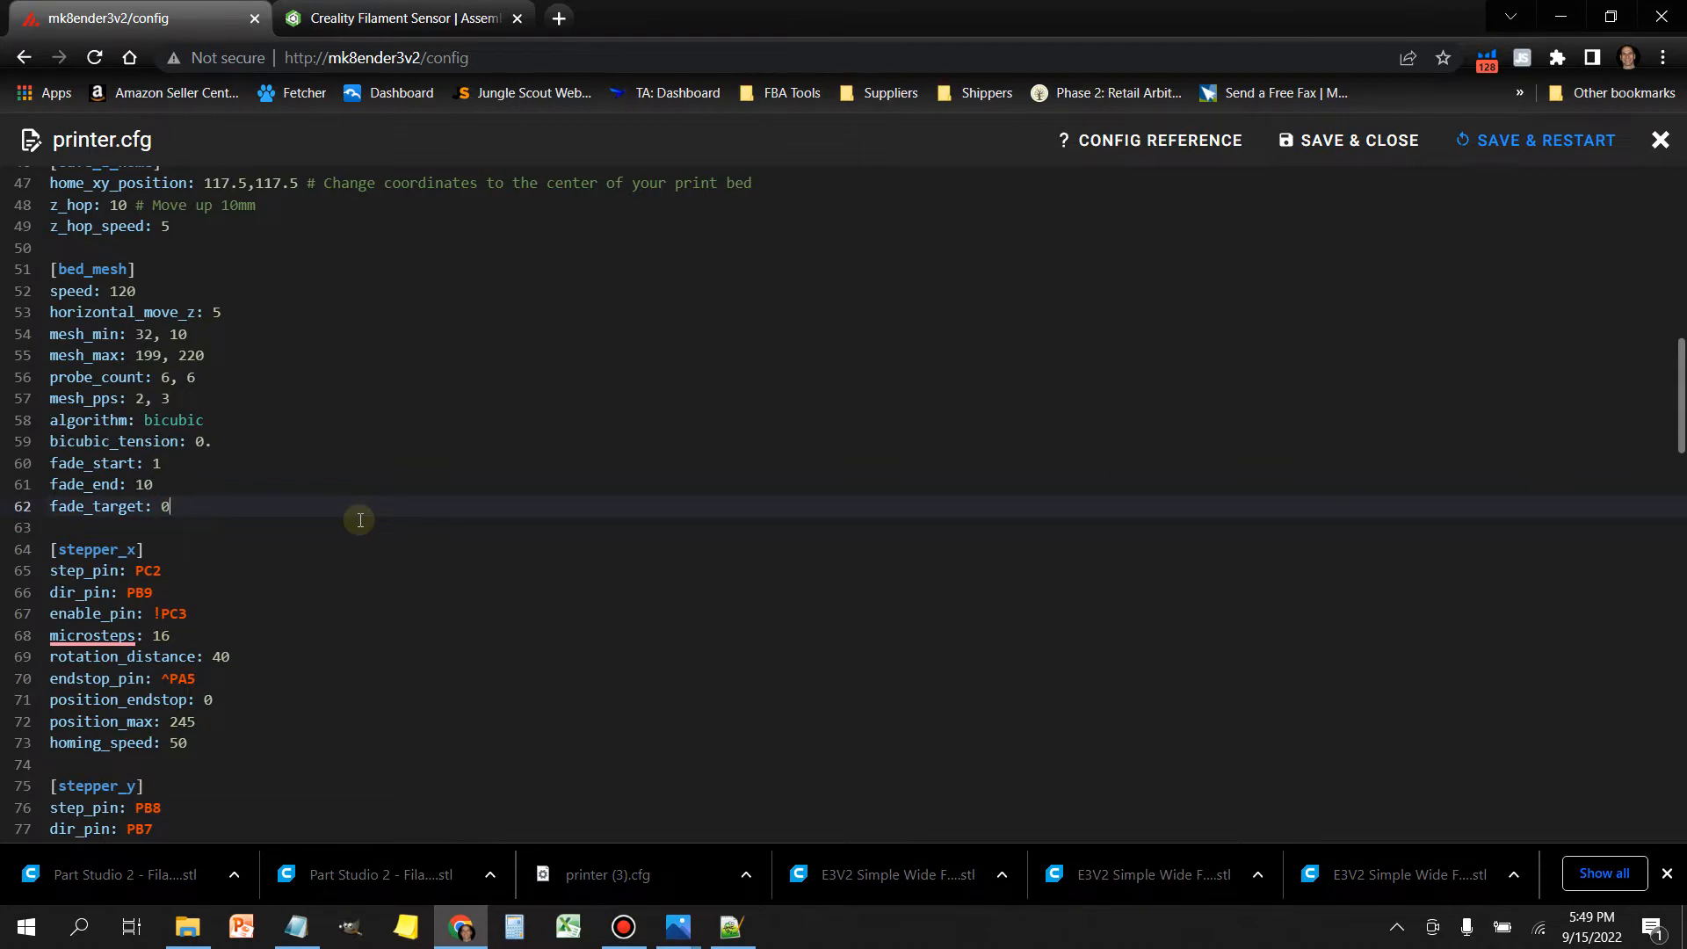
{"action": "key", "text": "enter"}
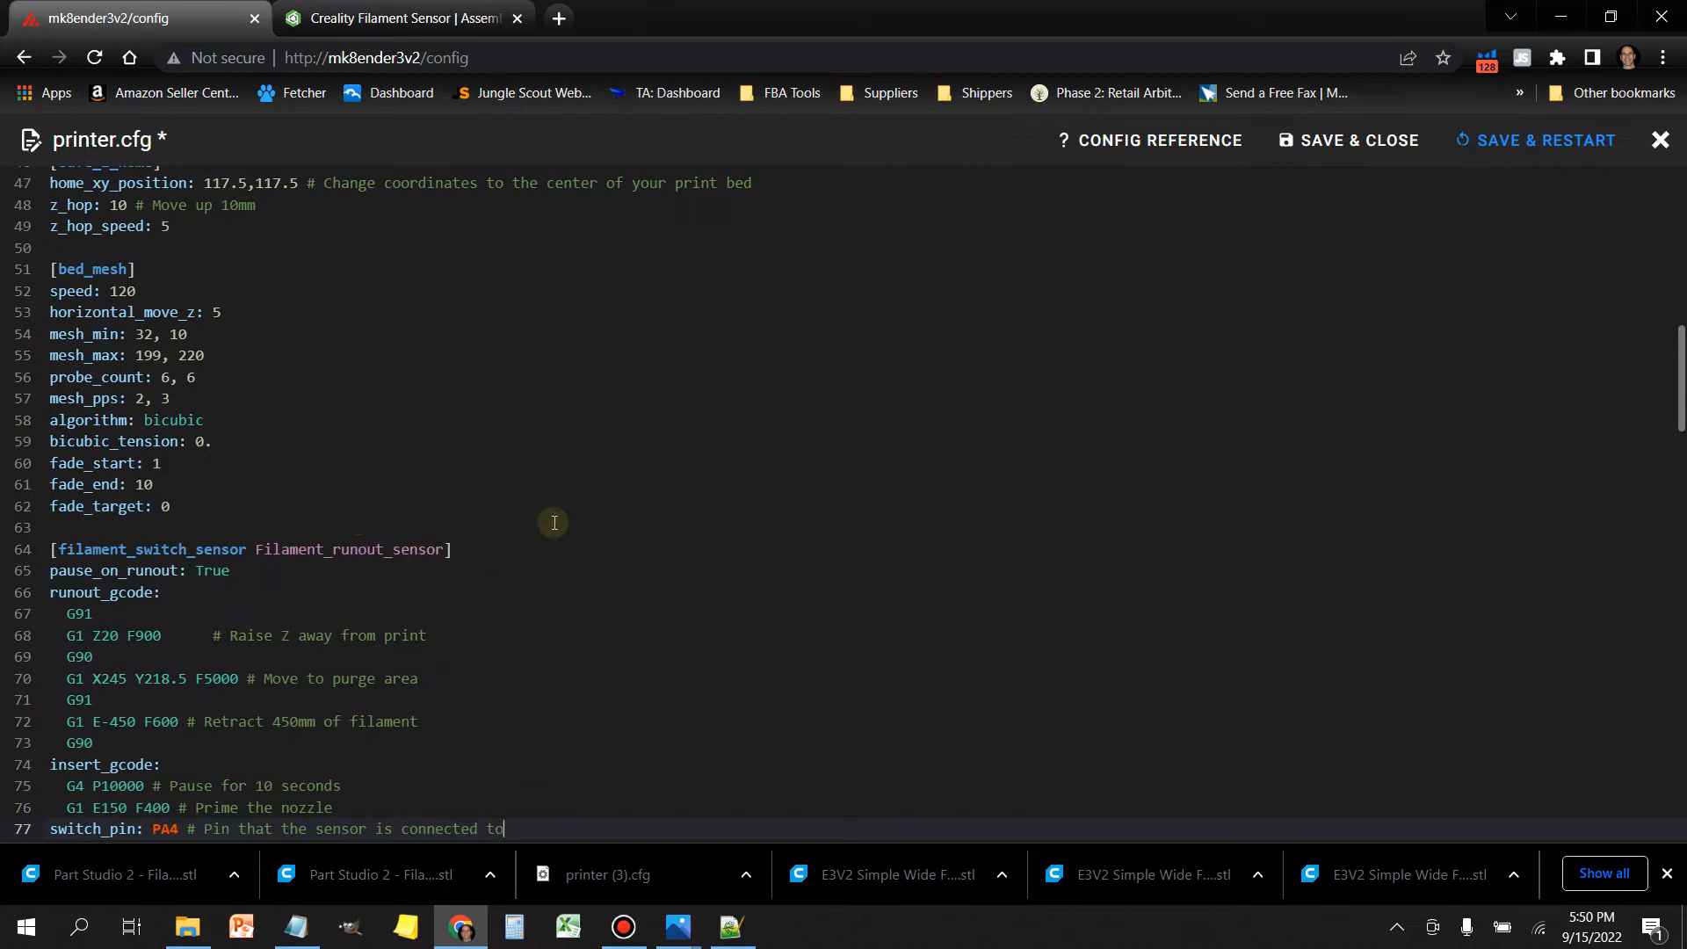
{"action": "scroll", "scroll_direction": "down", "scroll_amount": 3}
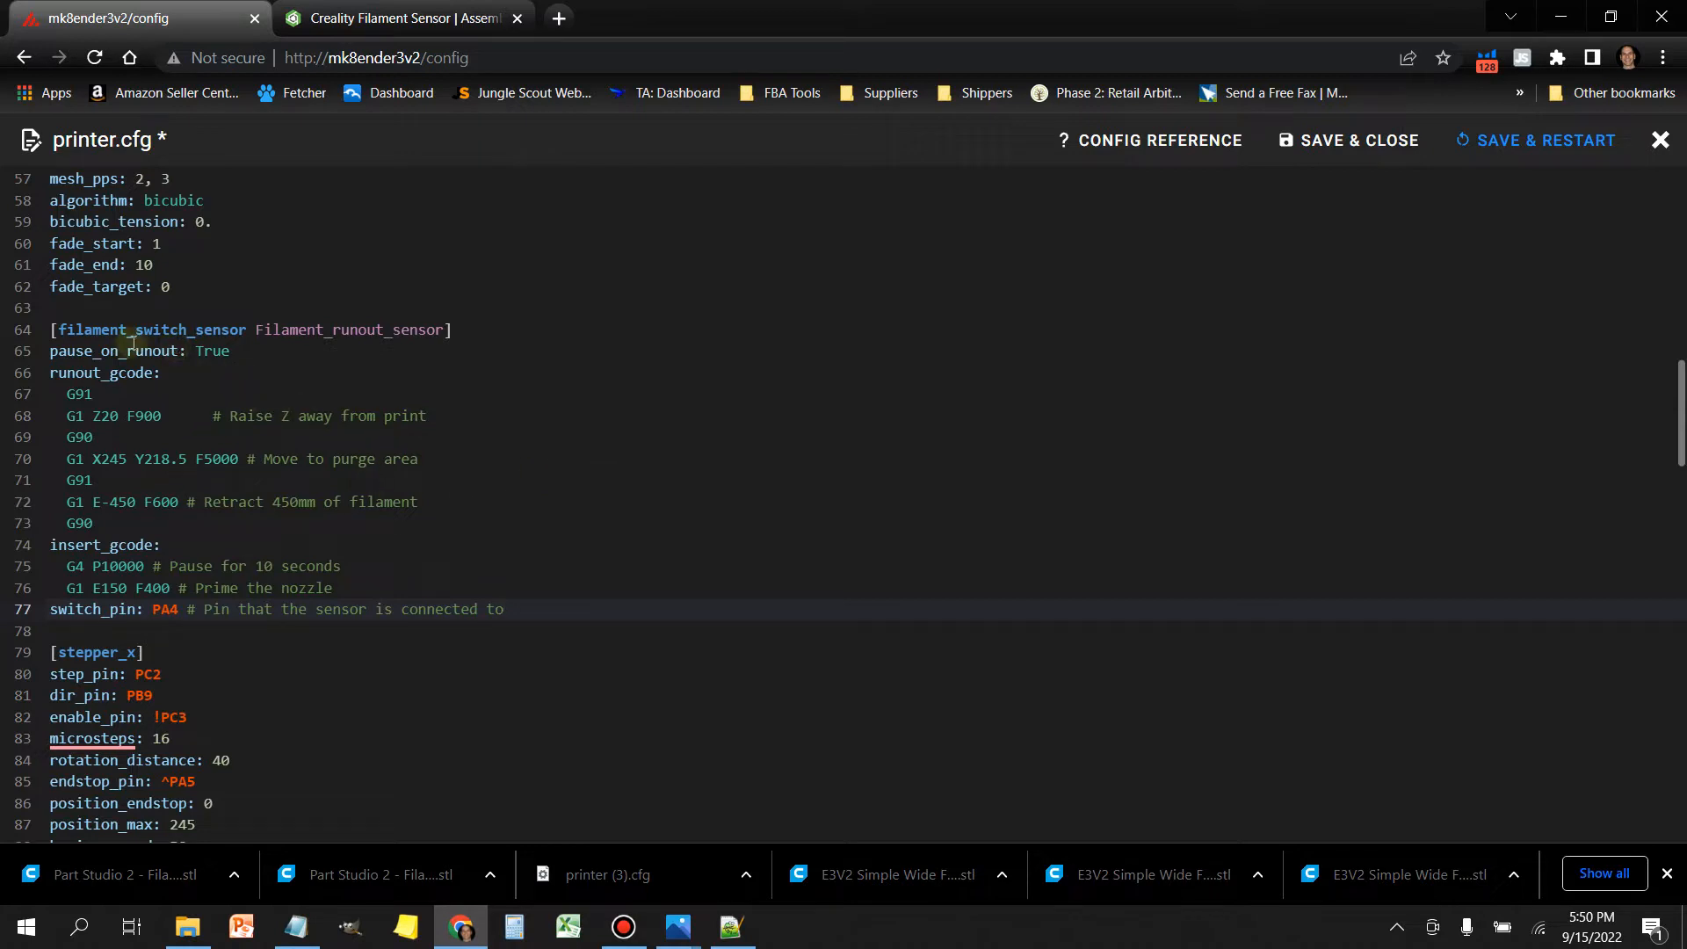
{"action": "mouse_move", "coordinate": [580, 479]}
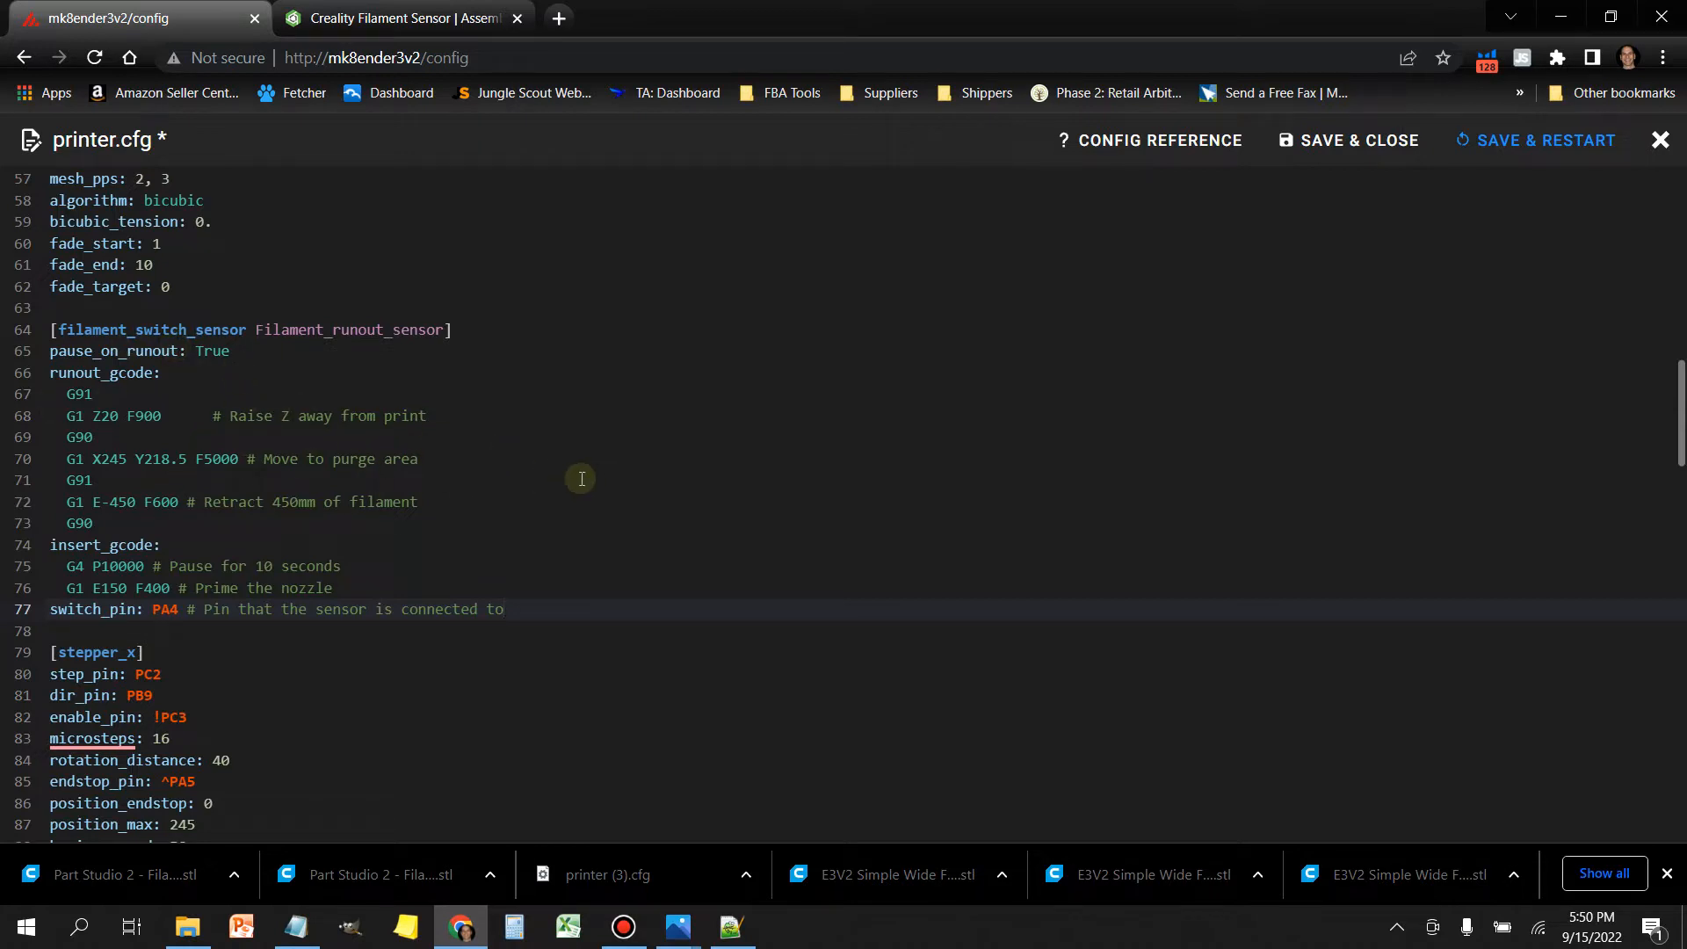
{"action": "mouse_move", "coordinate": [742, 412]}
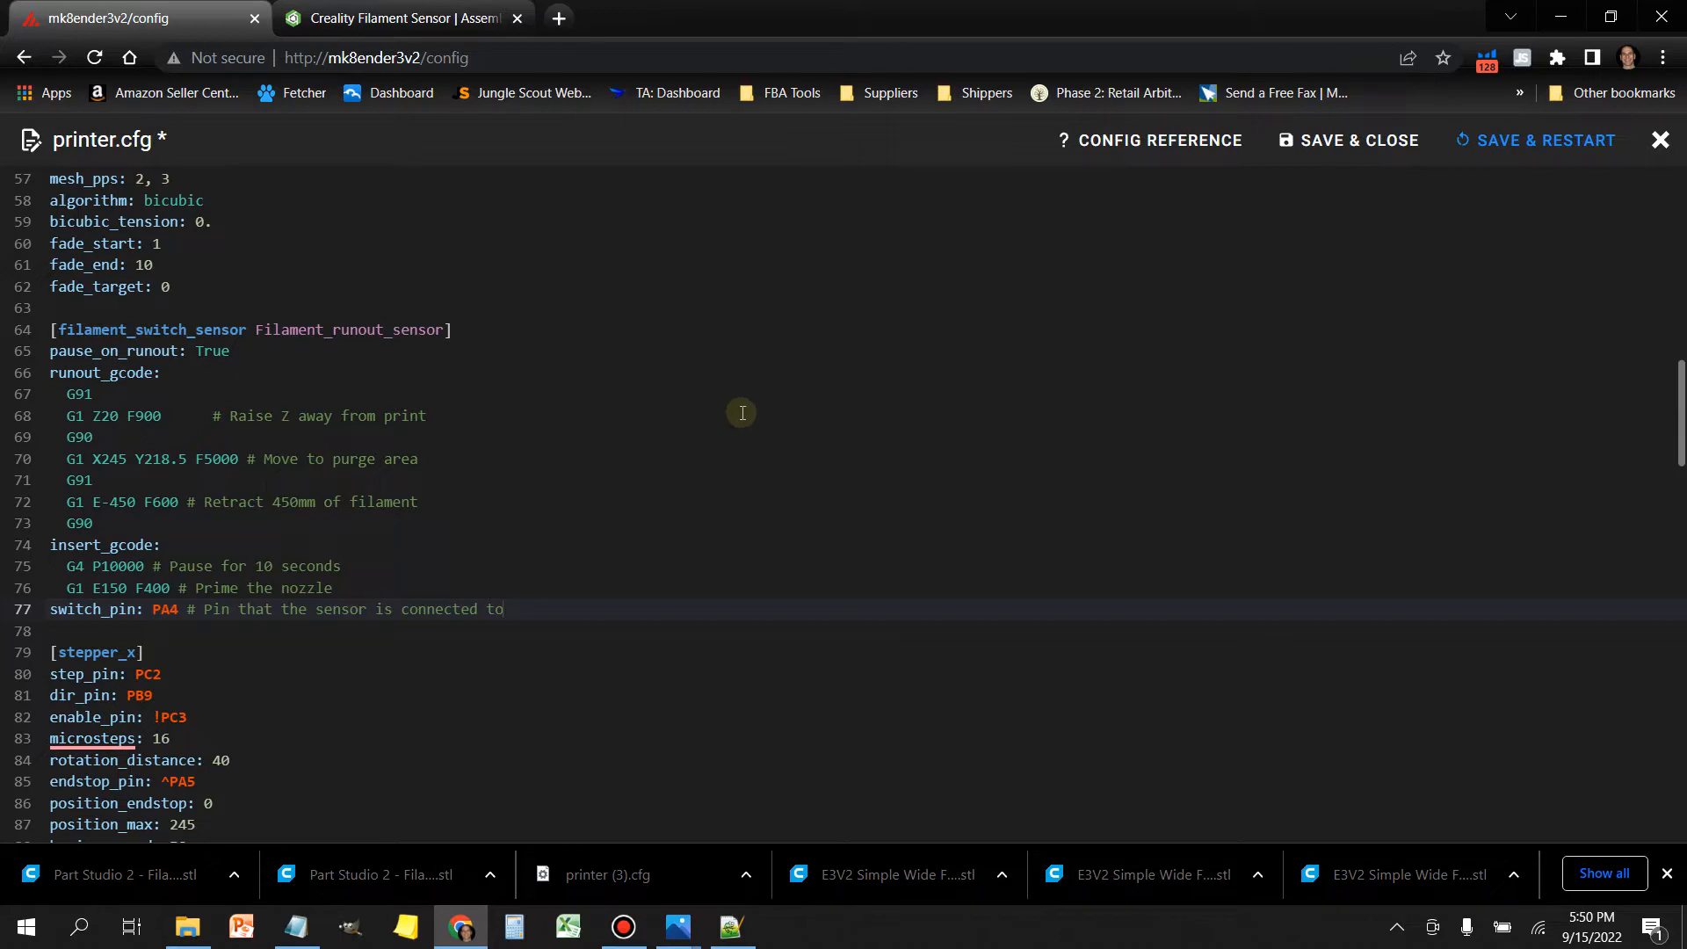
{"action": "mouse_move", "coordinate": [388, 594]}
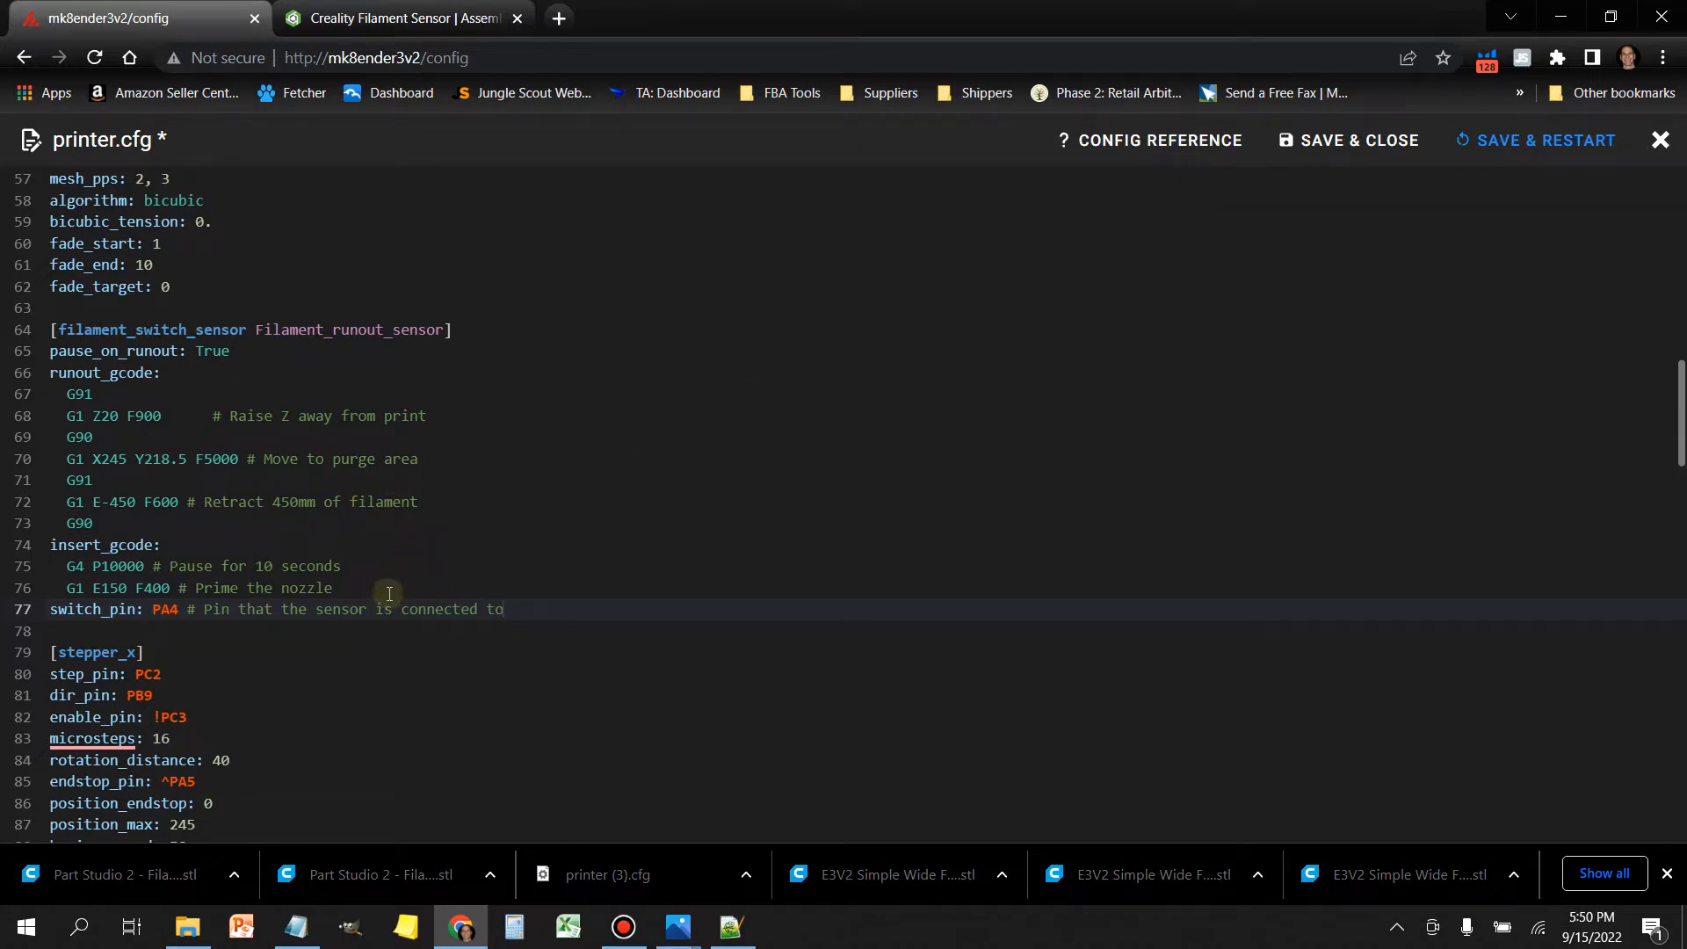
{"action": "mouse_move", "coordinate": [346, 416]}
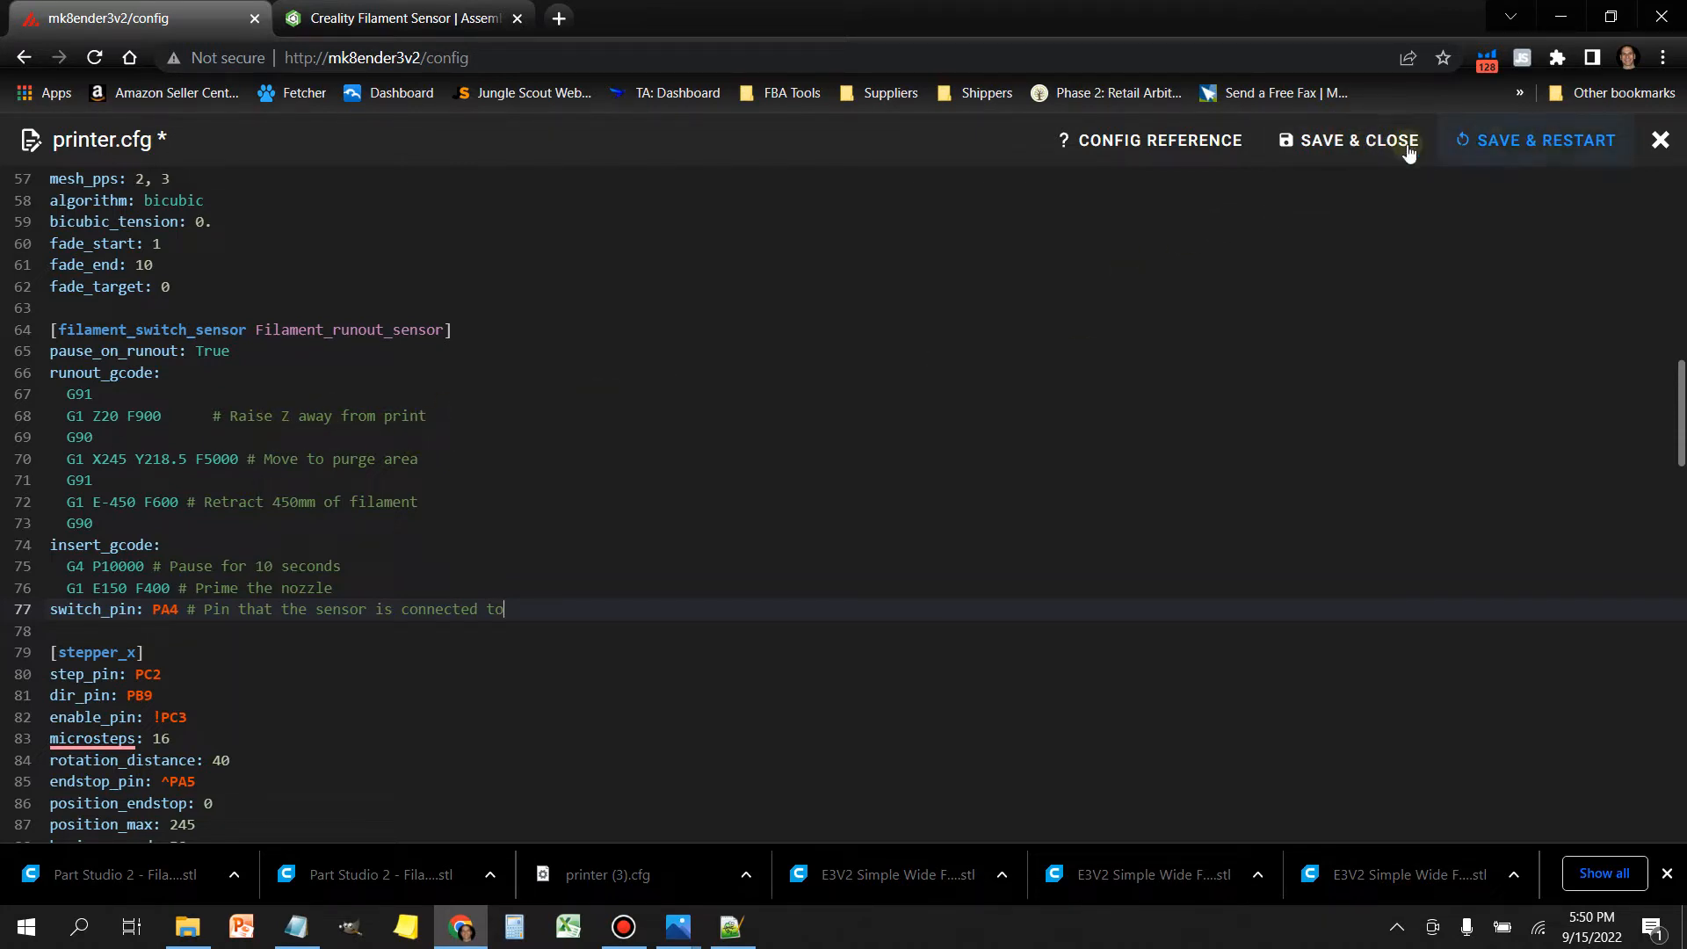
Step: Save printer.cfg, review the dashboard panels and bring up the Klipper restart options
{"action": "left_click", "coordinate": [1352, 140]}
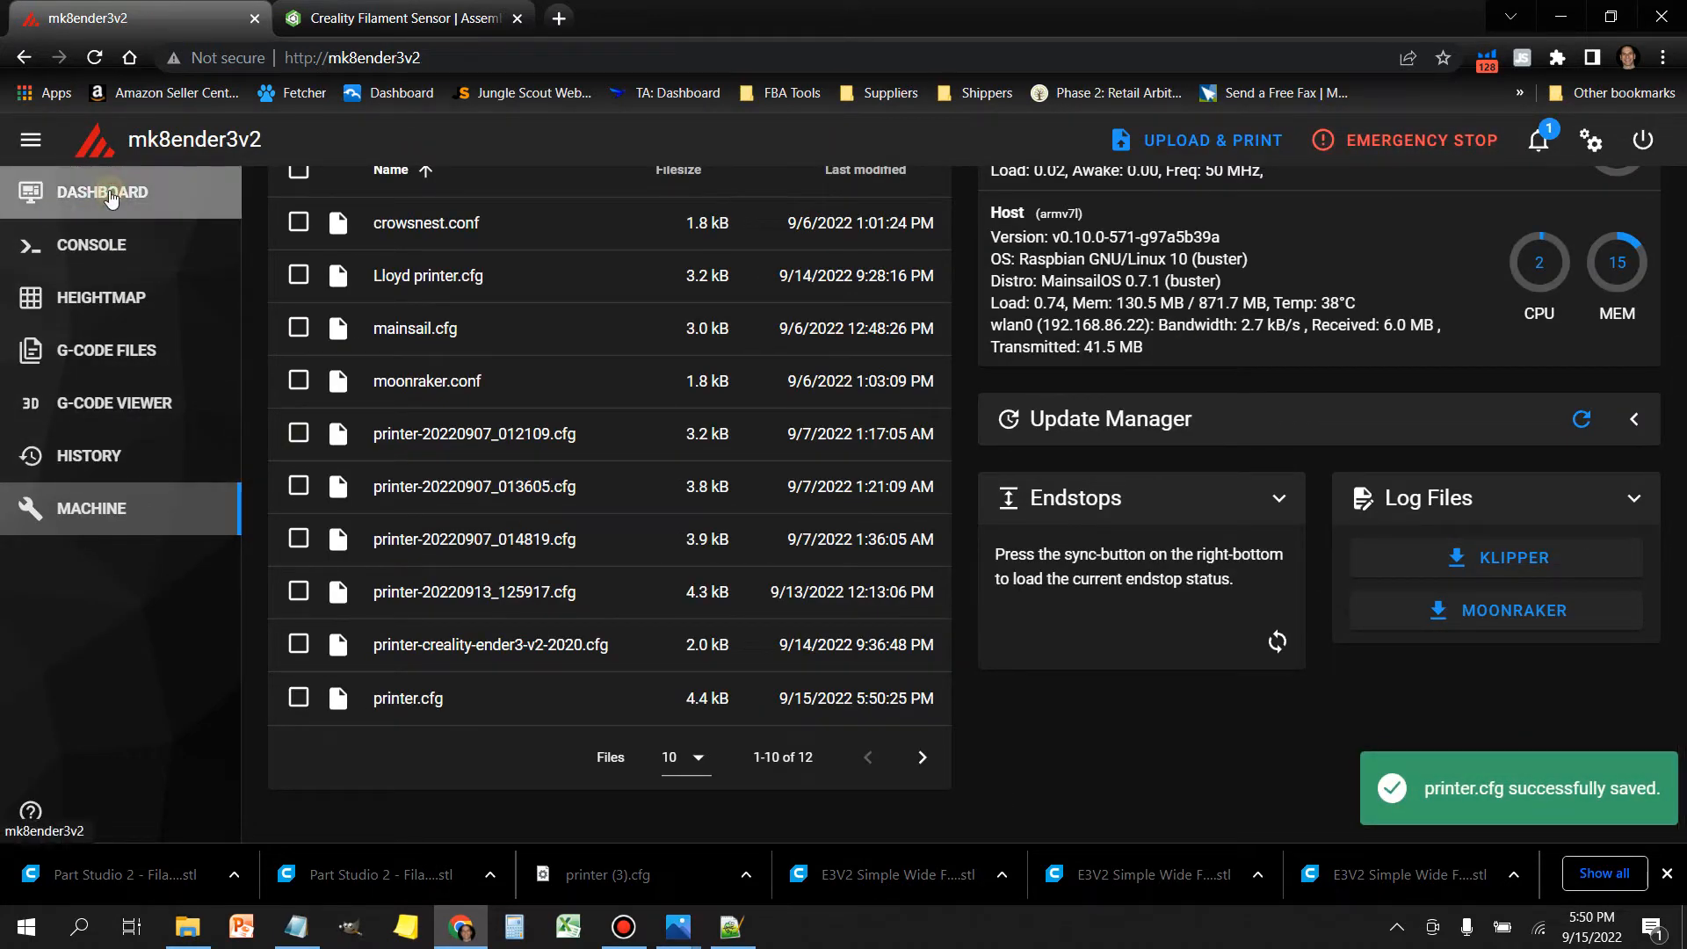
{"action": "left_click", "coordinate": [104, 191]}
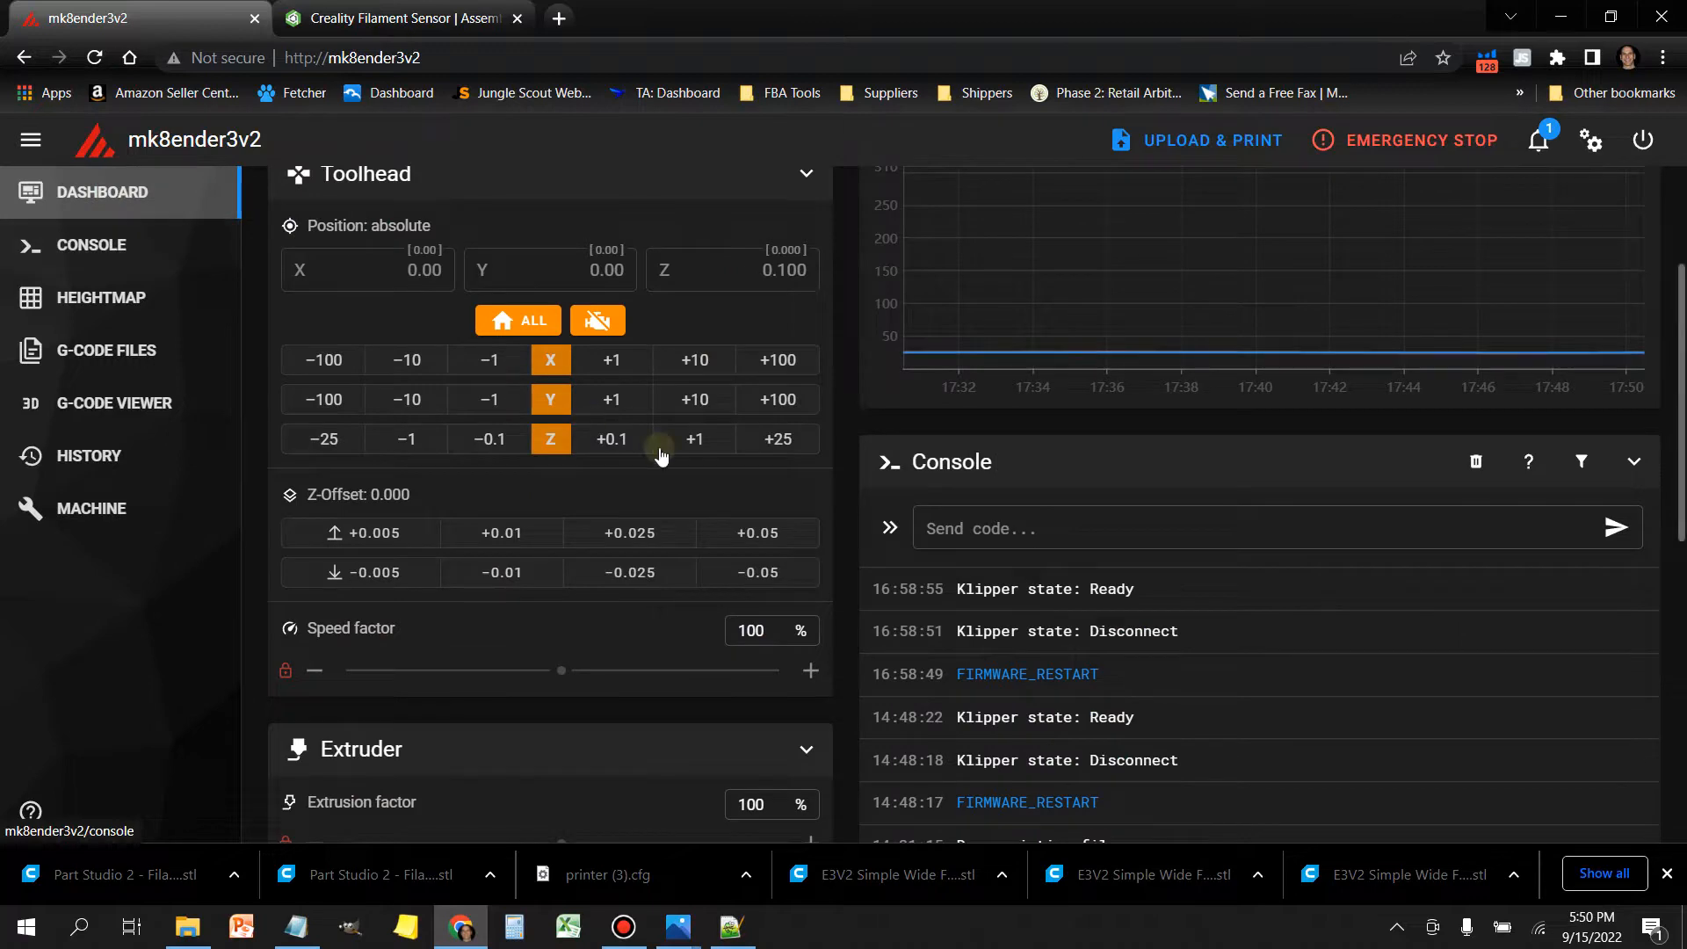
{"action": "scroll", "scroll_direction": "down", "scroll_amount": 3}
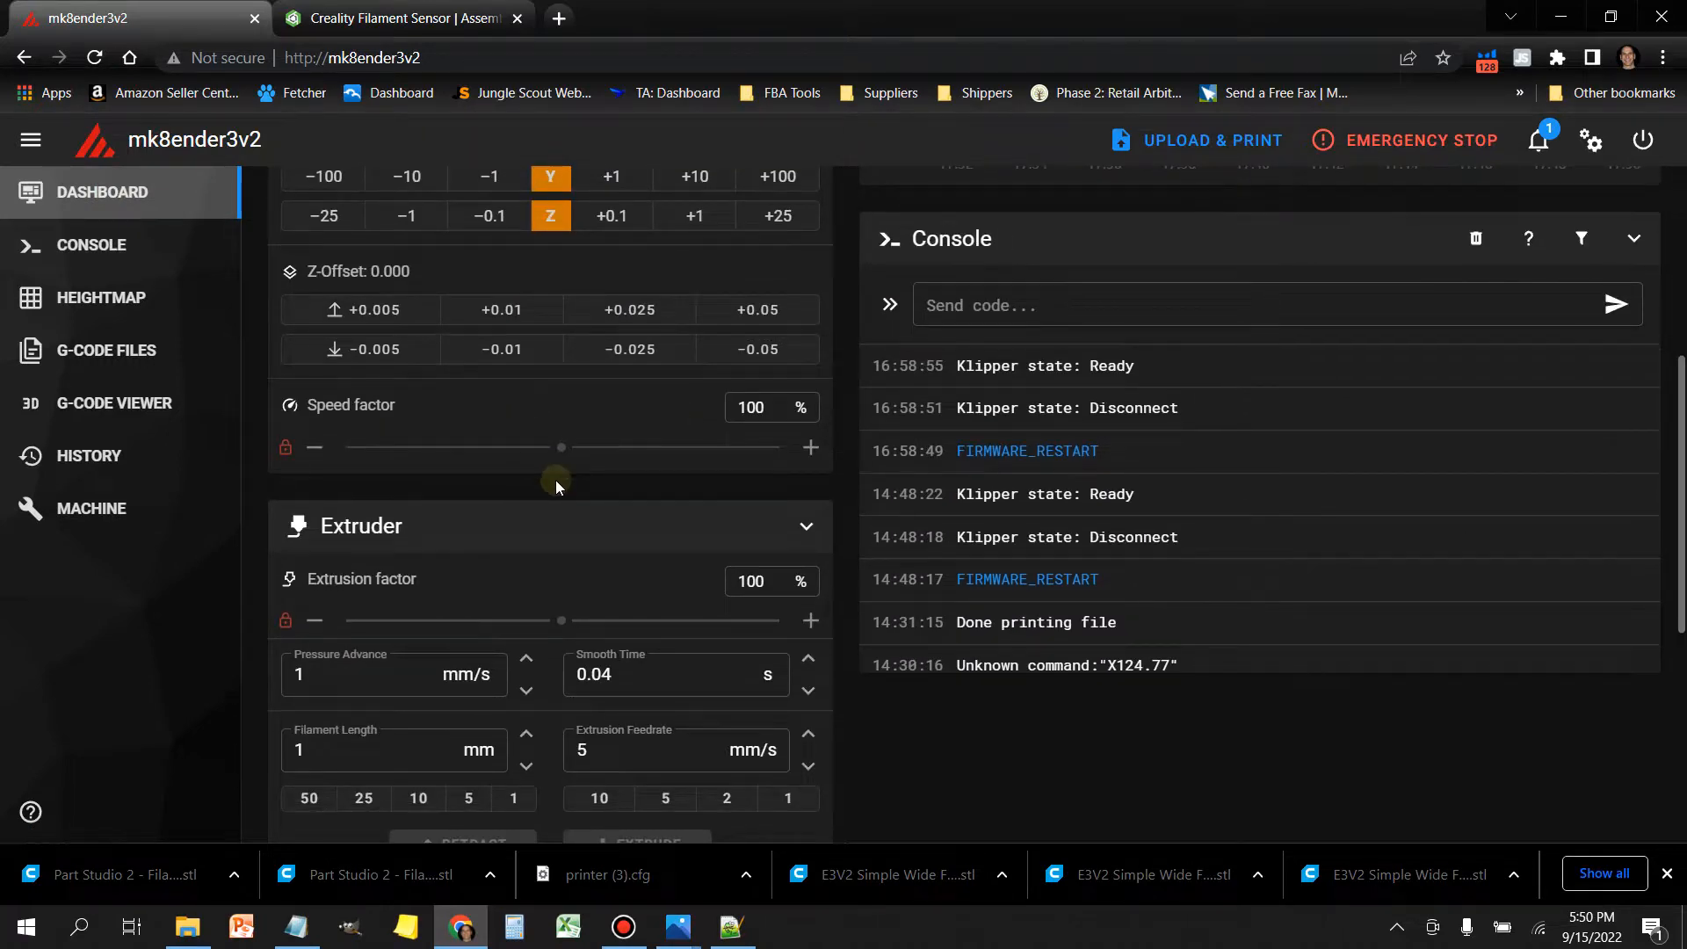
{"action": "scroll", "scroll_direction": "down", "scroll_amount": 3}
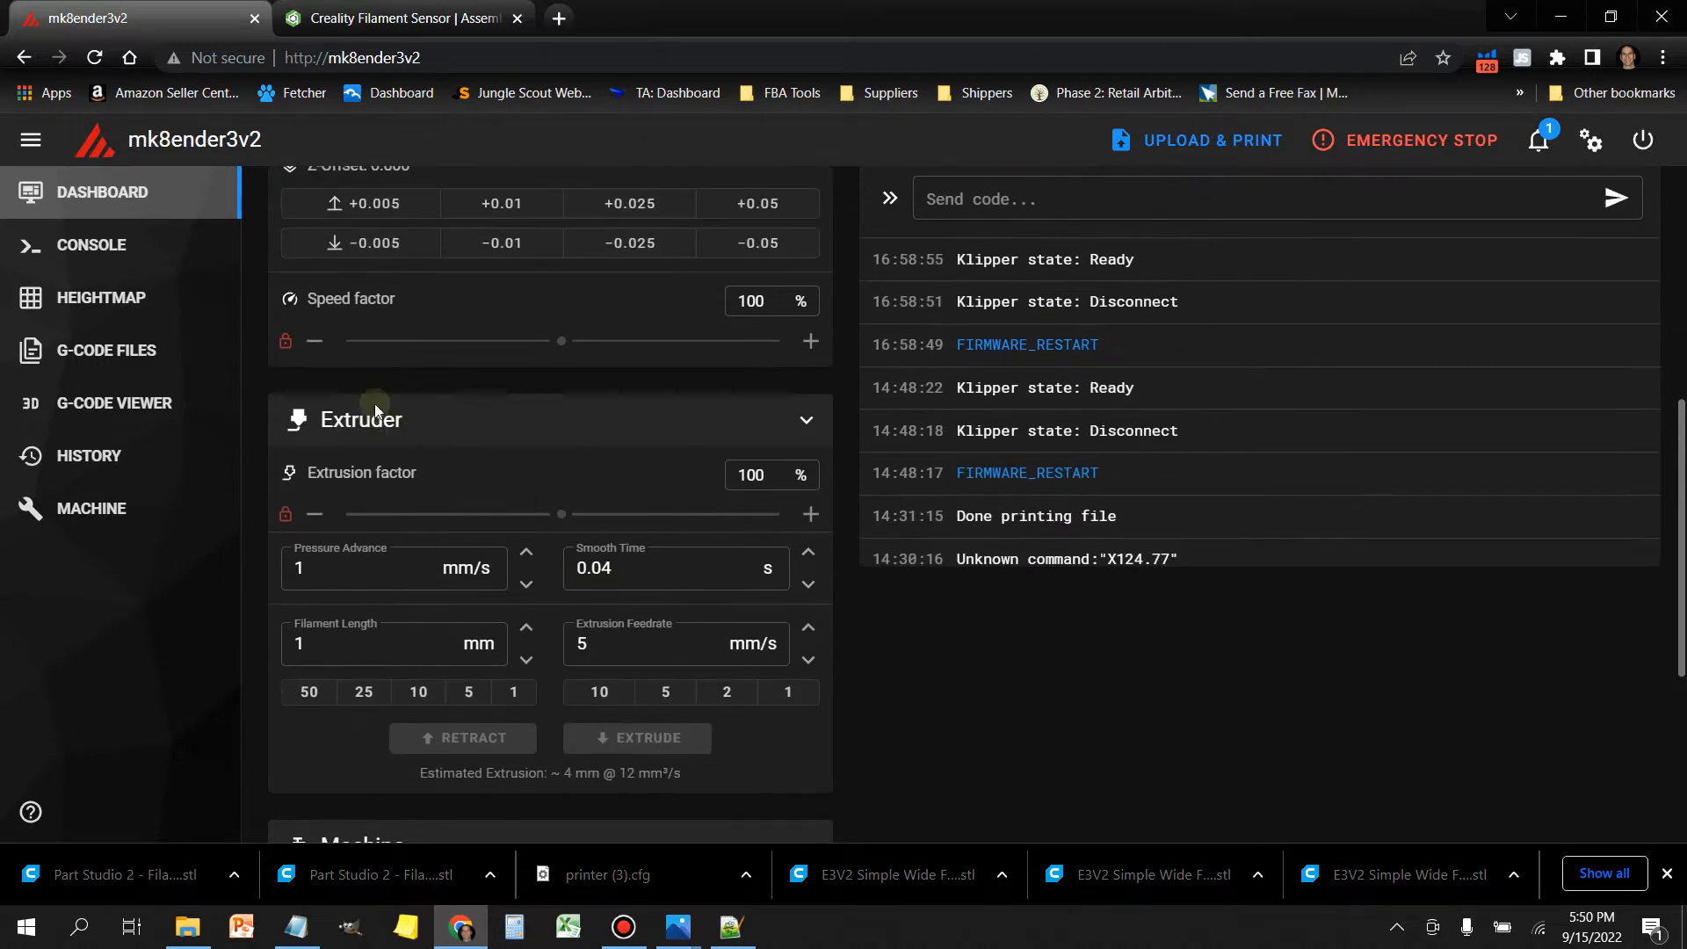
{"action": "mouse_move", "coordinate": [750, 418]}
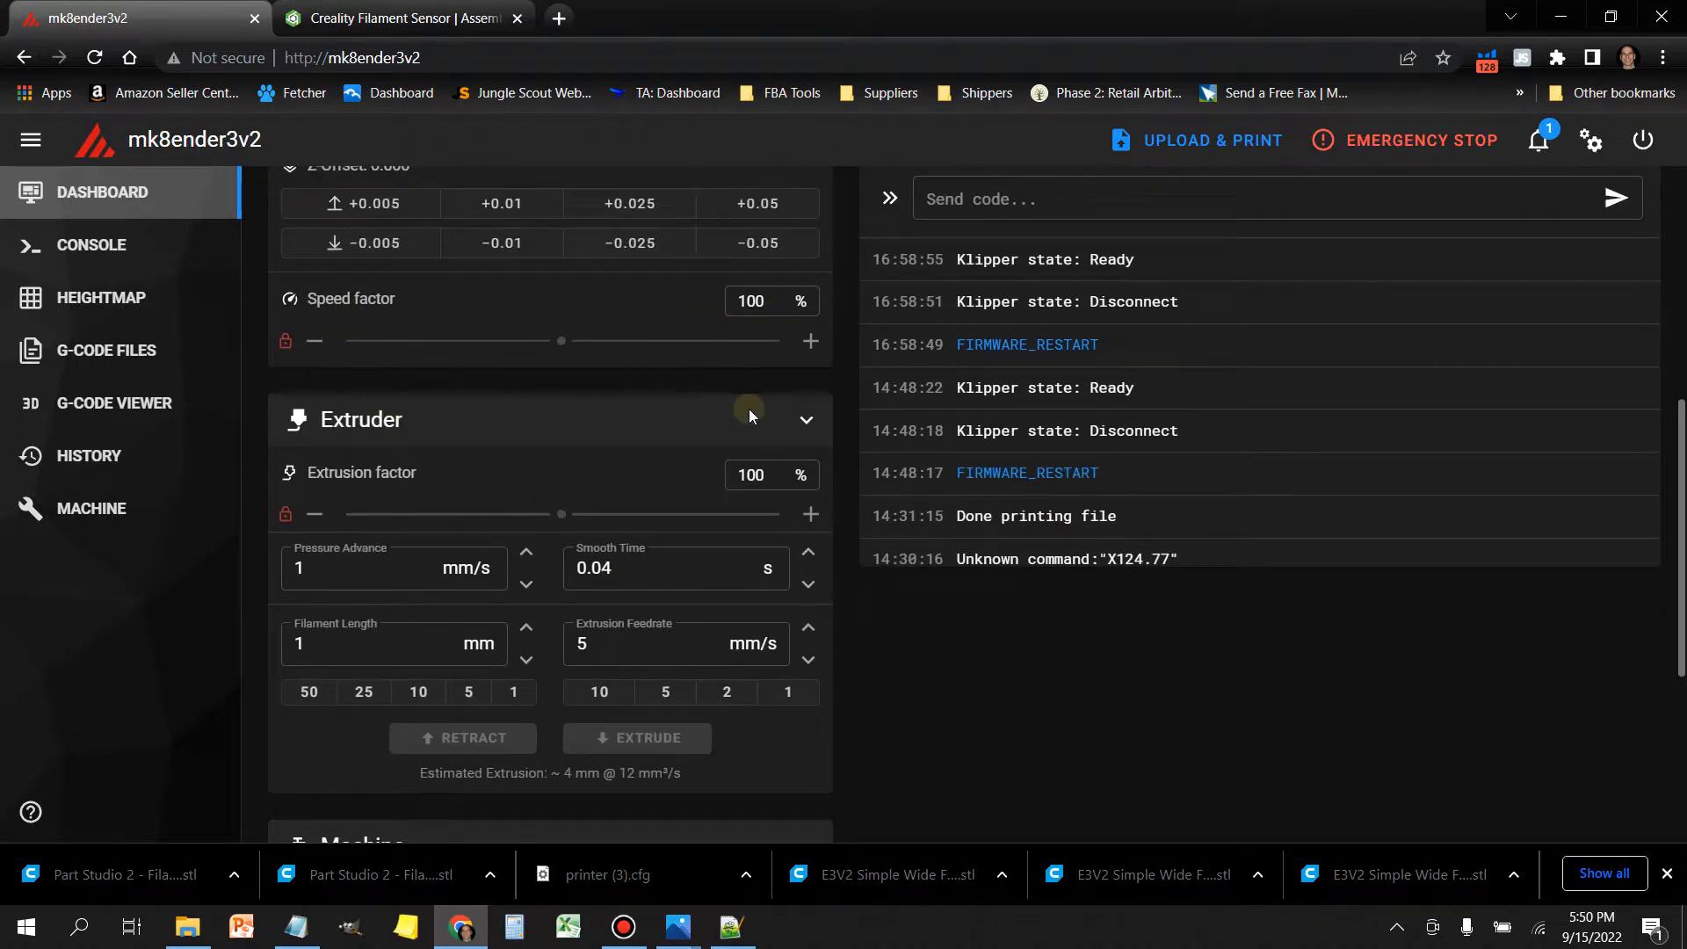
{"action": "scroll", "scroll_direction": "down", "scroll_amount": 3}
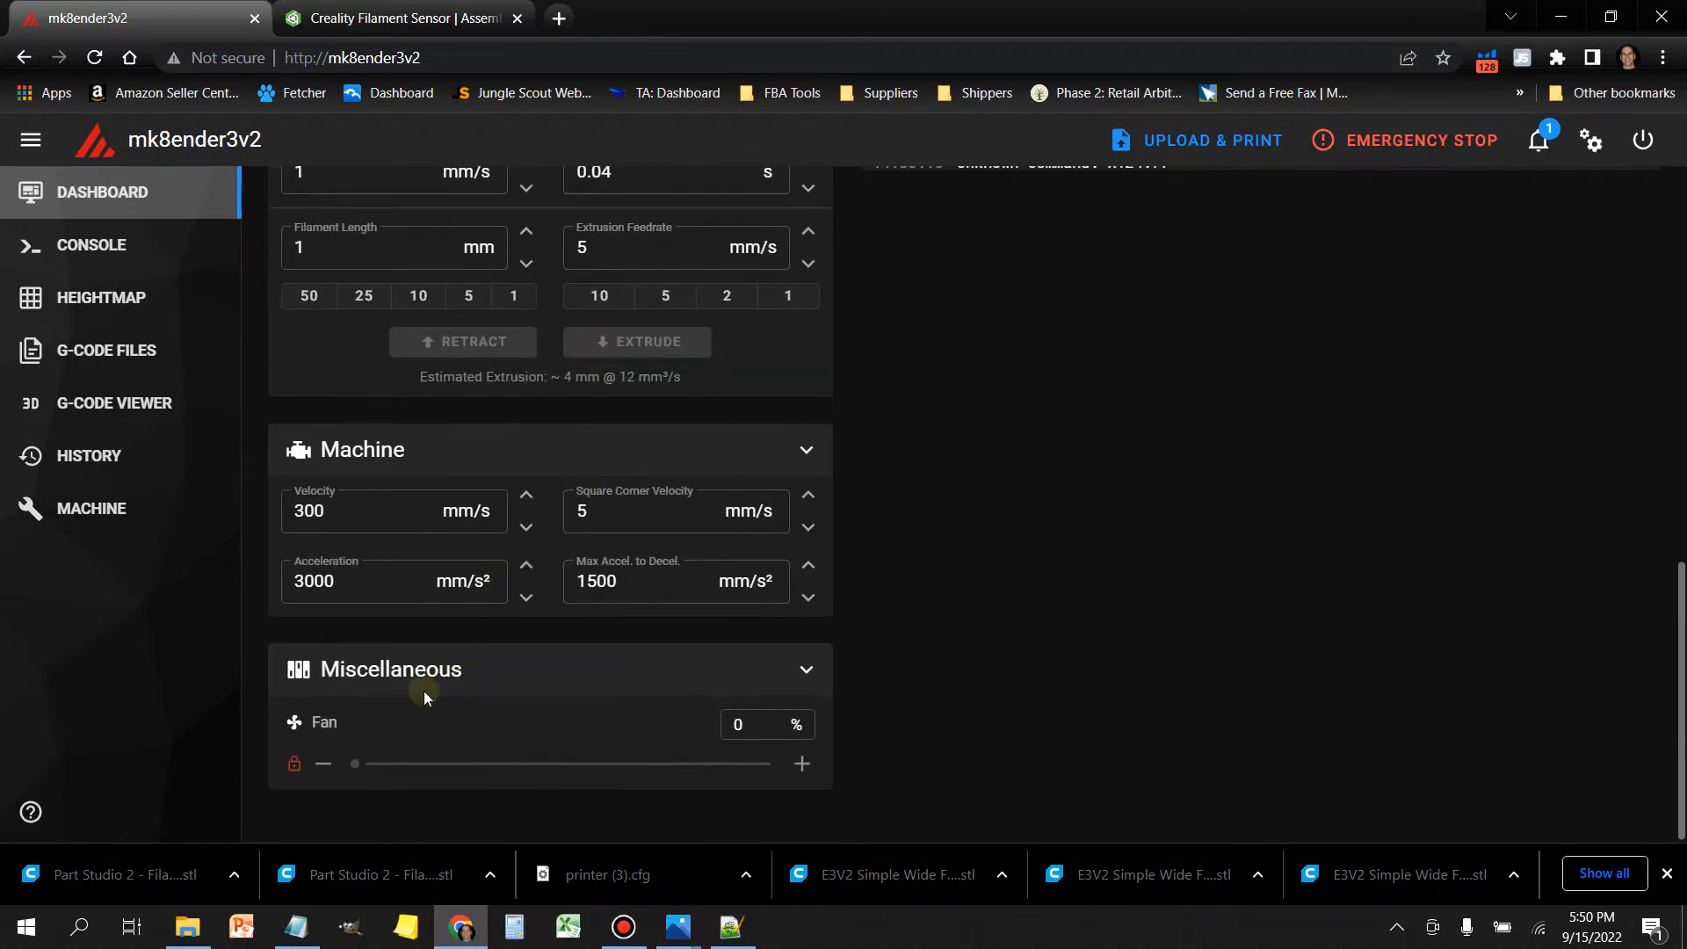
{"action": "mouse_move", "coordinate": [718, 769]}
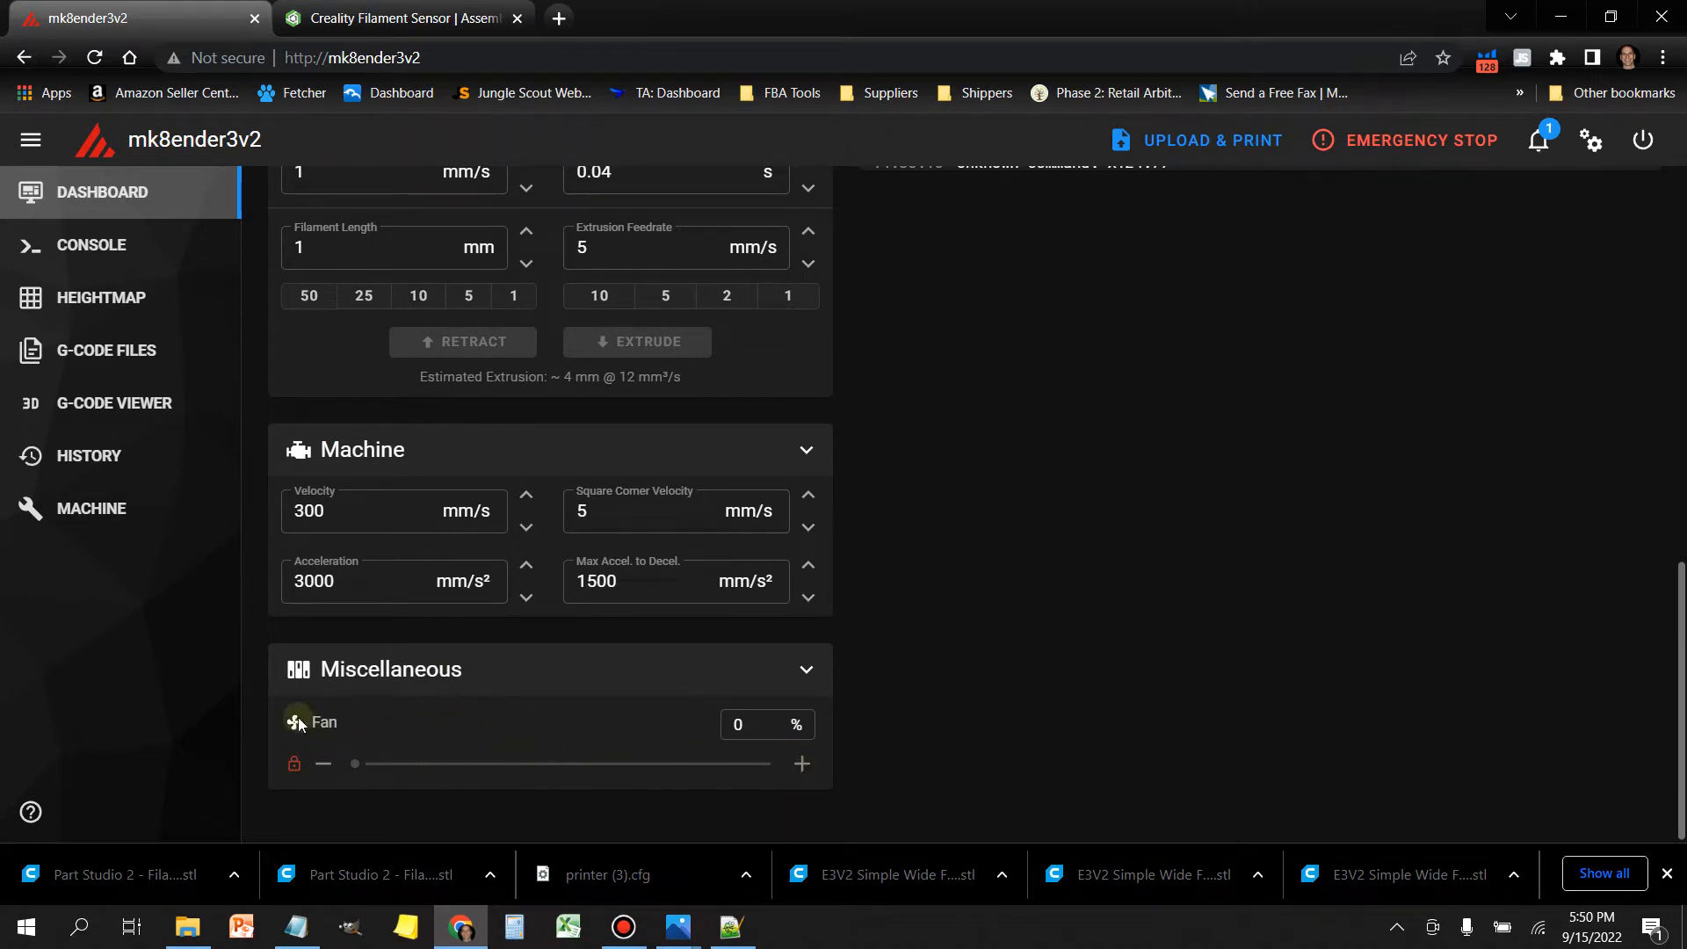
{"action": "mouse_move", "coordinate": [805, 697]}
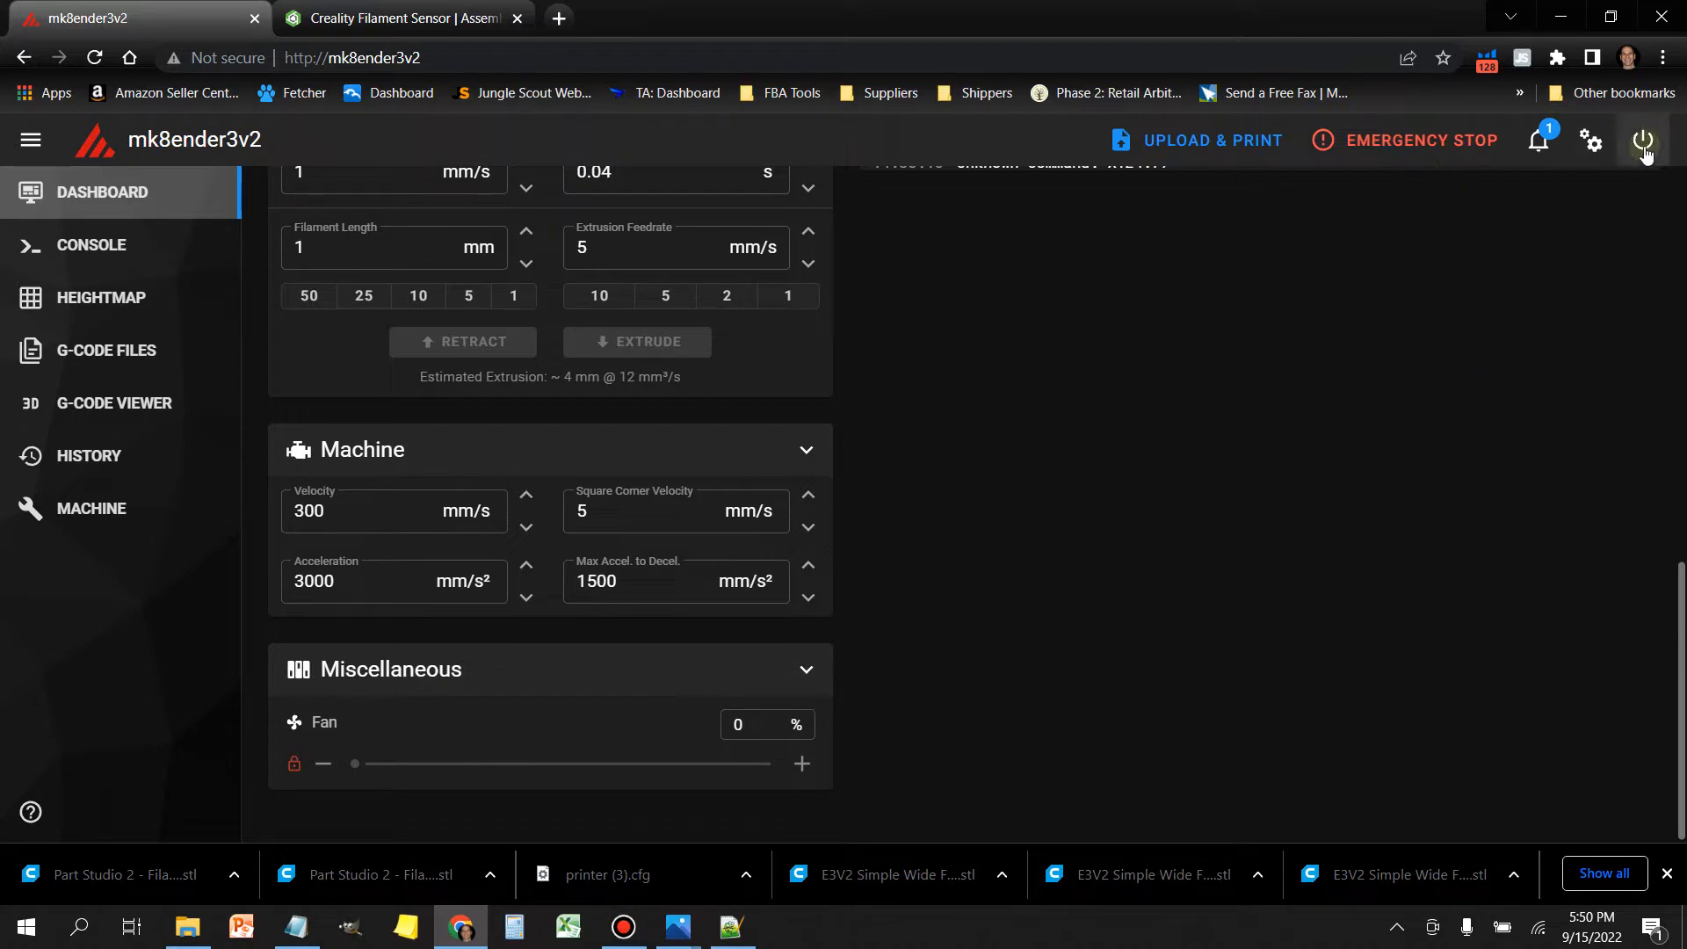
{"action": "left_click", "coordinate": [1643, 140]}
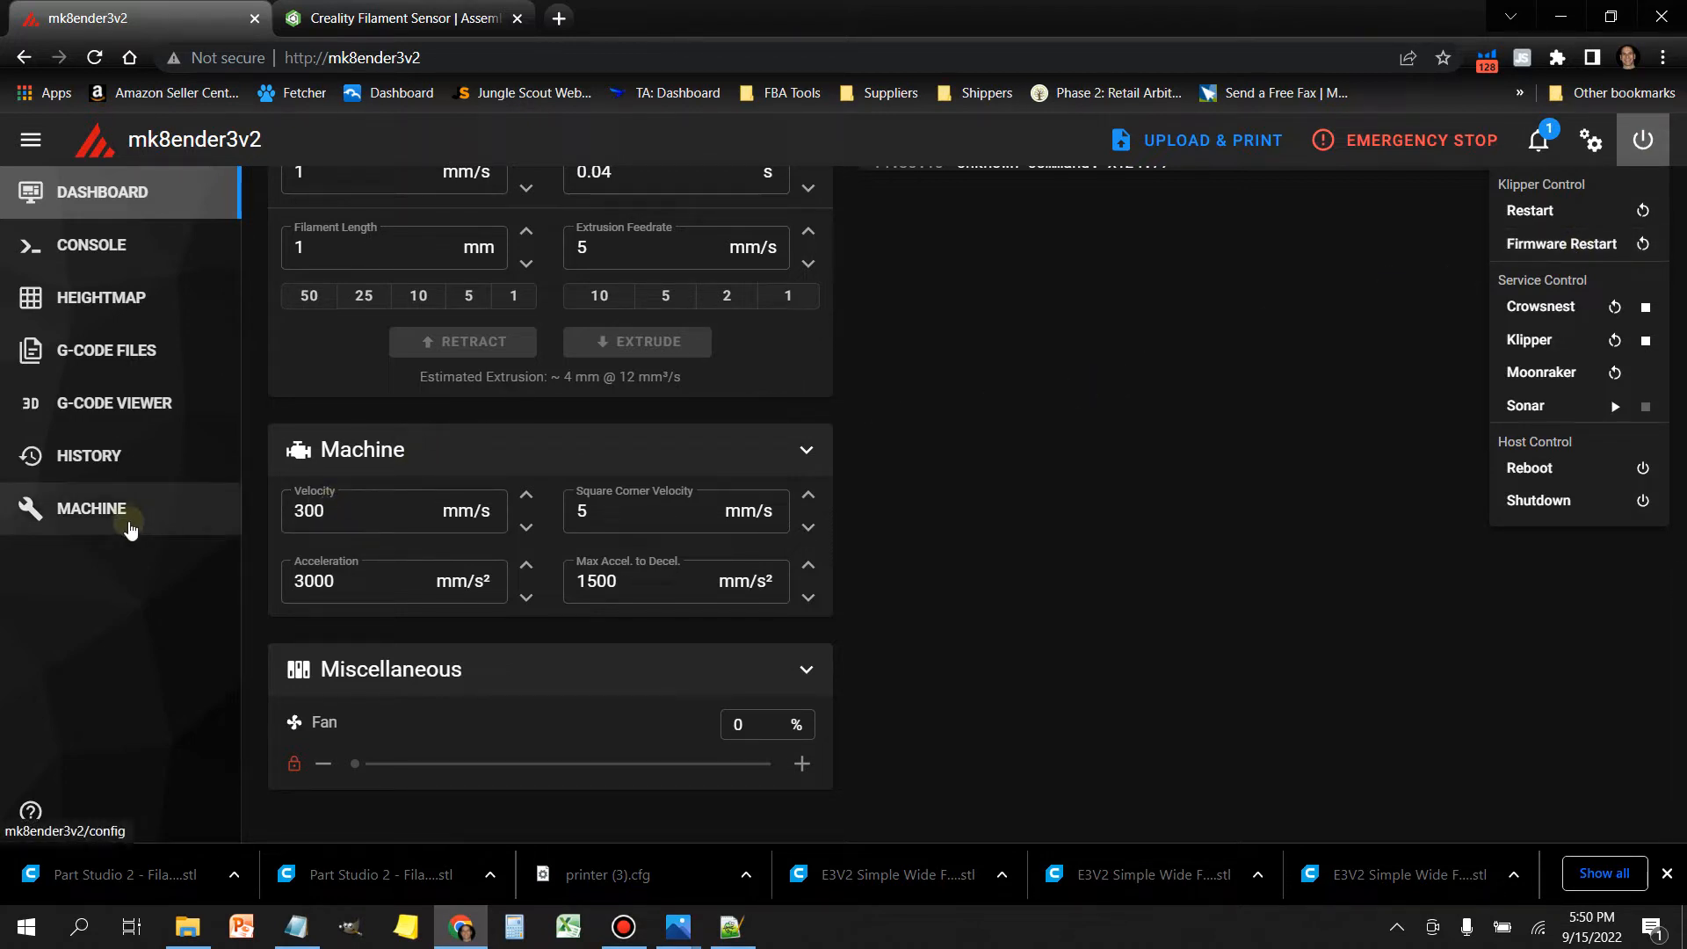
Step: Reopen printer.cfg and review the sensor's insert_gcode pause duration (G4 P10000)
{"action": "left_click", "coordinate": [90, 508]}
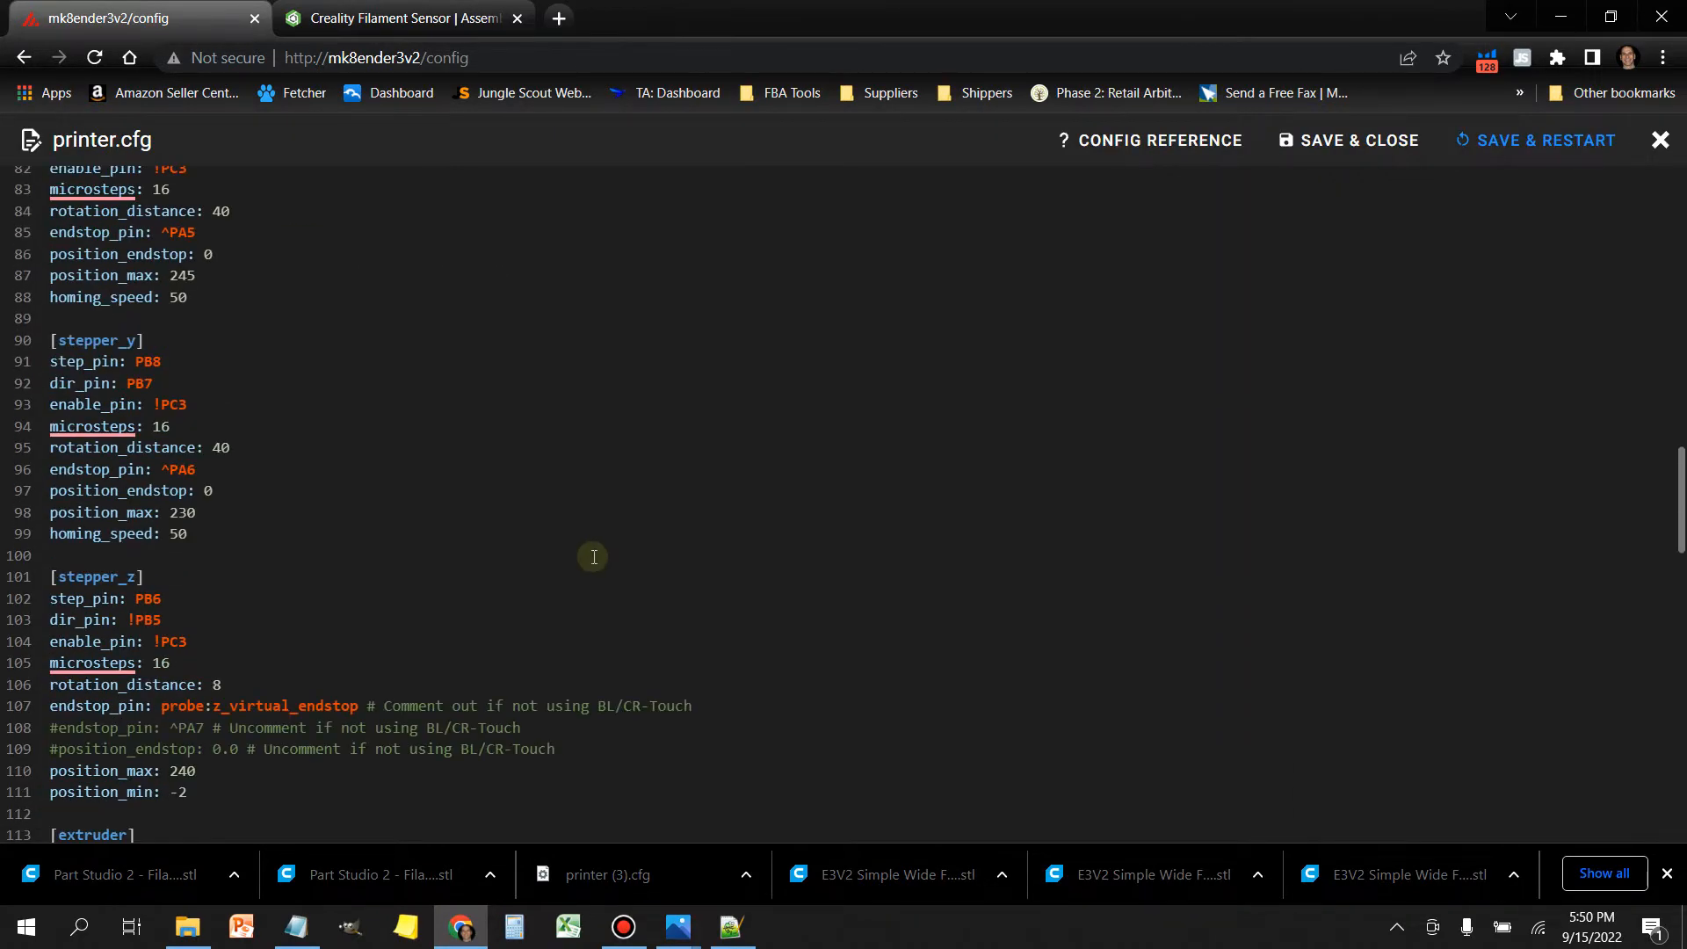
{"action": "scroll", "scroll_direction": "down", "scroll_amount": 3}
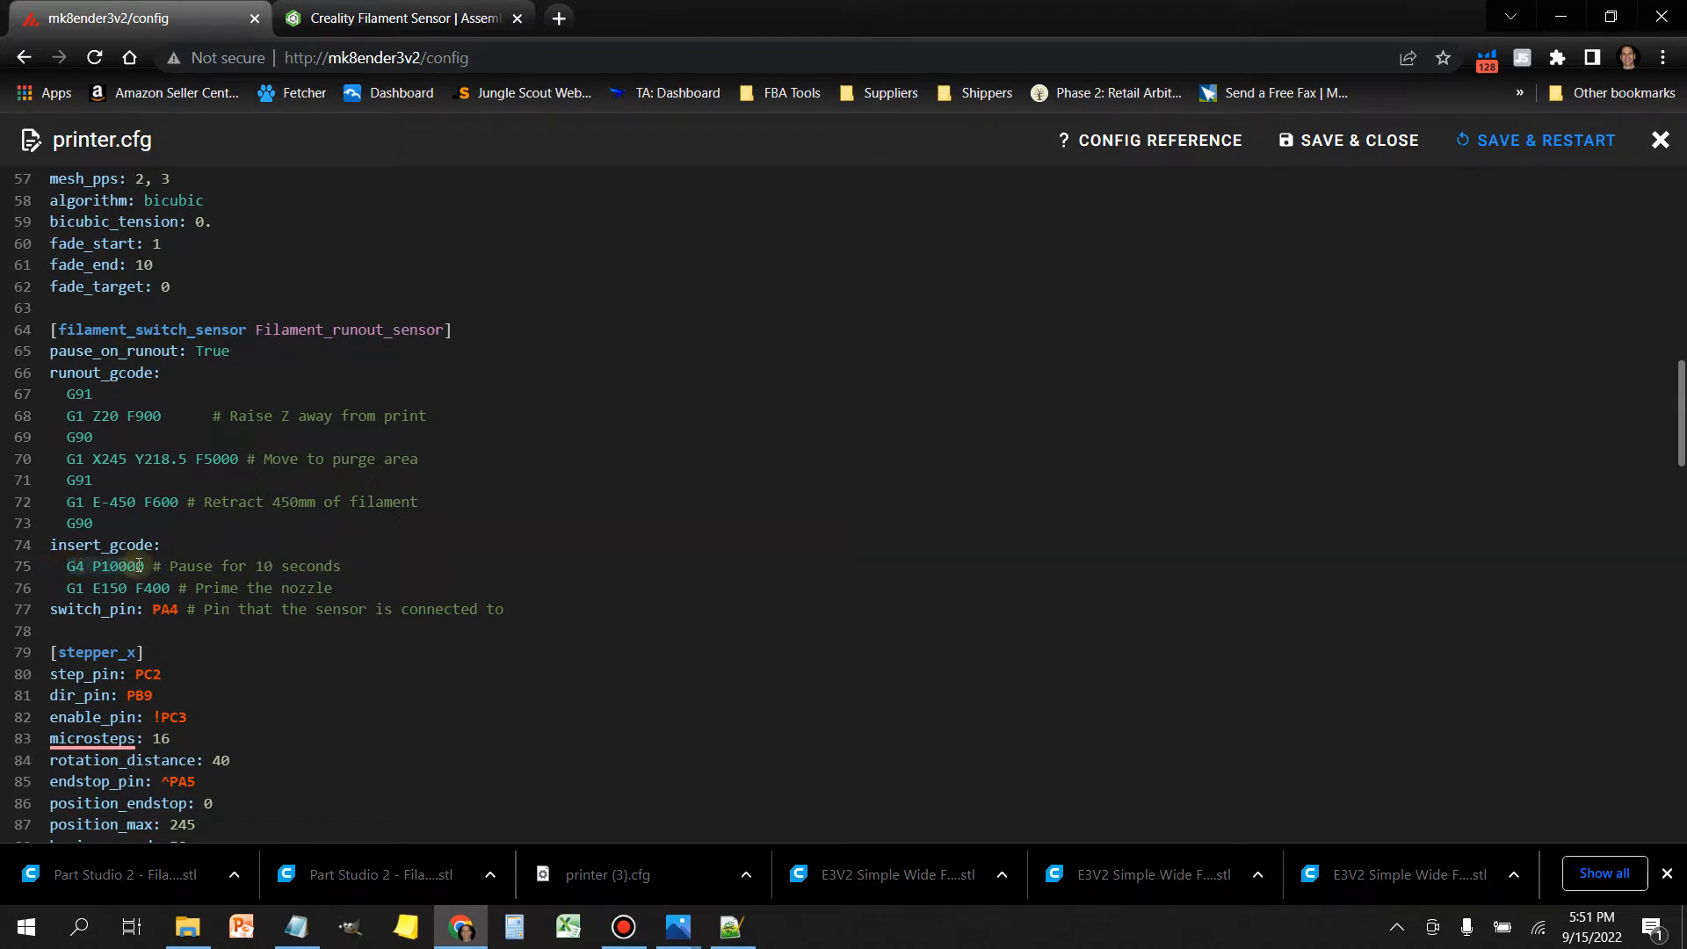
{"action": "left_click", "coordinate": [342, 566]}
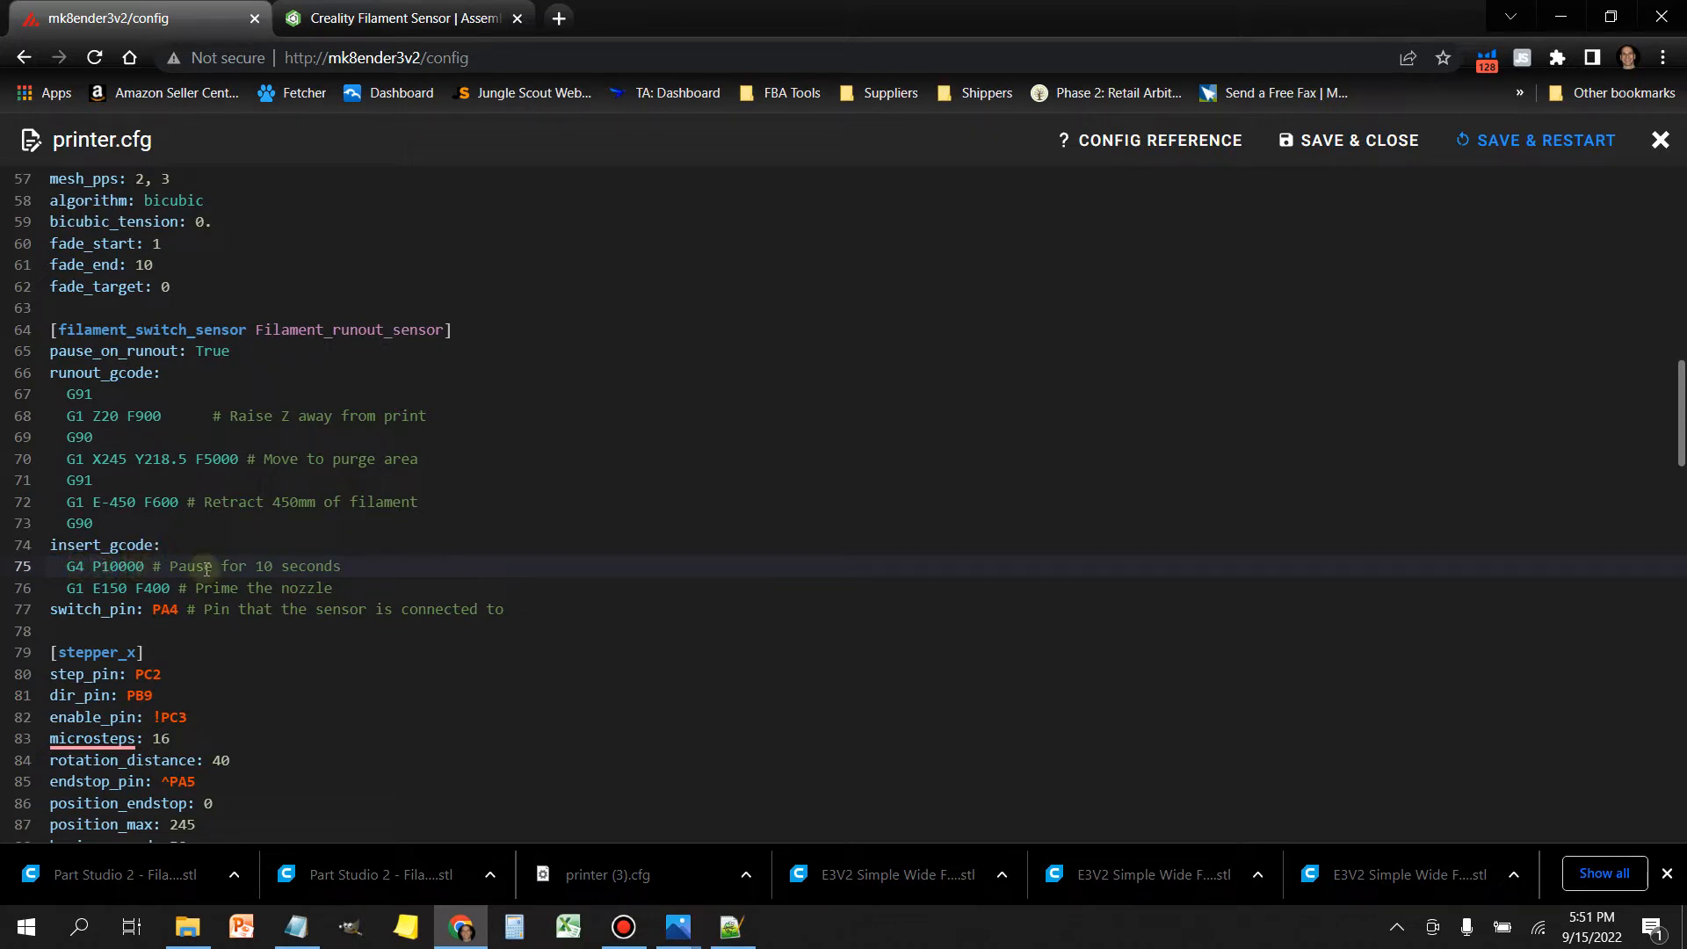
{"action": "mouse_move", "coordinate": [334, 566]}
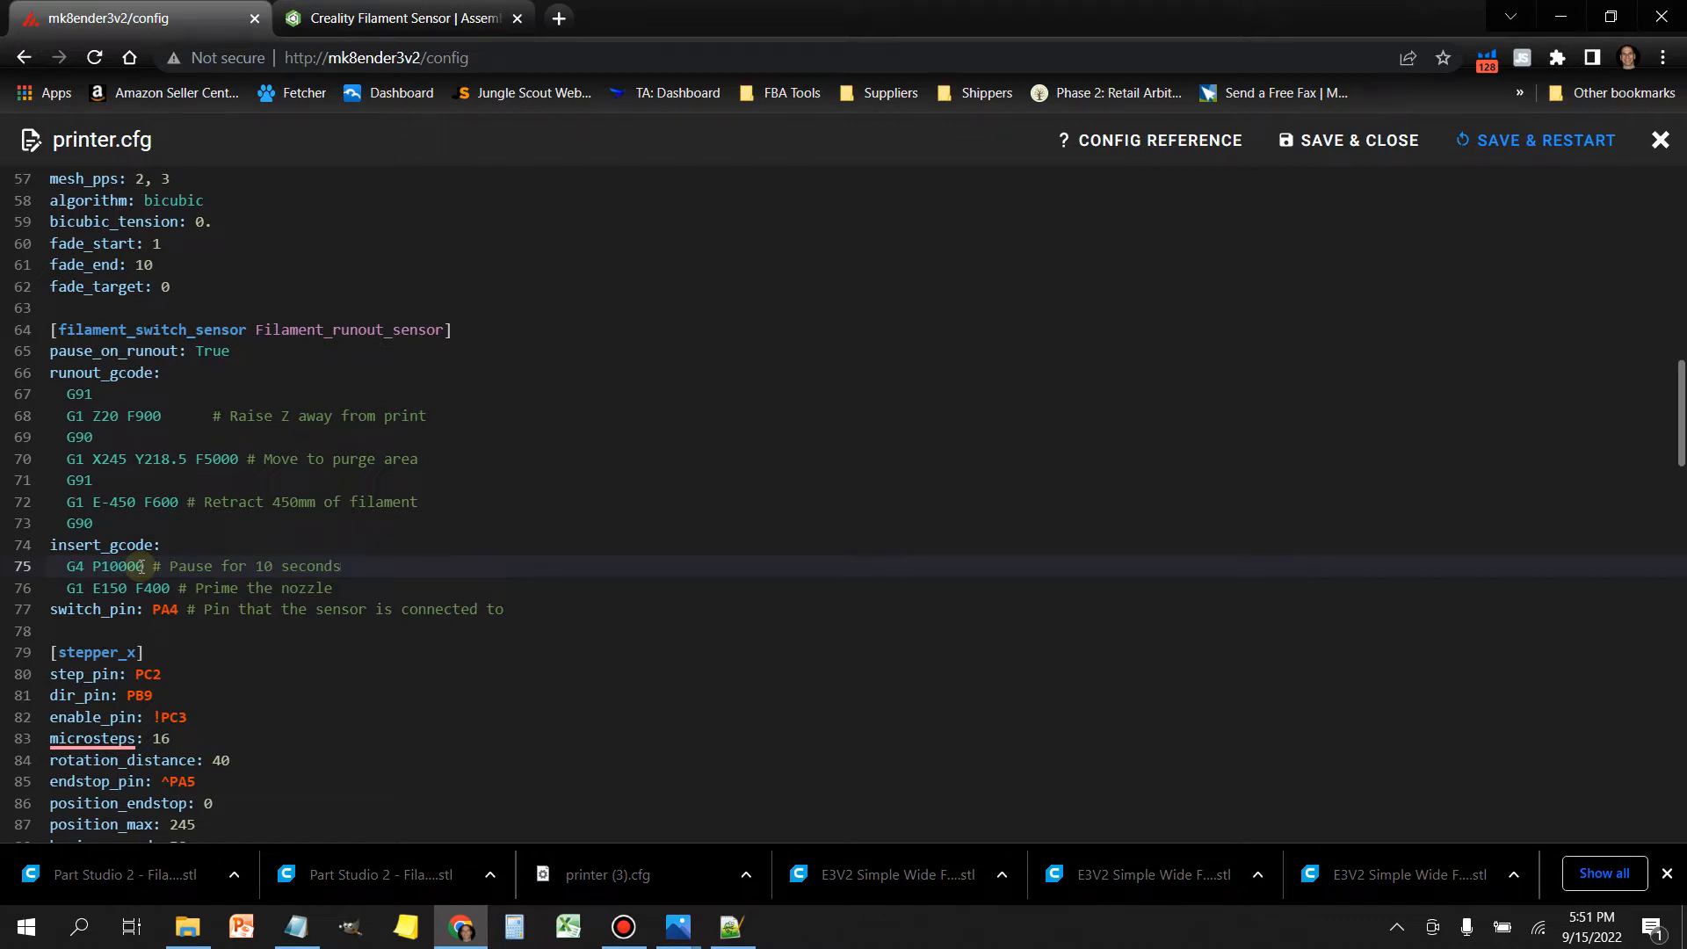
{"action": "left_click", "coordinate": [342, 566]}
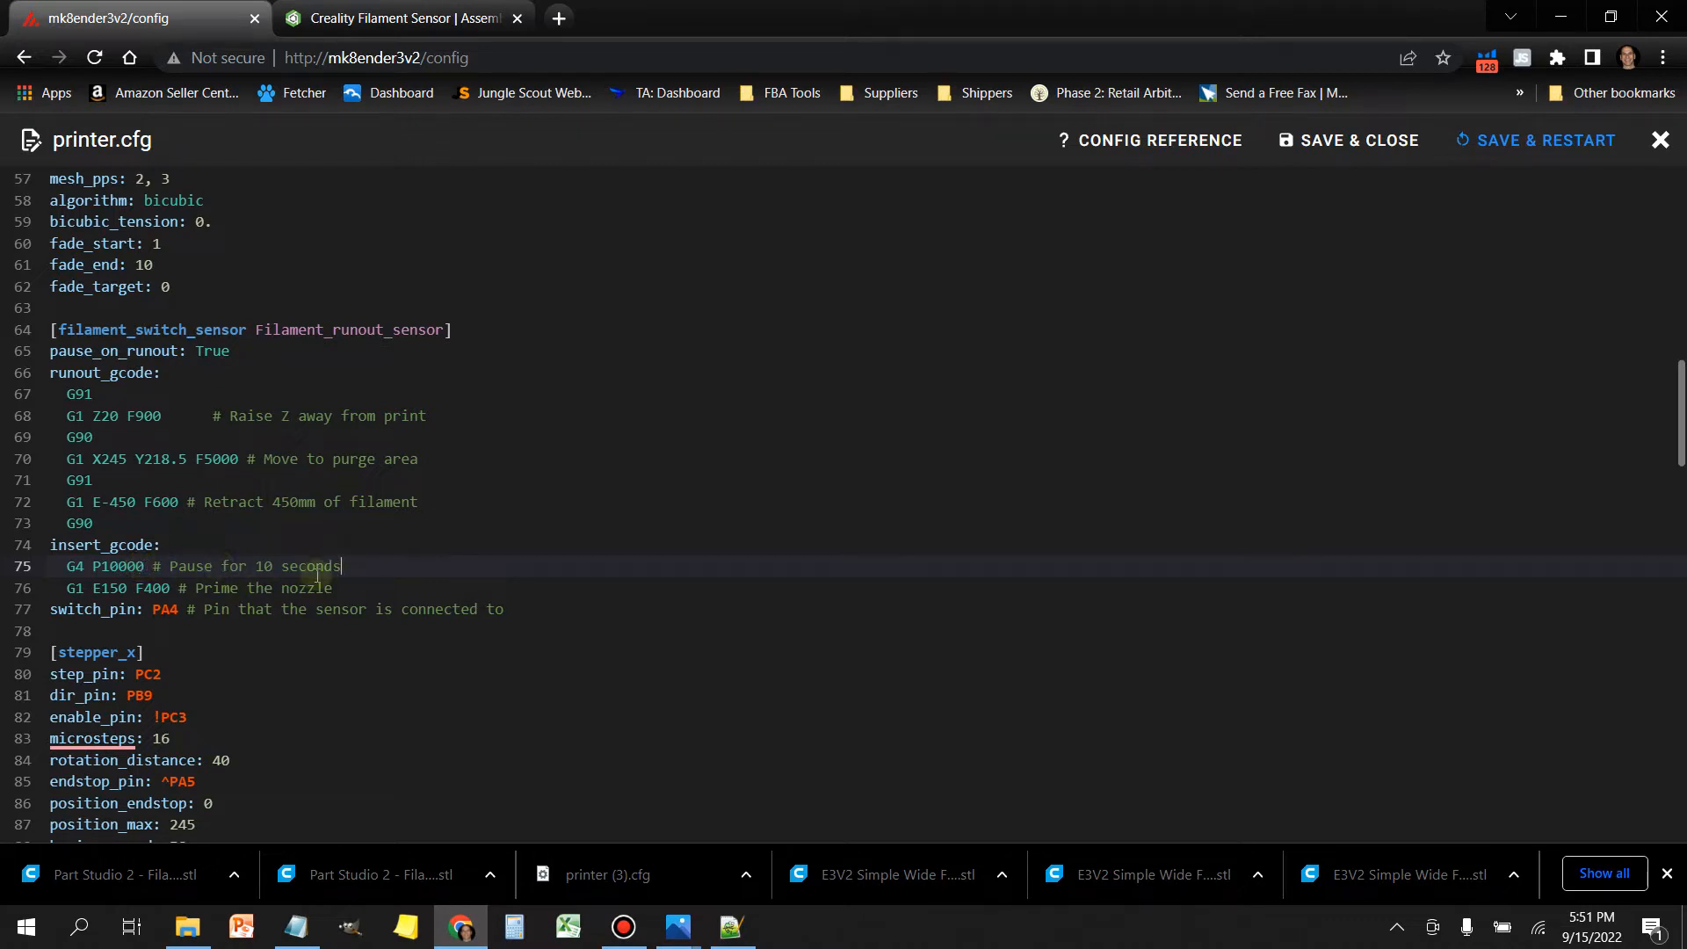
{"action": "mouse_move", "coordinate": [272, 524]}
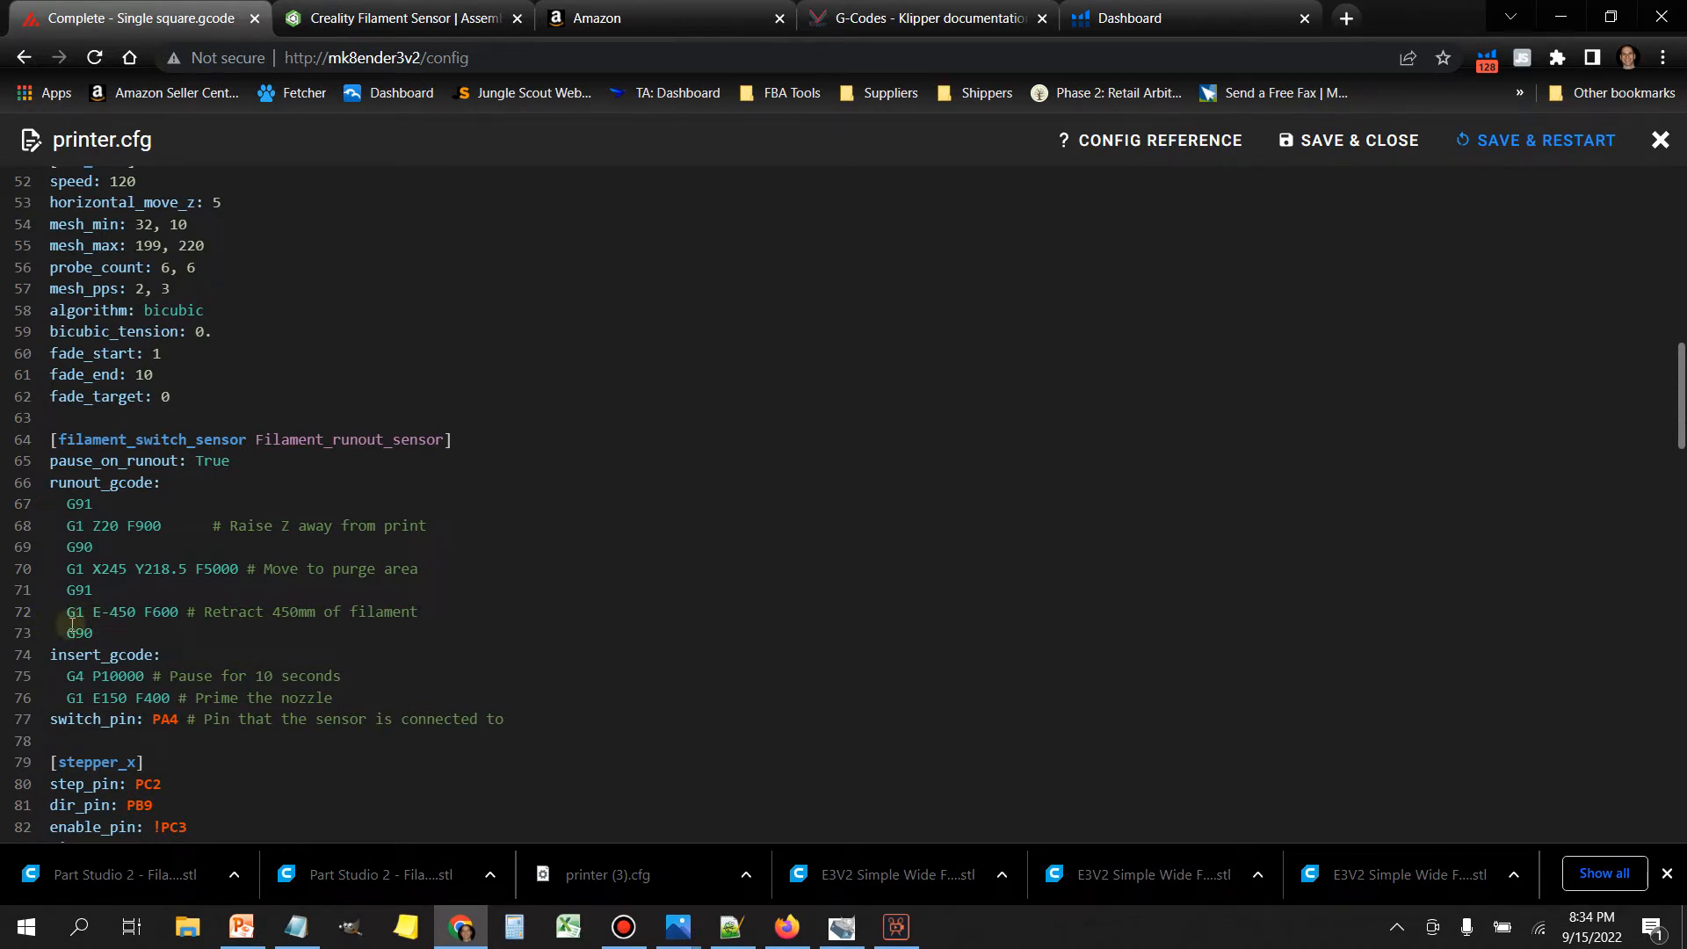
{"action": "mouse_move", "coordinate": [64, 617]}
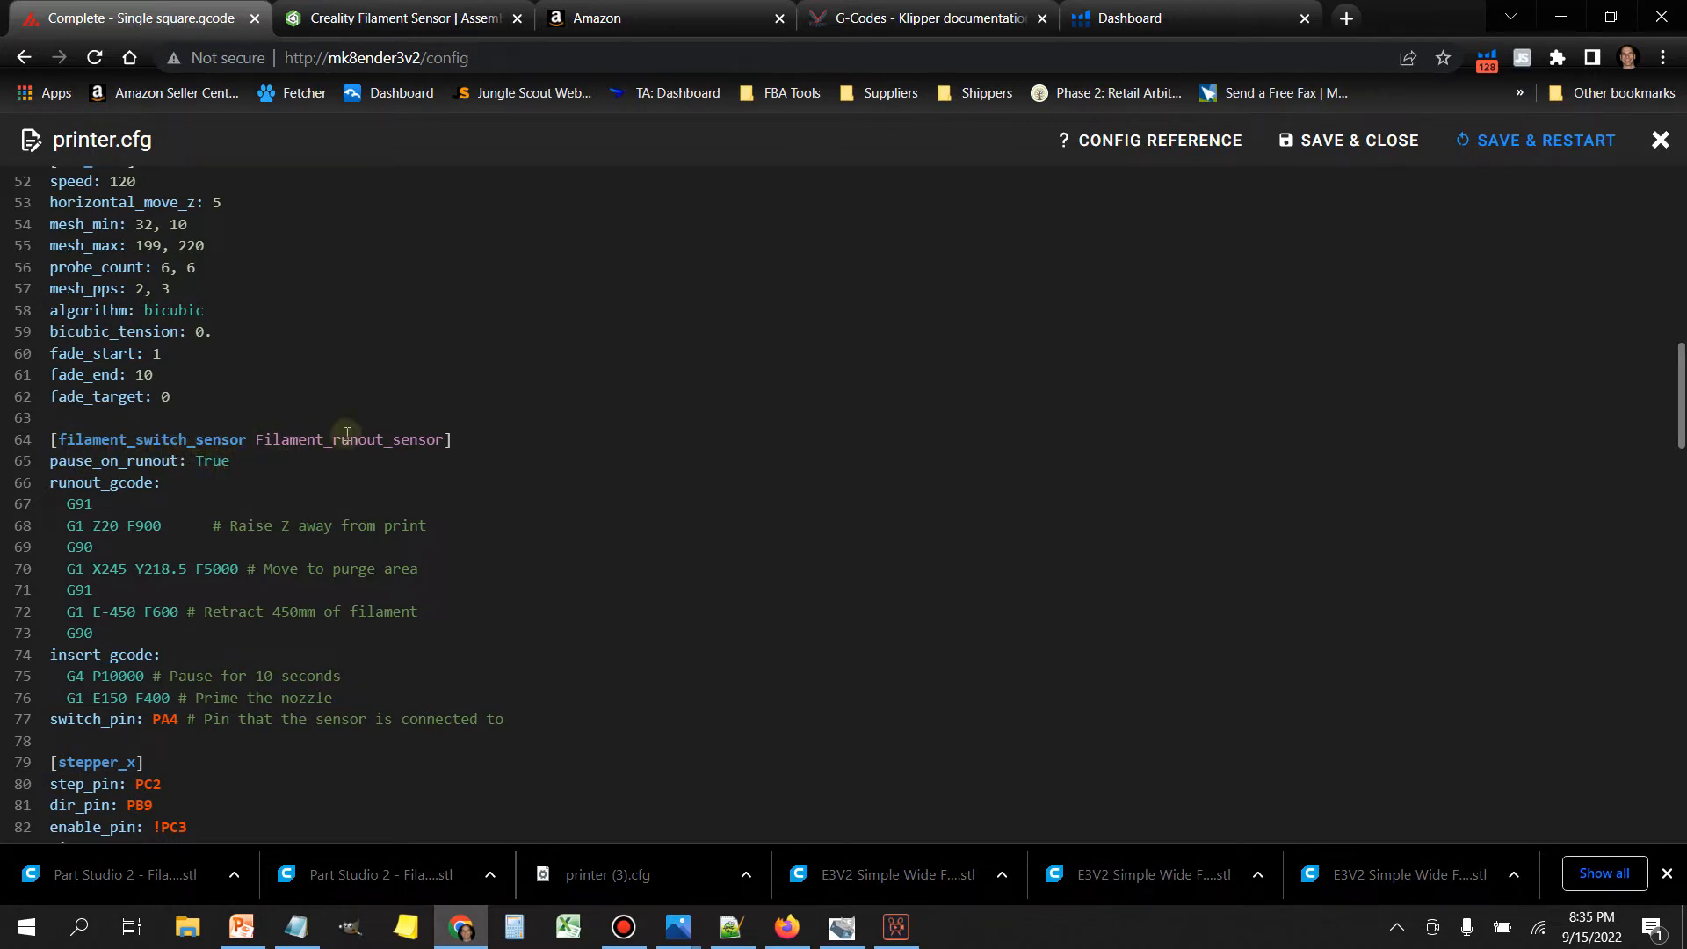
{"action": "mouse_move", "coordinate": [401, 450]}
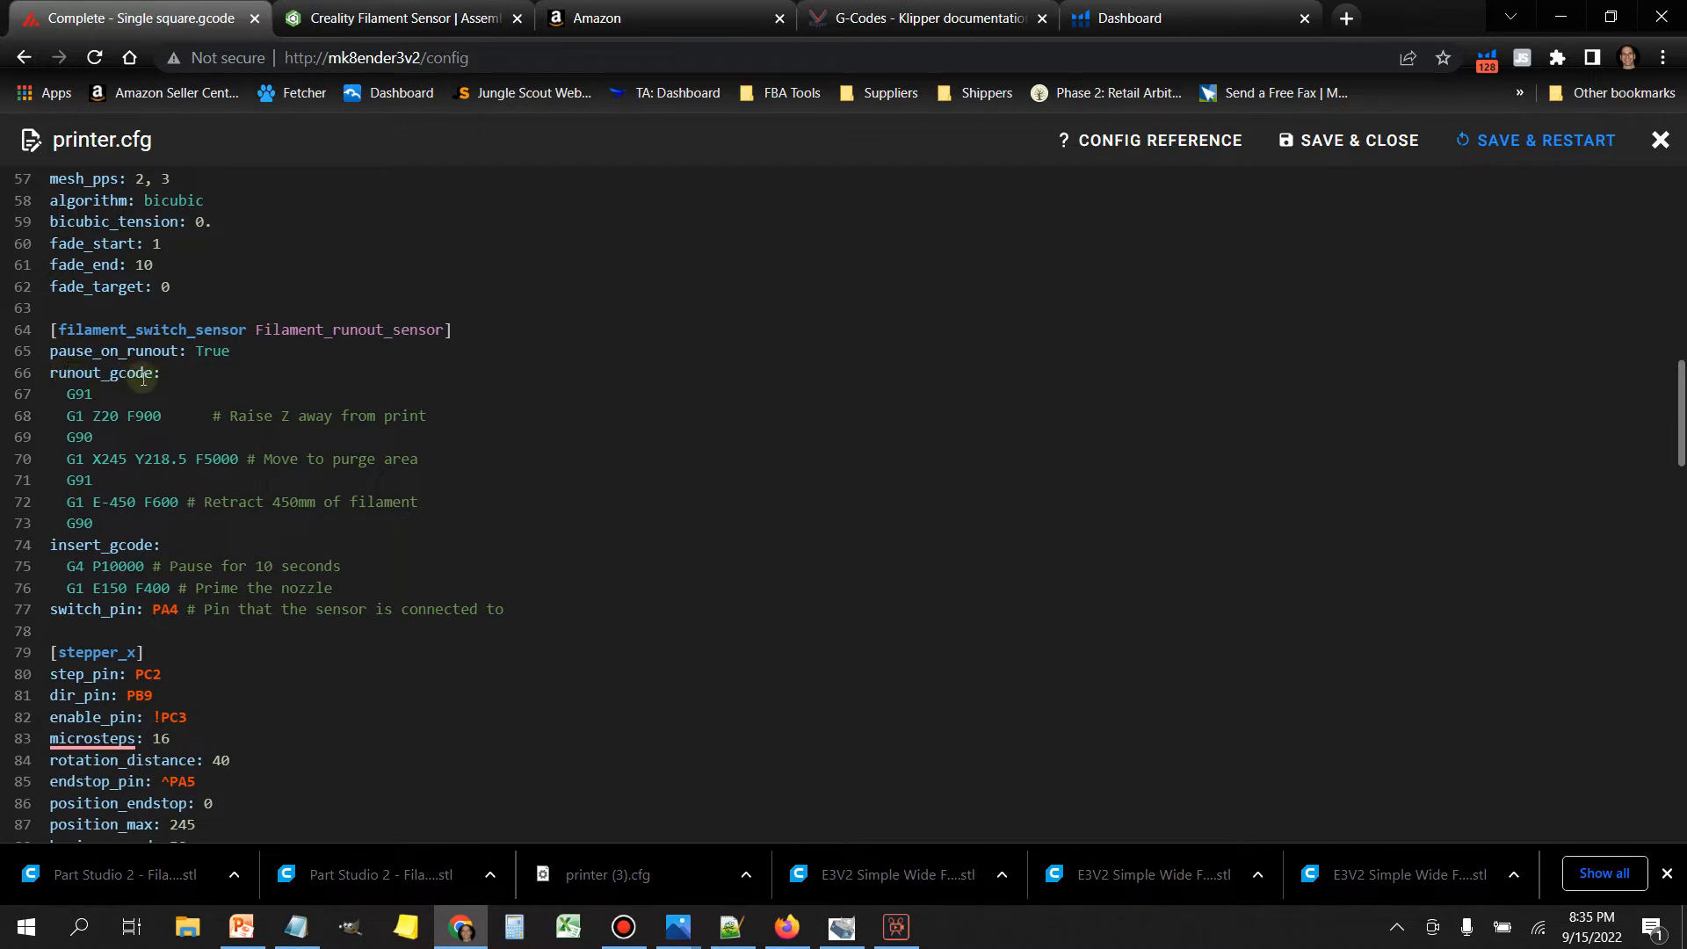
{"action": "mouse_move", "coordinate": [152, 471]}
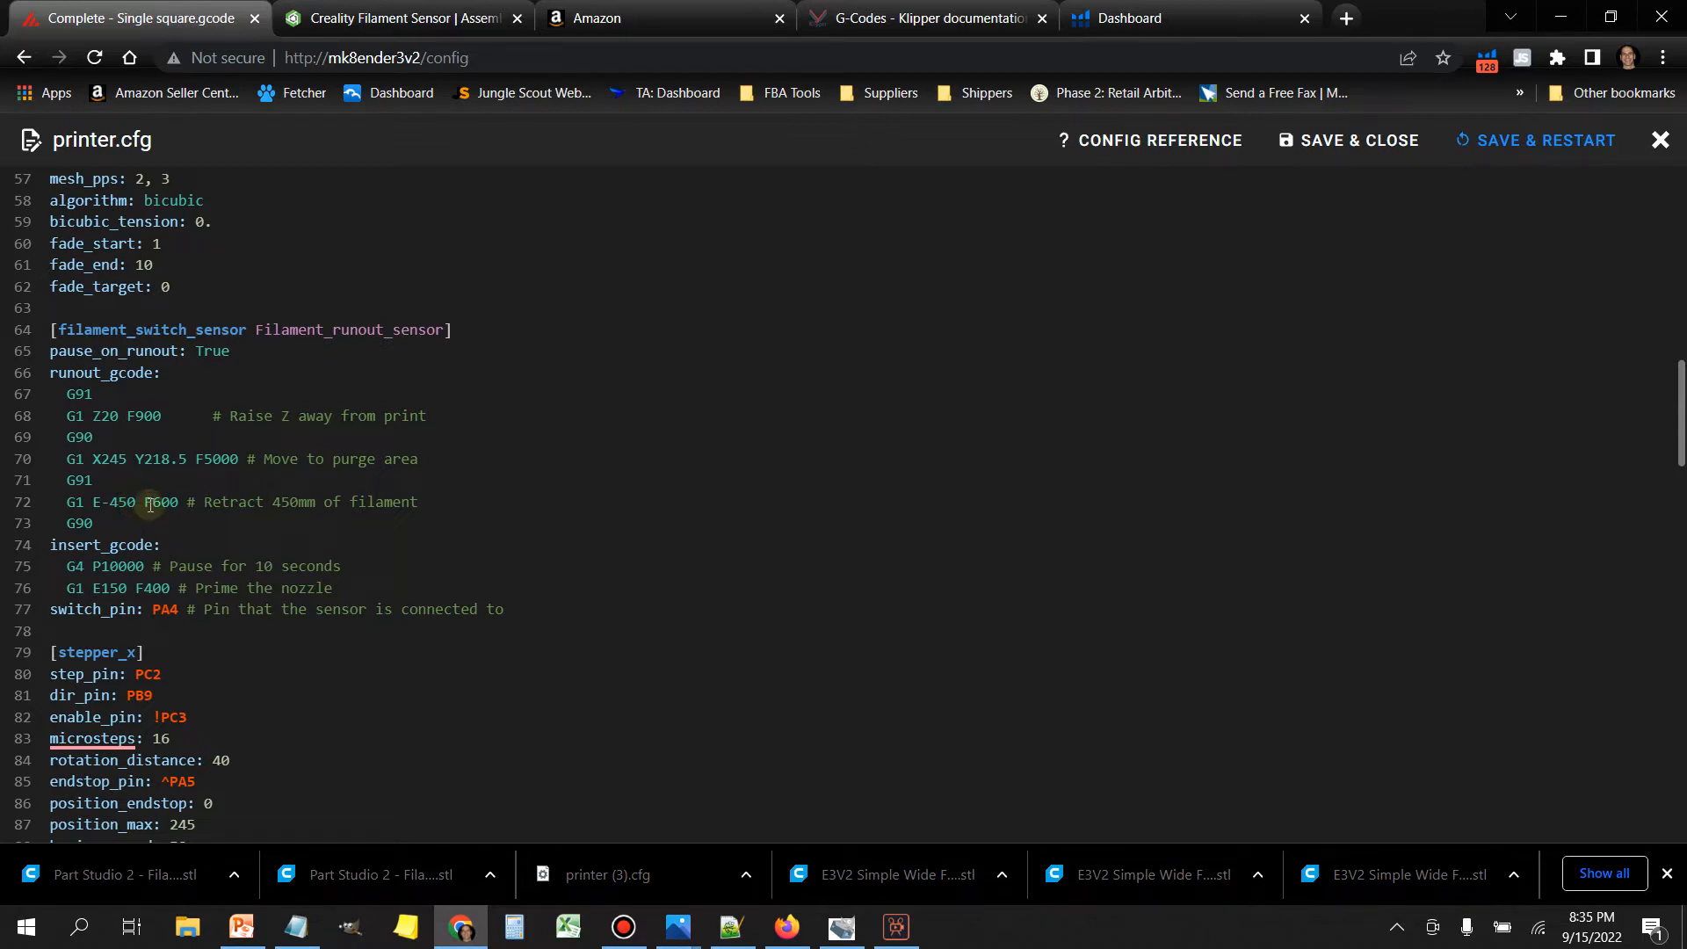
Step: Scroll printer.cfg down to confirm max_extrude_only_distance: 900.0 in the [extruder] section
{"action": "scroll", "scroll_direction": "down", "scroll_amount": 3}
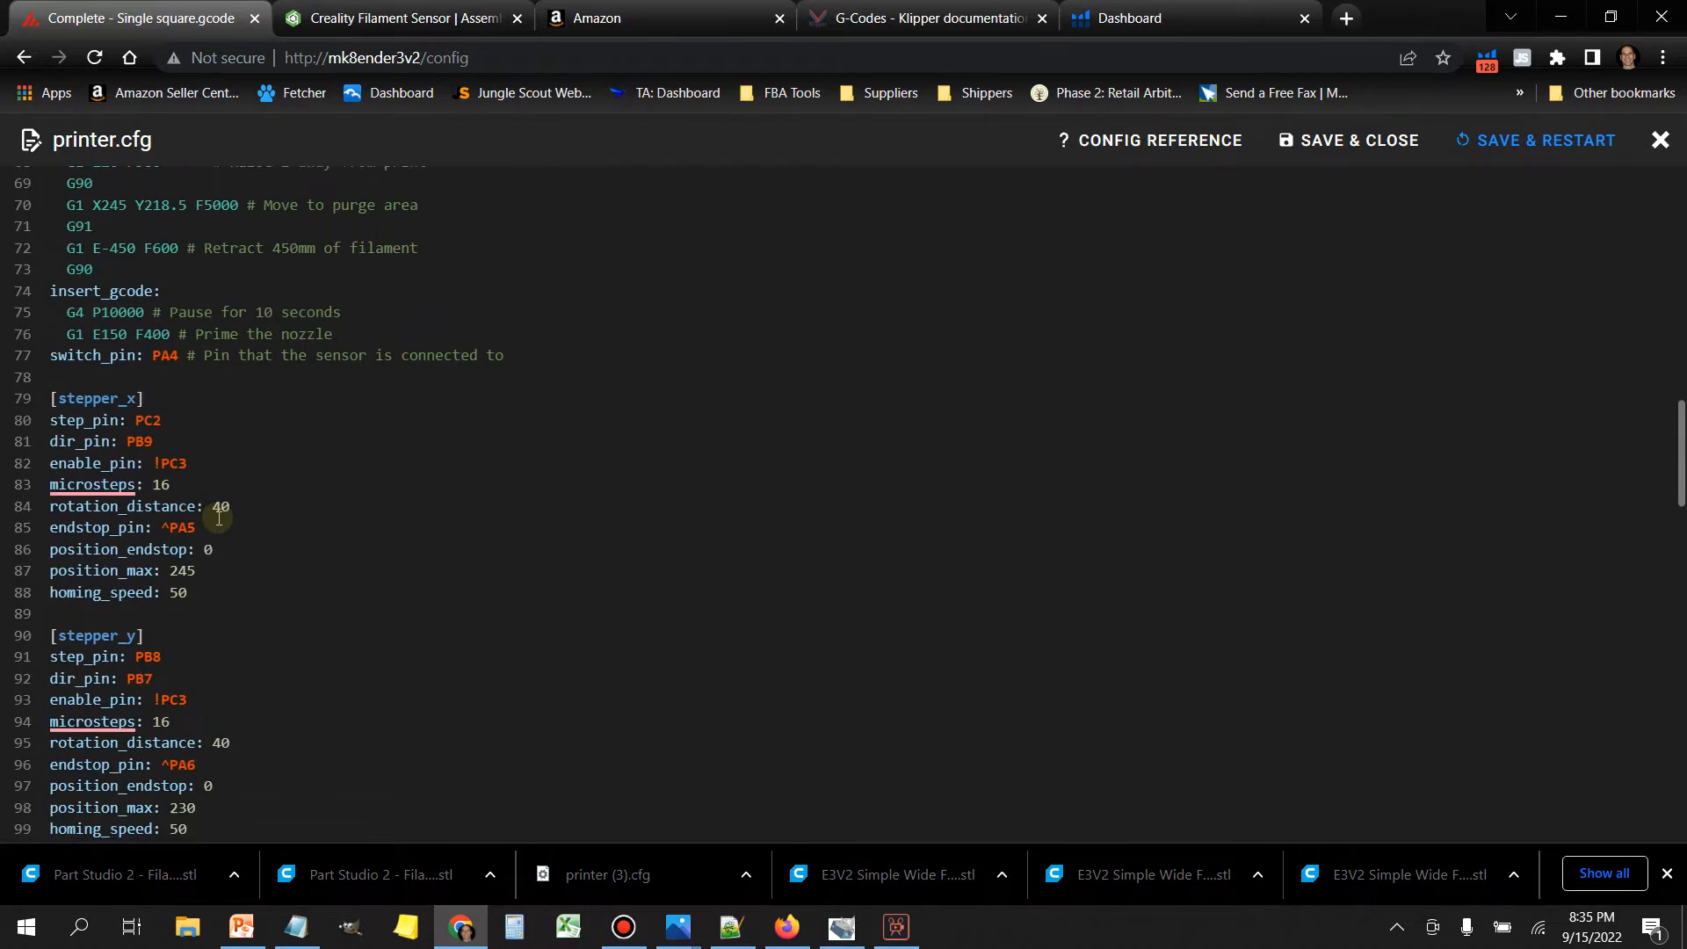
{"action": "scroll", "scroll_direction": "down", "scroll_amount": 3}
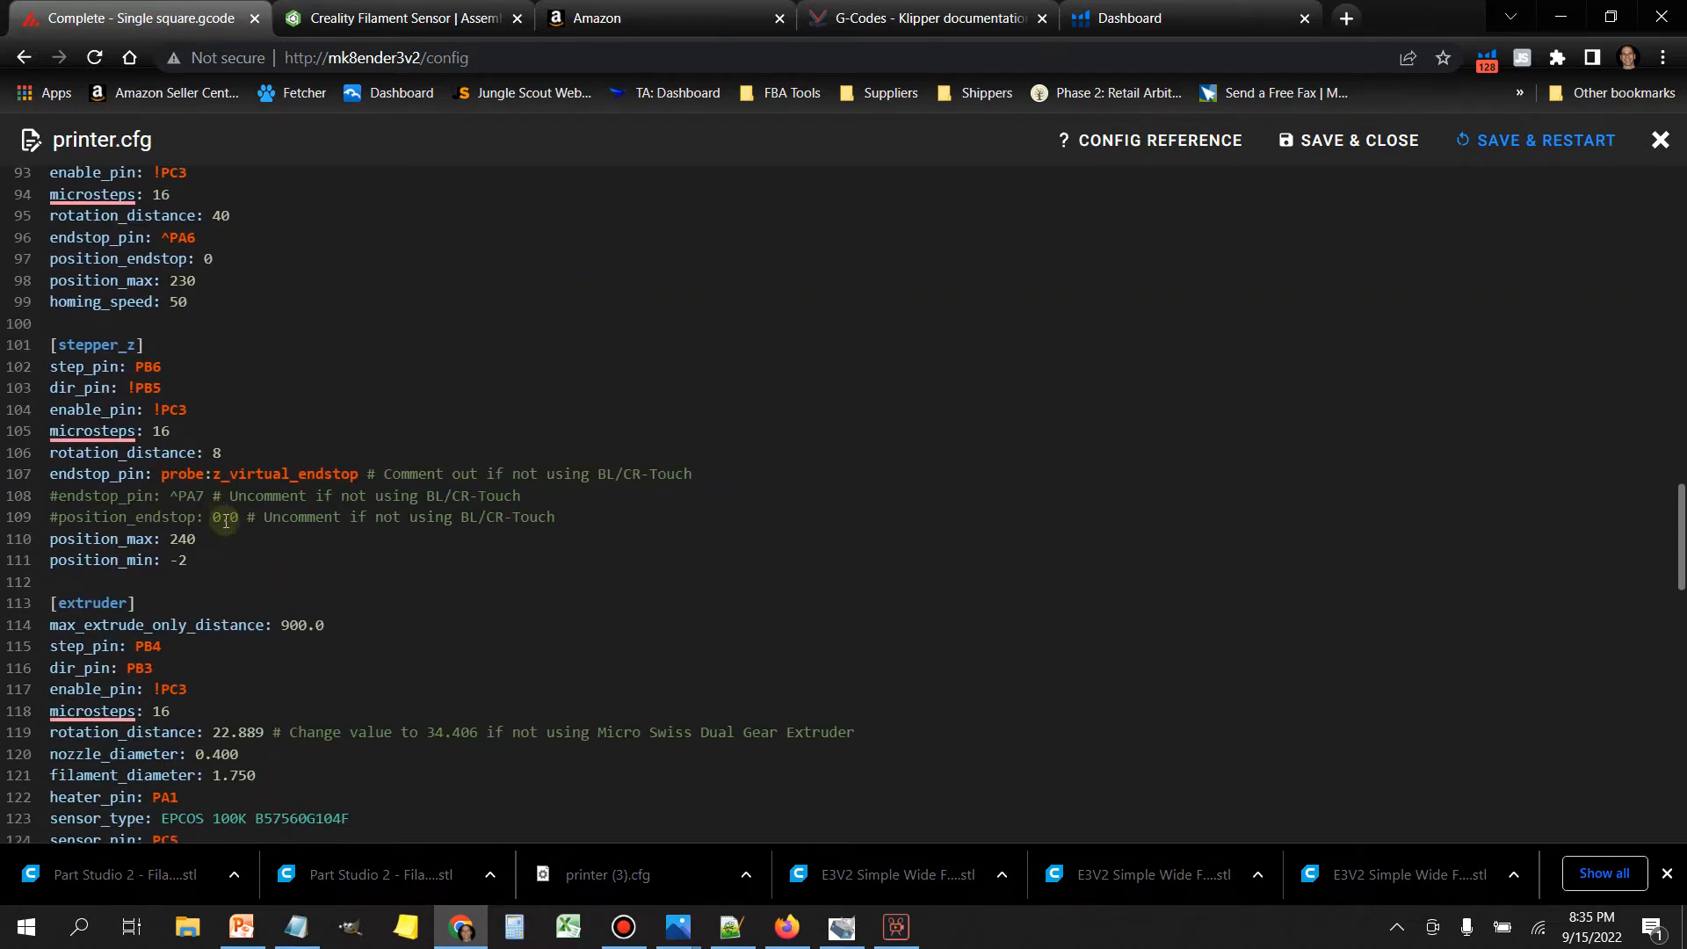
{"action": "scroll", "scroll_direction": "down", "scroll_amount": 3}
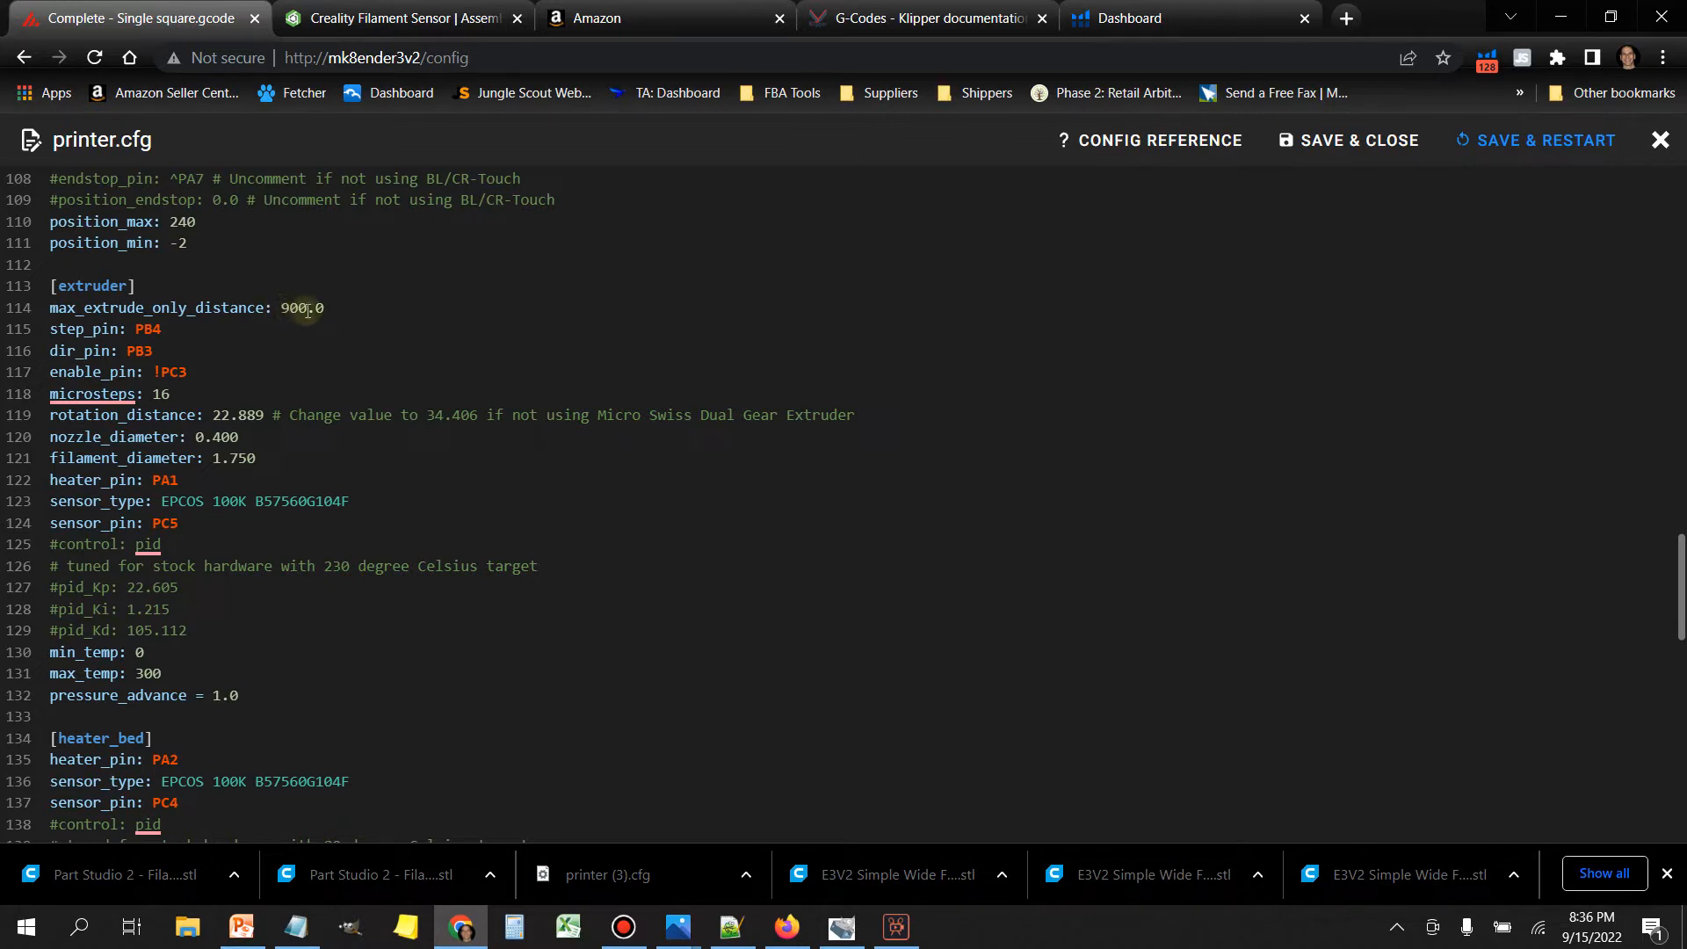
{"action": "mouse_move", "coordinate": [320, 312]}
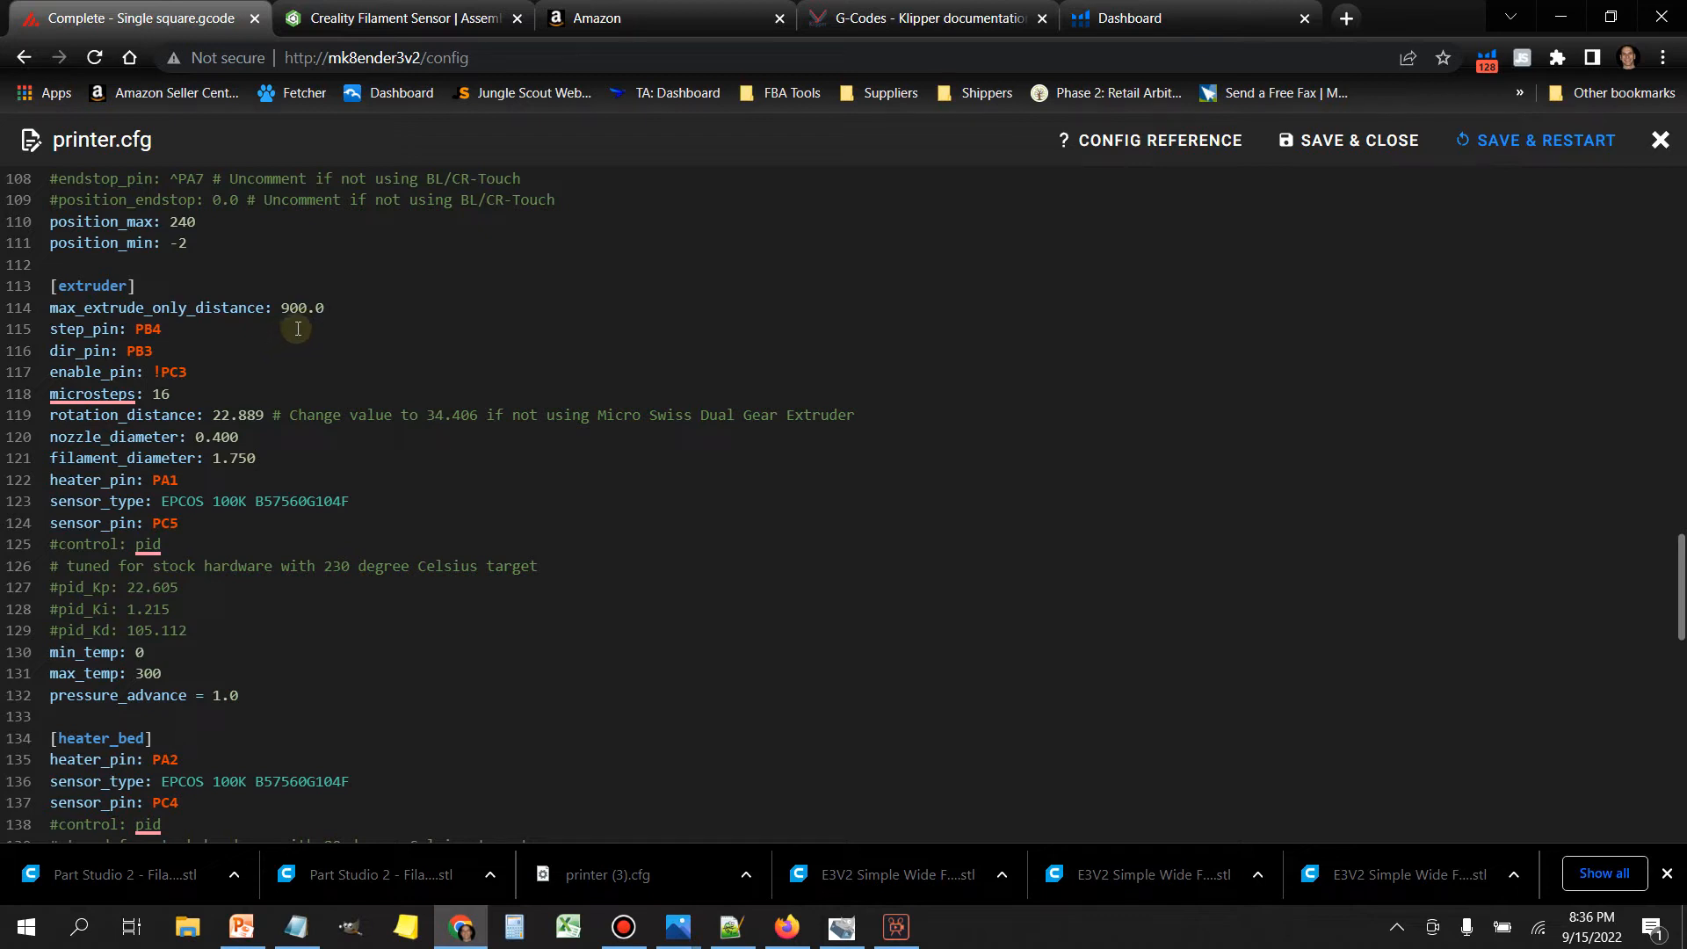
{"action": "mouse_move", "coordinate": [308, 307]}
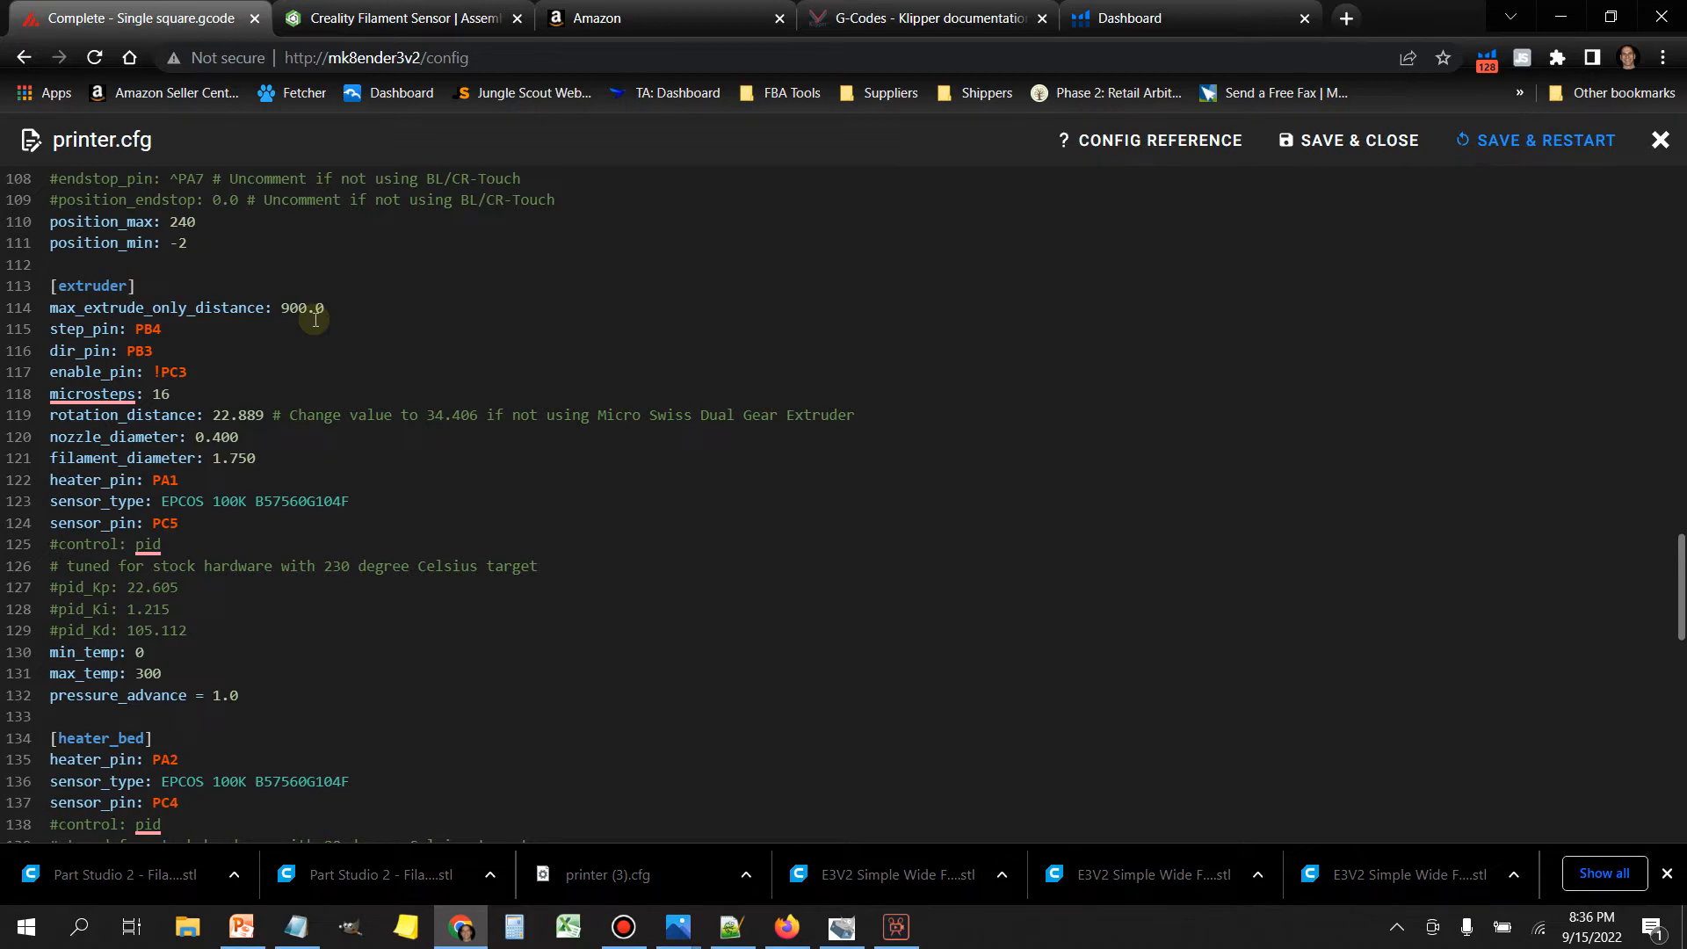
{"action": "mouse_move", "coordinate": [287, 299]}
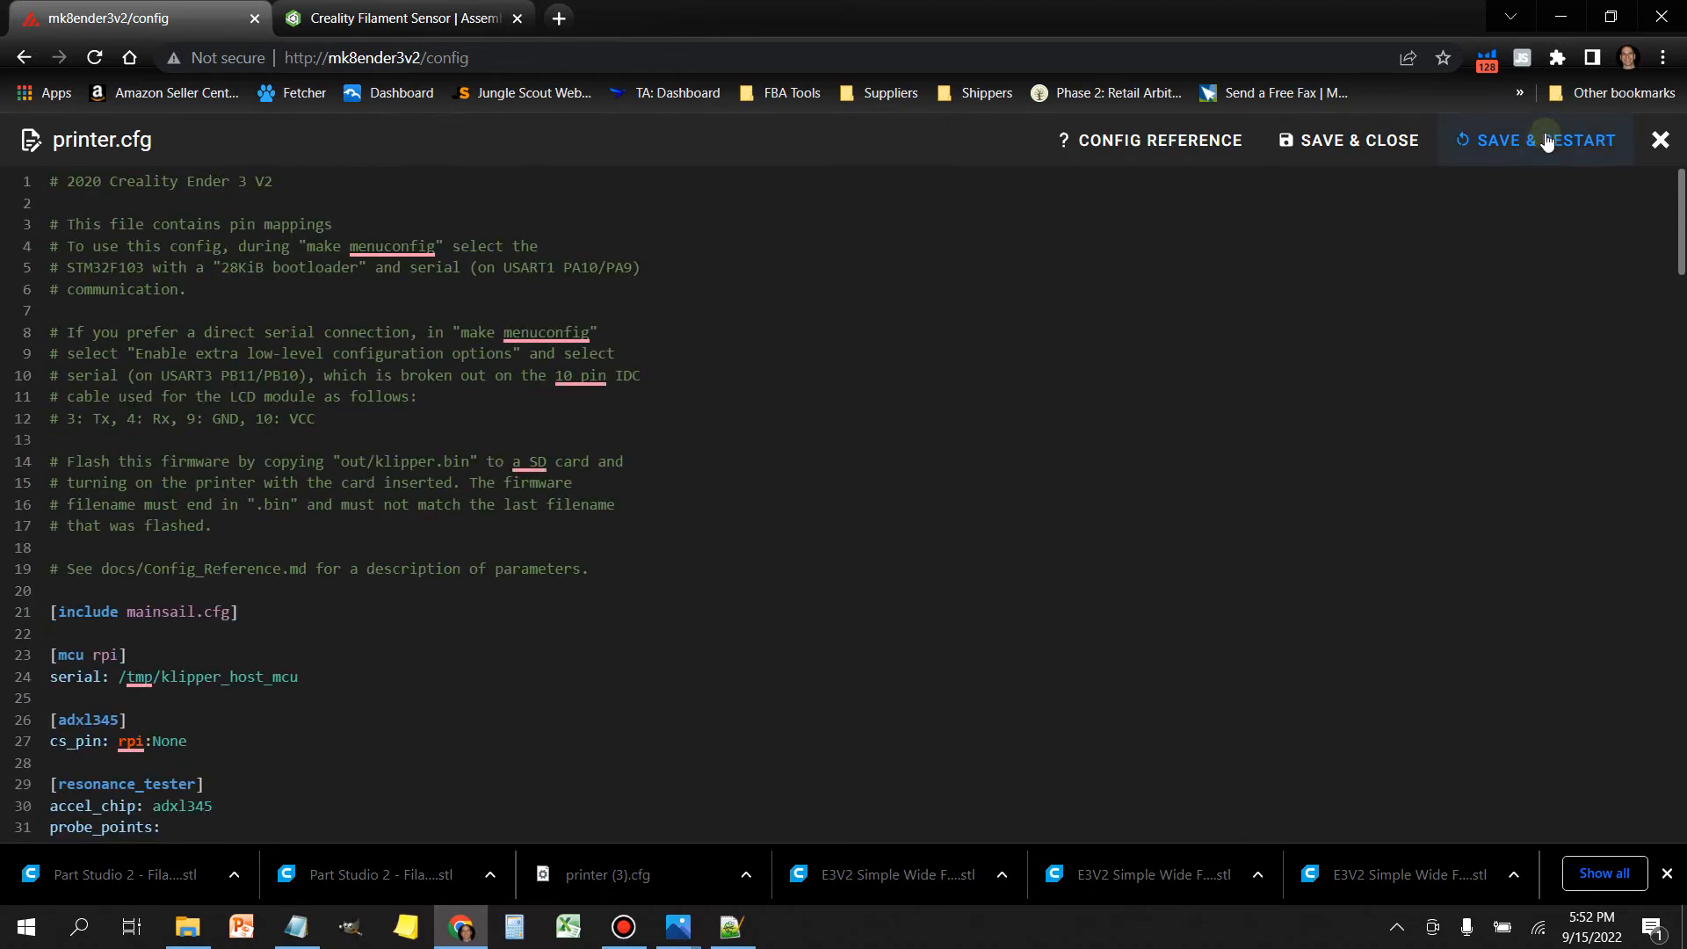
Step: Save the config, restart Klipper, and scroll the dashboard to Miscellaneous
{"action": "left_click", "coordinate": [1537, 139]}
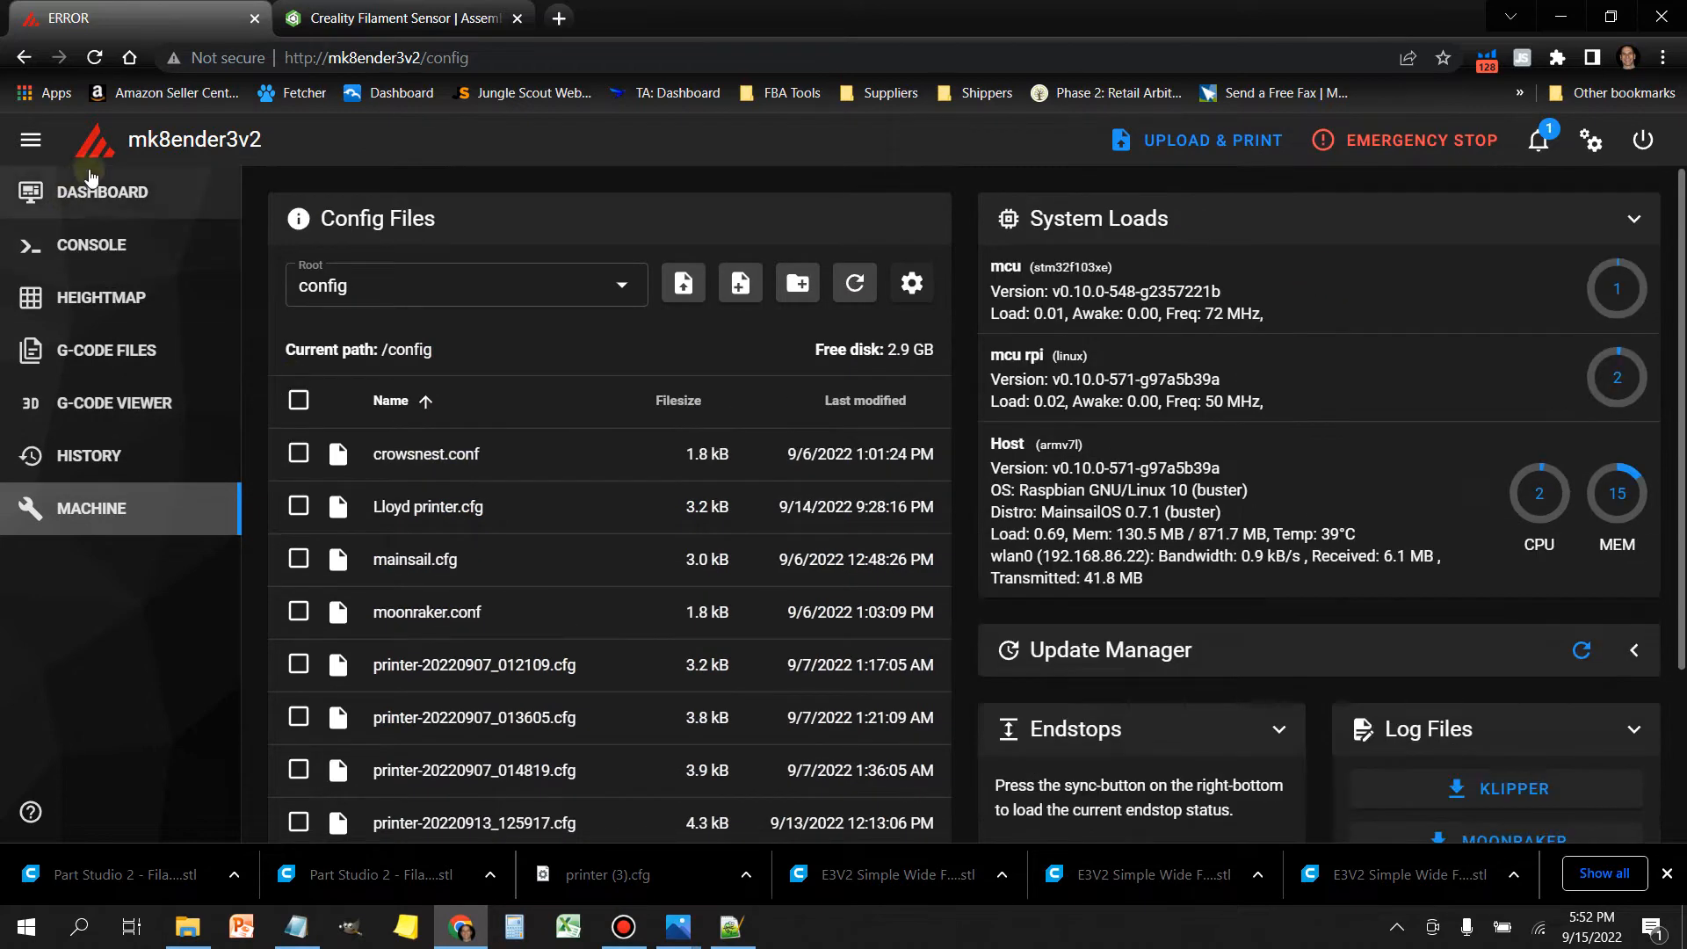
{"action": "left_click", "coordinate": [104, 191]}
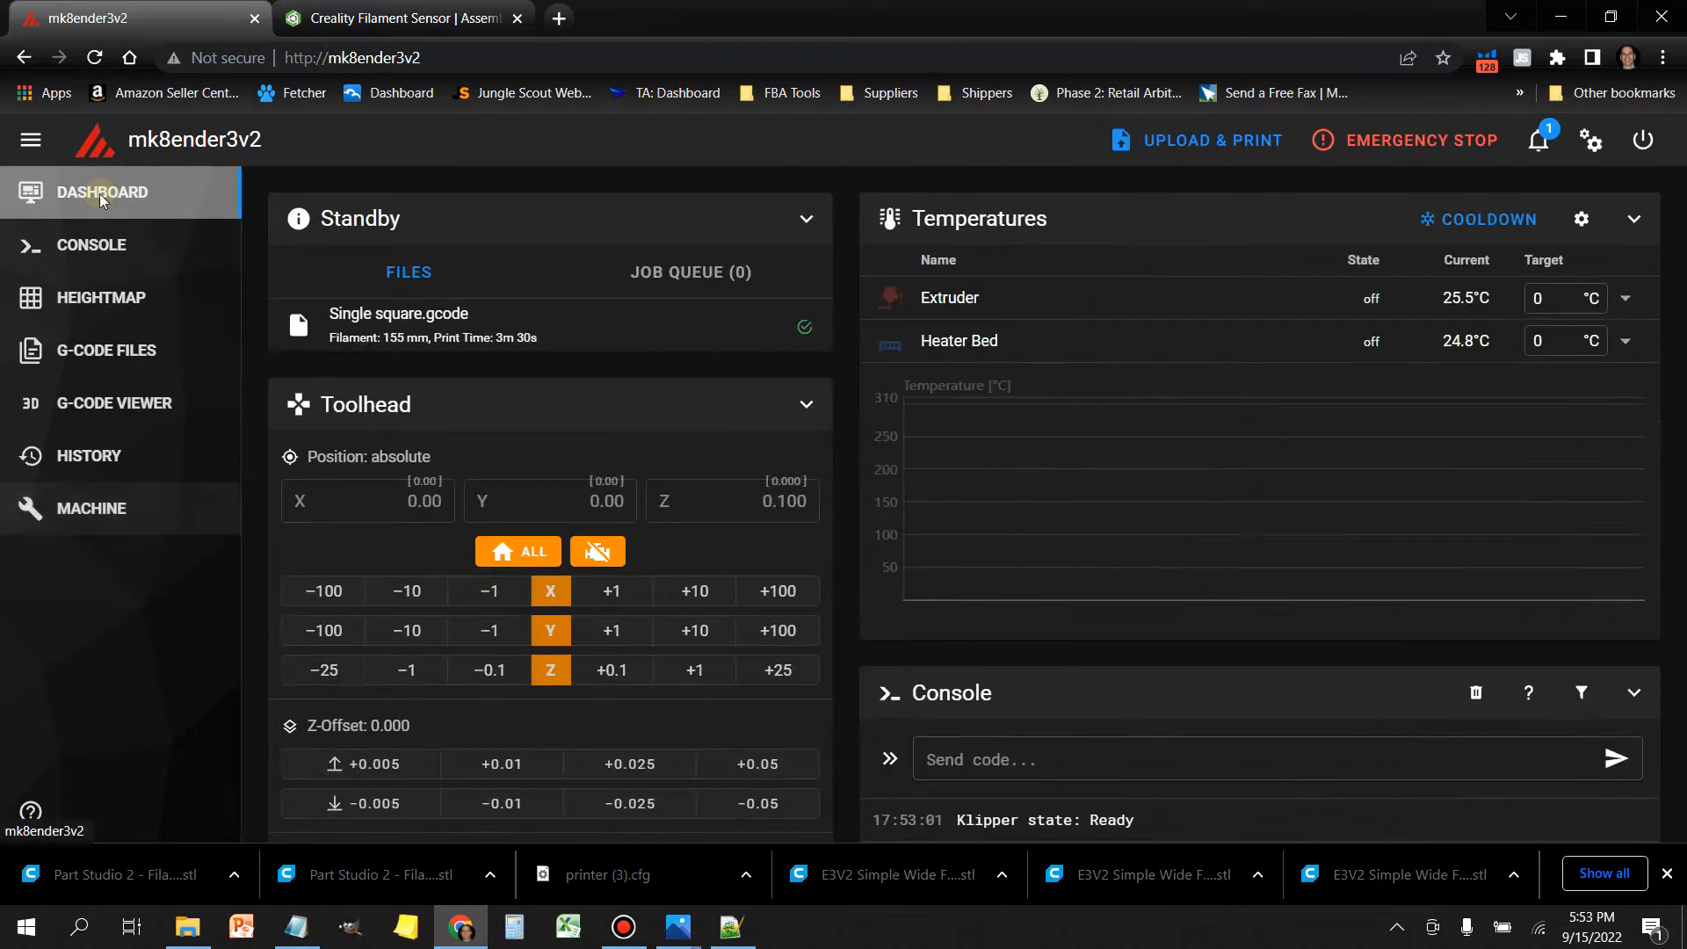
{"action": "scroll", "scroll_direction": "down", "scroll_amount": 3}
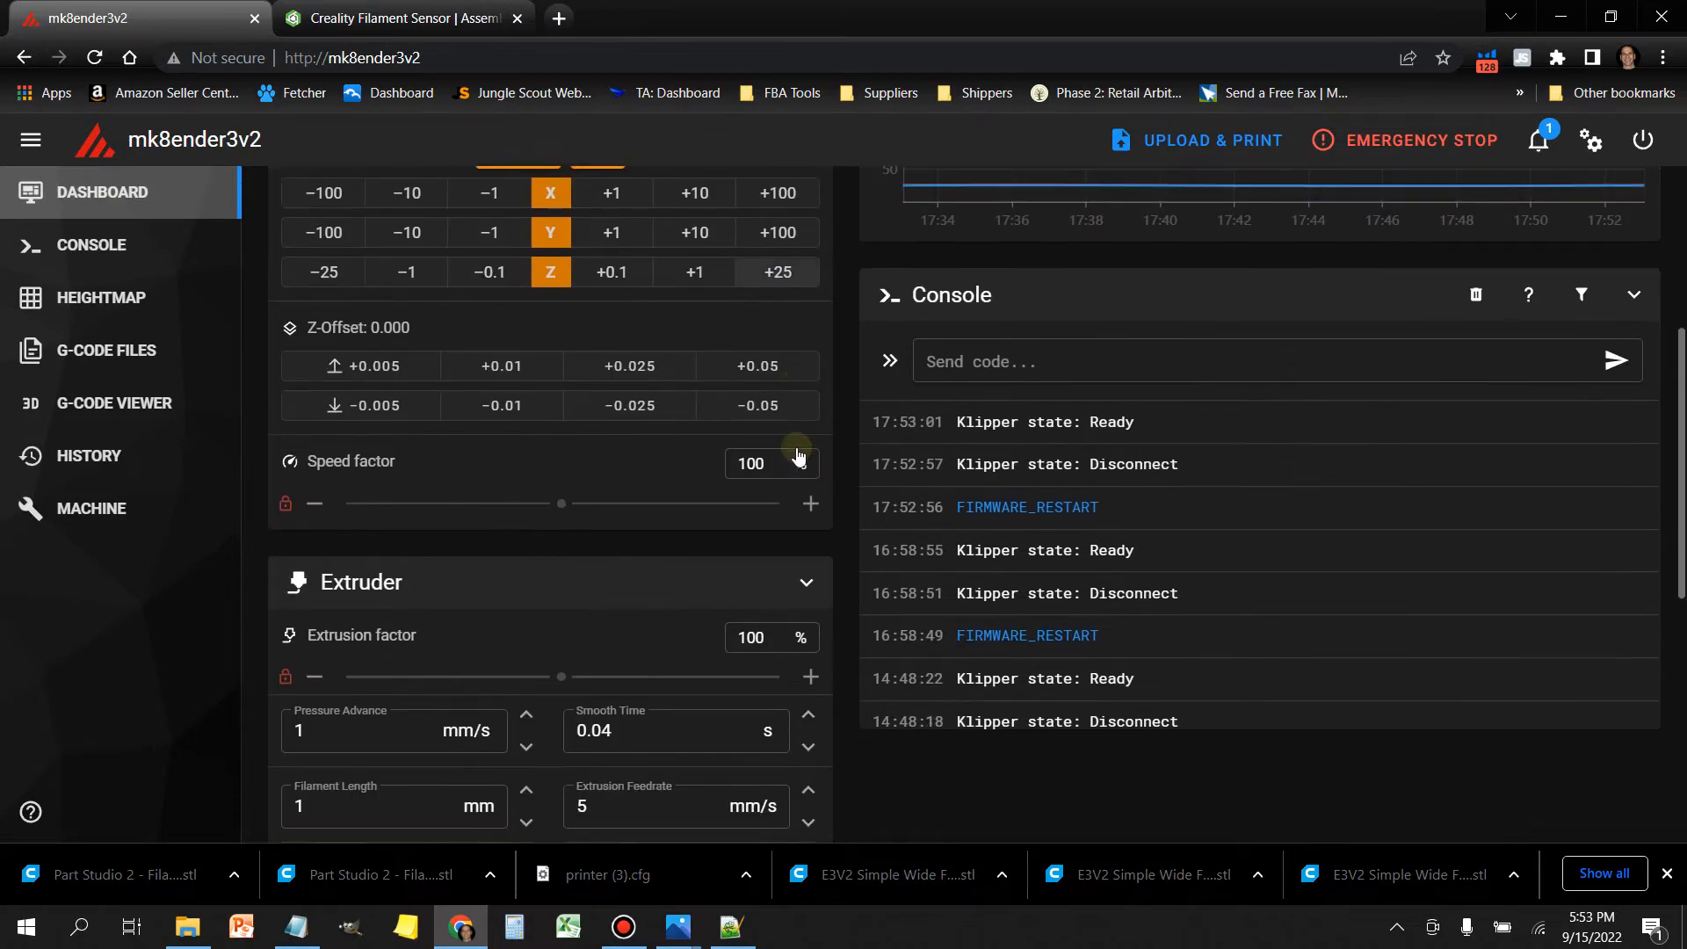
{"action": "scroll", "scroll_direction": "down", "scroll_amount": 3}
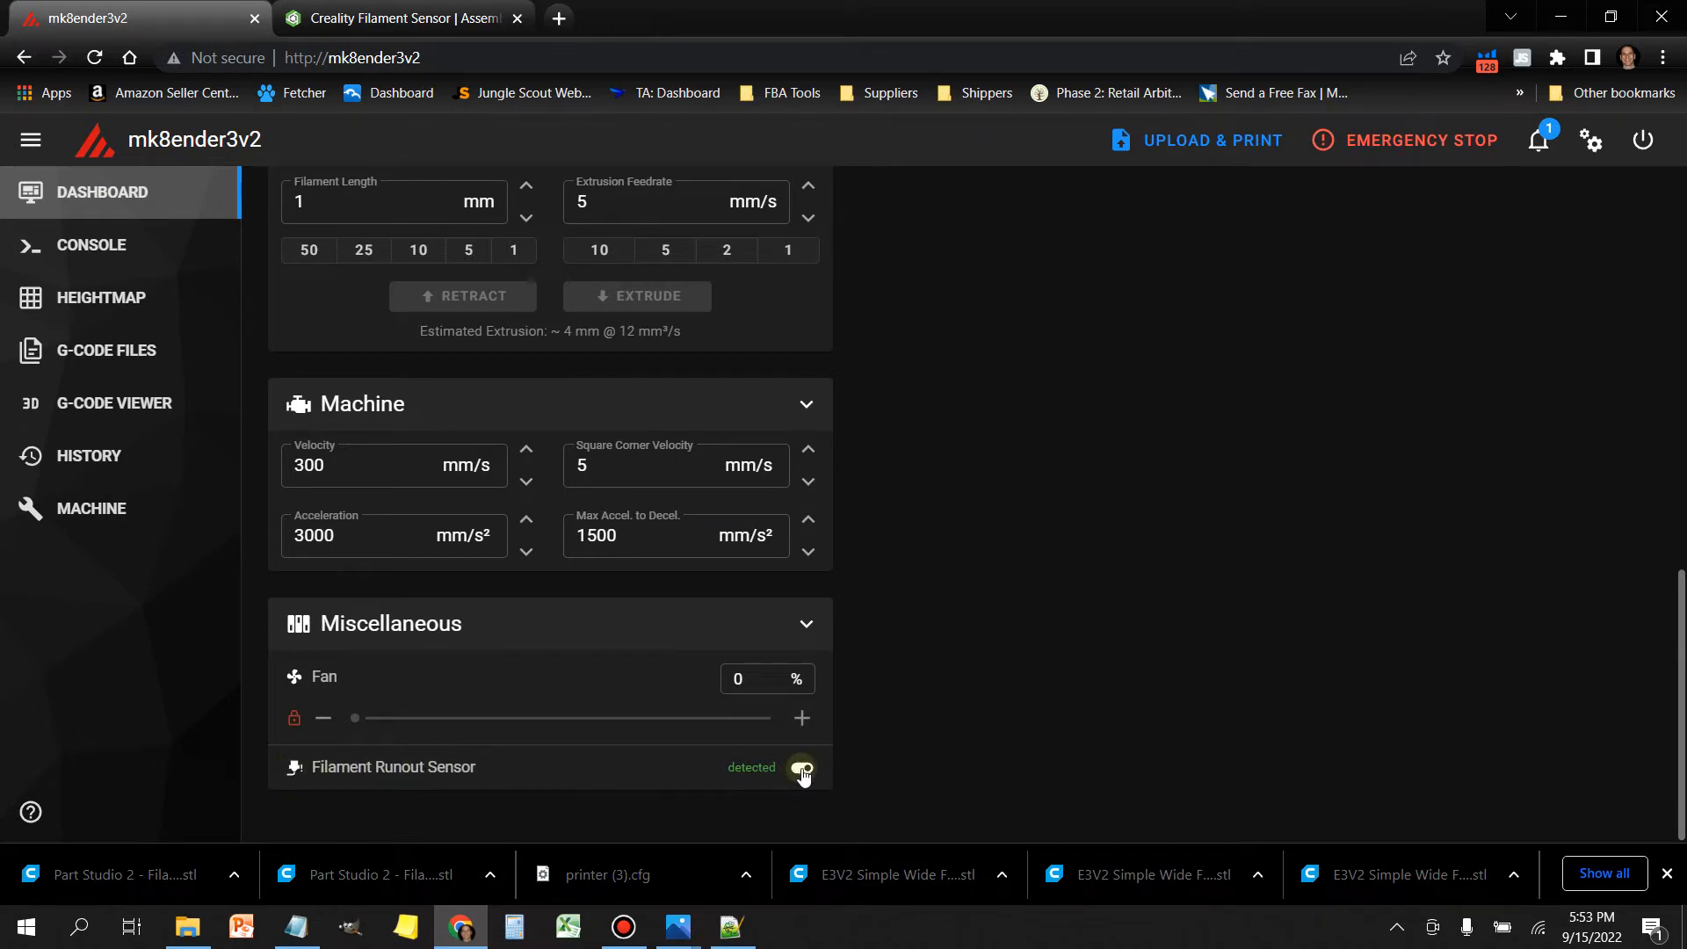
Step: Toggle the Filament Runout Sensor switch off and back on
{"action": "left_click", "coordinate": [800, 767]}
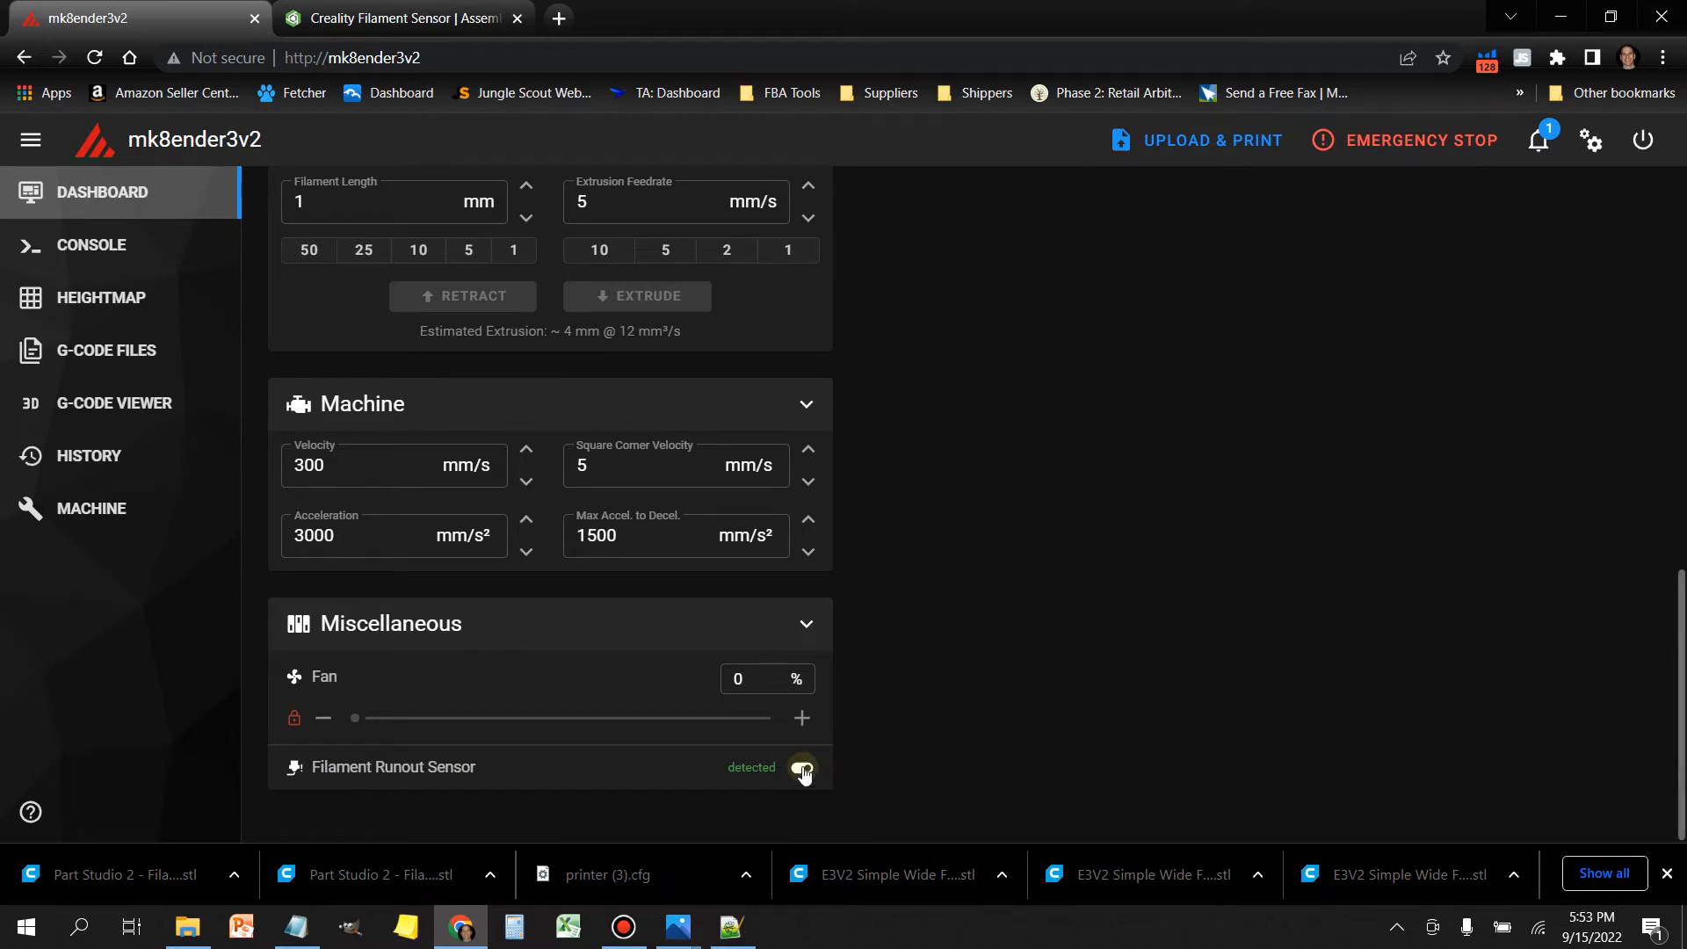
{"action": "left_click", "coordinate": [802, 766]}
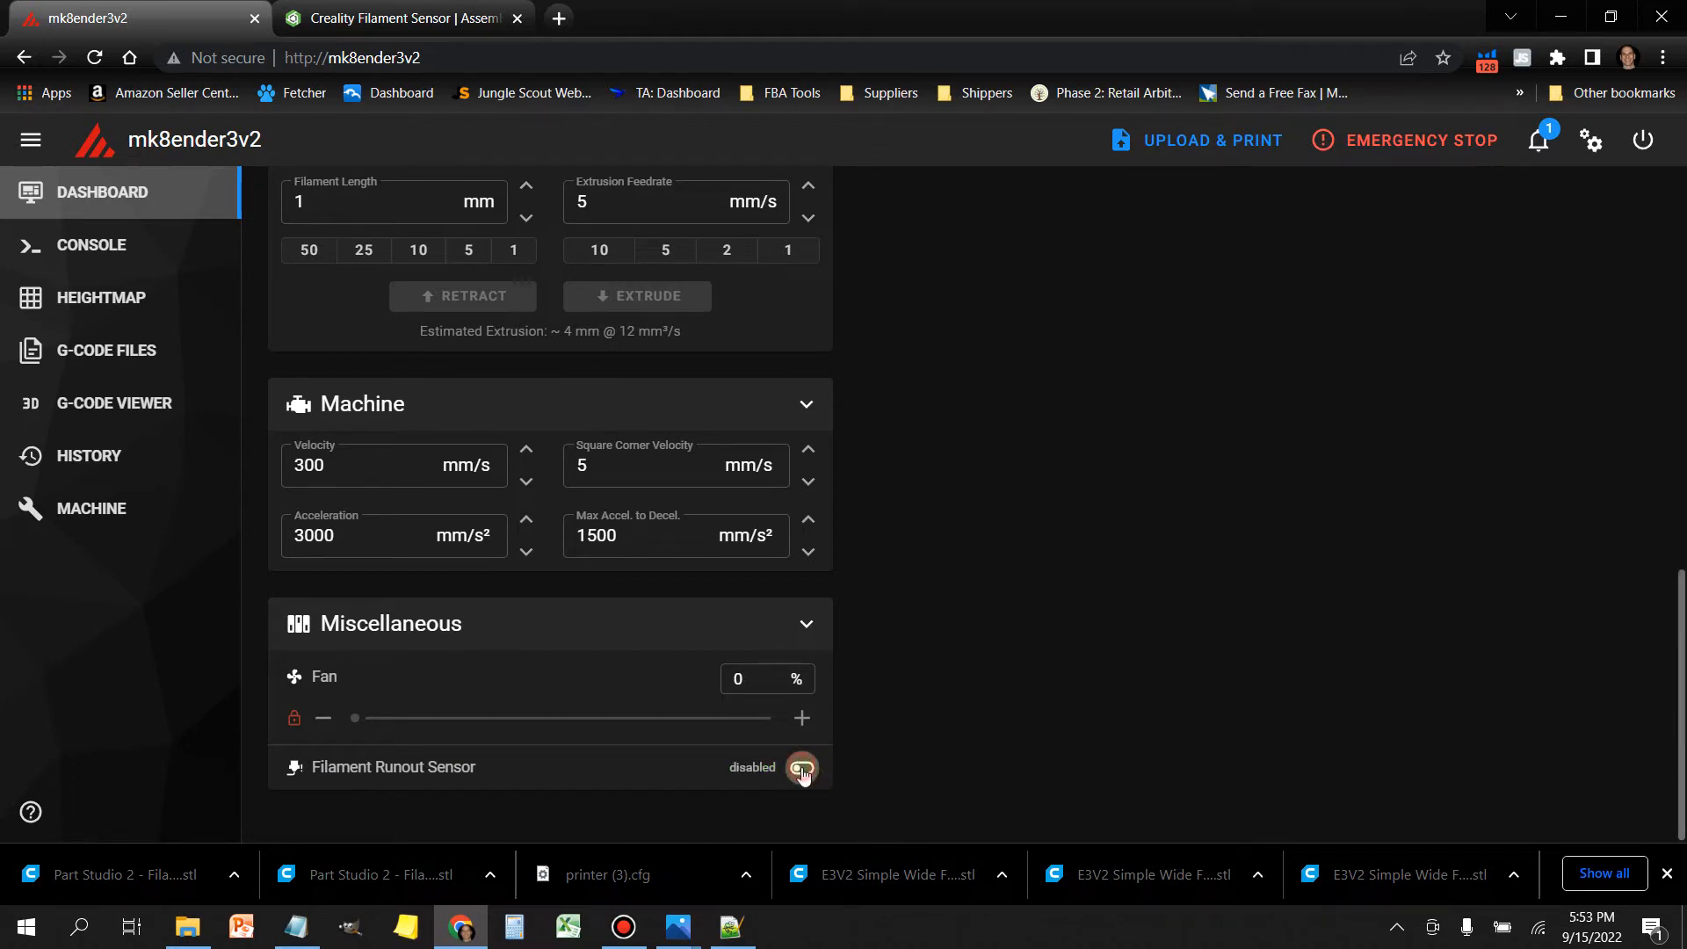
{"action": "left_click", "coordinate": [801, 767]}
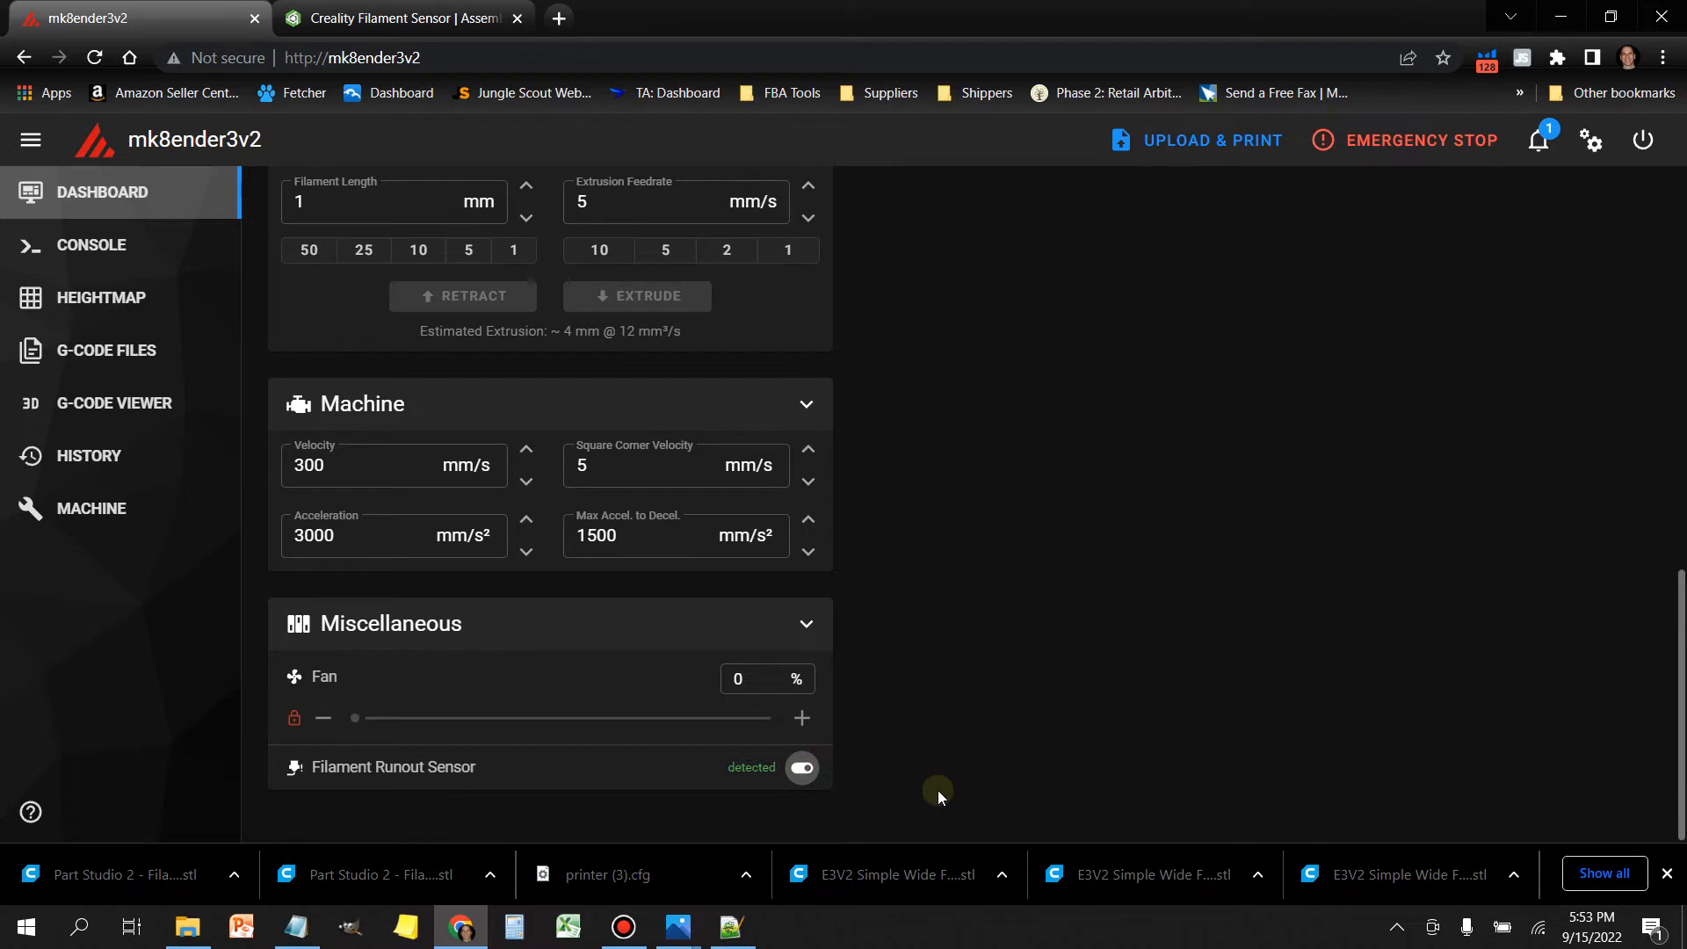
{"action": "mouse_move", "coordinate": [589, 786]}
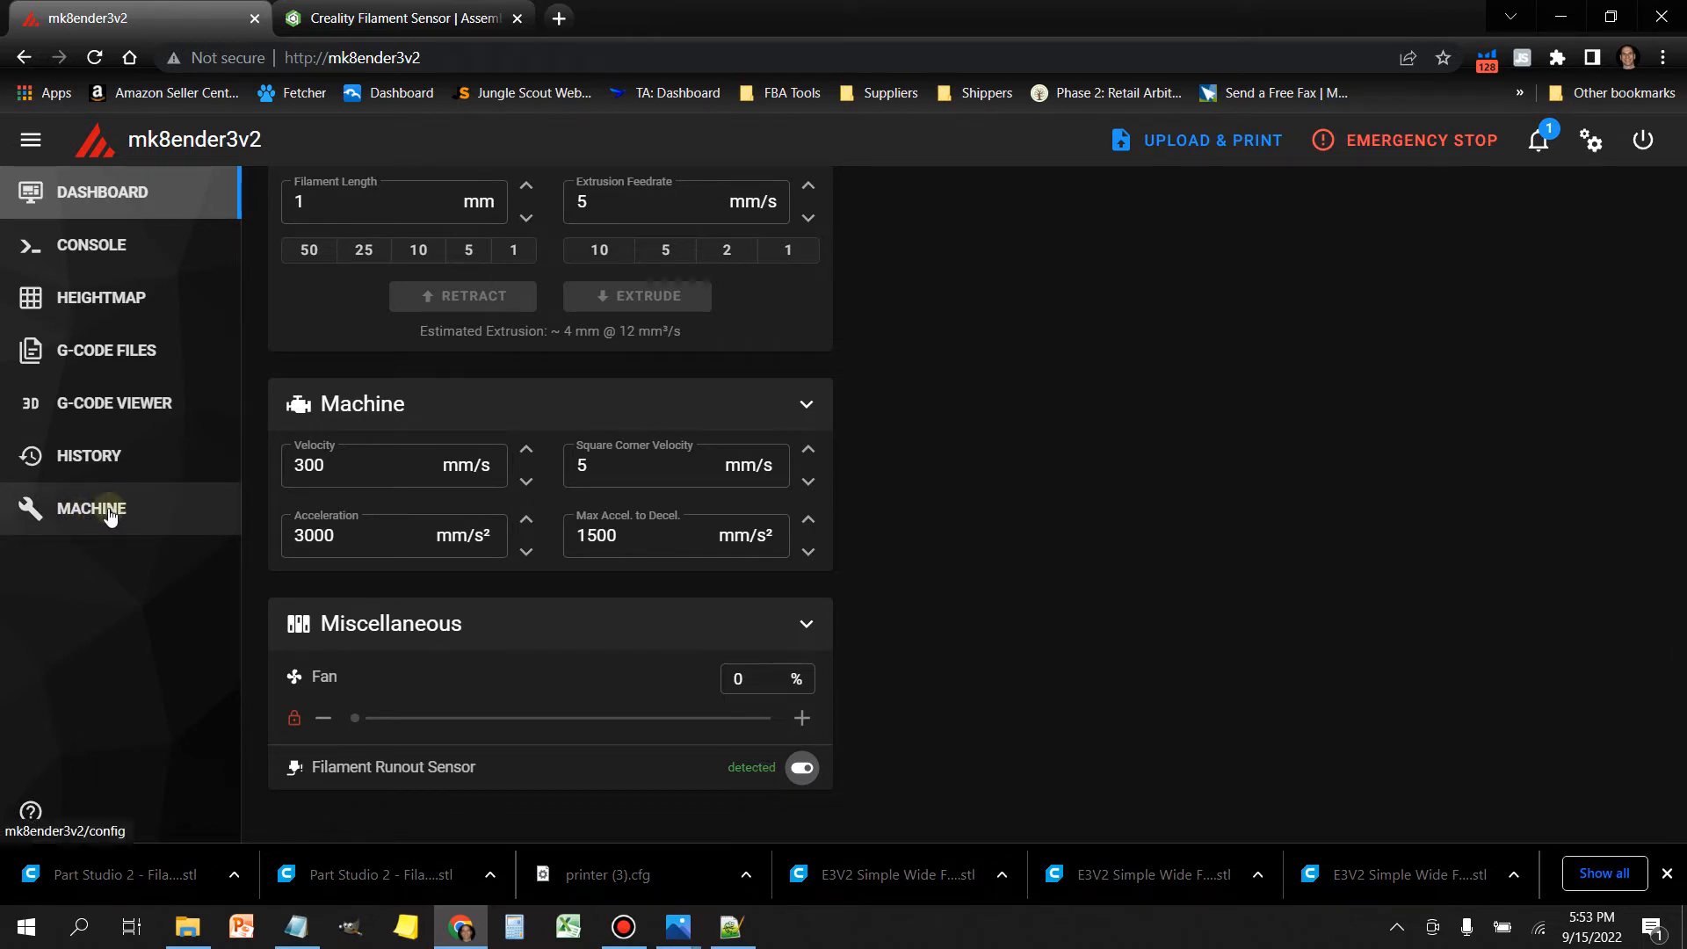
Step: Go to the machine's config files and scroll printer.cfg to switch_pin
{"action": "left_click", "coordinate": [90, 508]}
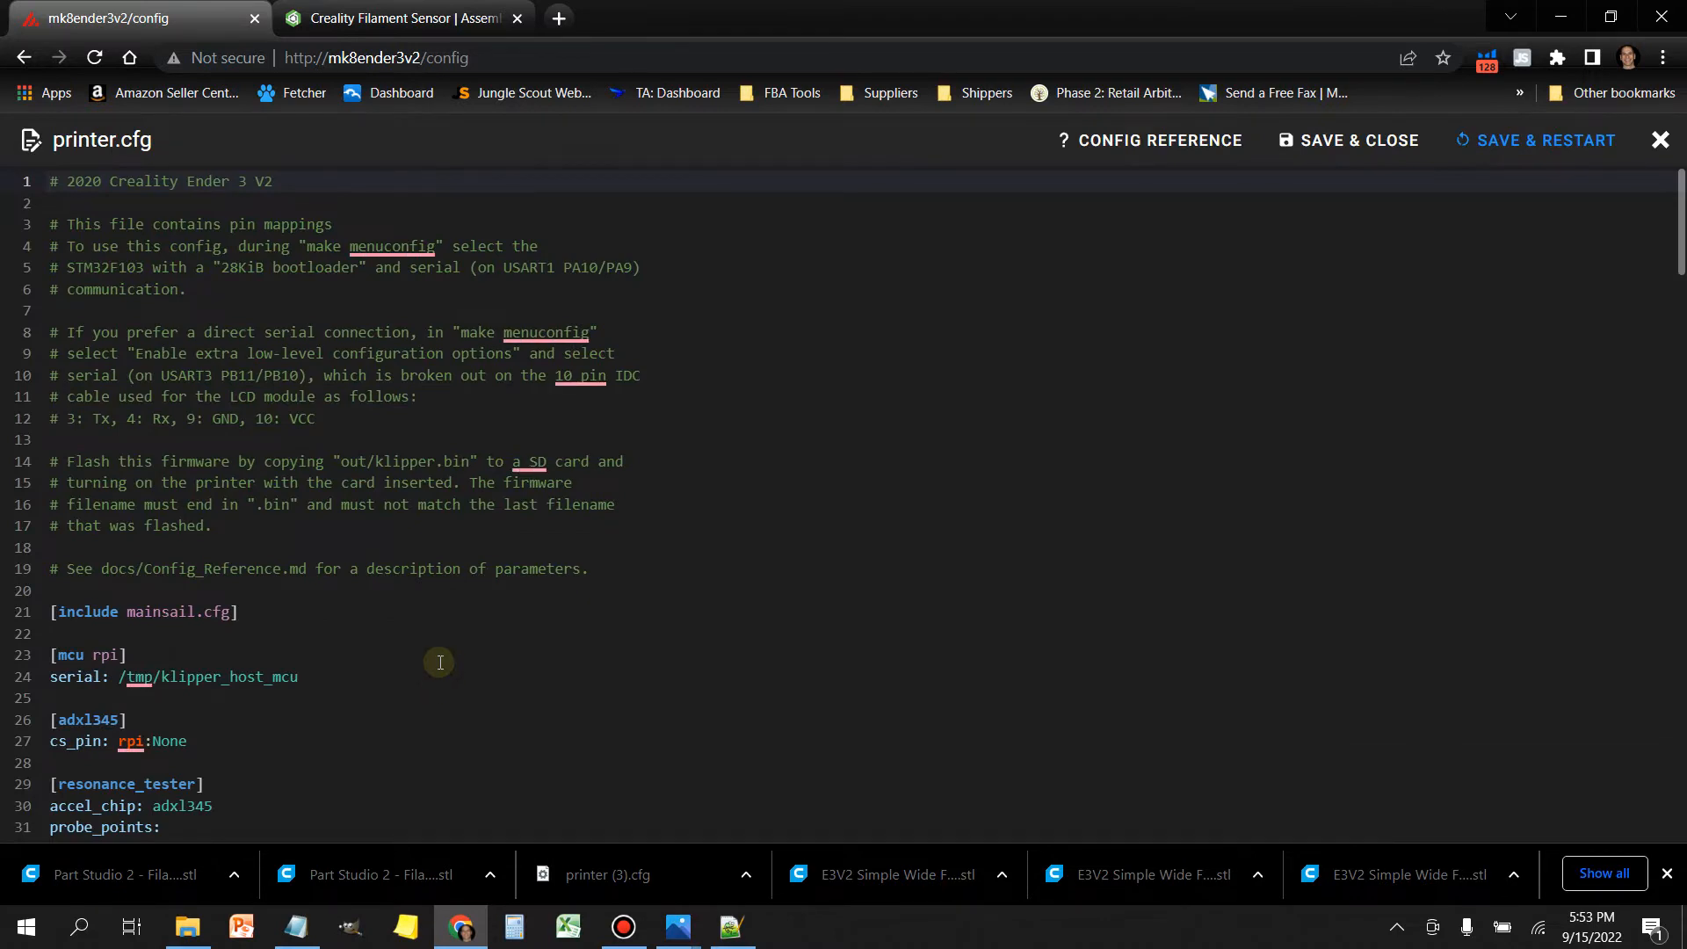
{"action": "scroll", "scroll_direction": "down", "scroll_amount": 3}
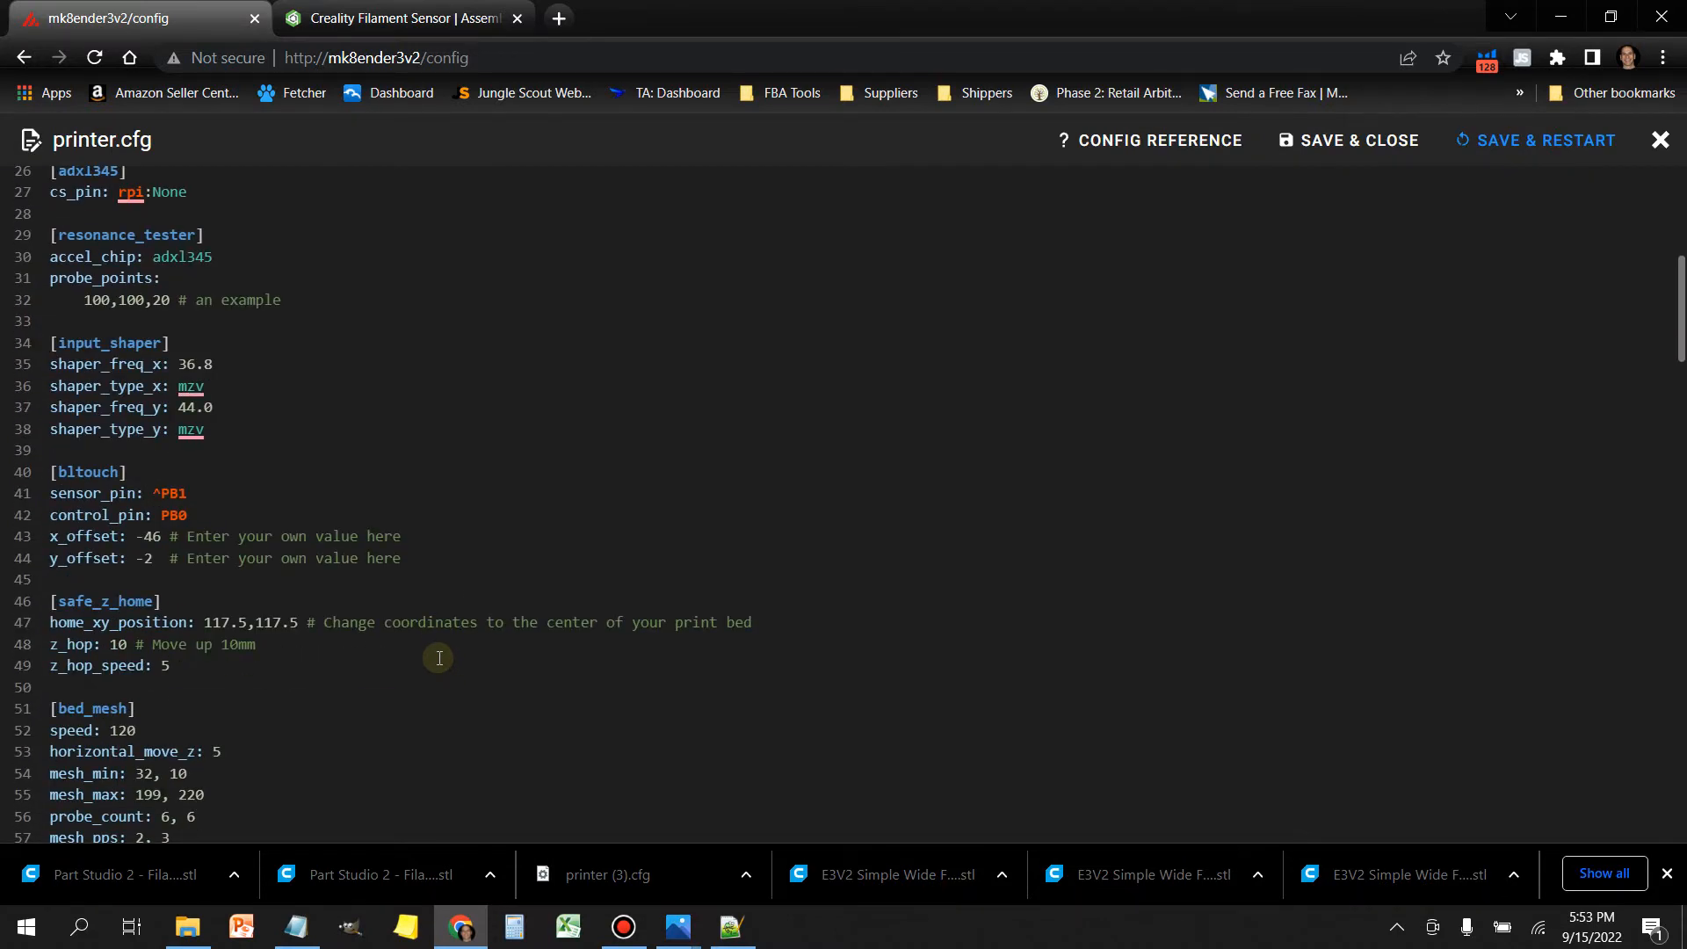
{"action": "scroll", "scroll_direction": "down", "scroll_amount": 3}
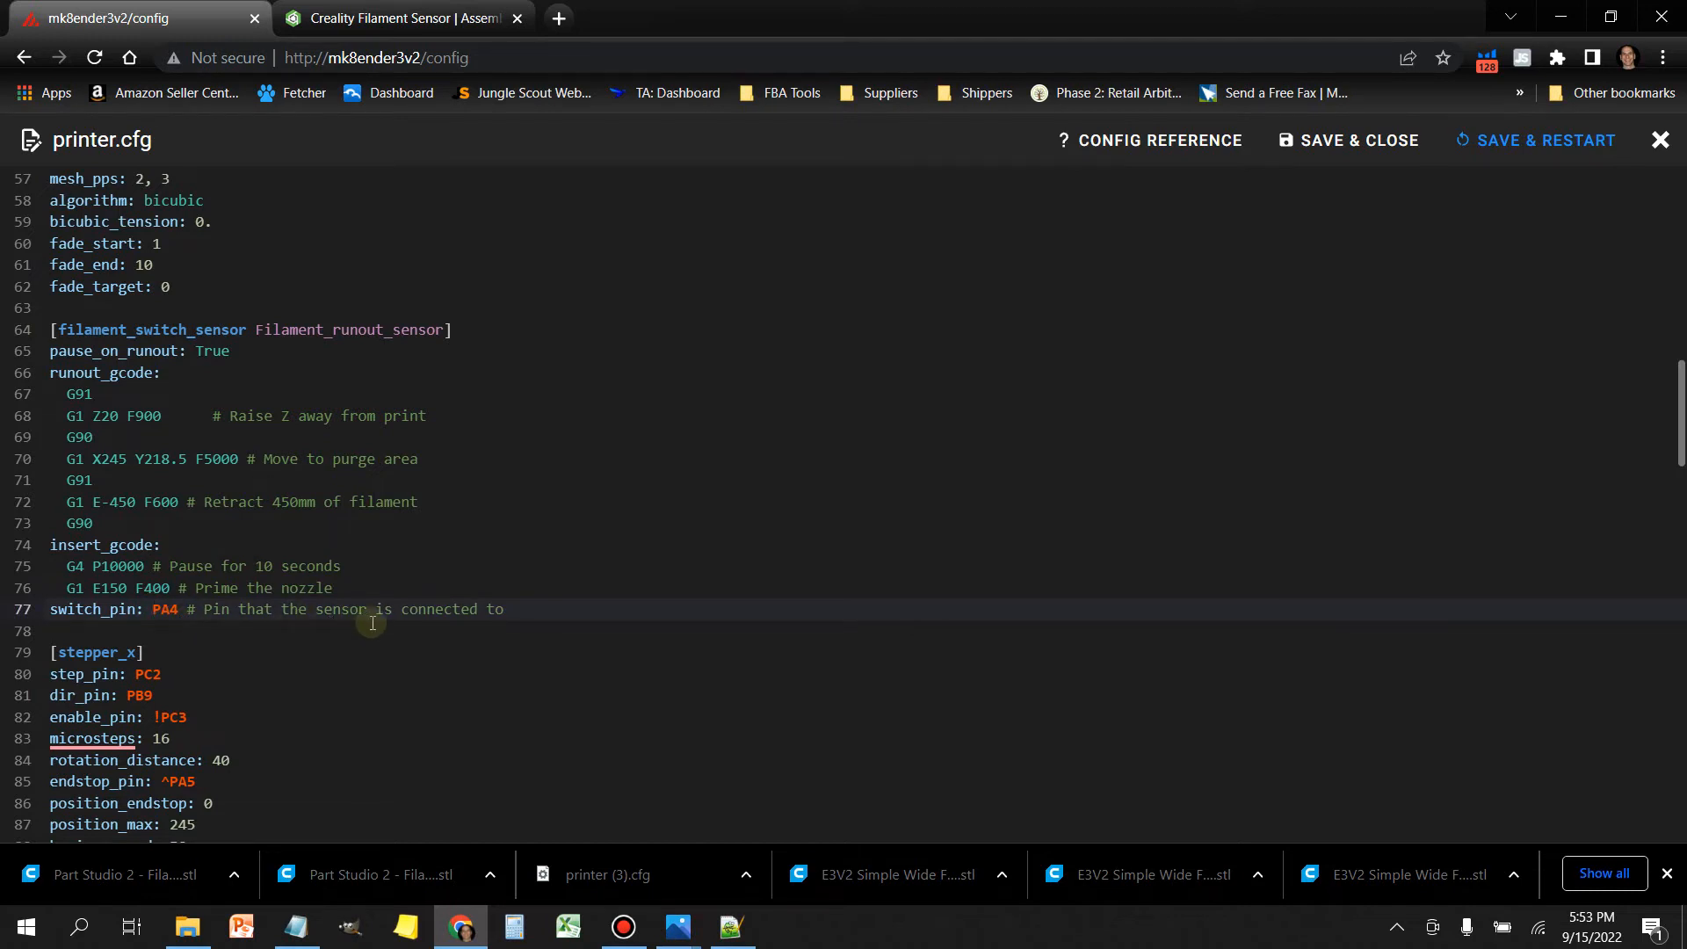
Step: Add a ! before PA4 on switch_pin, revert it, and close without saving
{"action": "type", "text": "!"}
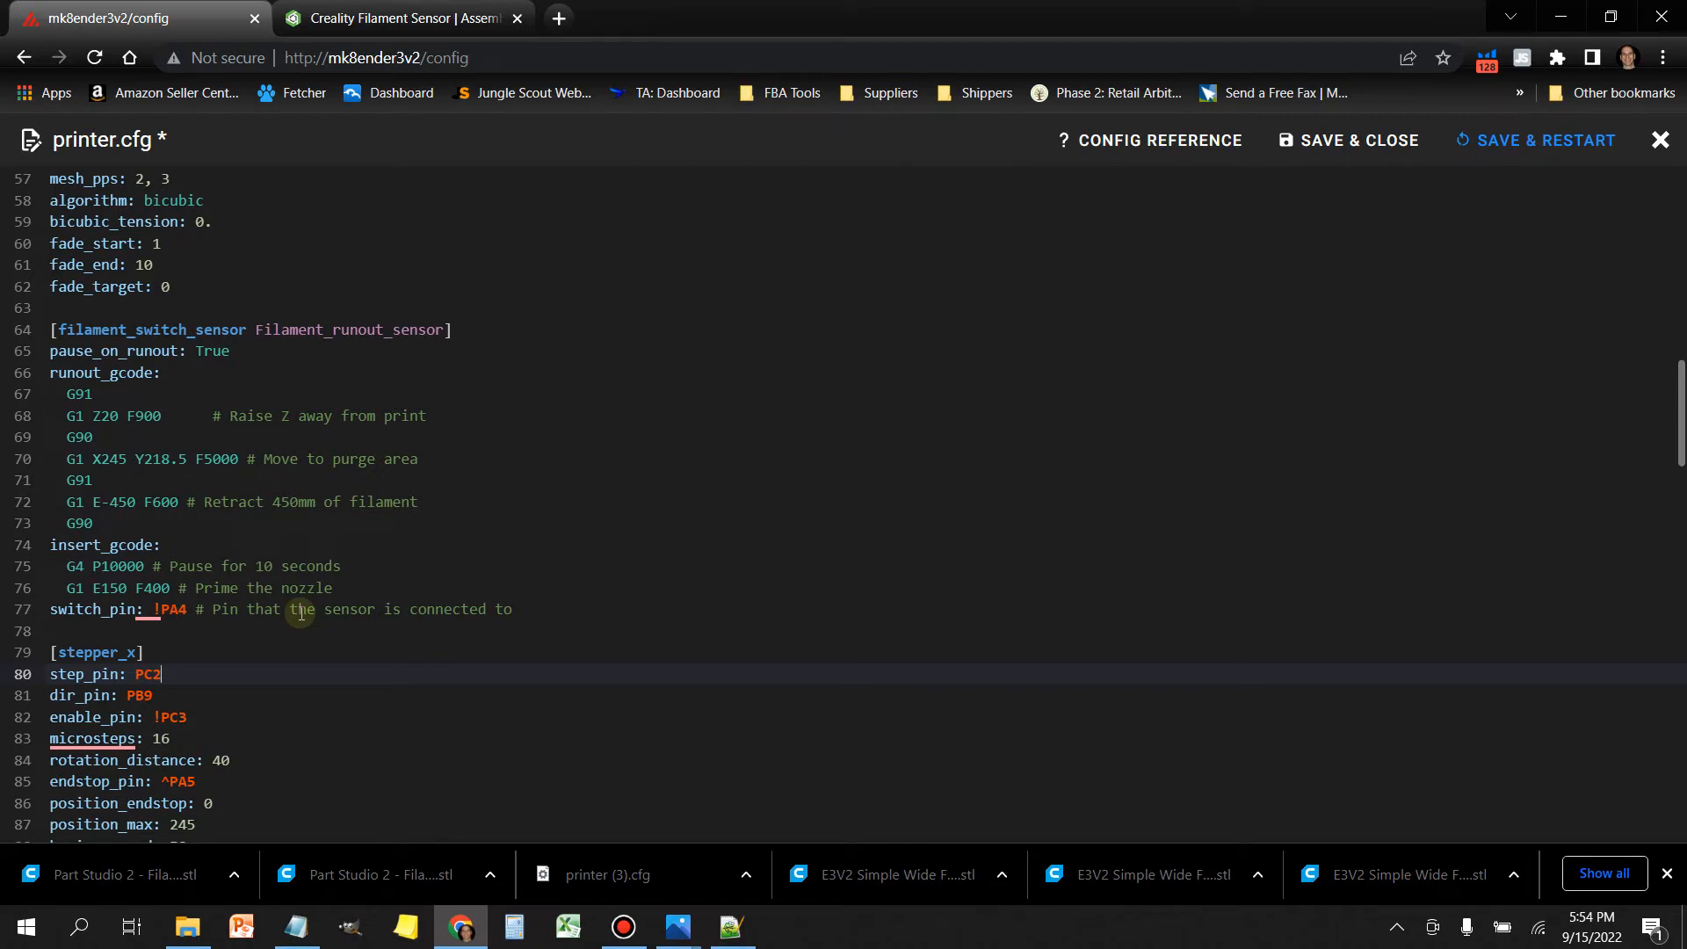
{"action": "mouse_move", "coordinate": [164, 609]}
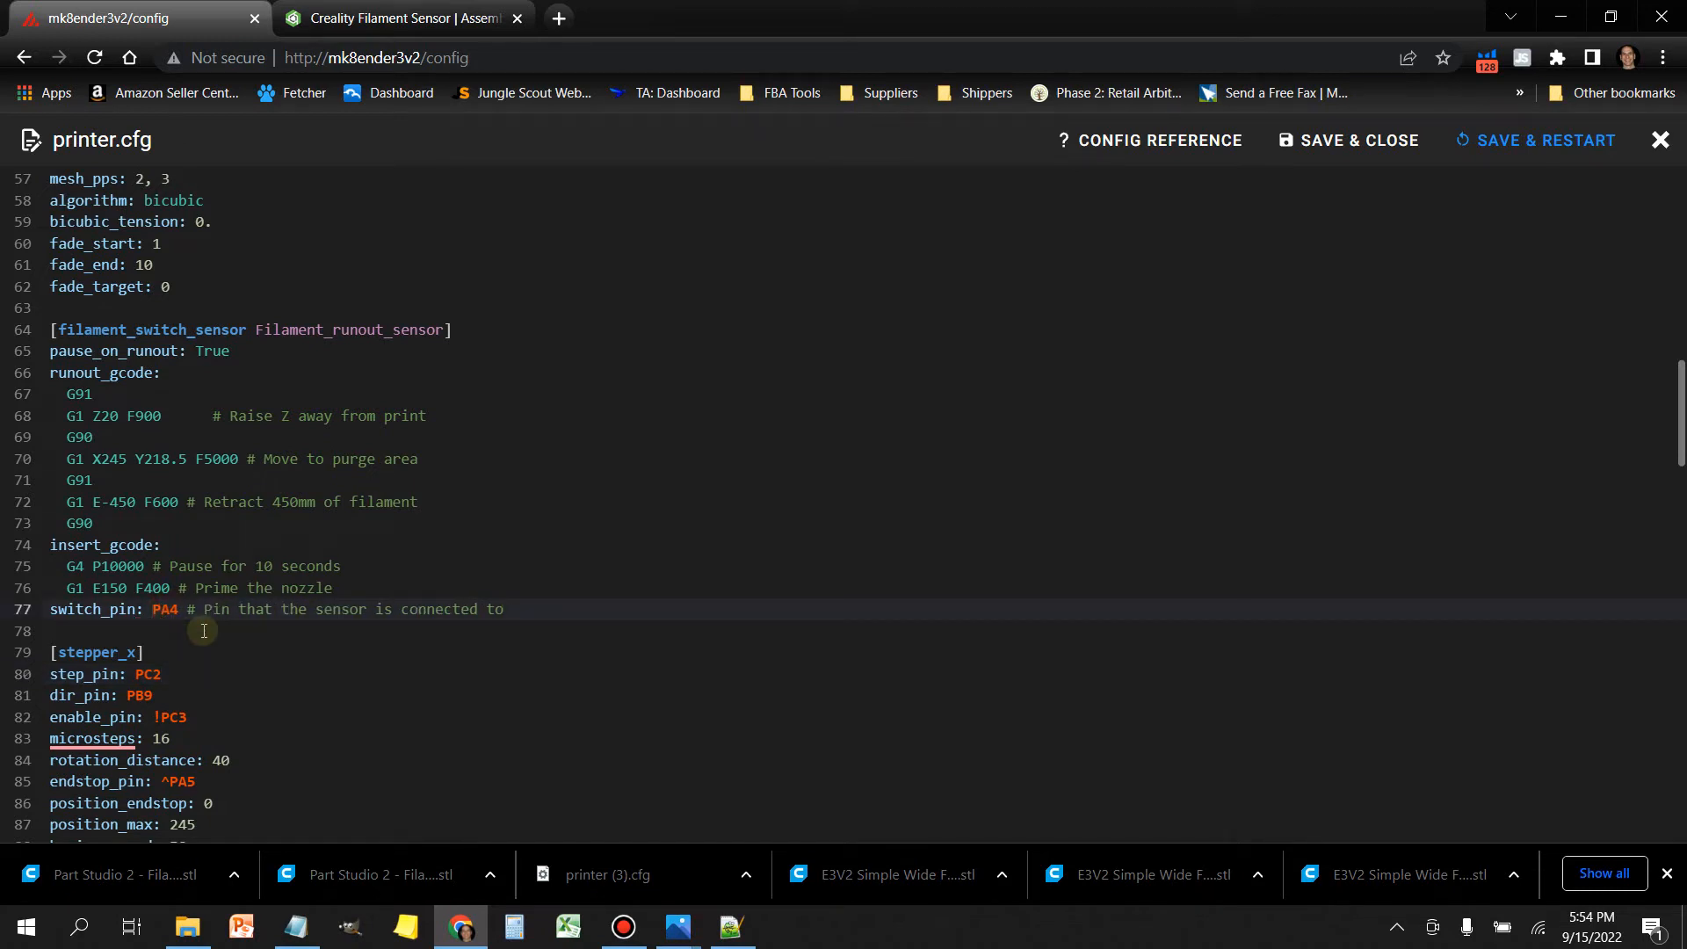
{"action": "left_click", "coordinate": [379, 609]}
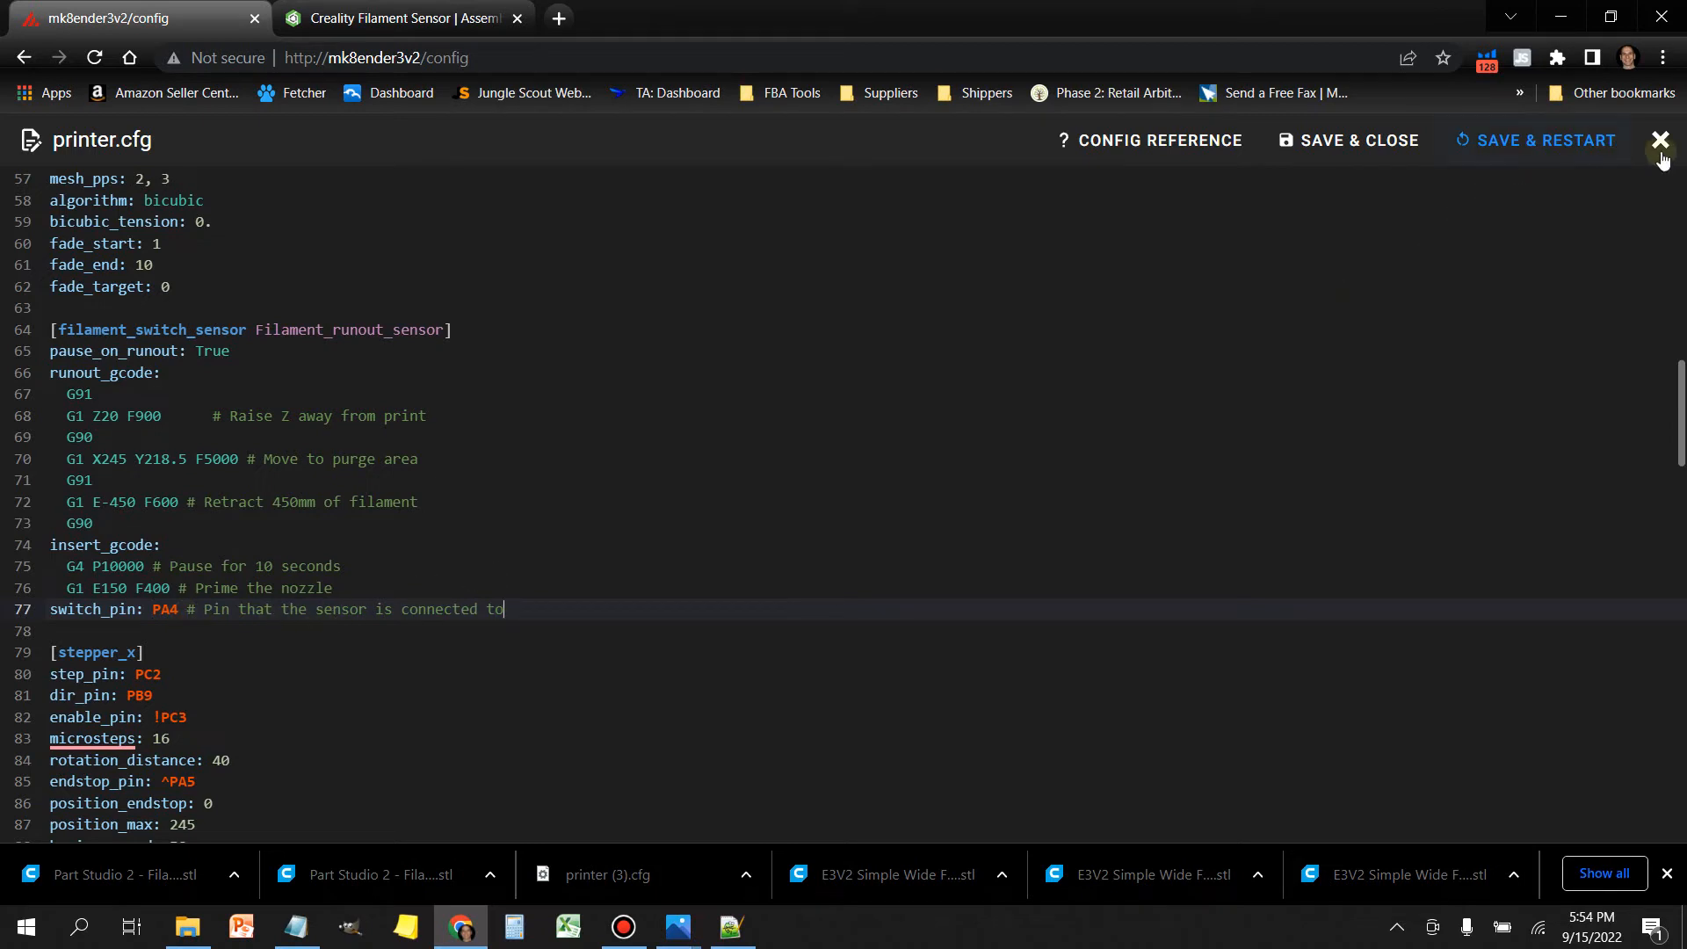
{"action": "left_click", "coordinate": [1660, 140]}
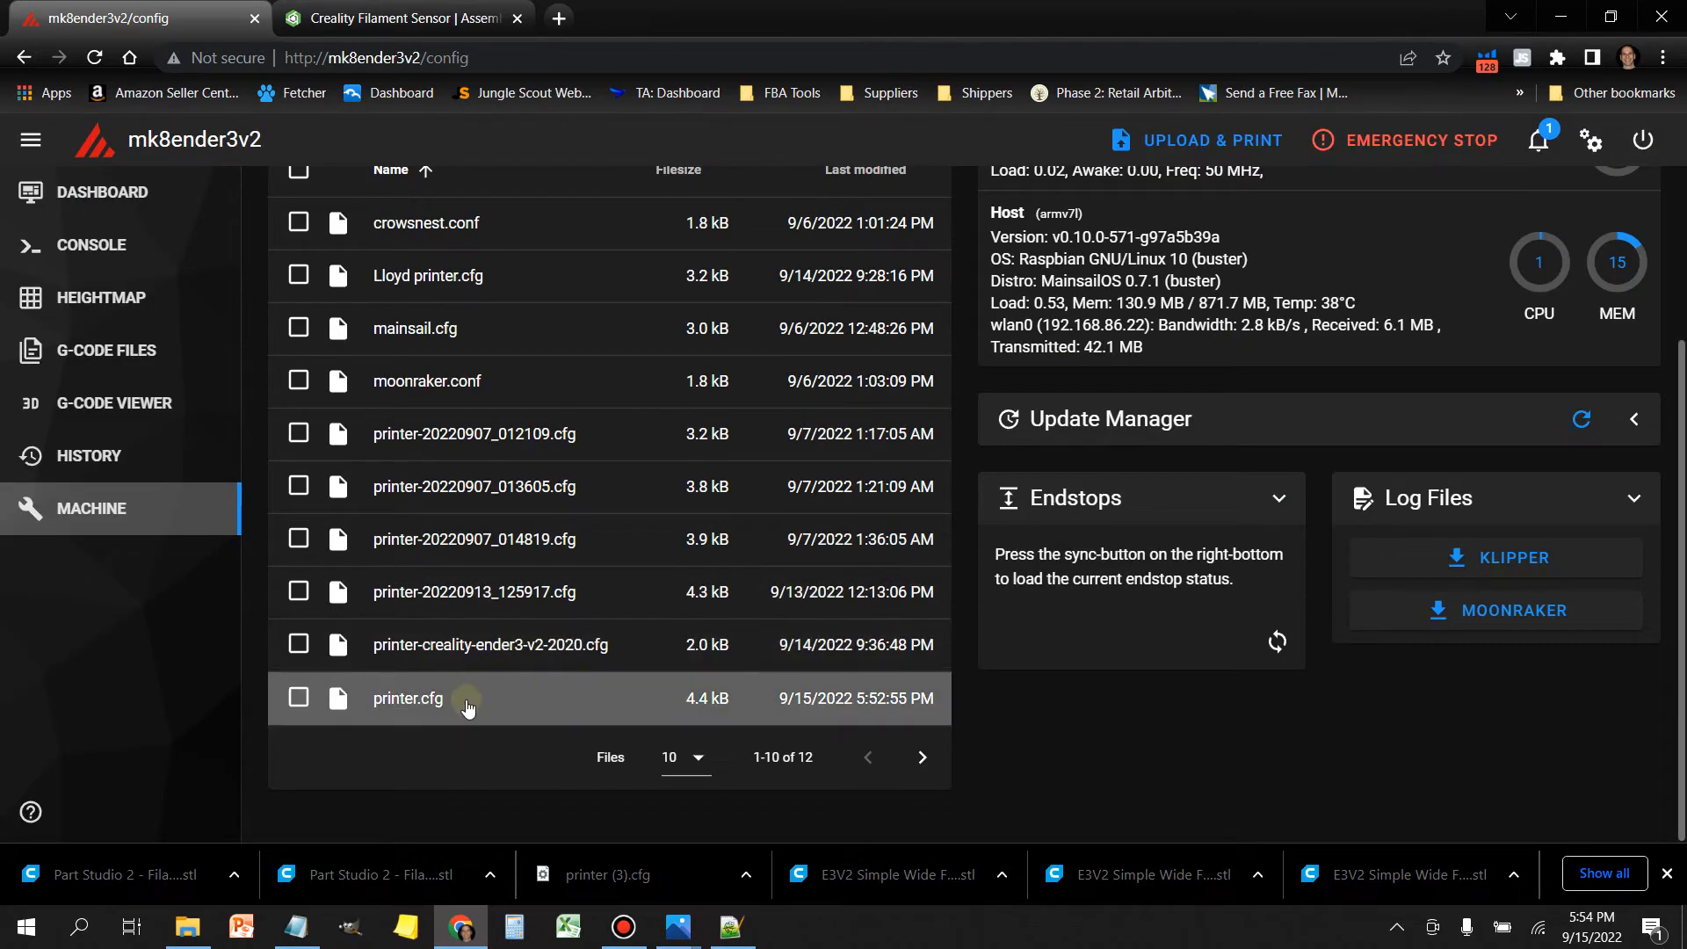